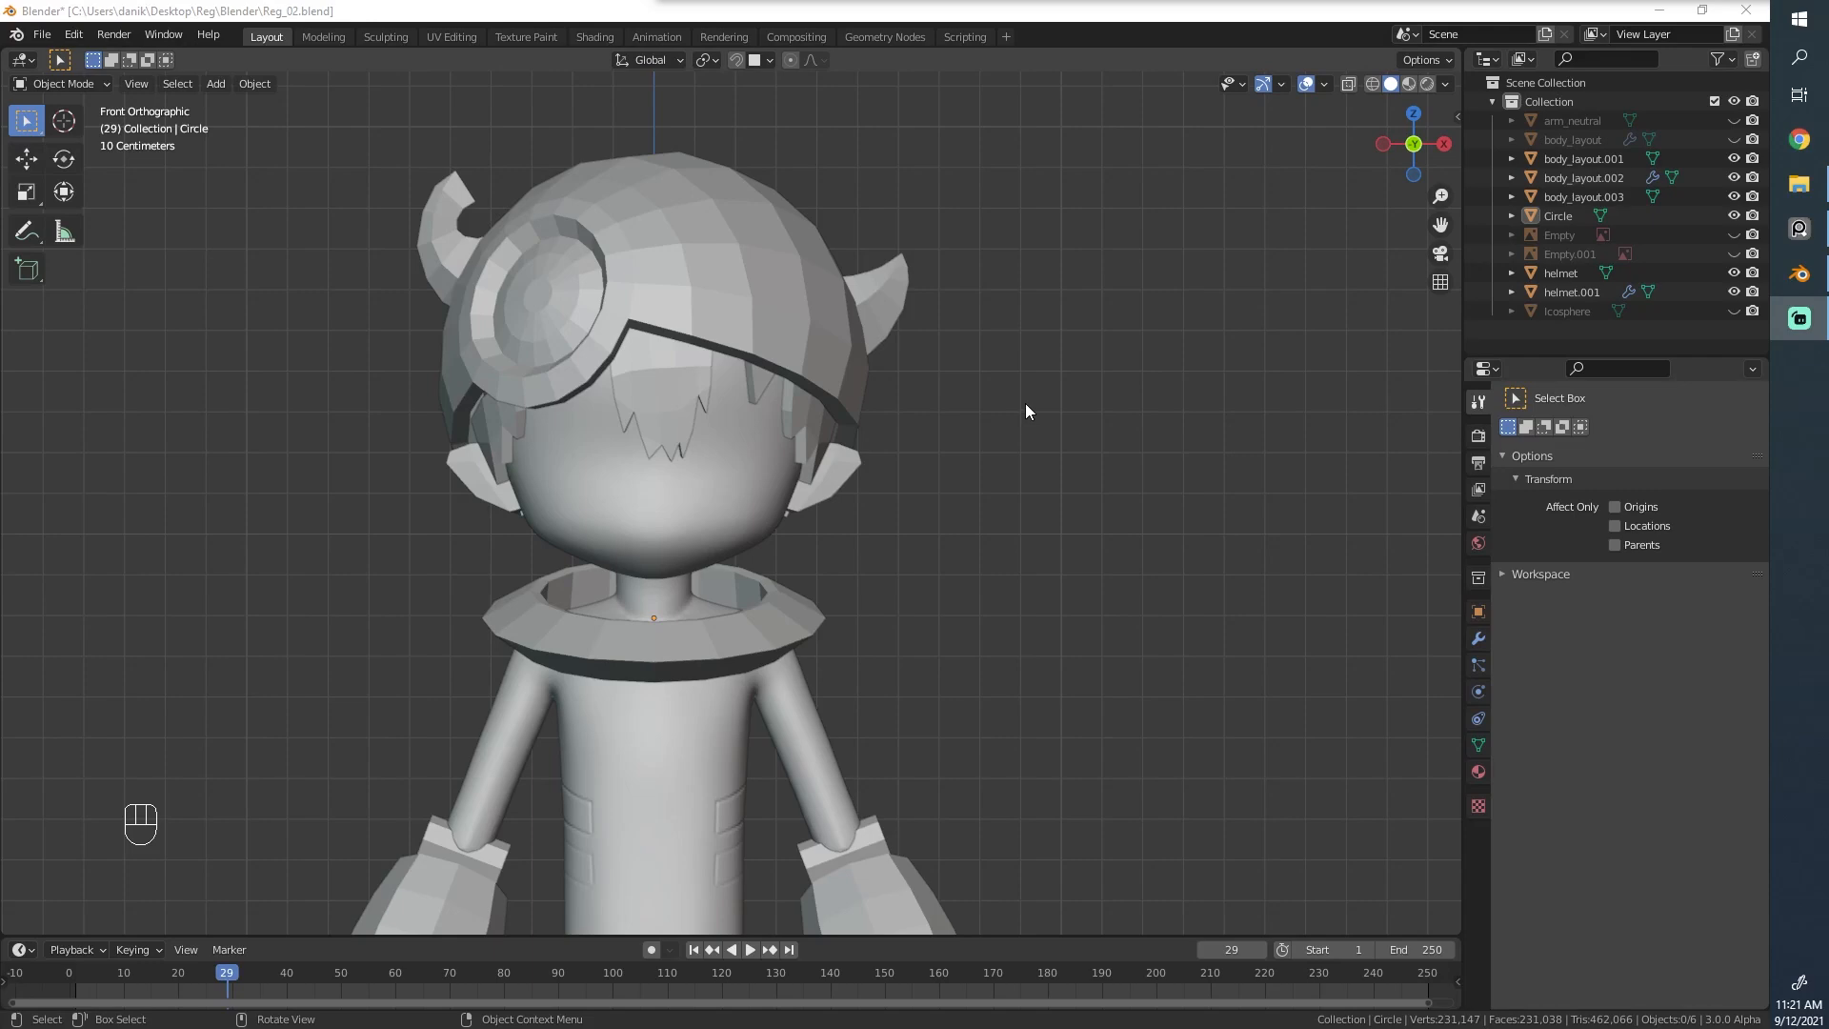
# Step: Enter Edit Mode on the helmet object to start editing its mesh against the reference photo
pyautogui.scroll(-3)
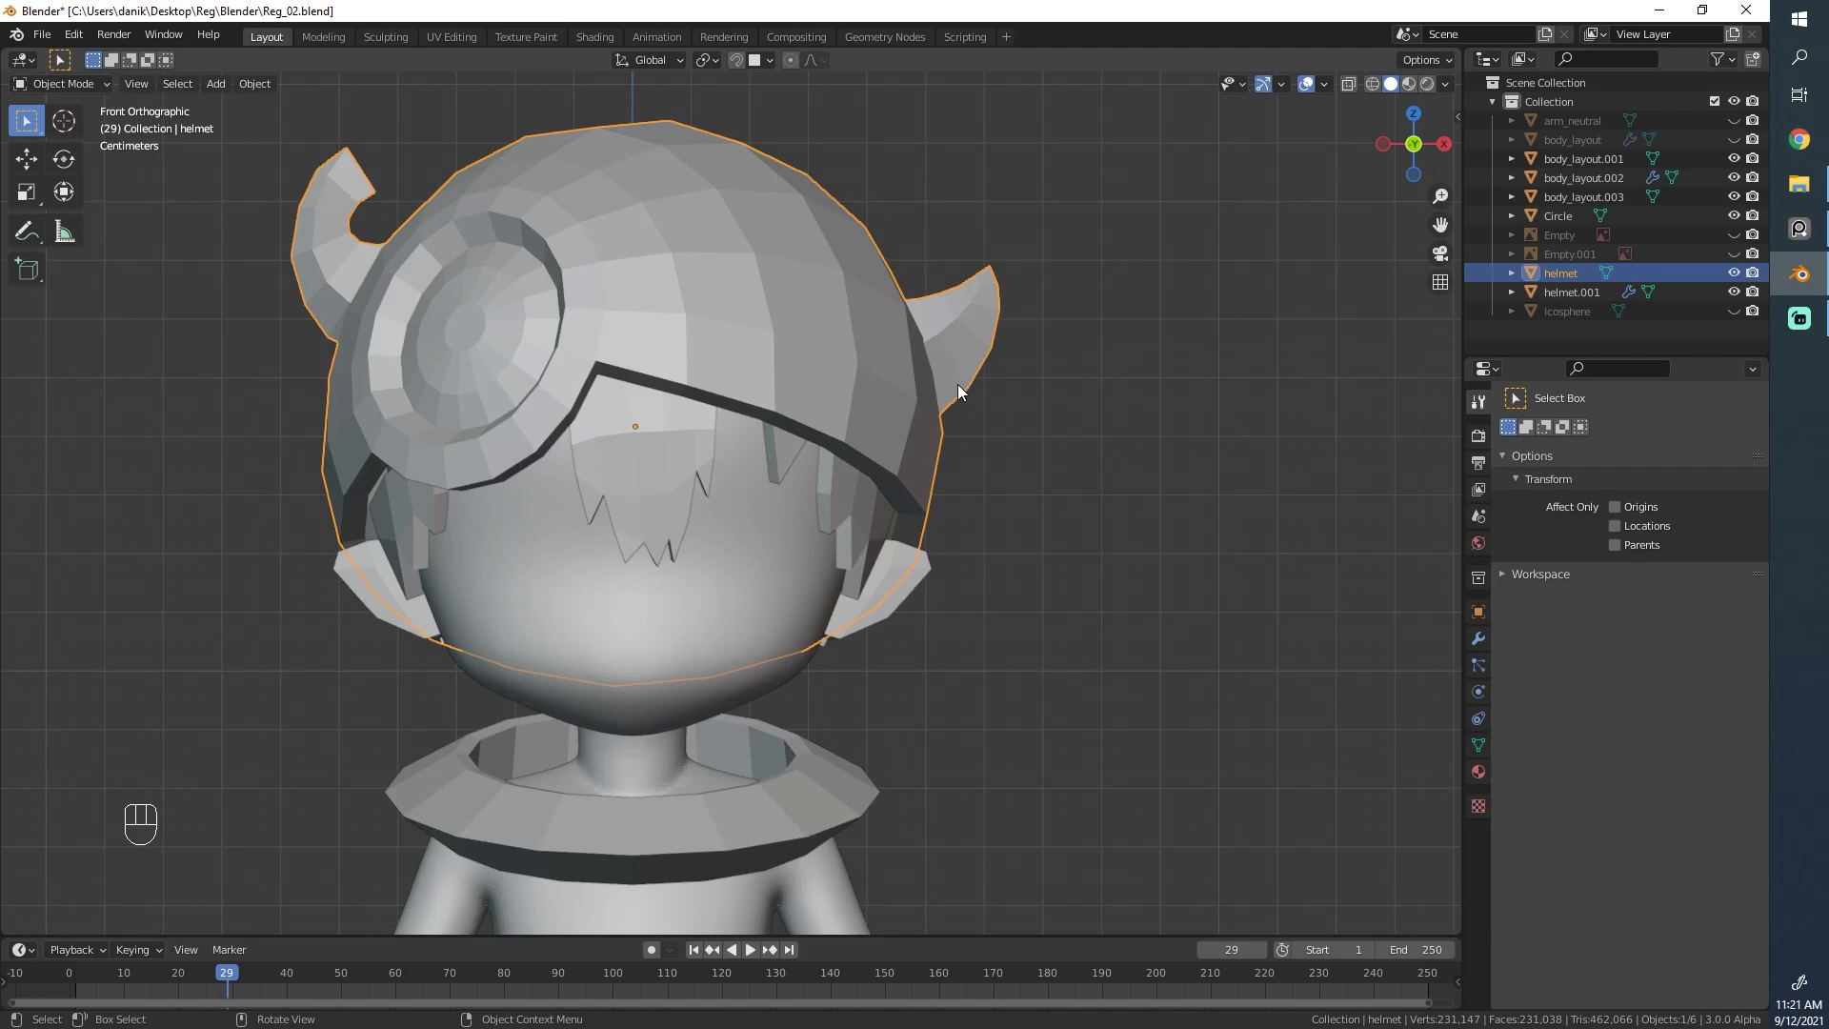
pyautogui.press('Tab')
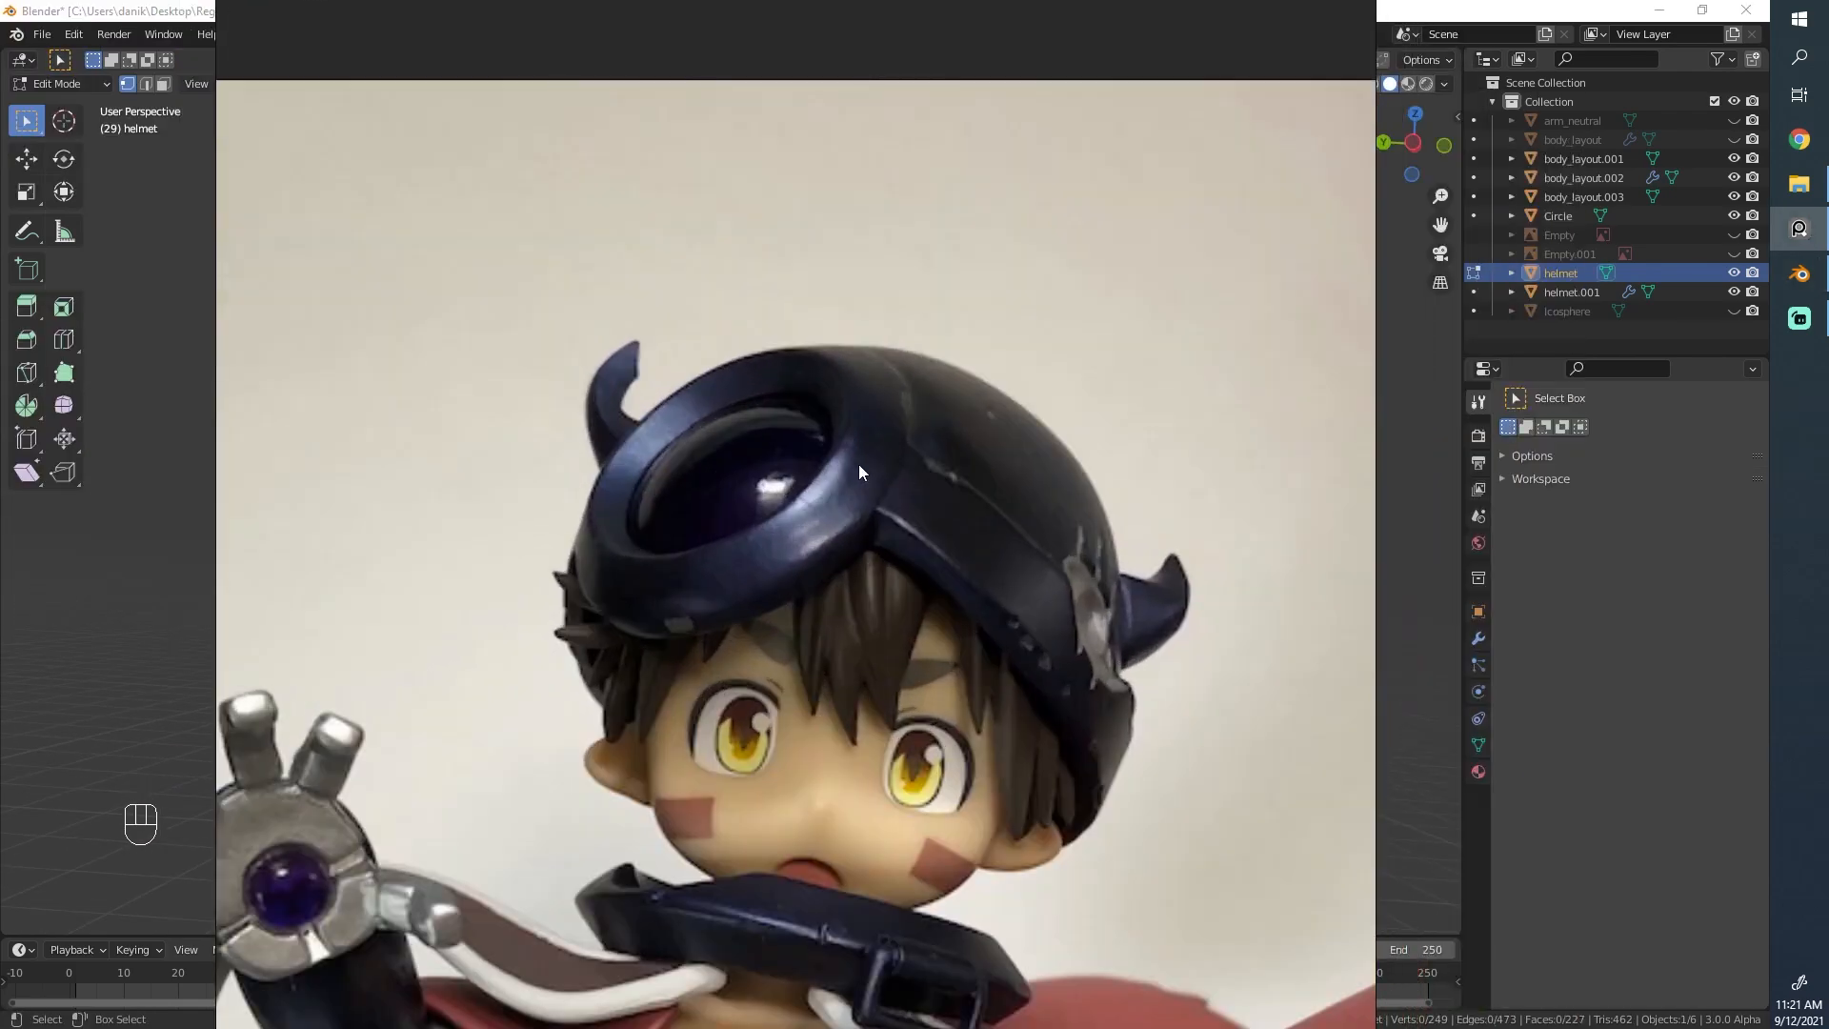
pyautogui.moveTo(650, 499)
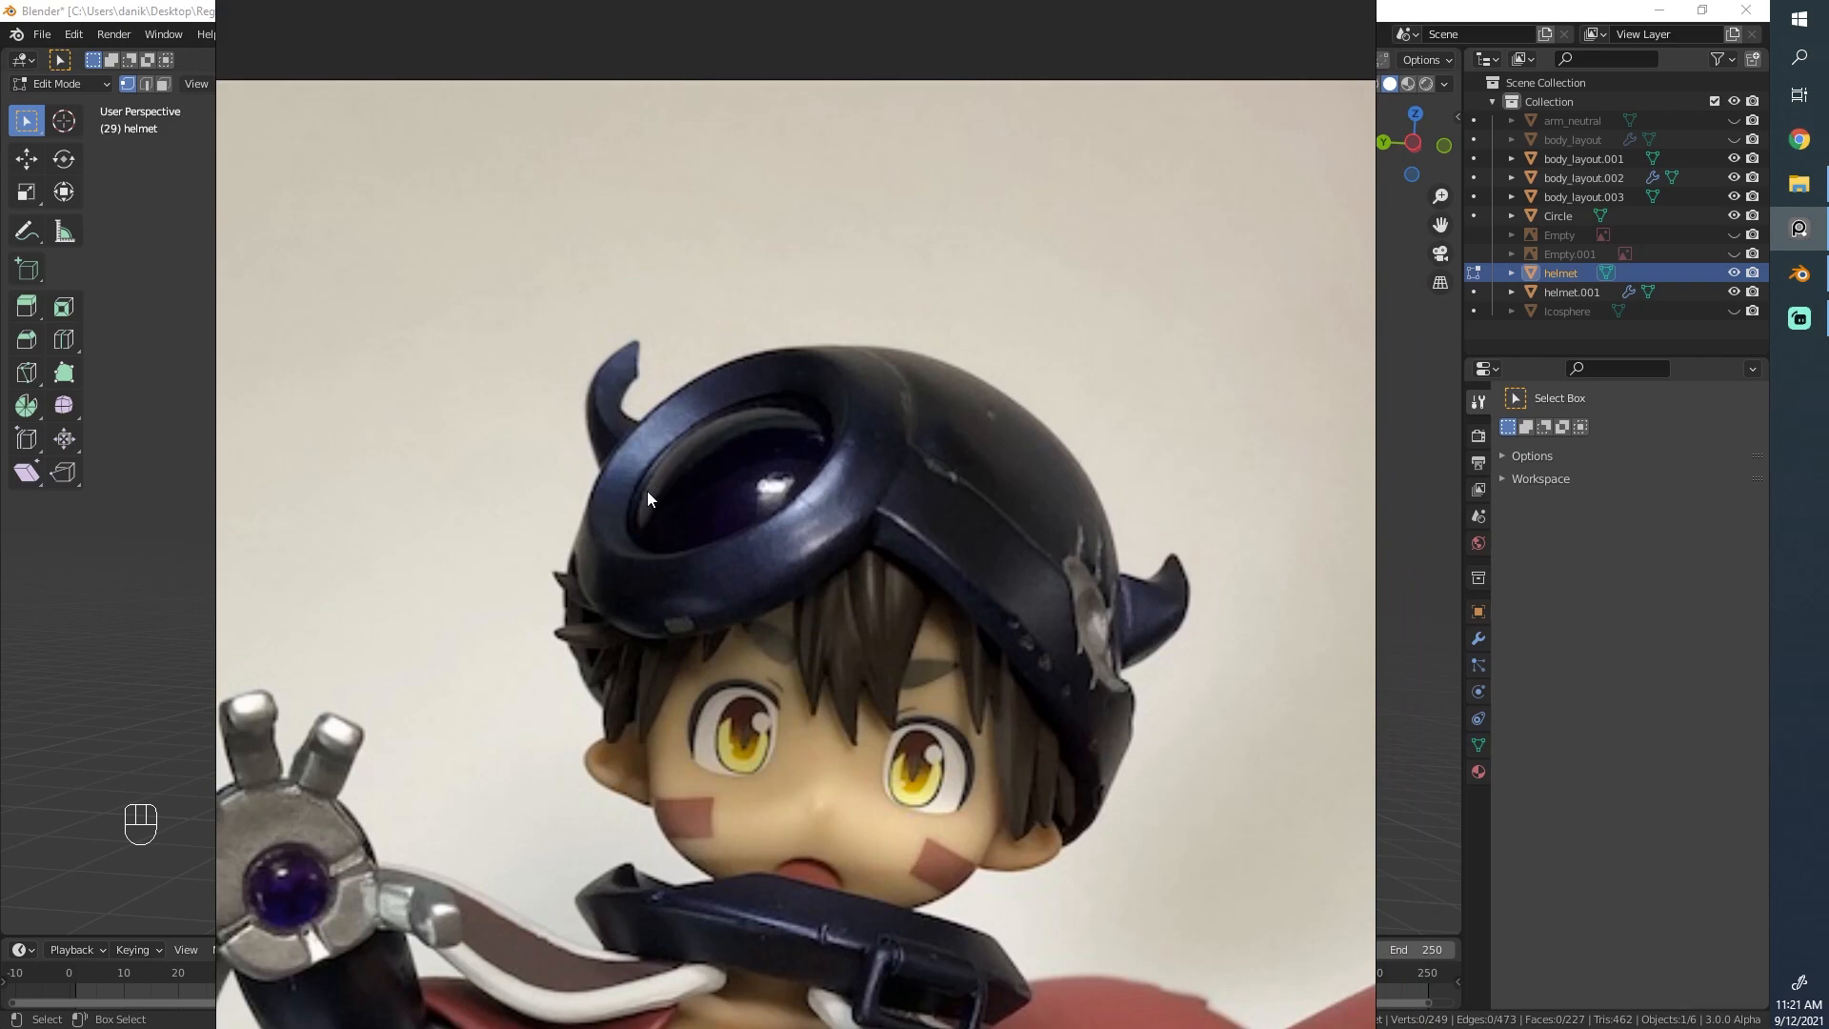
pyautogui.moveTo(671, 497)
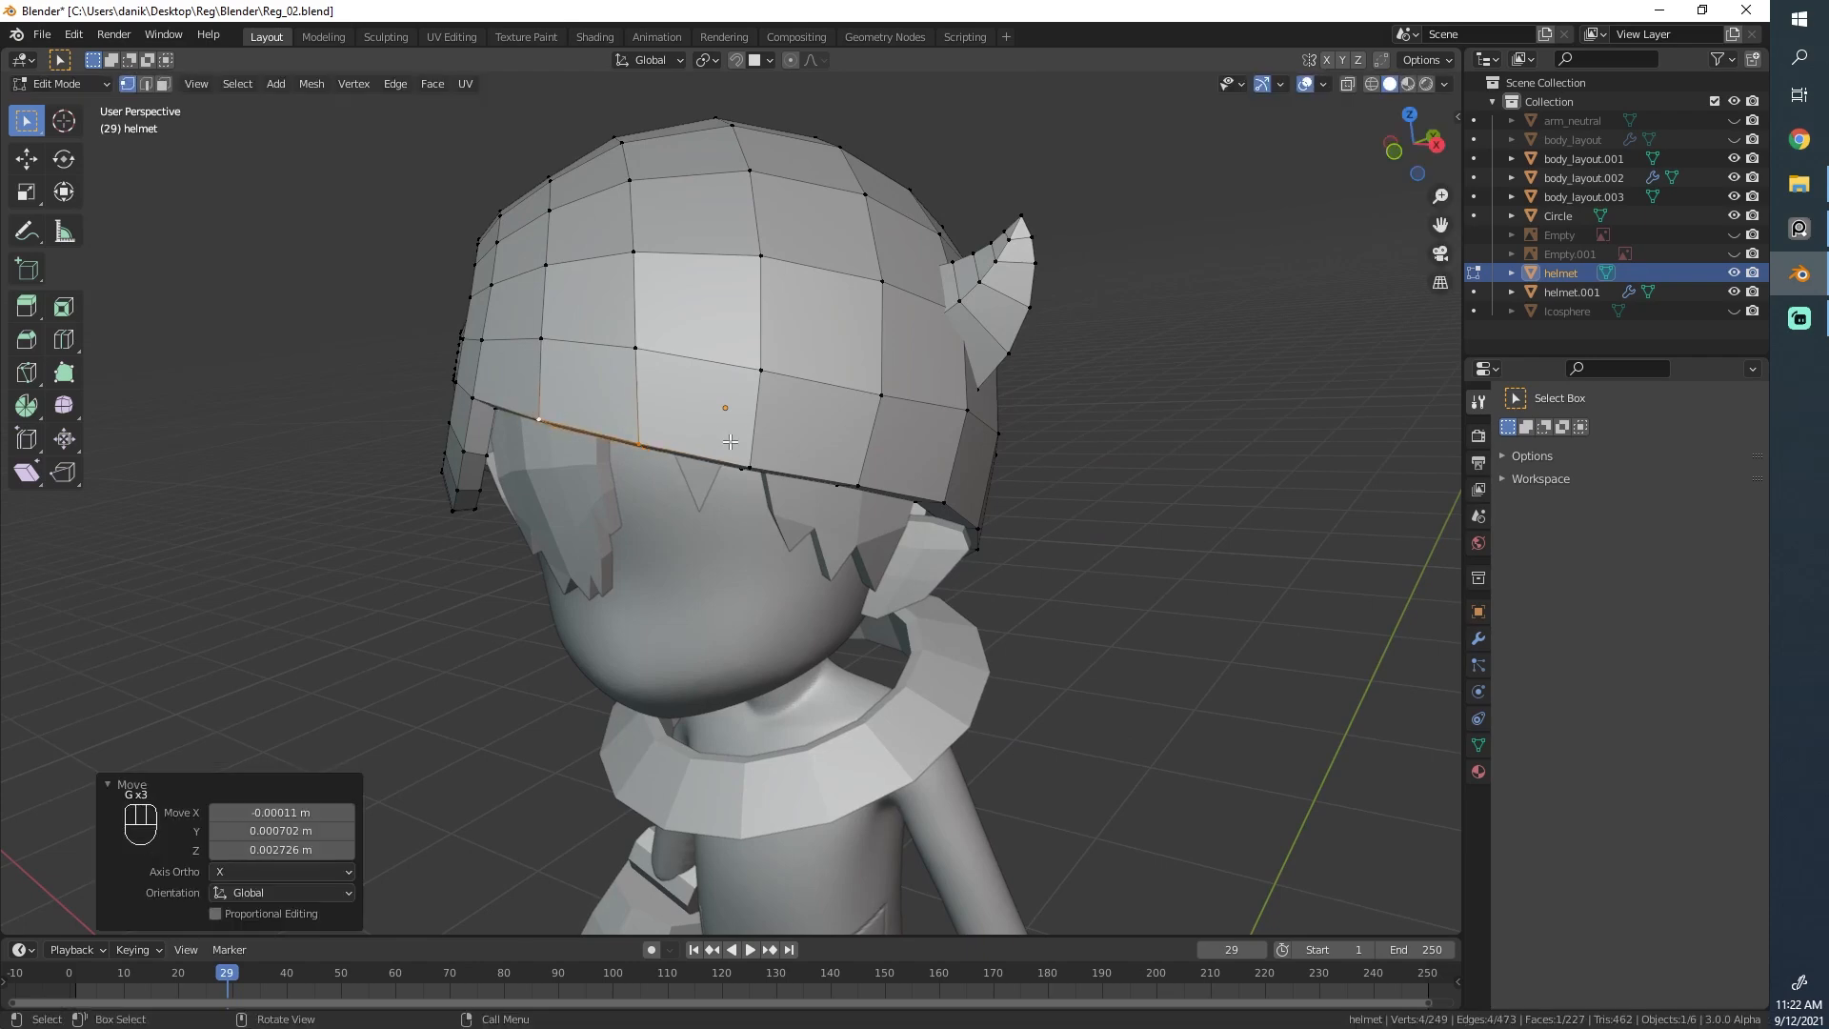
pyautogui.moveTo(793, 486)
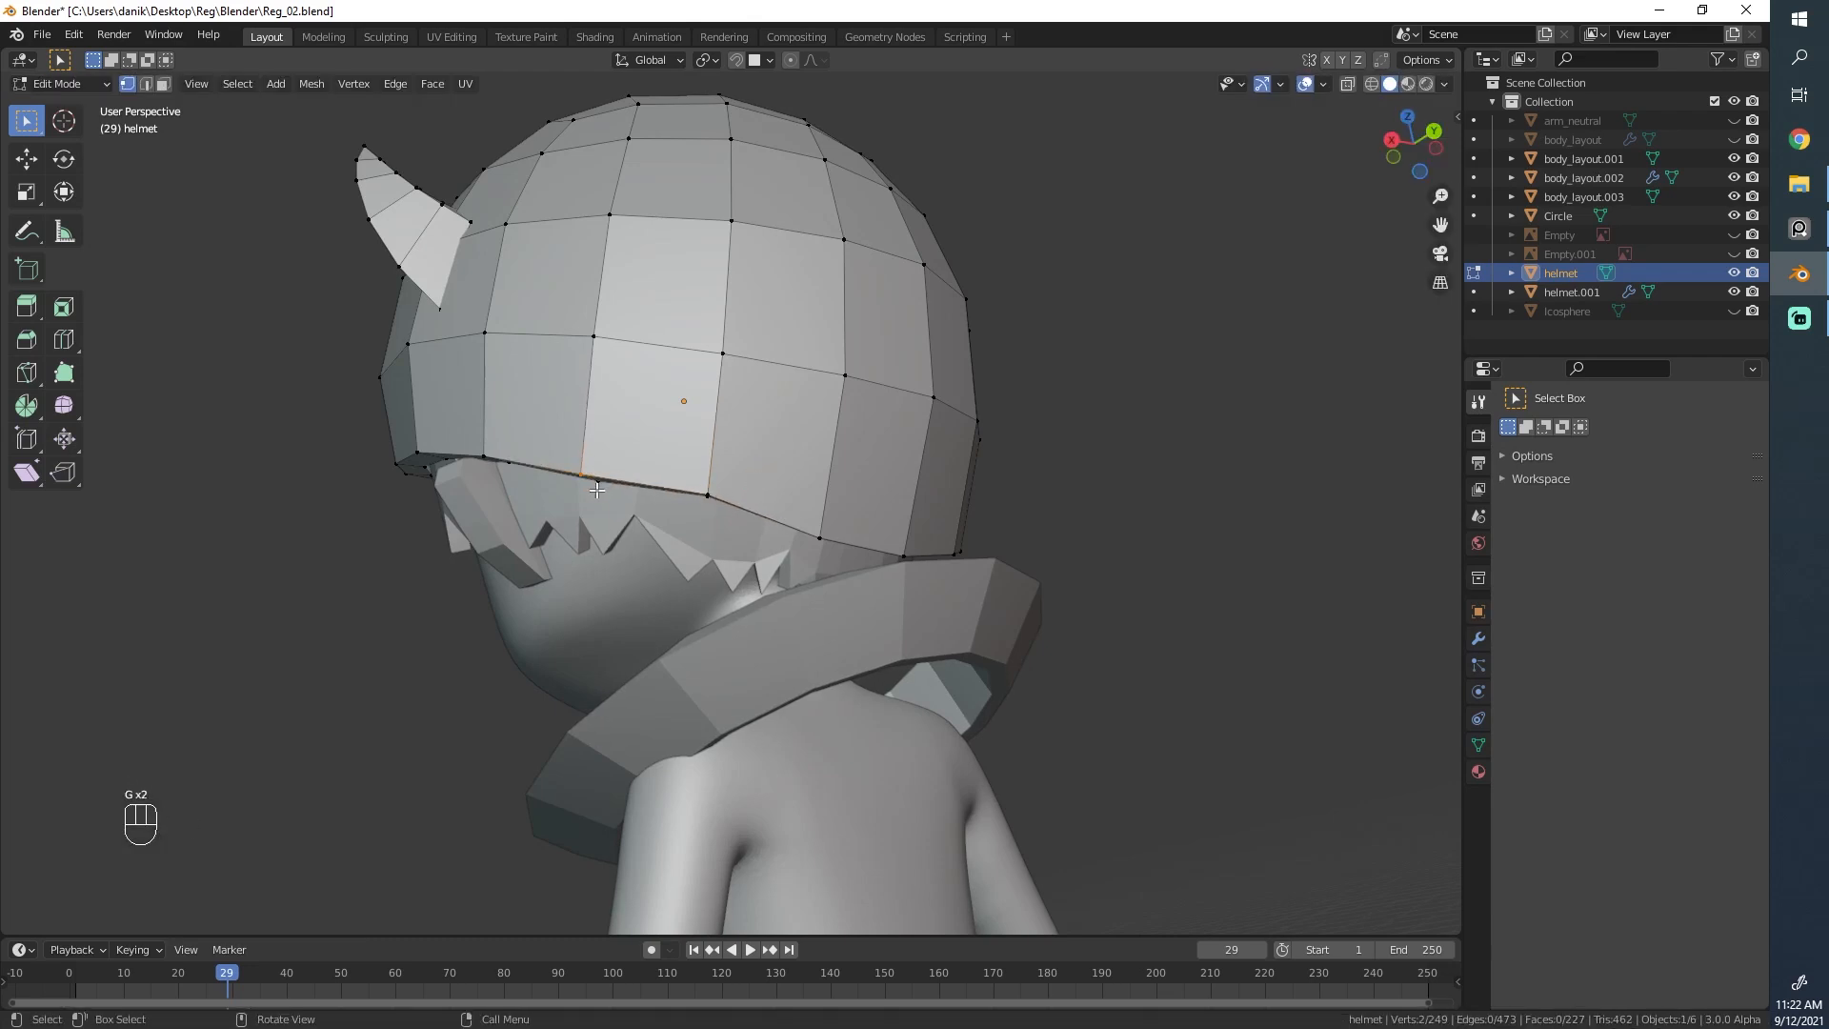
# Step: Pull, tilt and slide lower-rim vertices so the brim follows a cleaner curve above the hair
pyautogui.moveTo(699, 467); pyautogui.dragTo(617, 455)
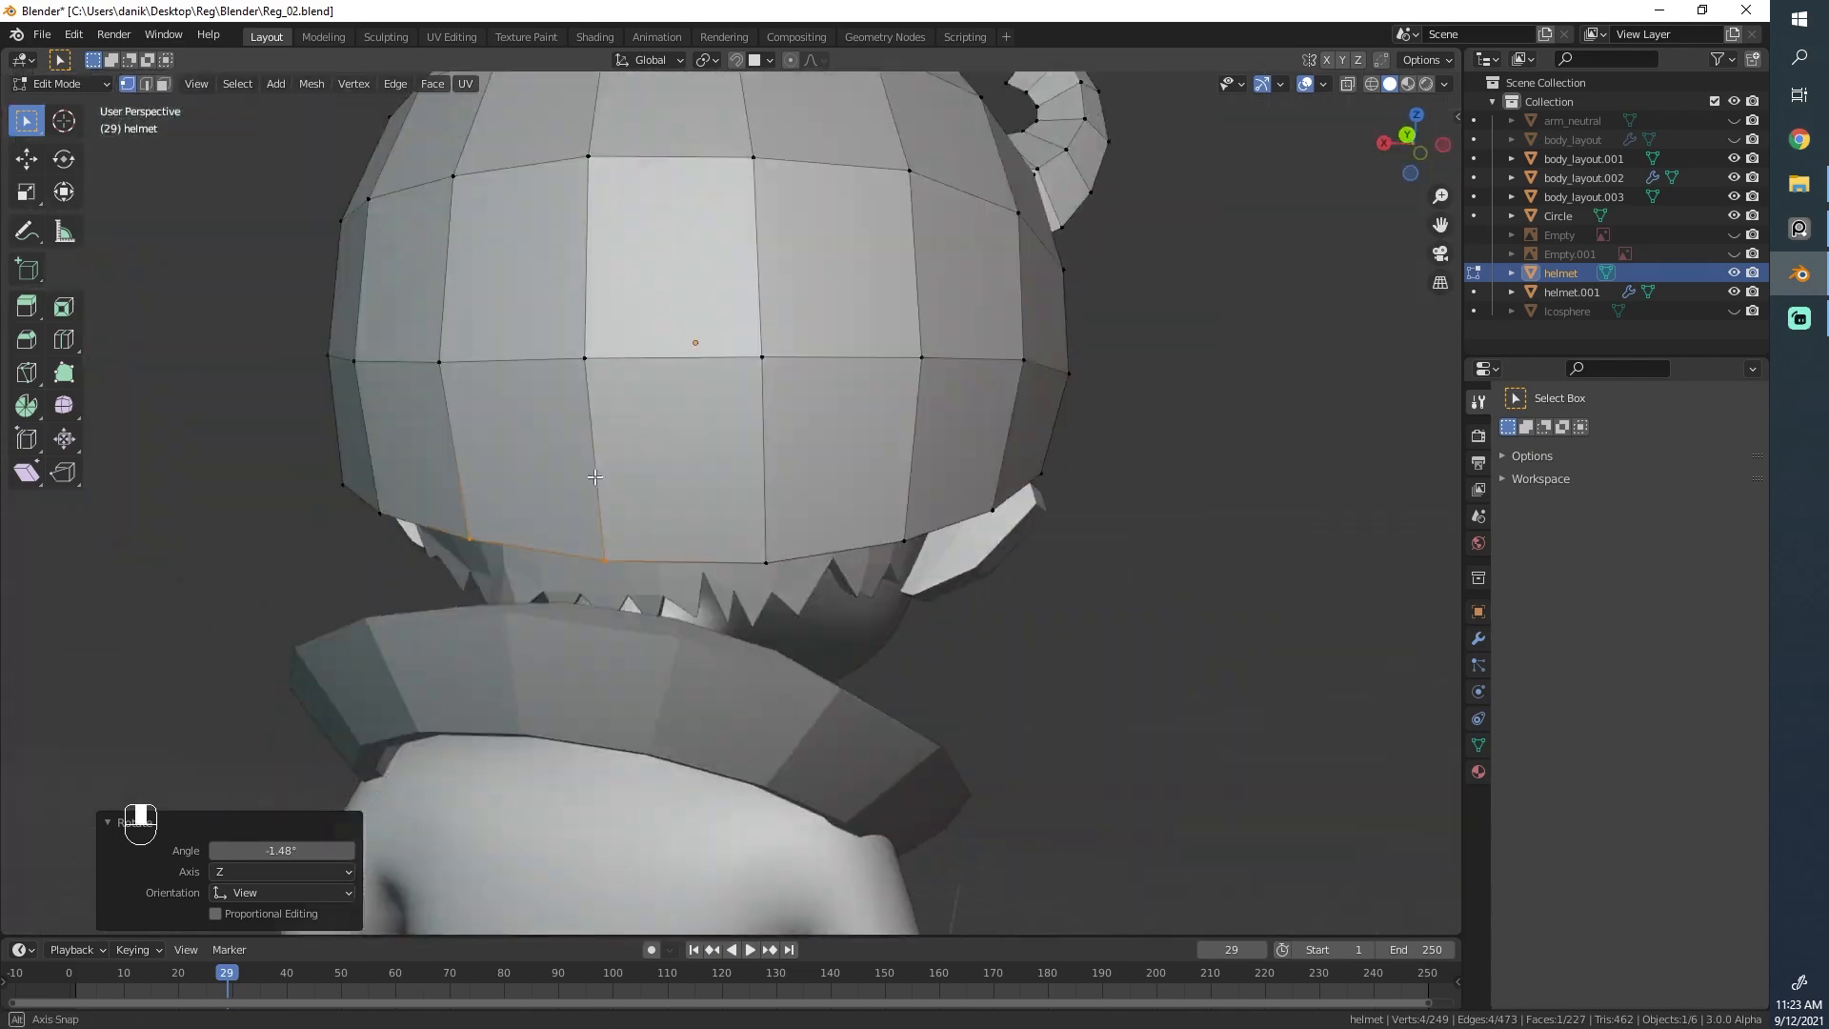
pyautogui.press('g')
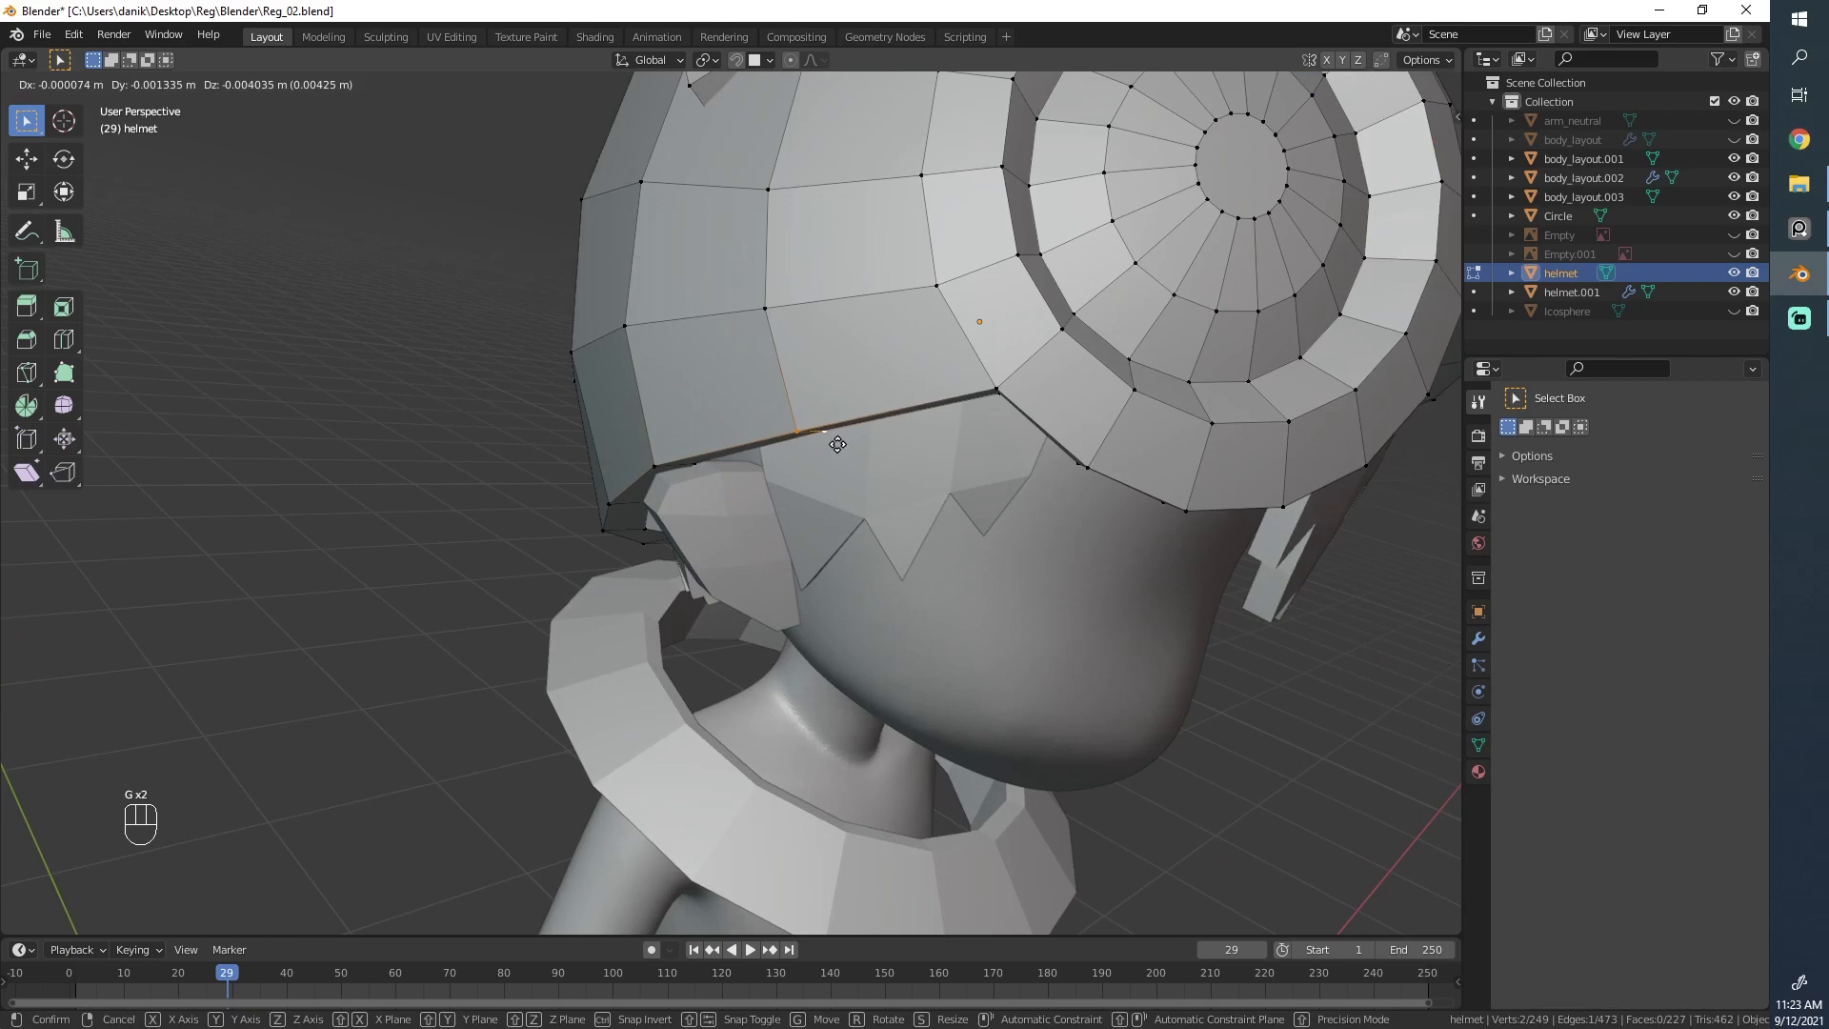
pyautogui.press('Tab')
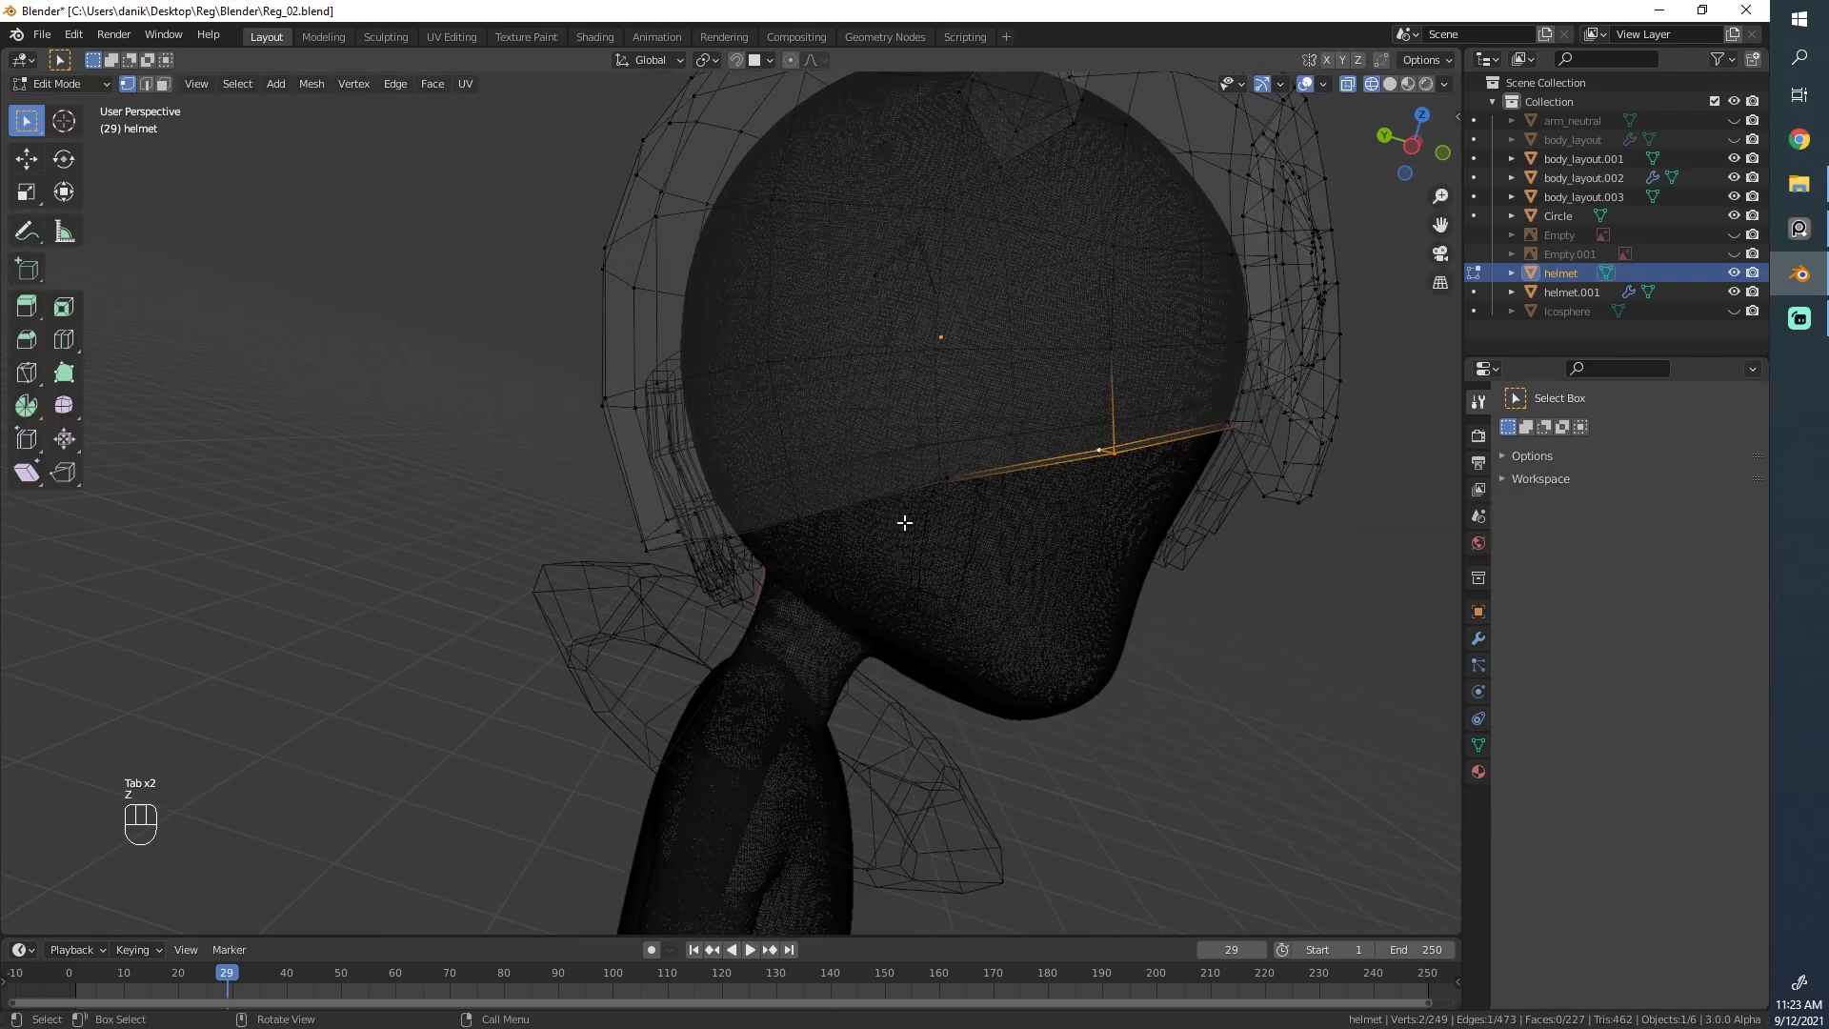
# Step: Select the band rim vertices through X-ray shading and relax the loop into even spacing
pyautogui.press('a')
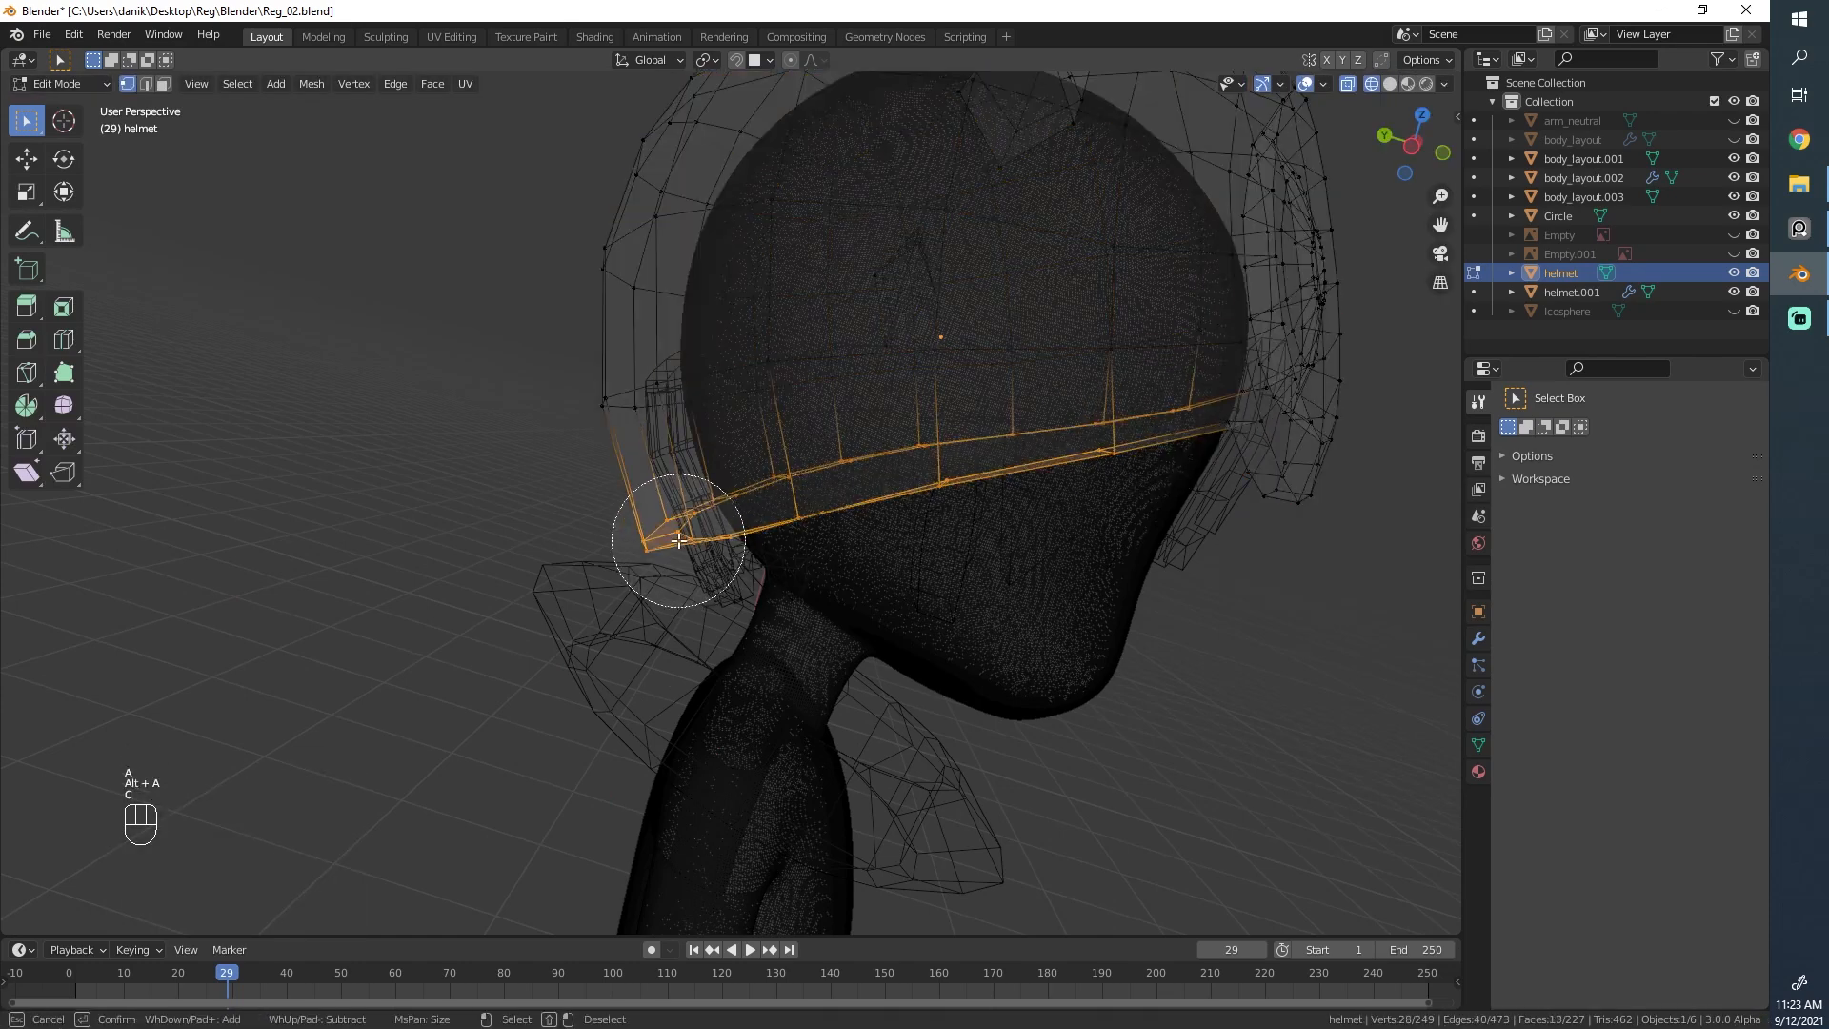
pyautogui.click(991, 476)
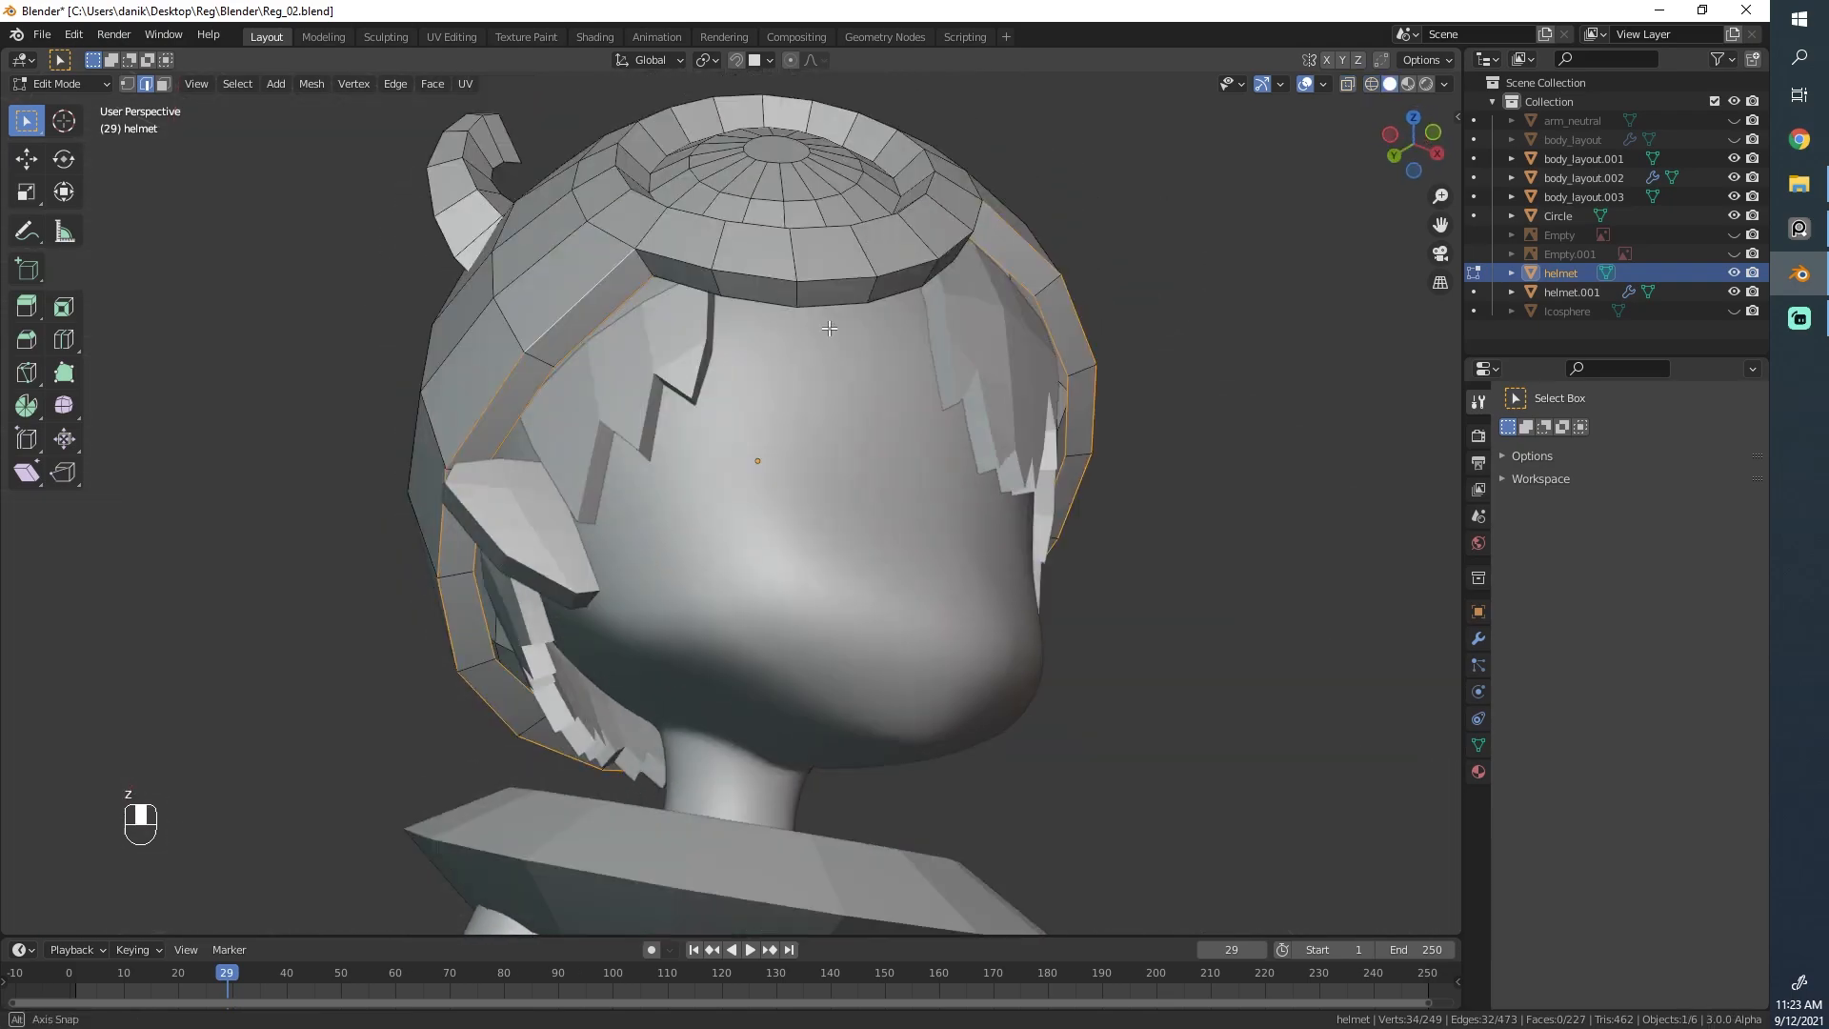
pyautogui.press('n')
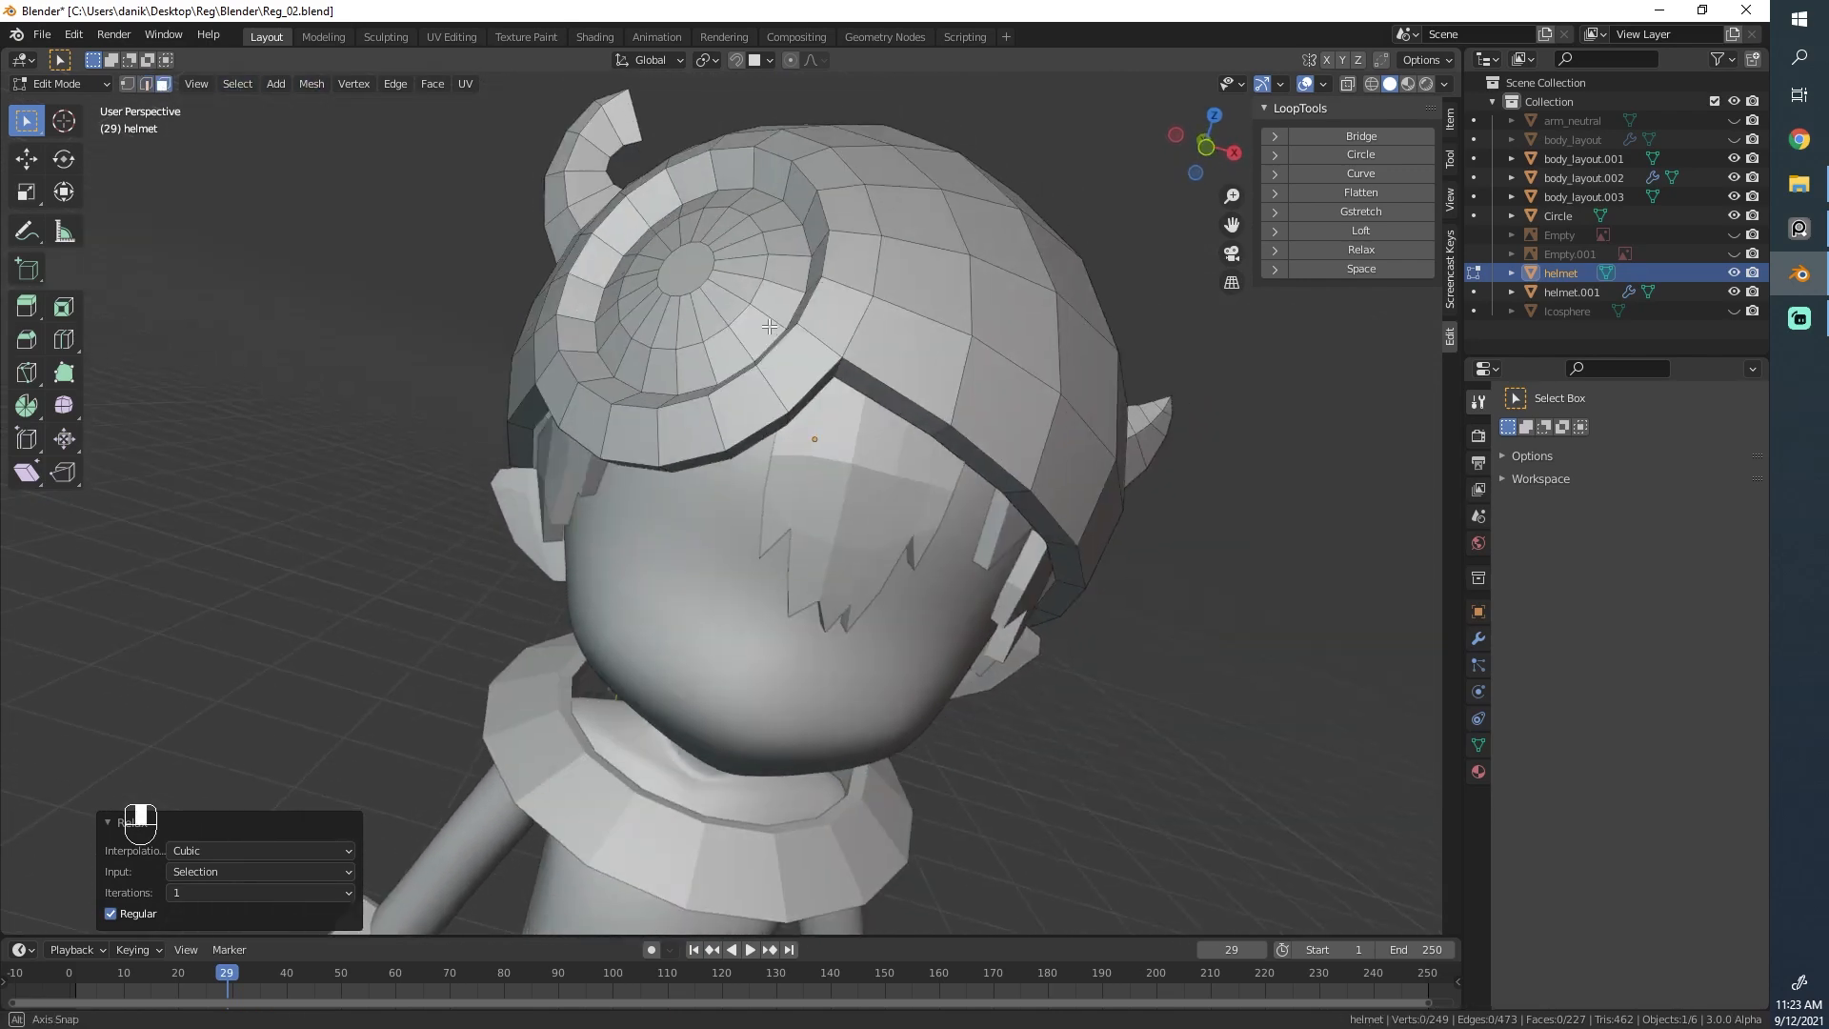
# Step: Add a loop cut around the band beside the goggle ring and adjust its Factor position
pyautogui.click(948, 373)
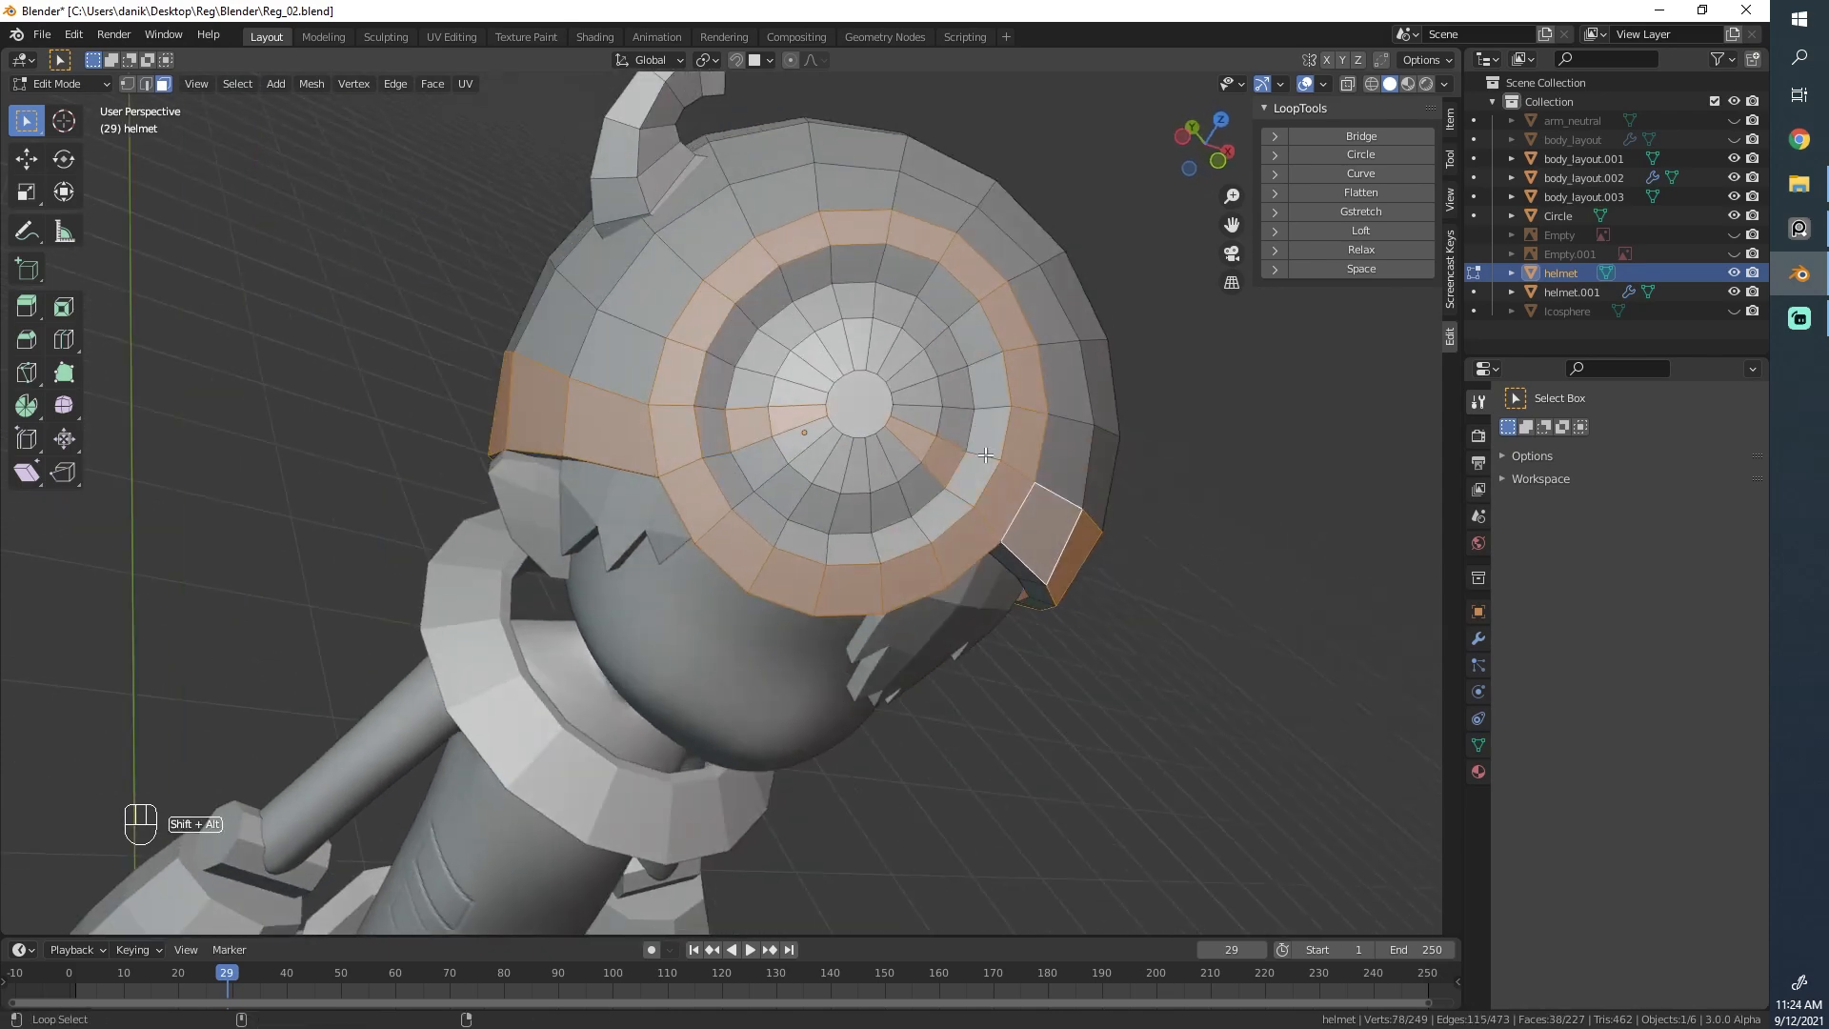
pyautogui.click(804, 423)
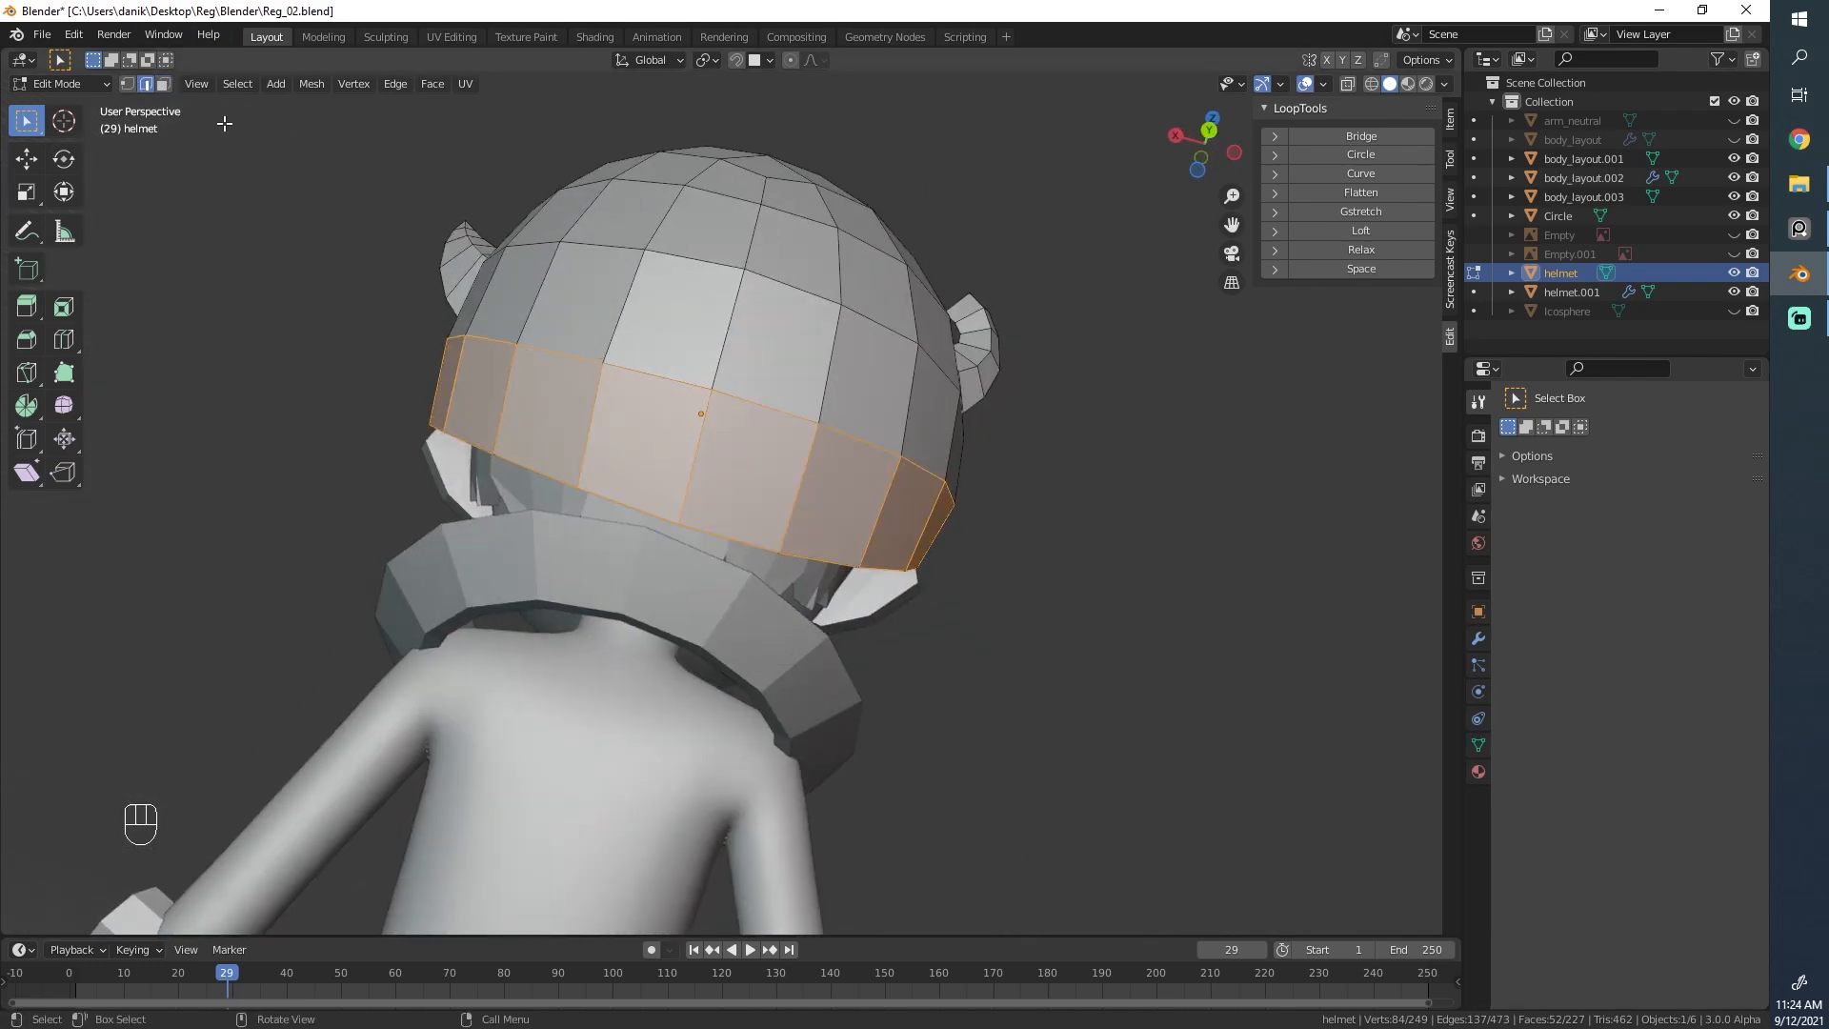
pyautogui.press('ctrl+r')
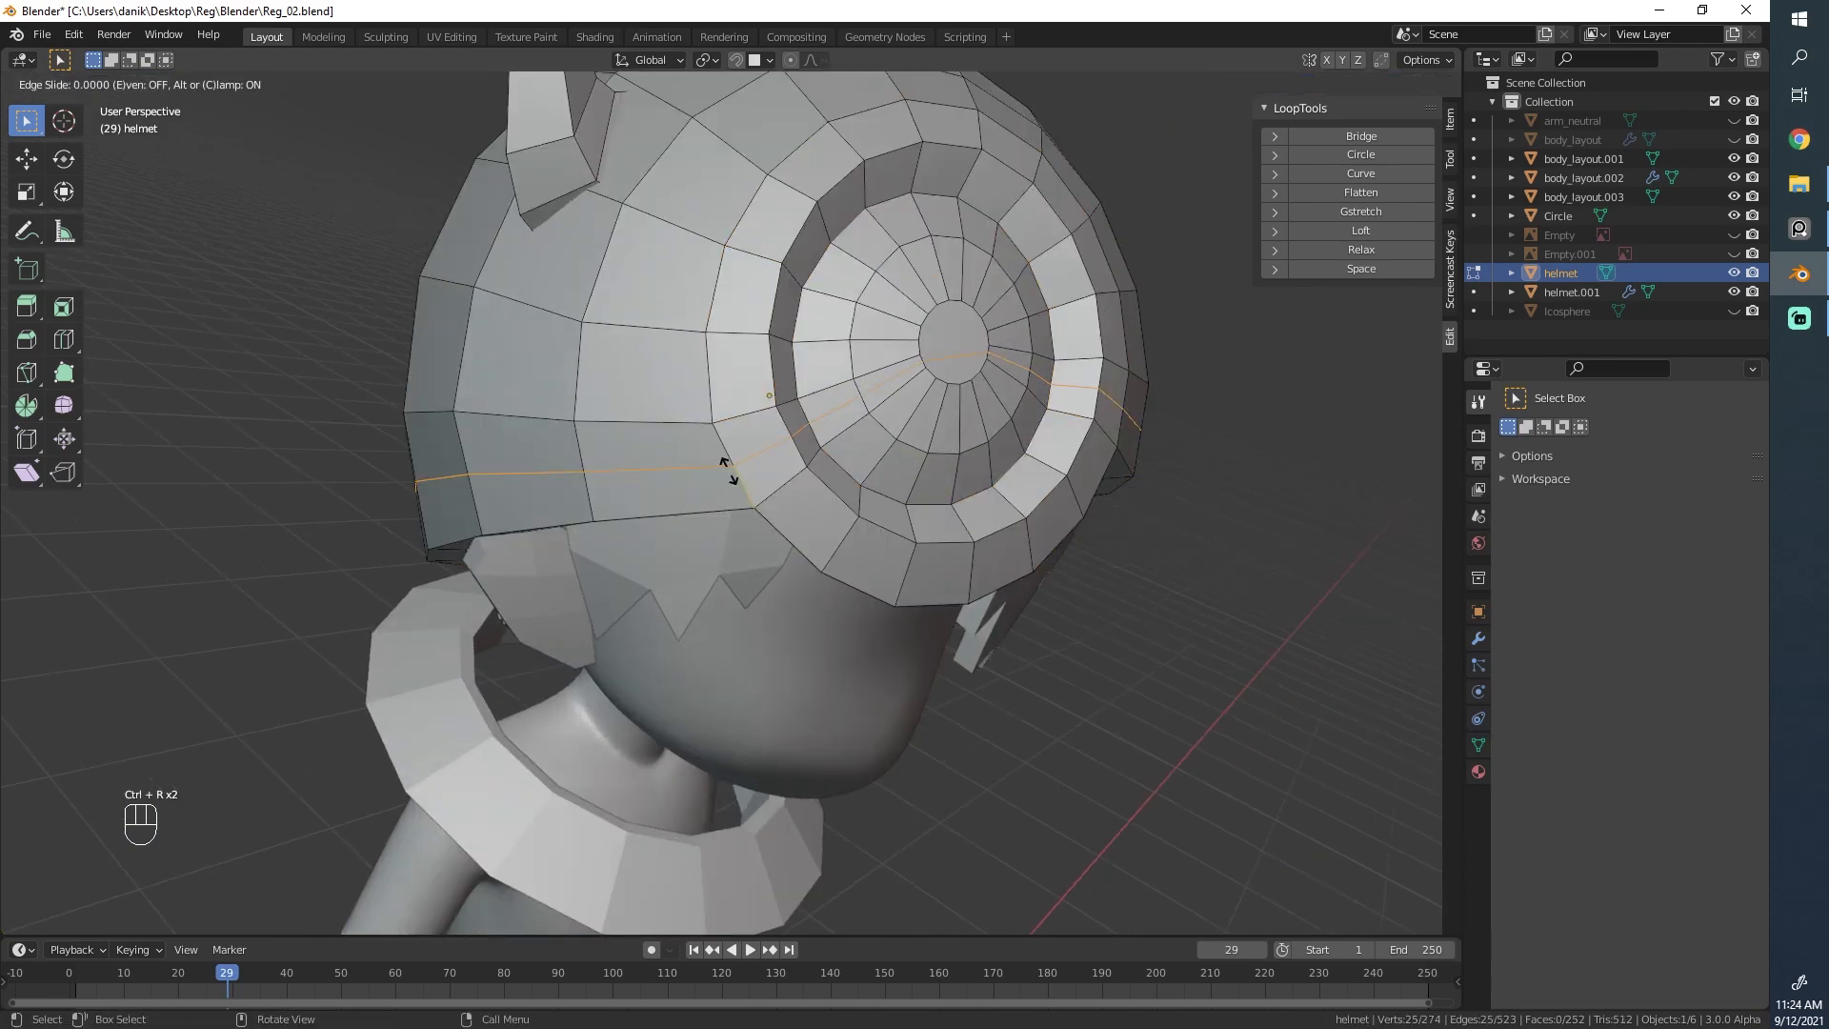
pyautogui.moveTo(743, 453)
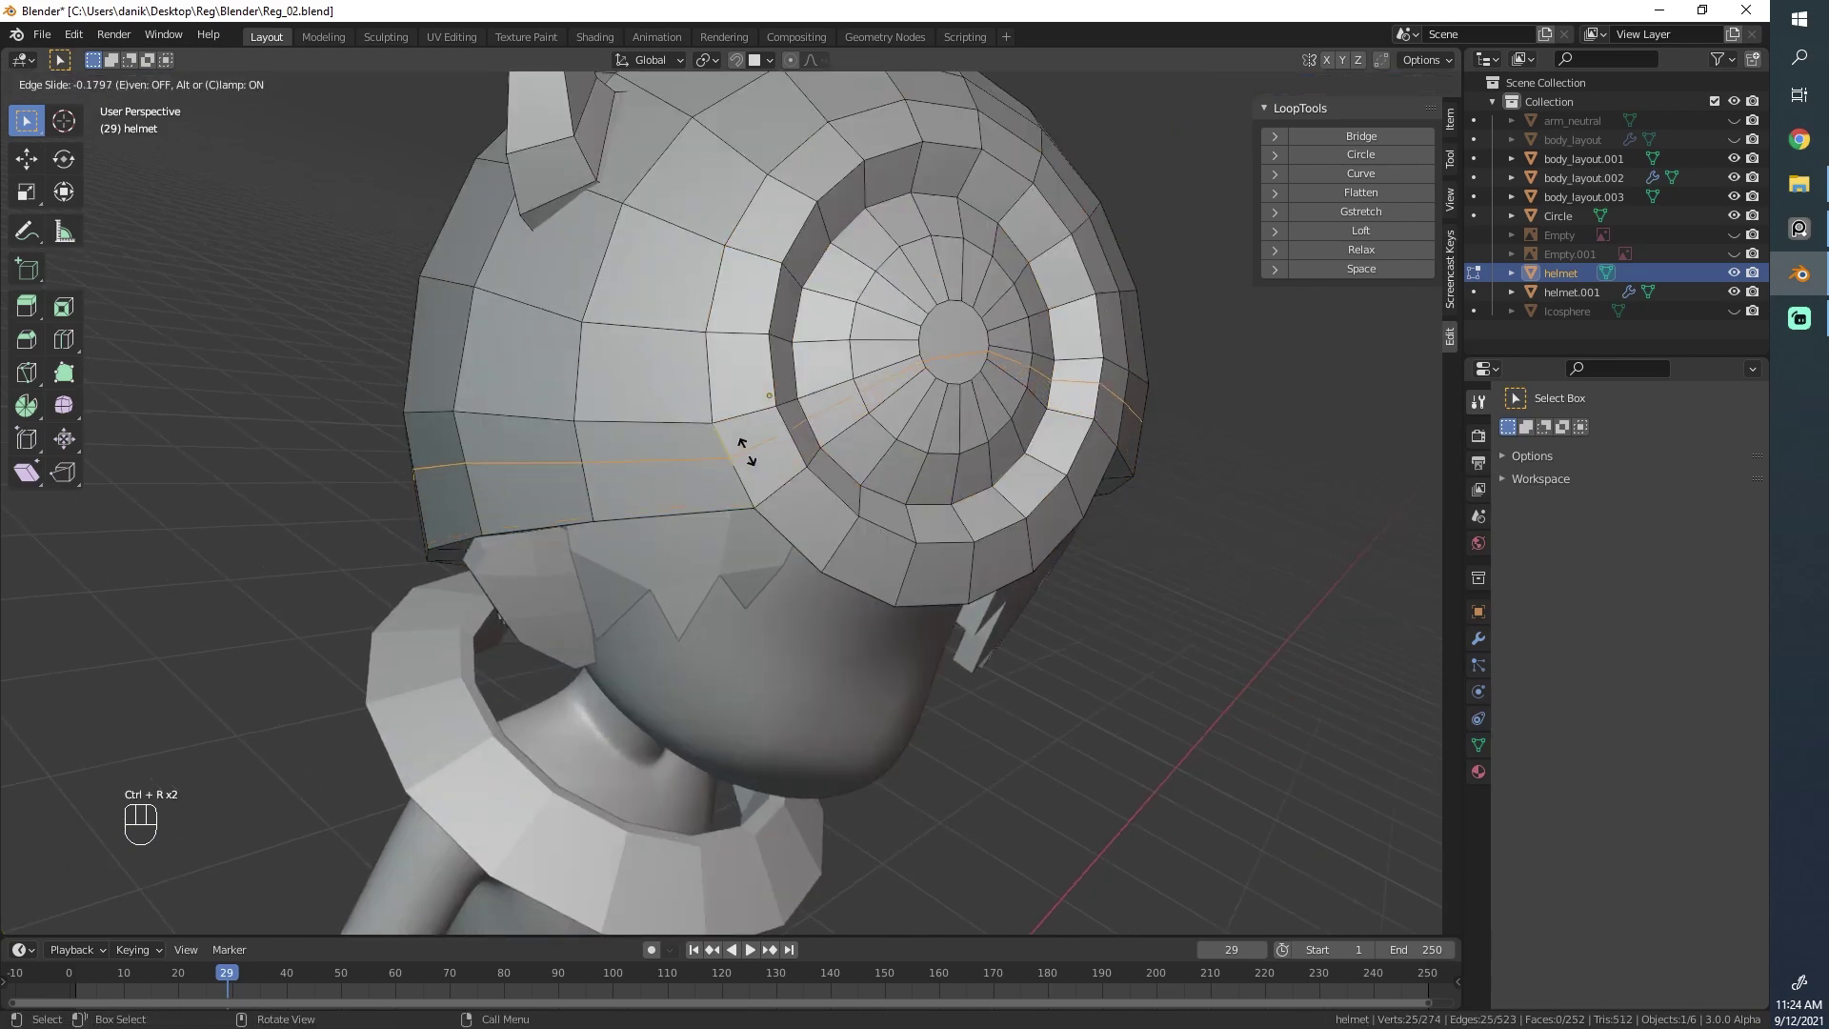
pyautogui.moveTo(743, 465)
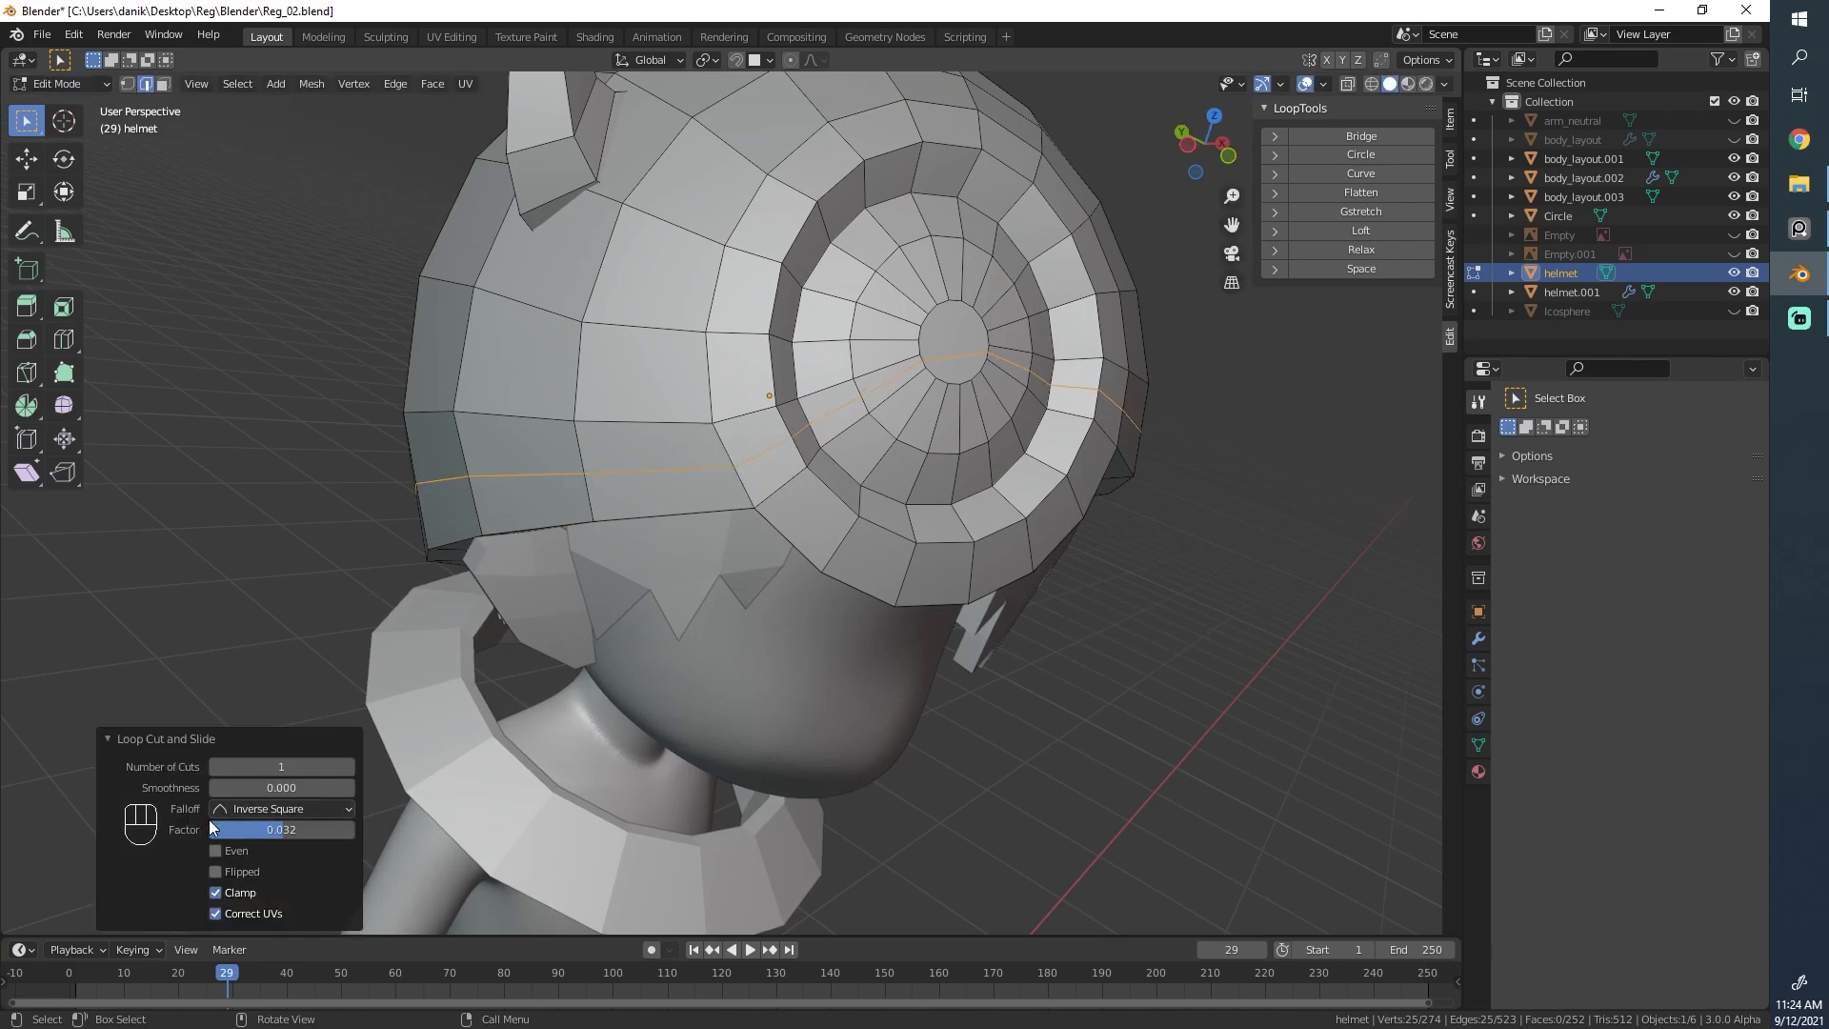
pyautogui.click(215, 849)
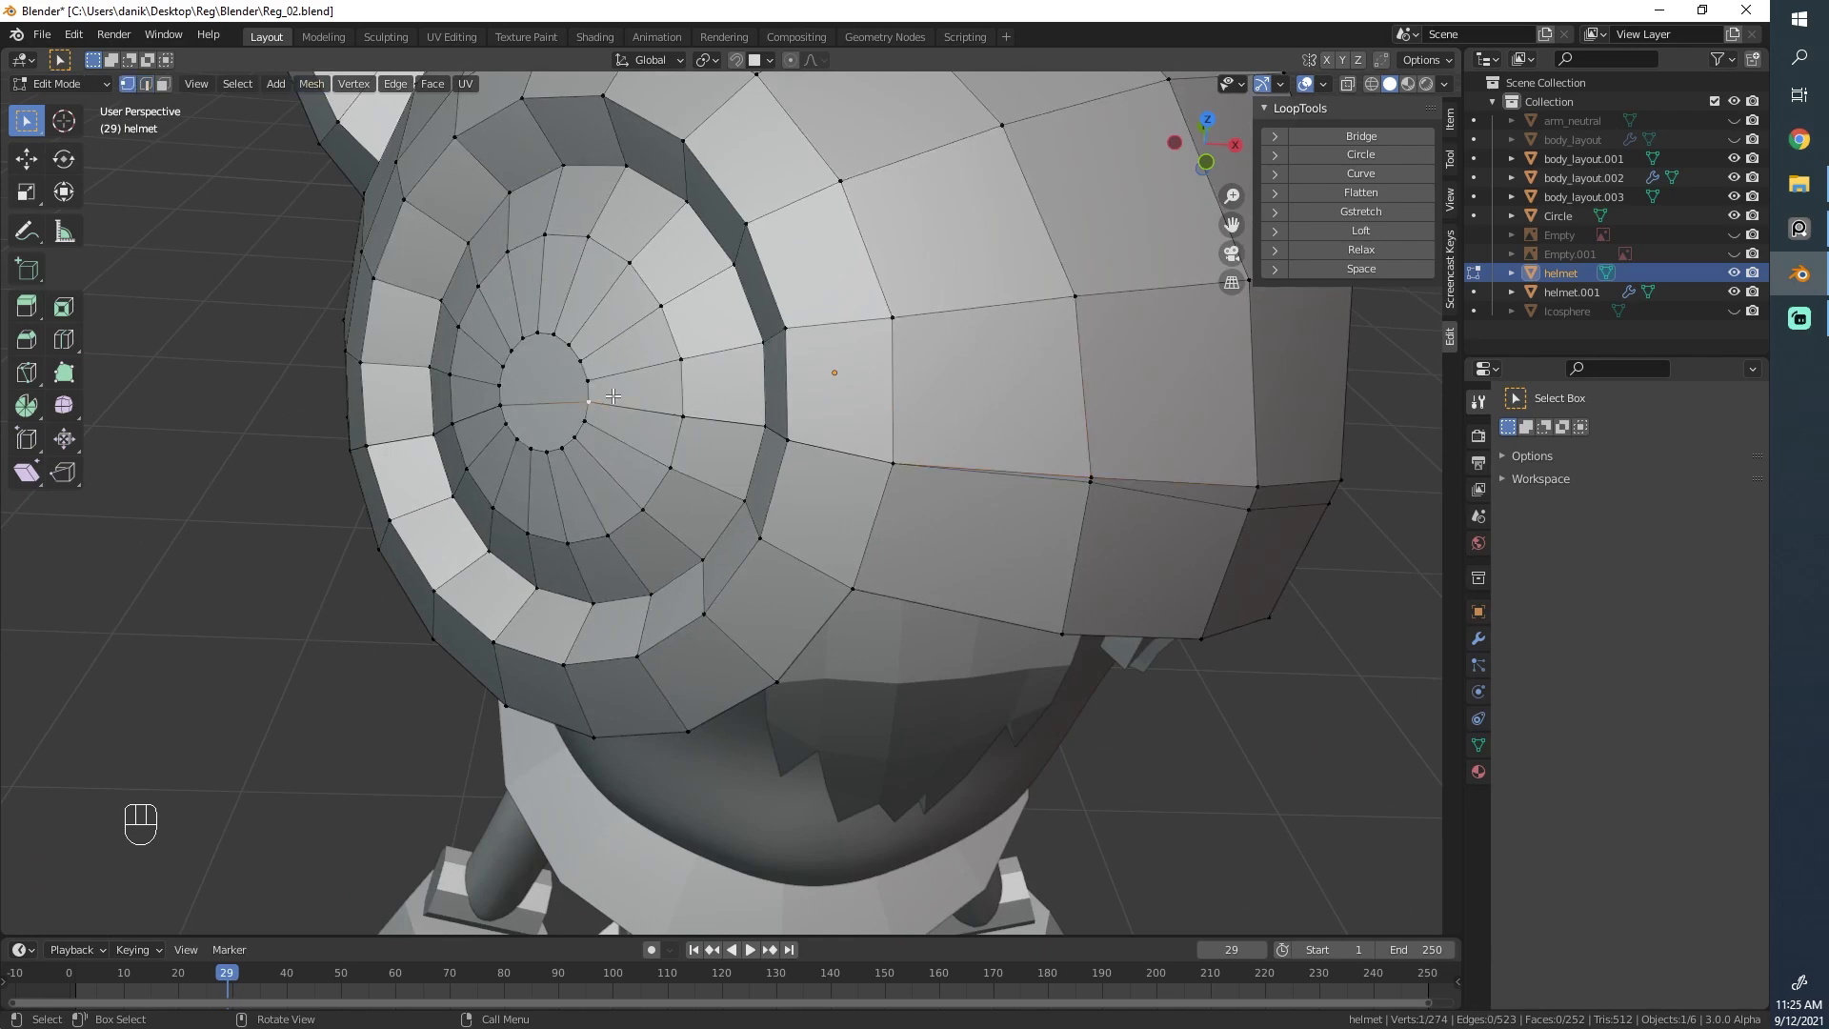
# Step: Select the whole helmet and merge vertices by distance, reducing 274 vertices to 263
pyautogui.press('g')
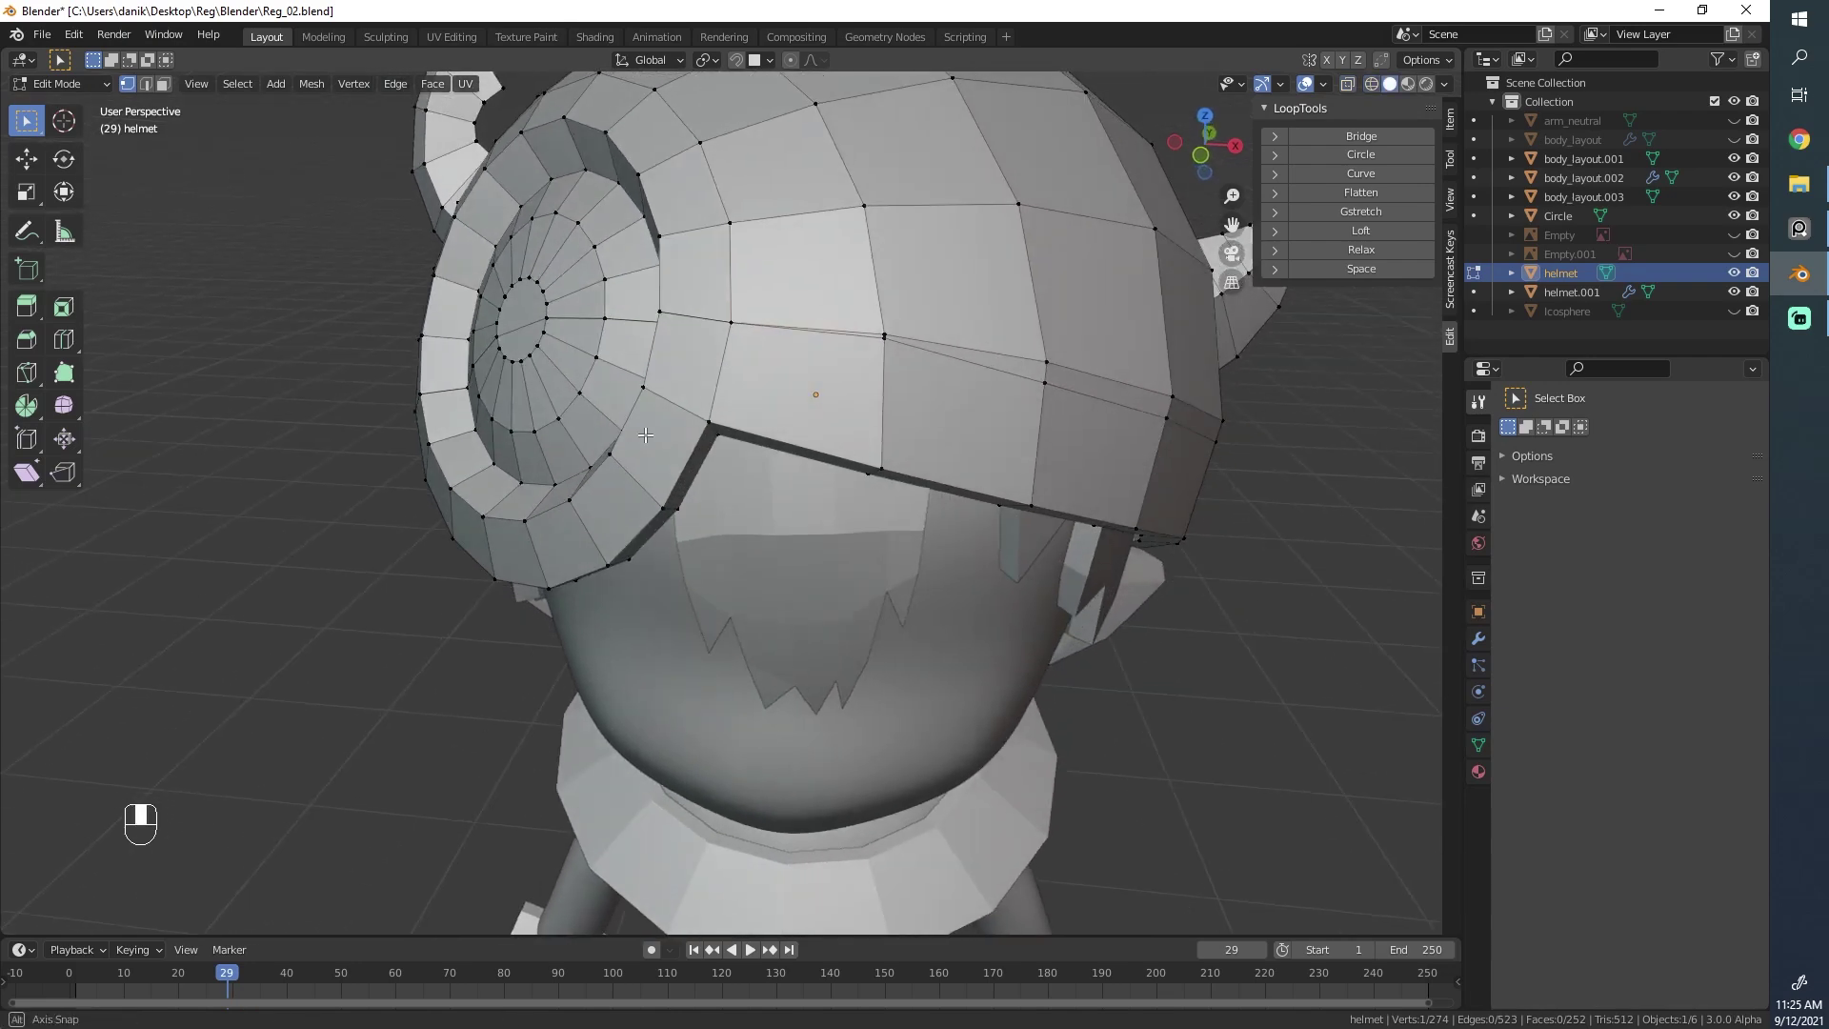
pyautogui.press('a')
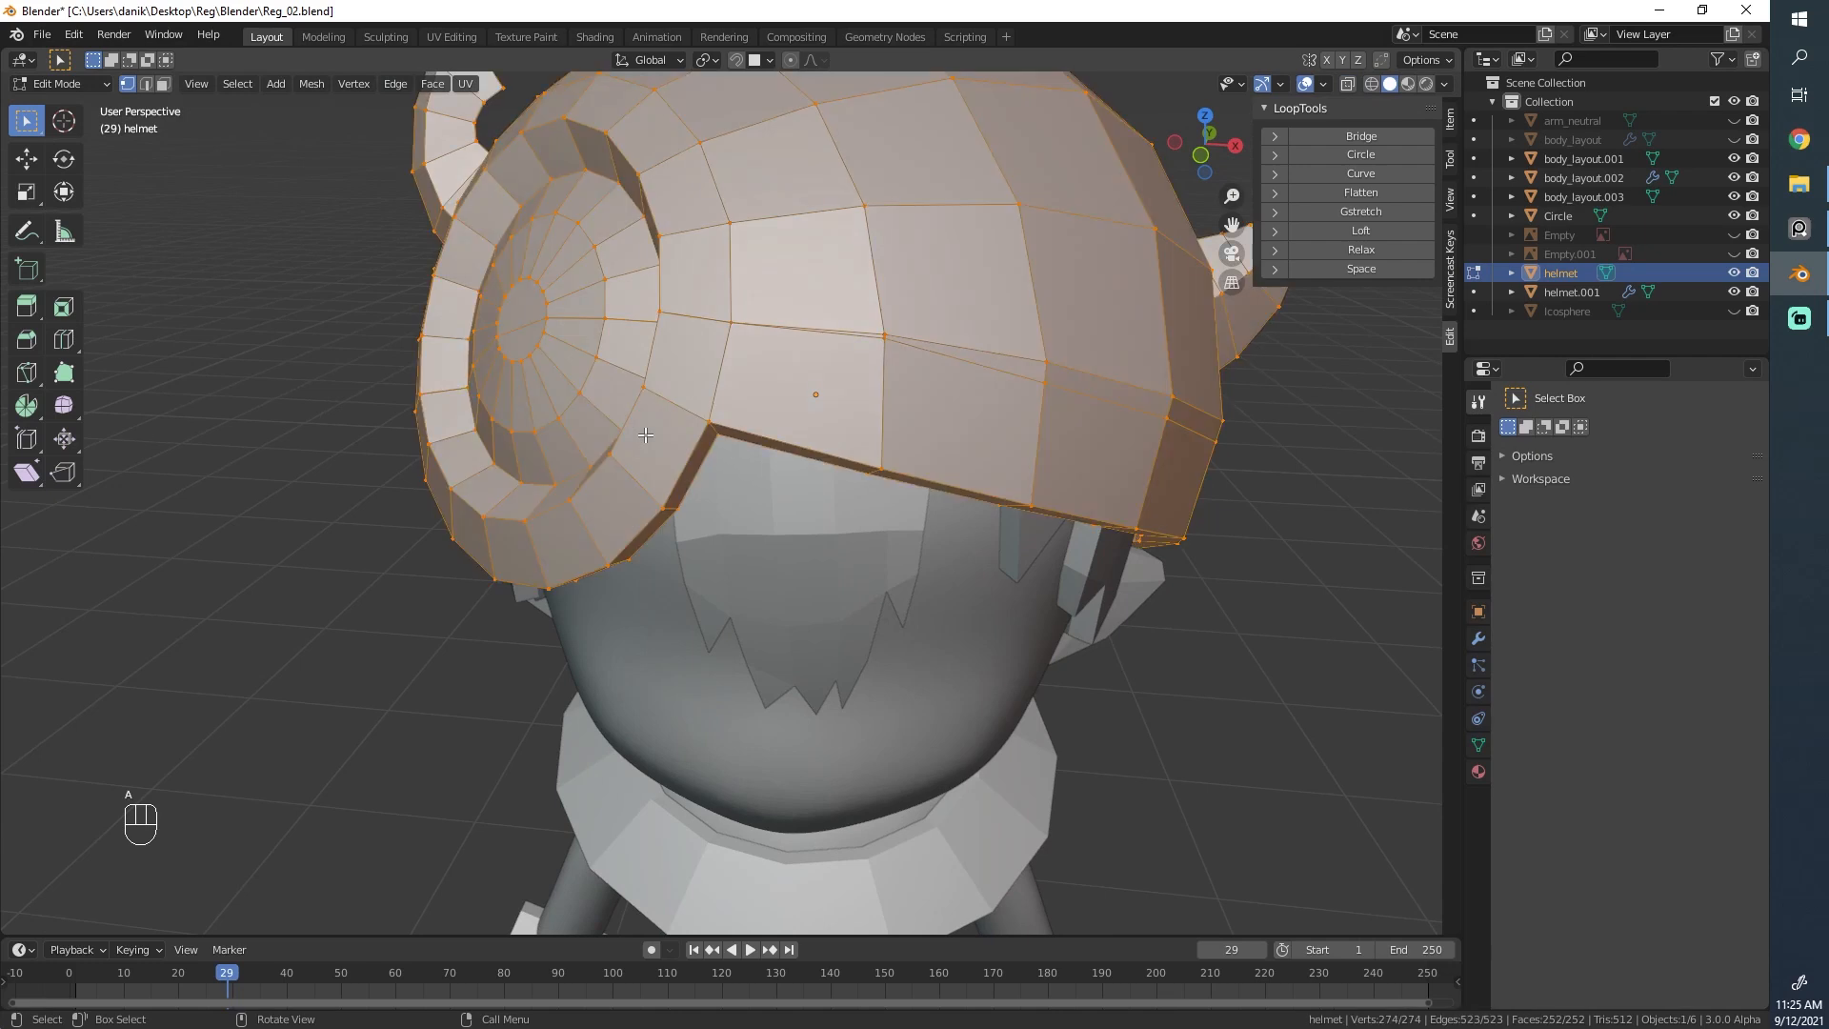
pyautogui.moveTo(448, 187)
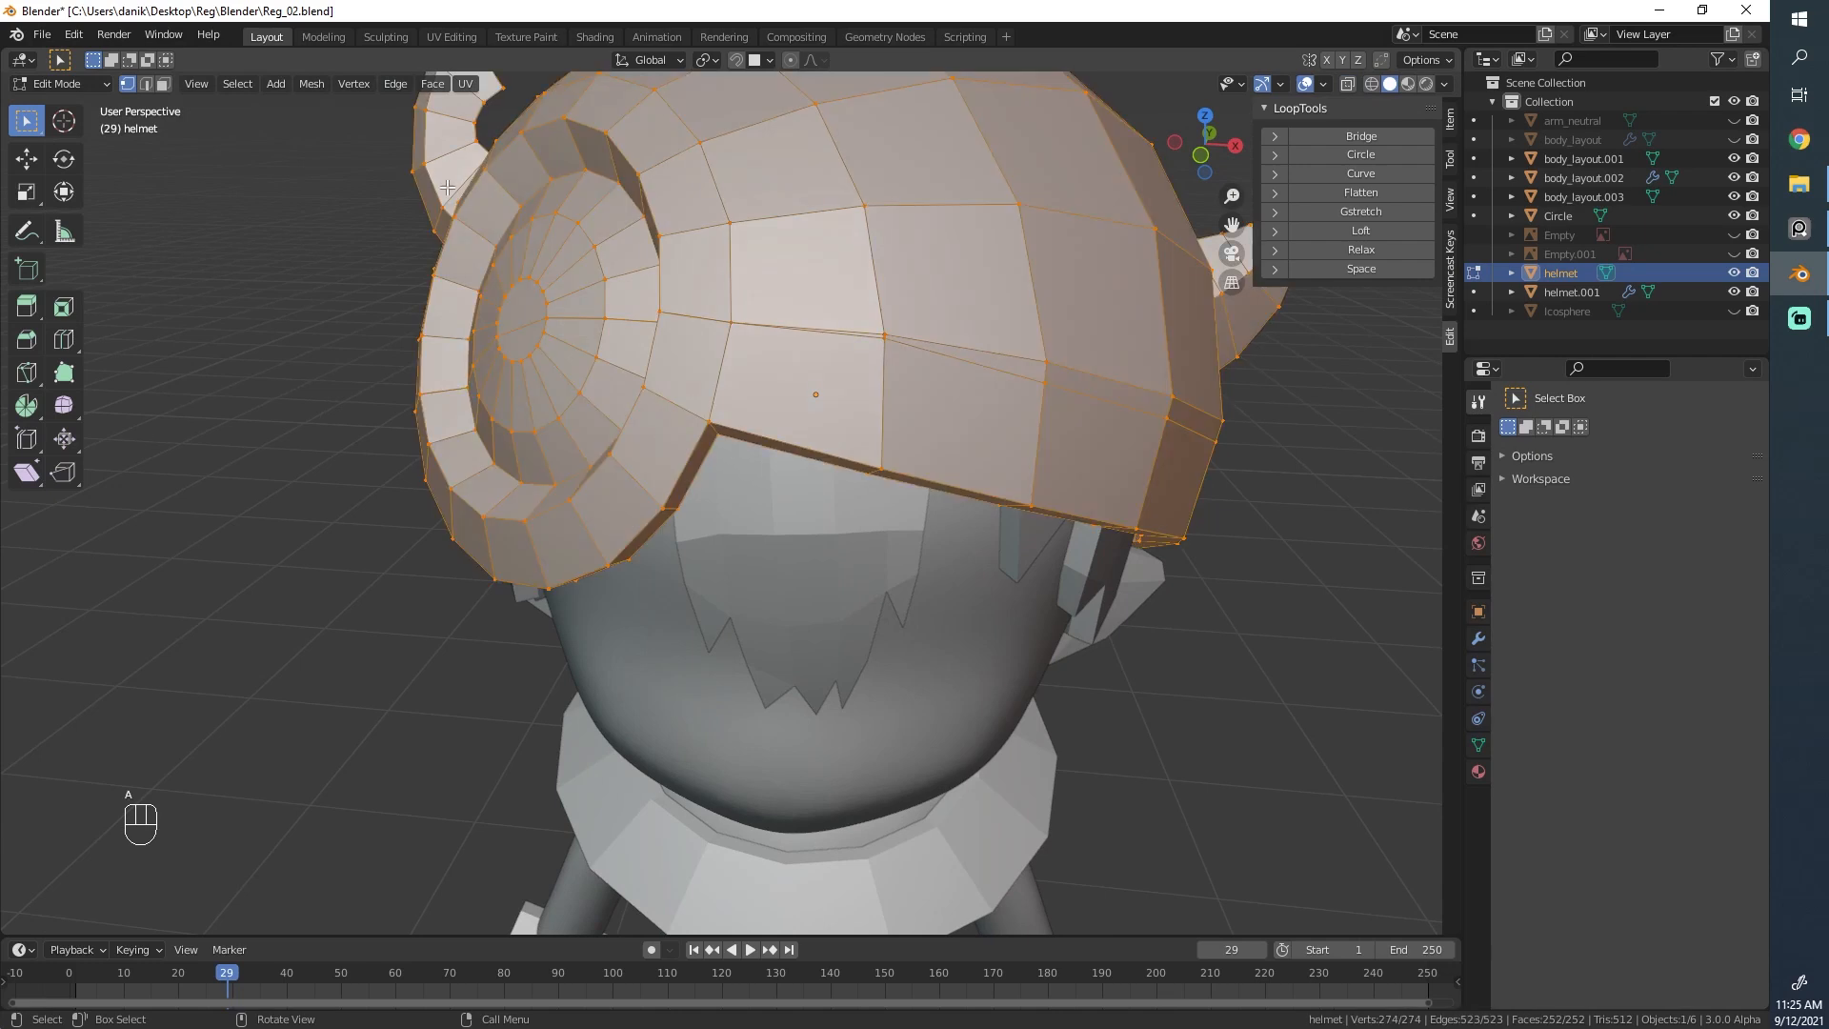
pyautogui.moveTo(310, 84)
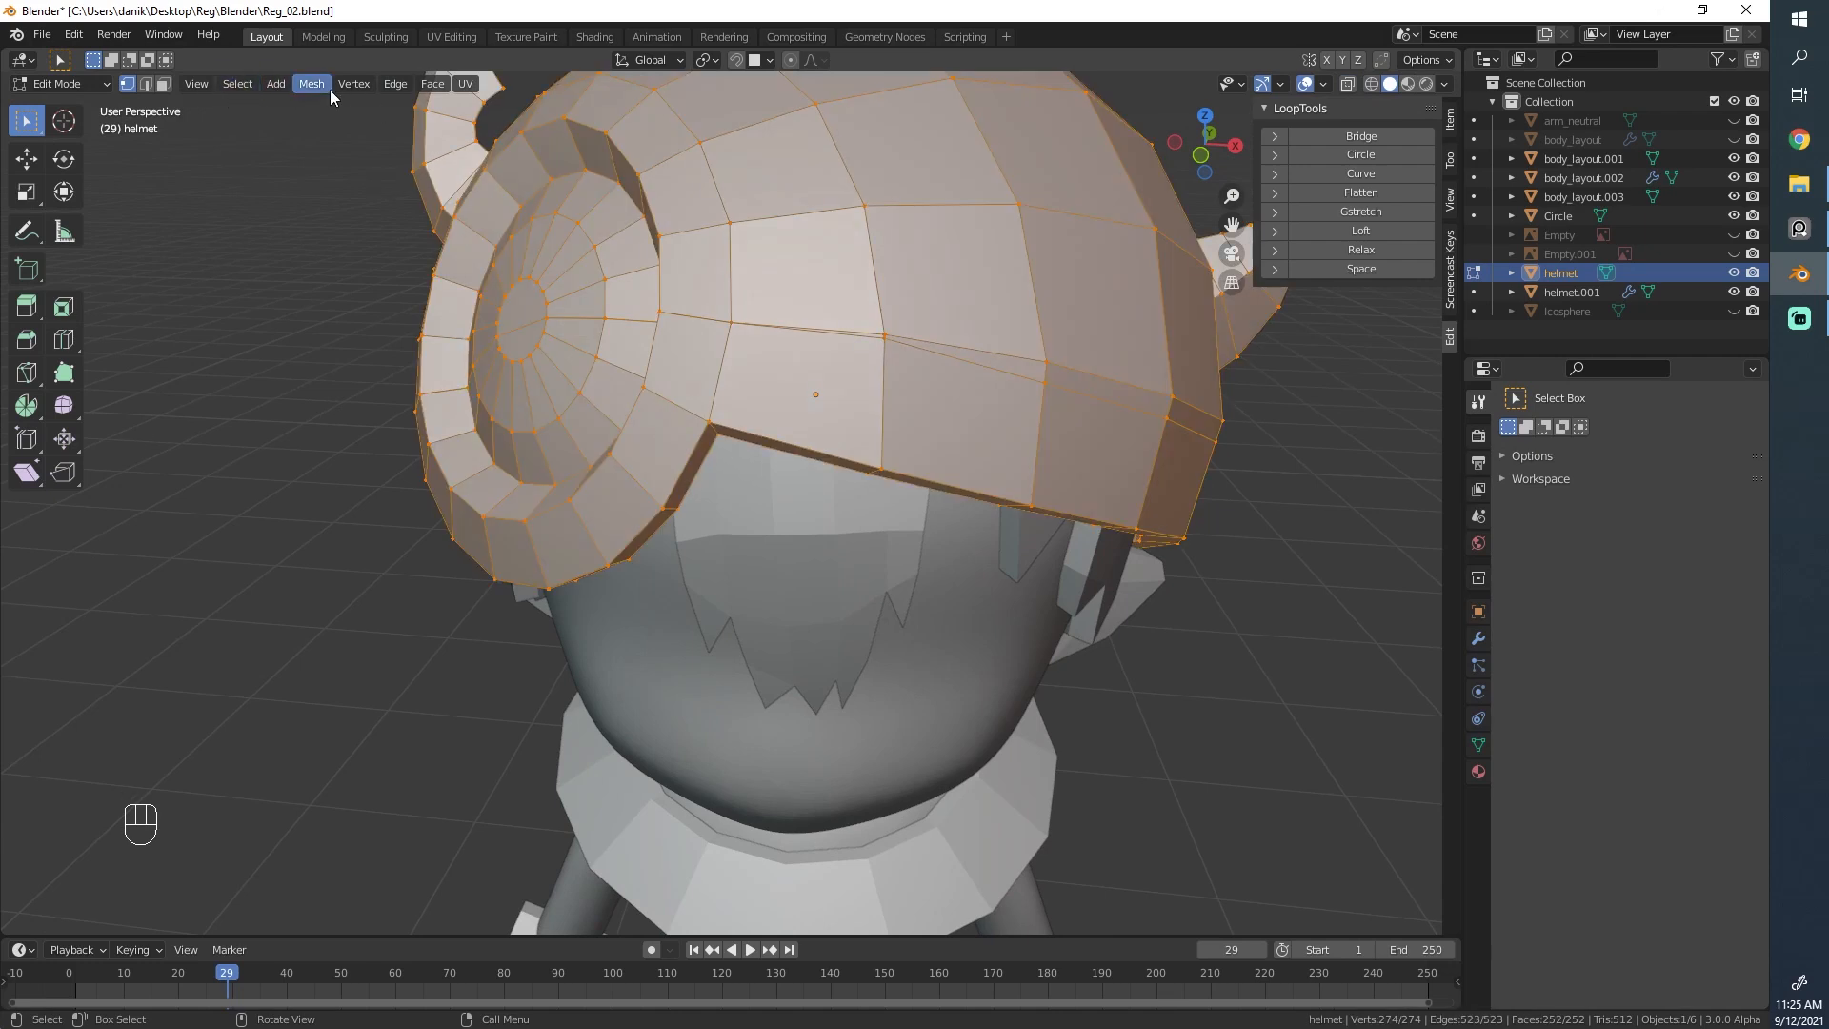
pyautogui.click(352, 82)
pyautogui.write('me')
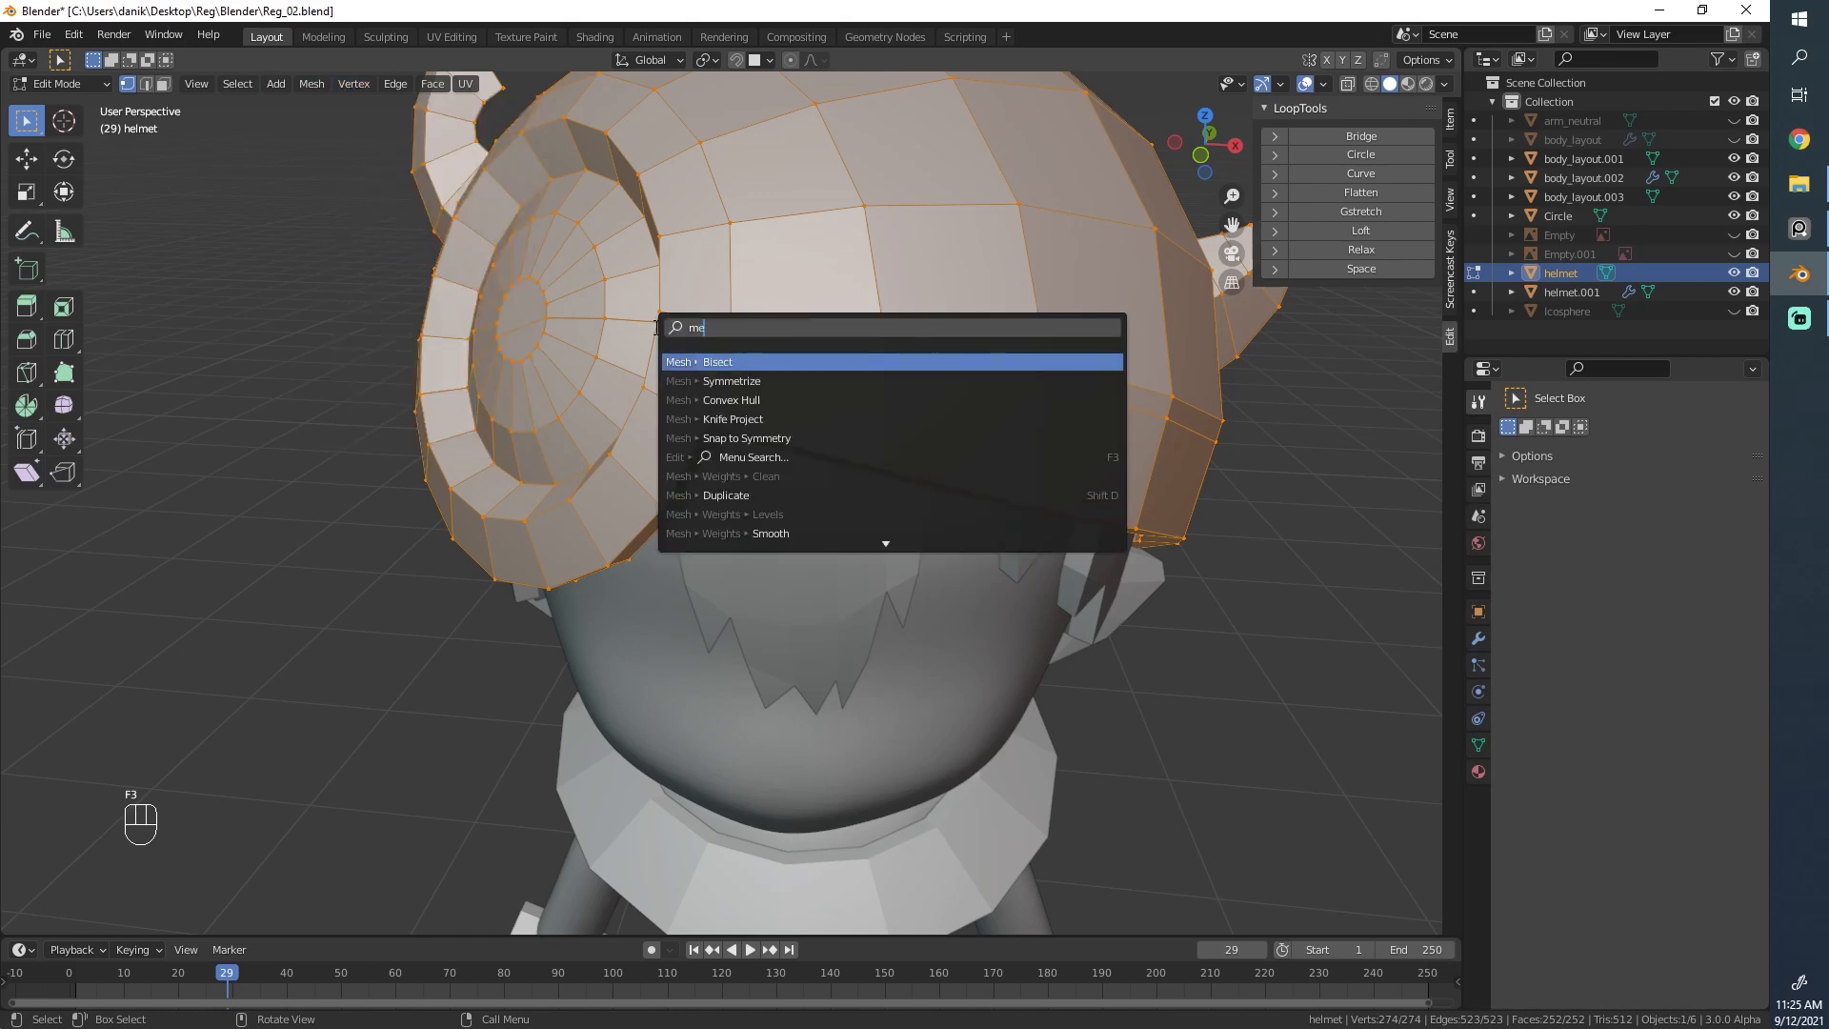
pyautogui.write('r')
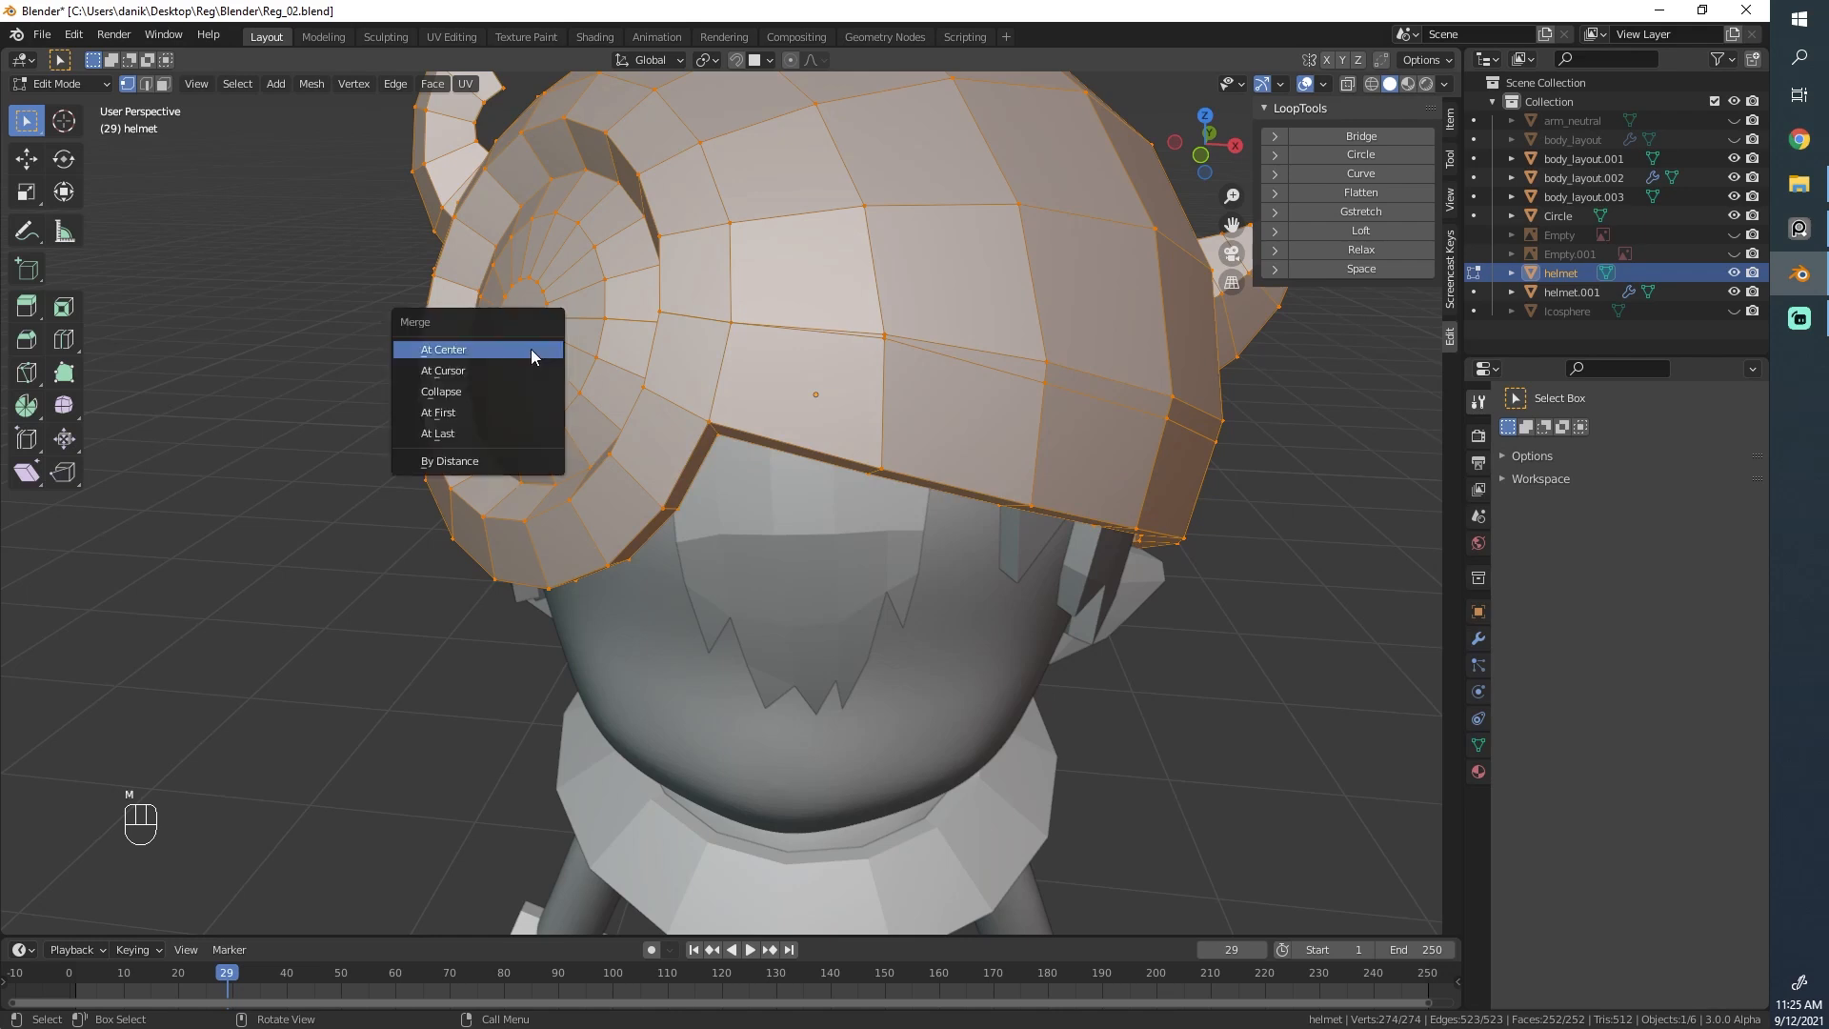
pyautogui.moveTo(476, 459)
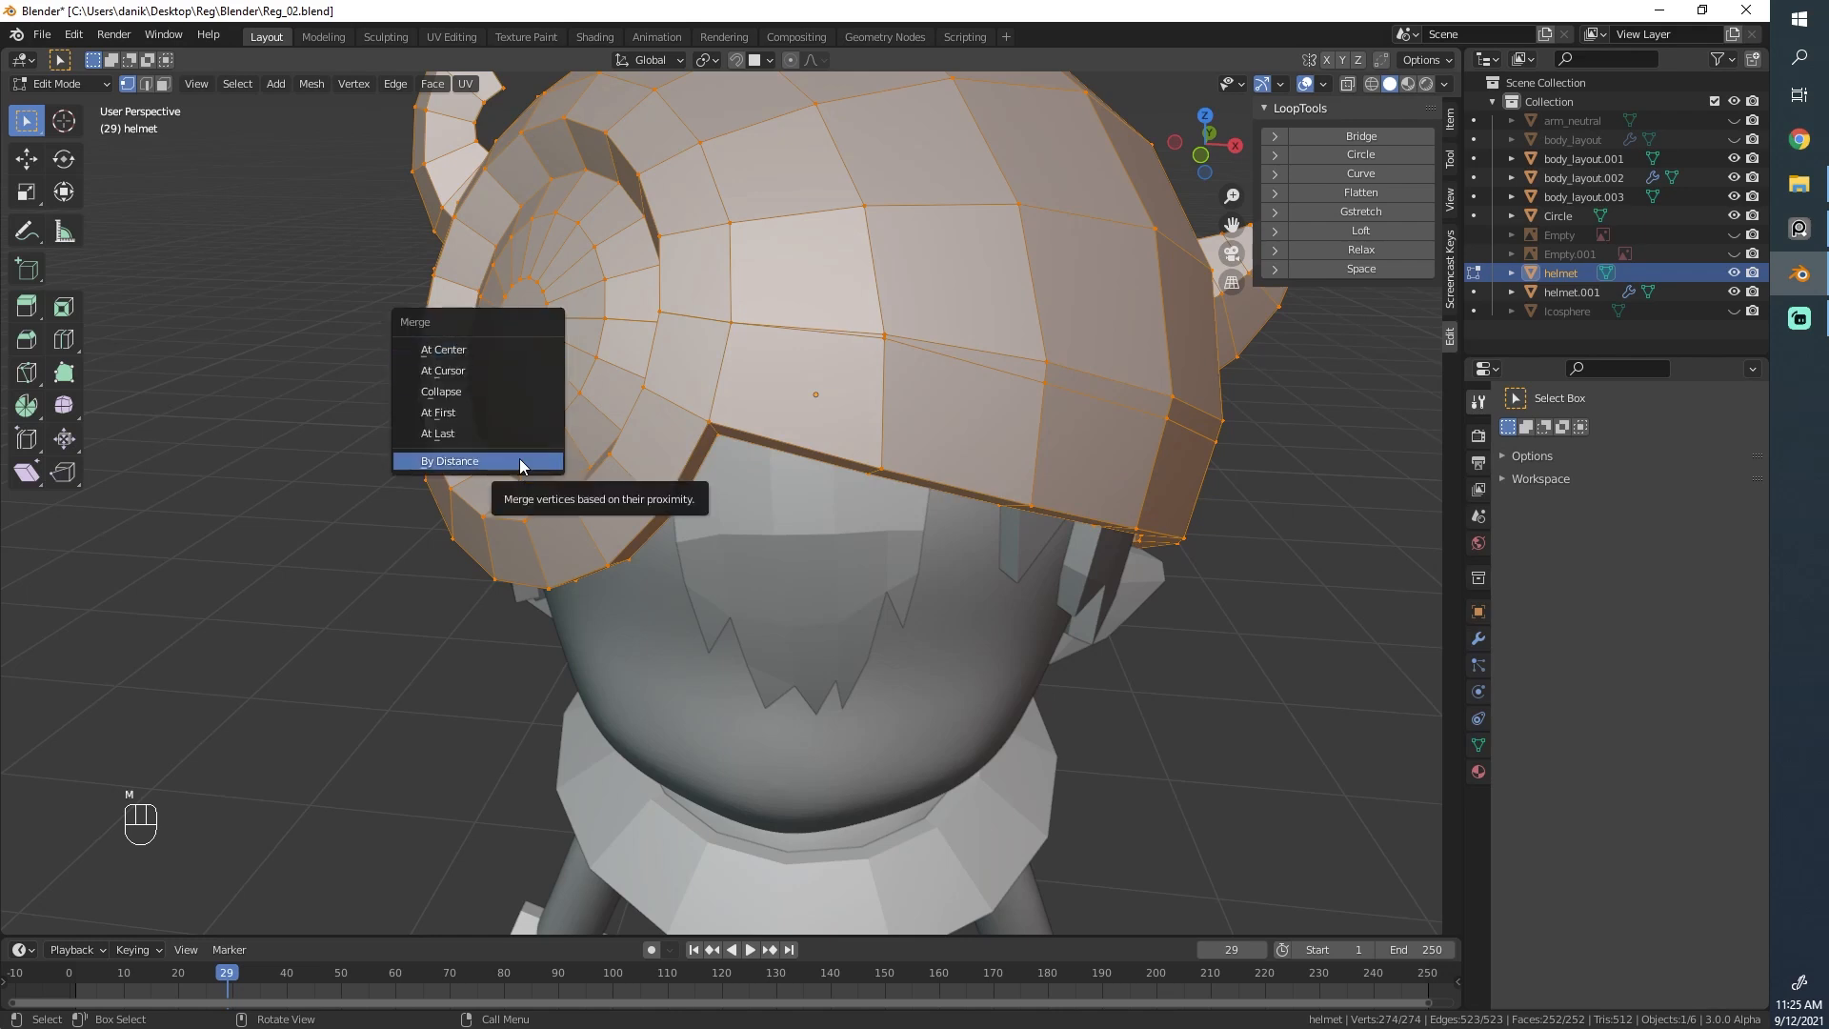
pyautogui.click(449, 459)
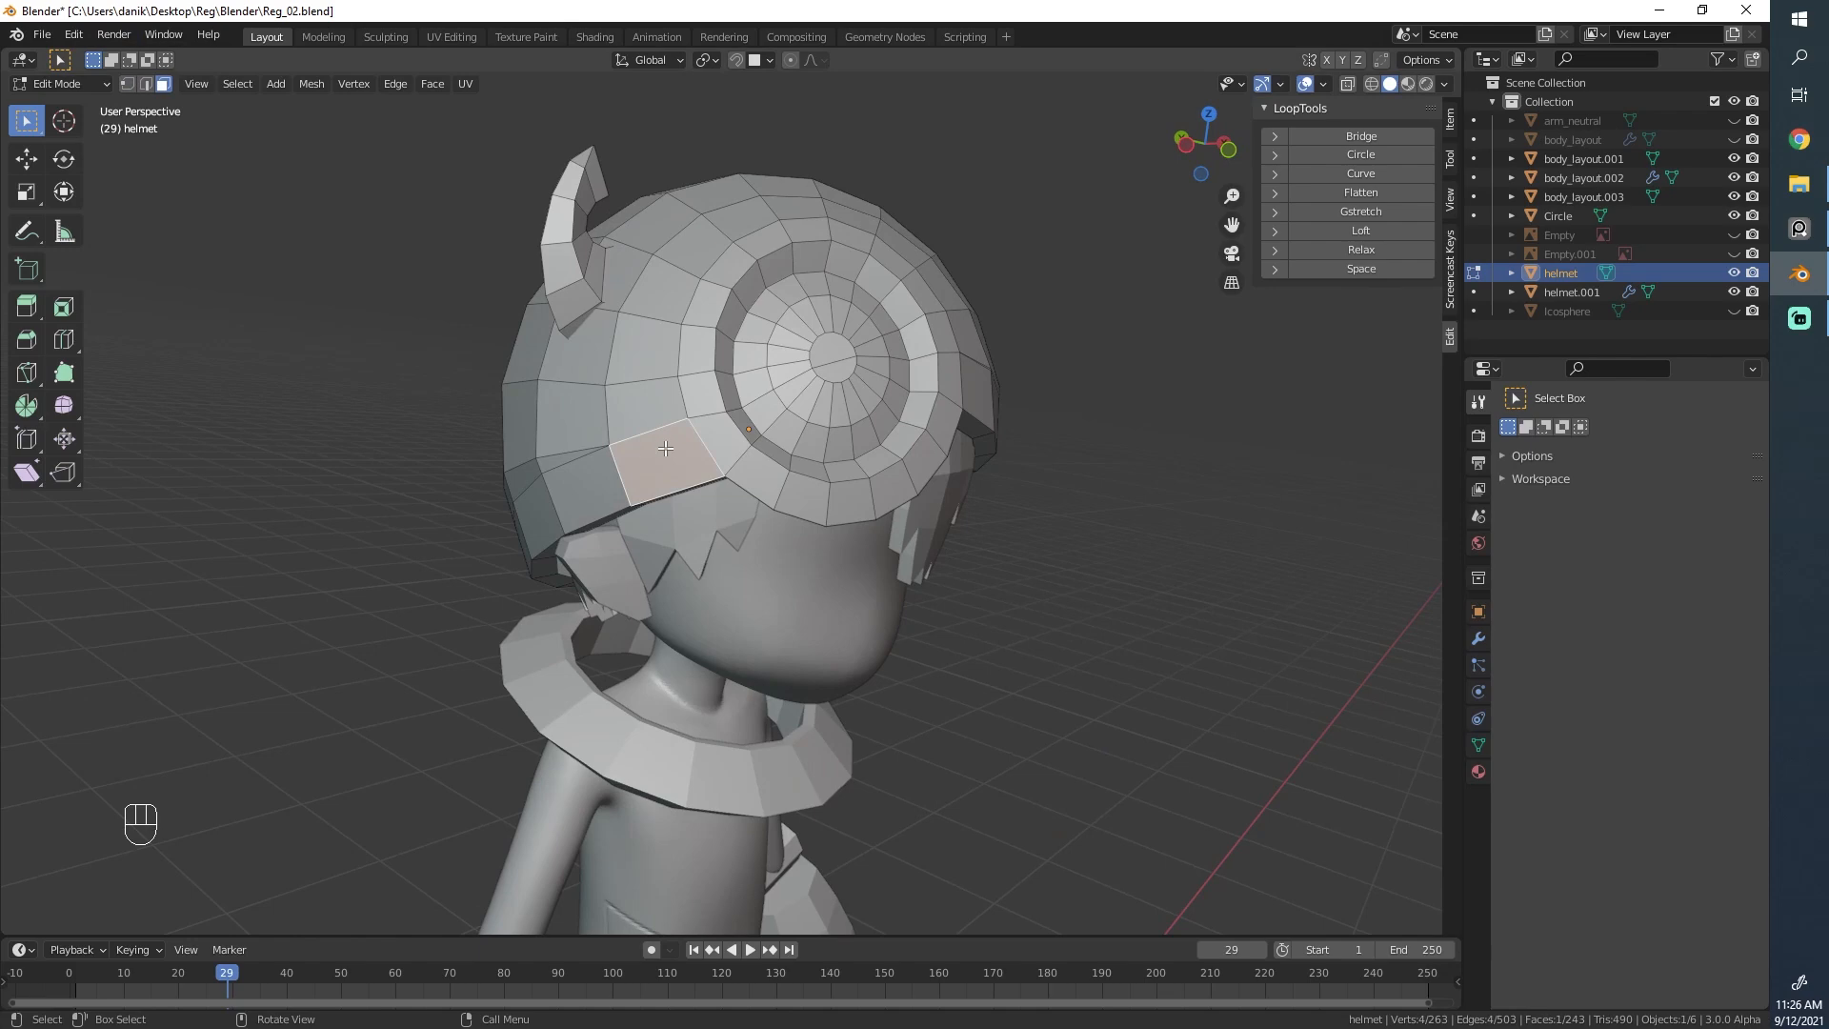
# Step: Push the helmet's lower band faces outward about 5 cm with Shrink/Fatten to thicken the rim
pyautogui.click(682, 467)
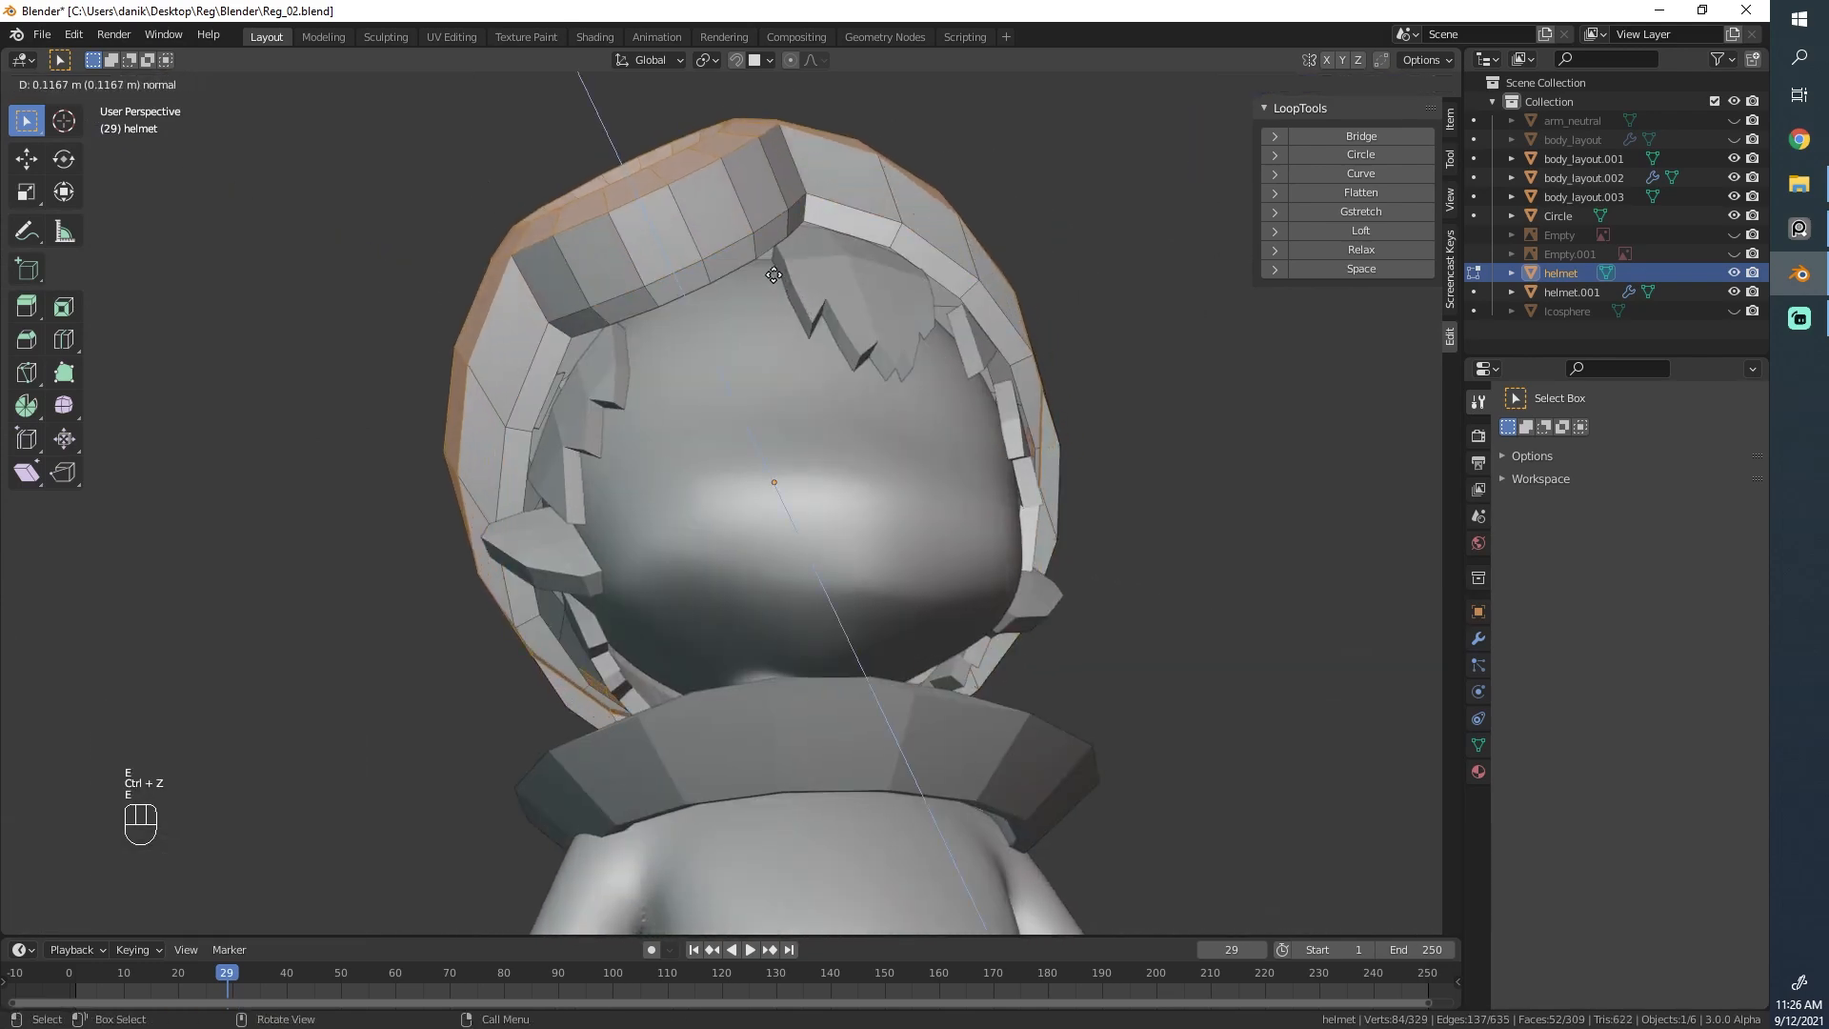
pyautogui.moveTo(808, 287)
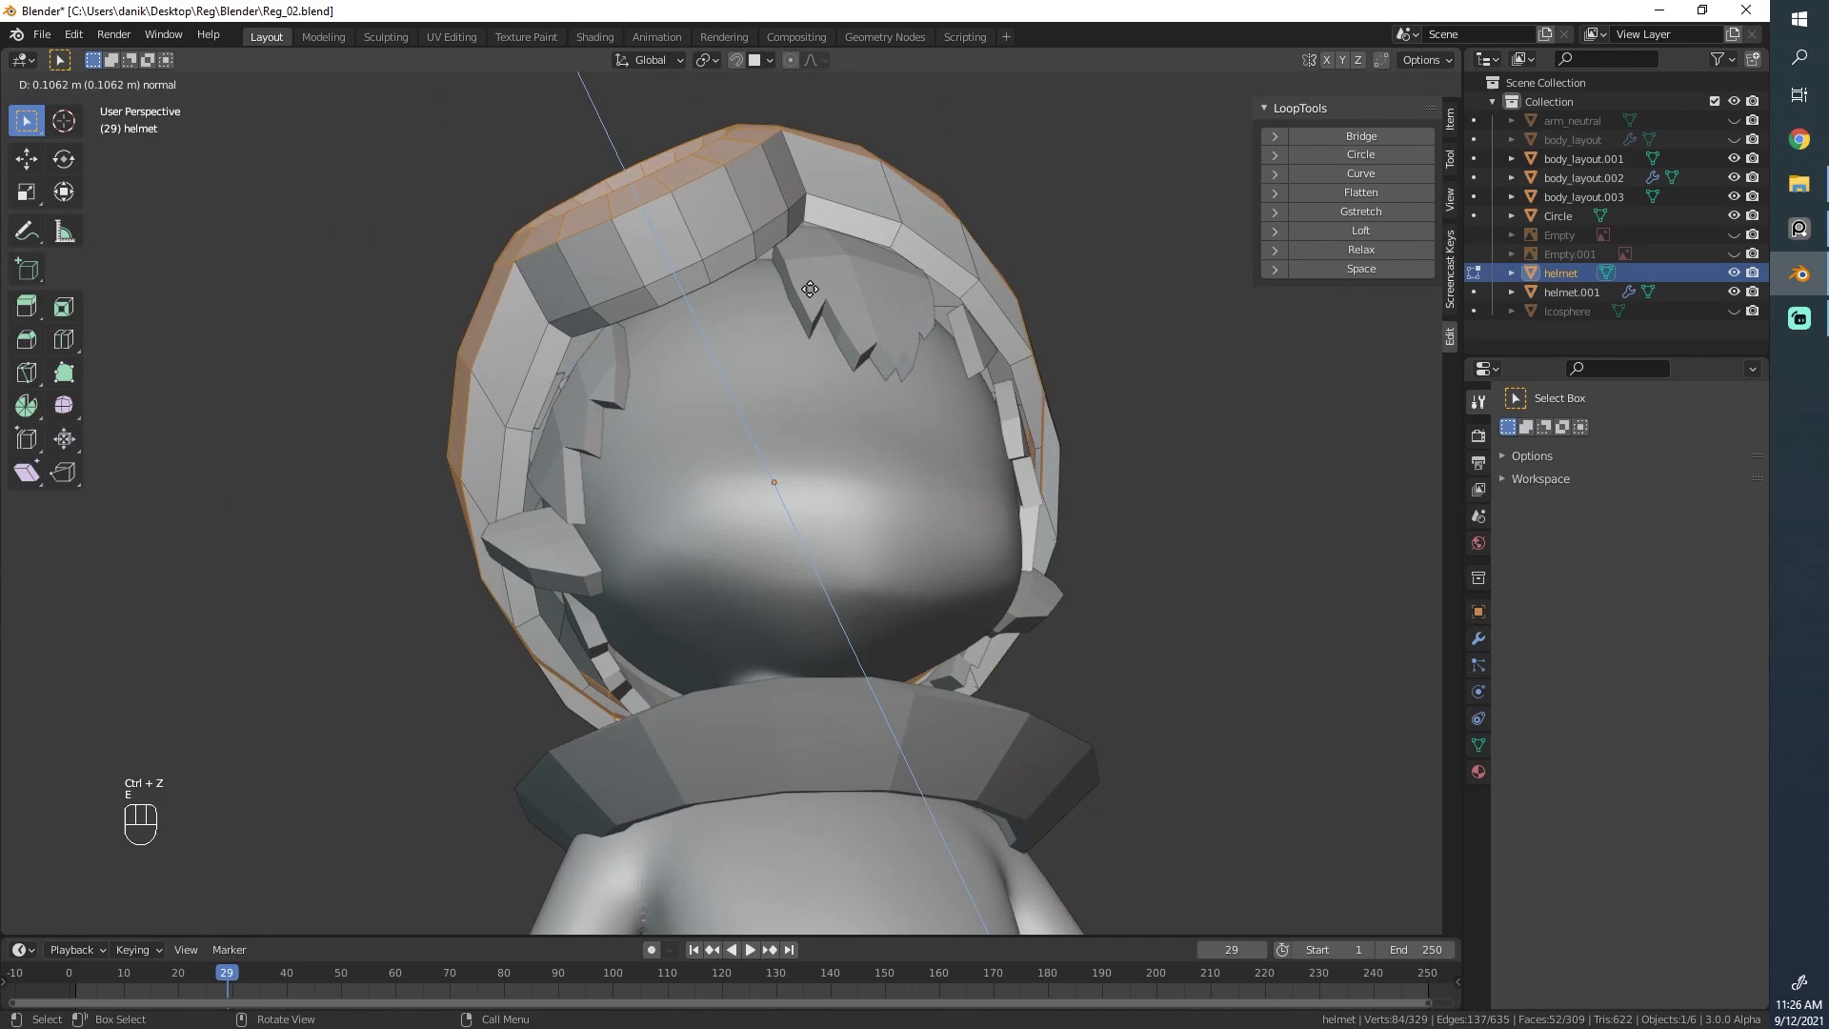
pyautogui.moveTo(787, 303)
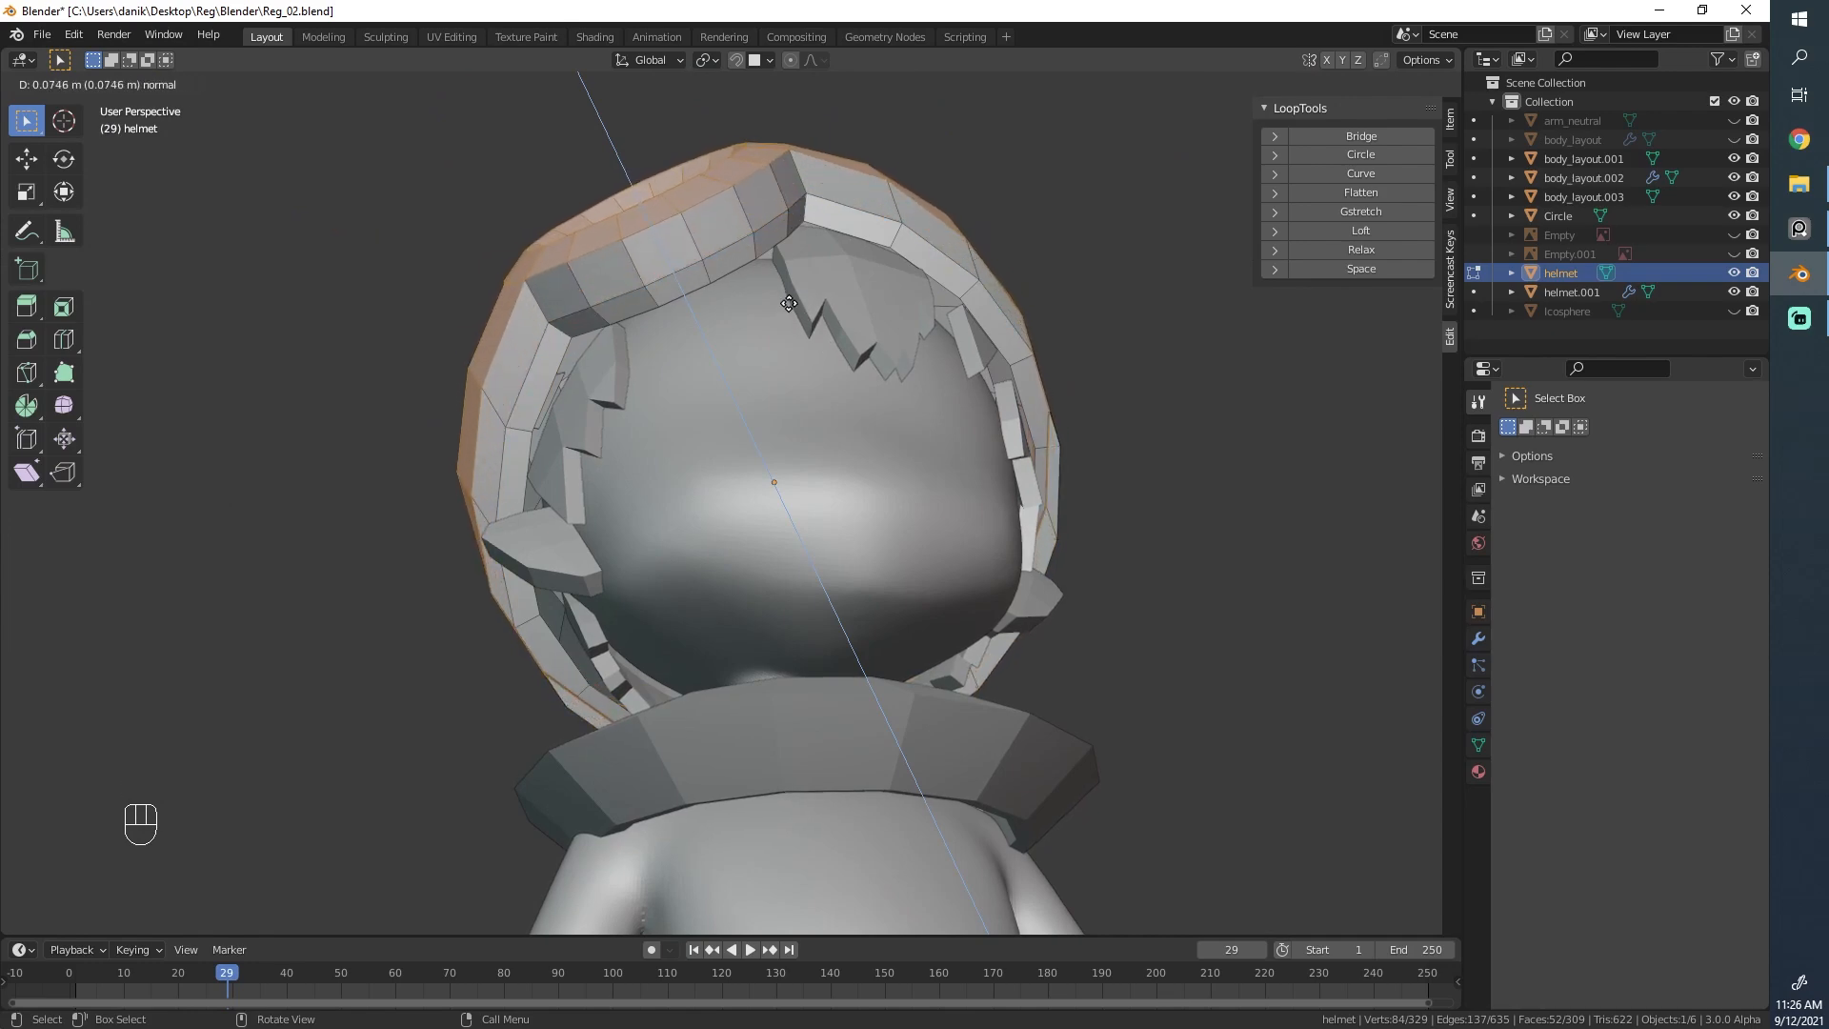
pyautogui.press('Tab')
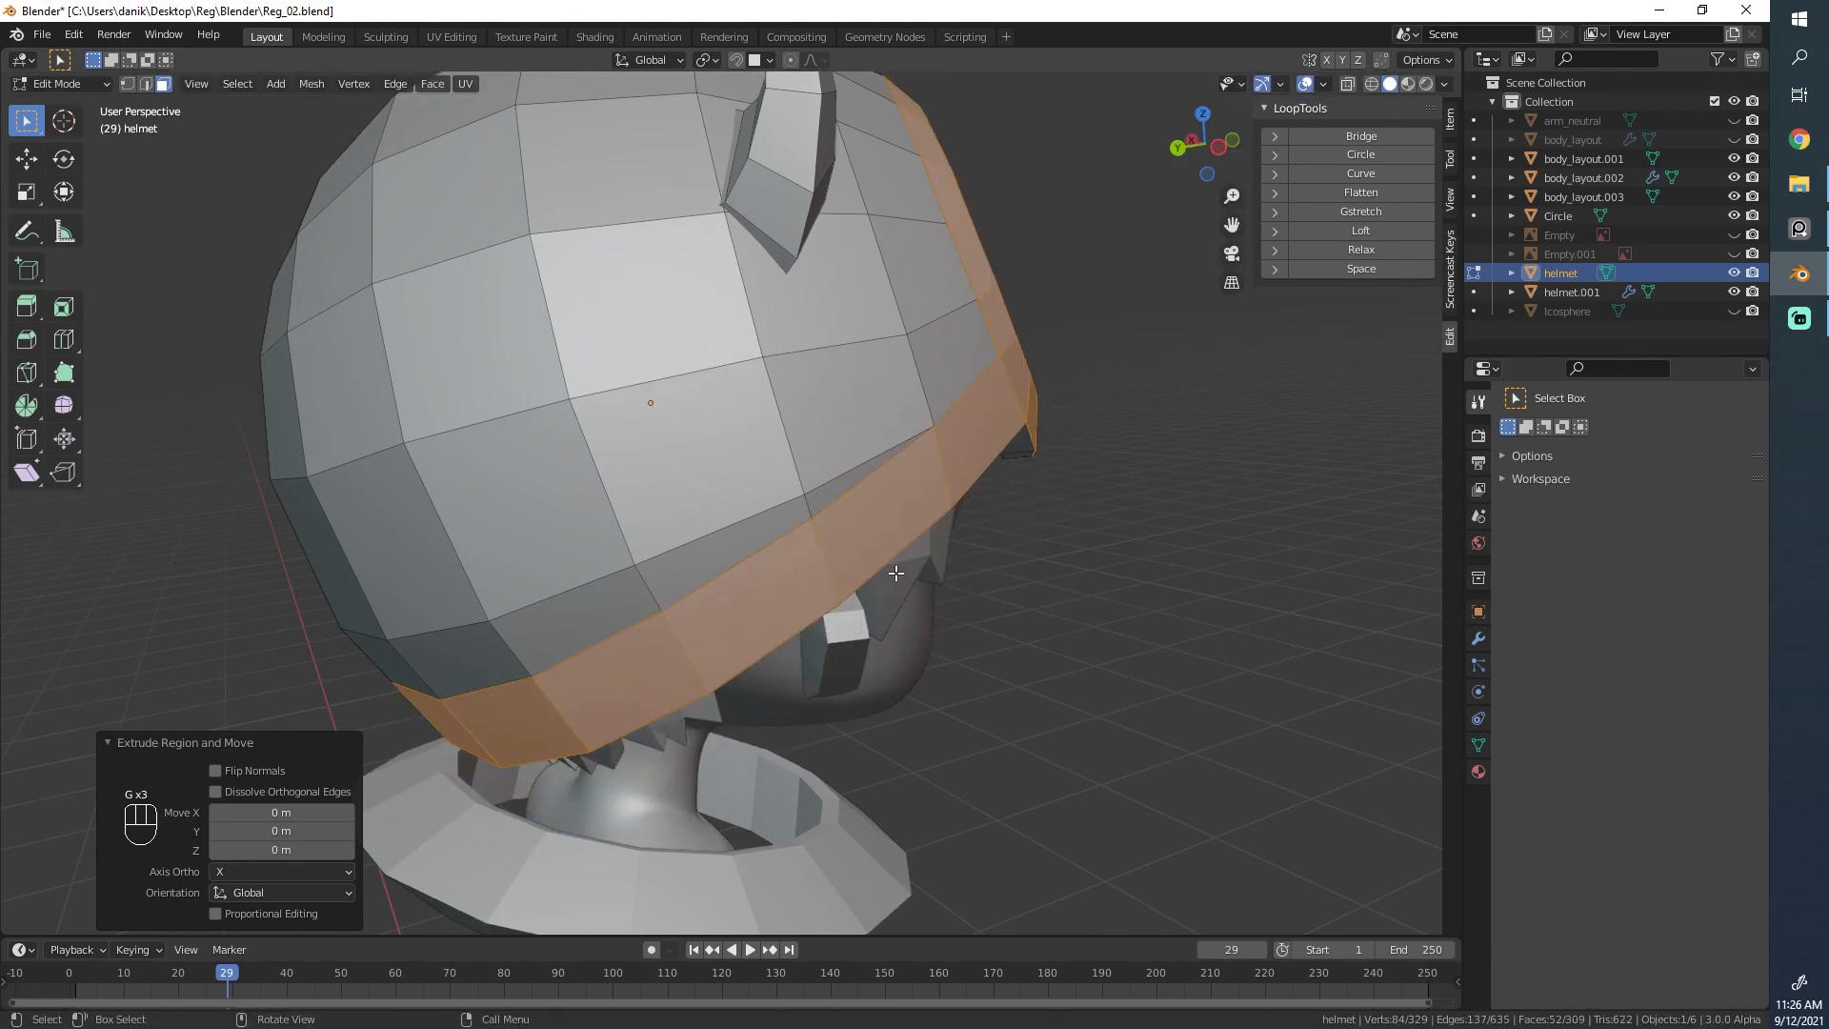
pyautogui.moveTo(724, 419)
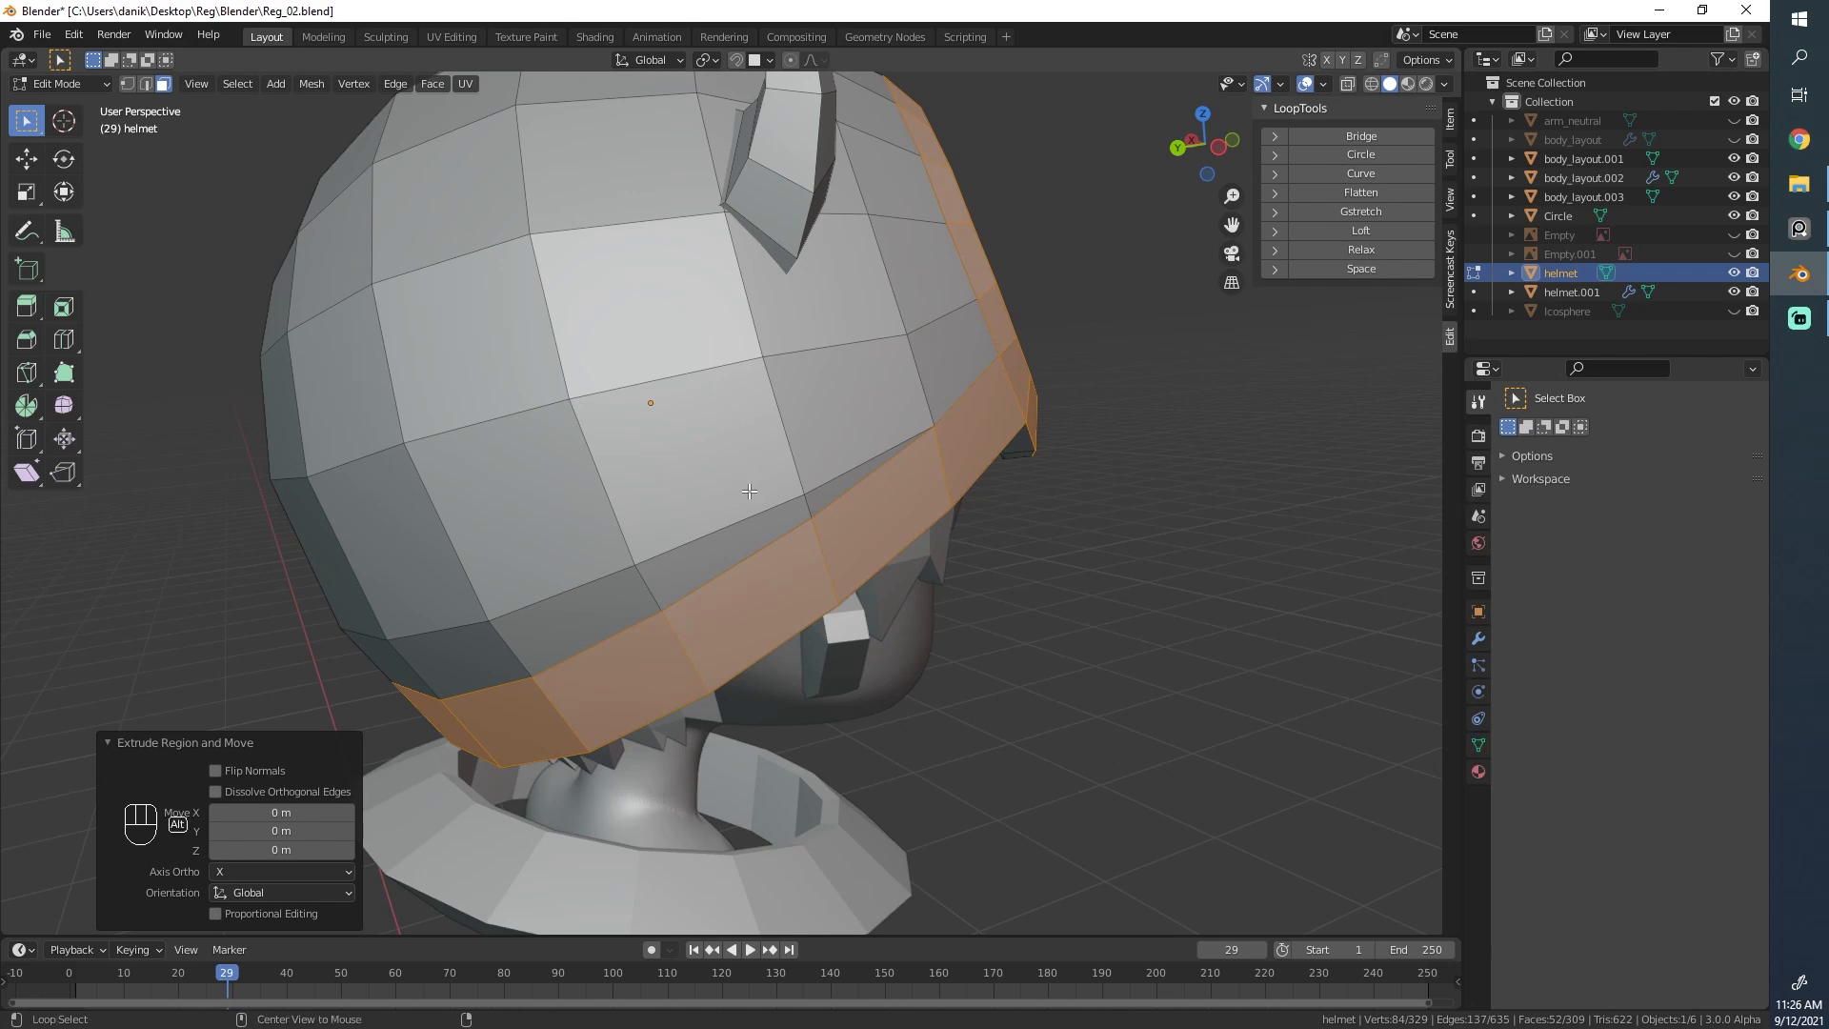
pyautogui.press('alt+s')
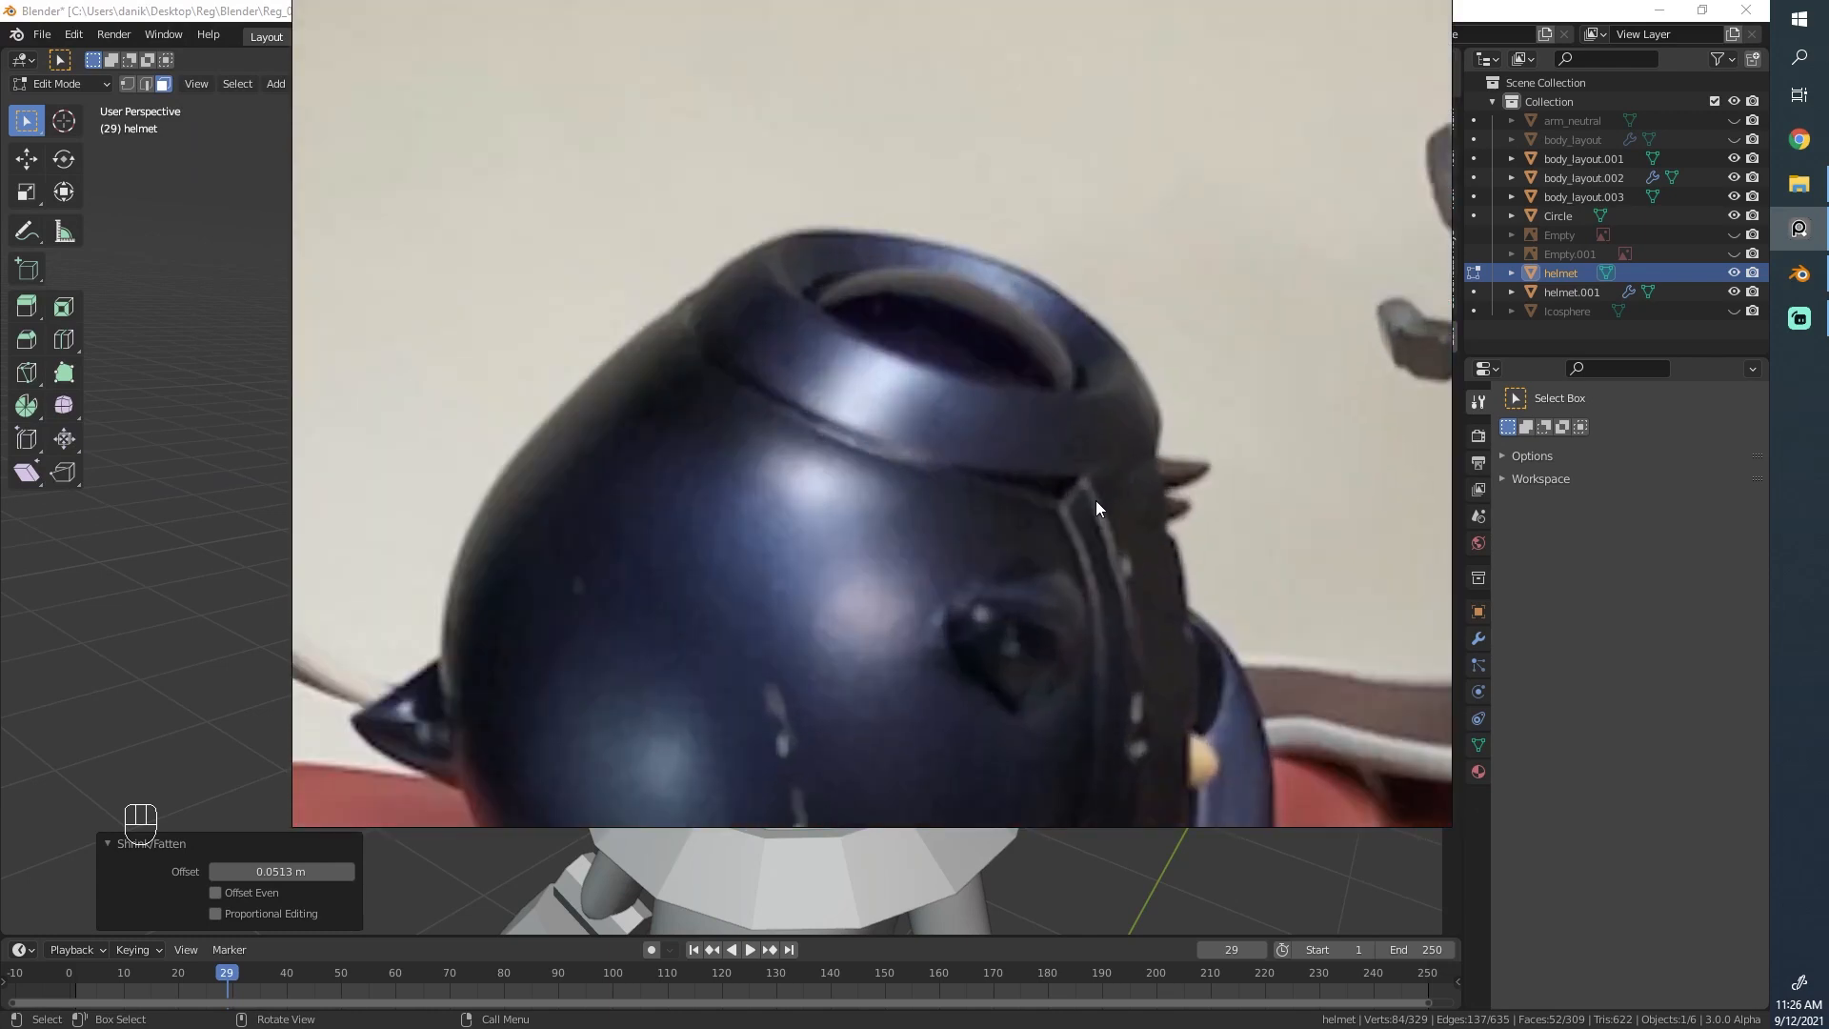
pyautogui.moveTo(1092, 482)
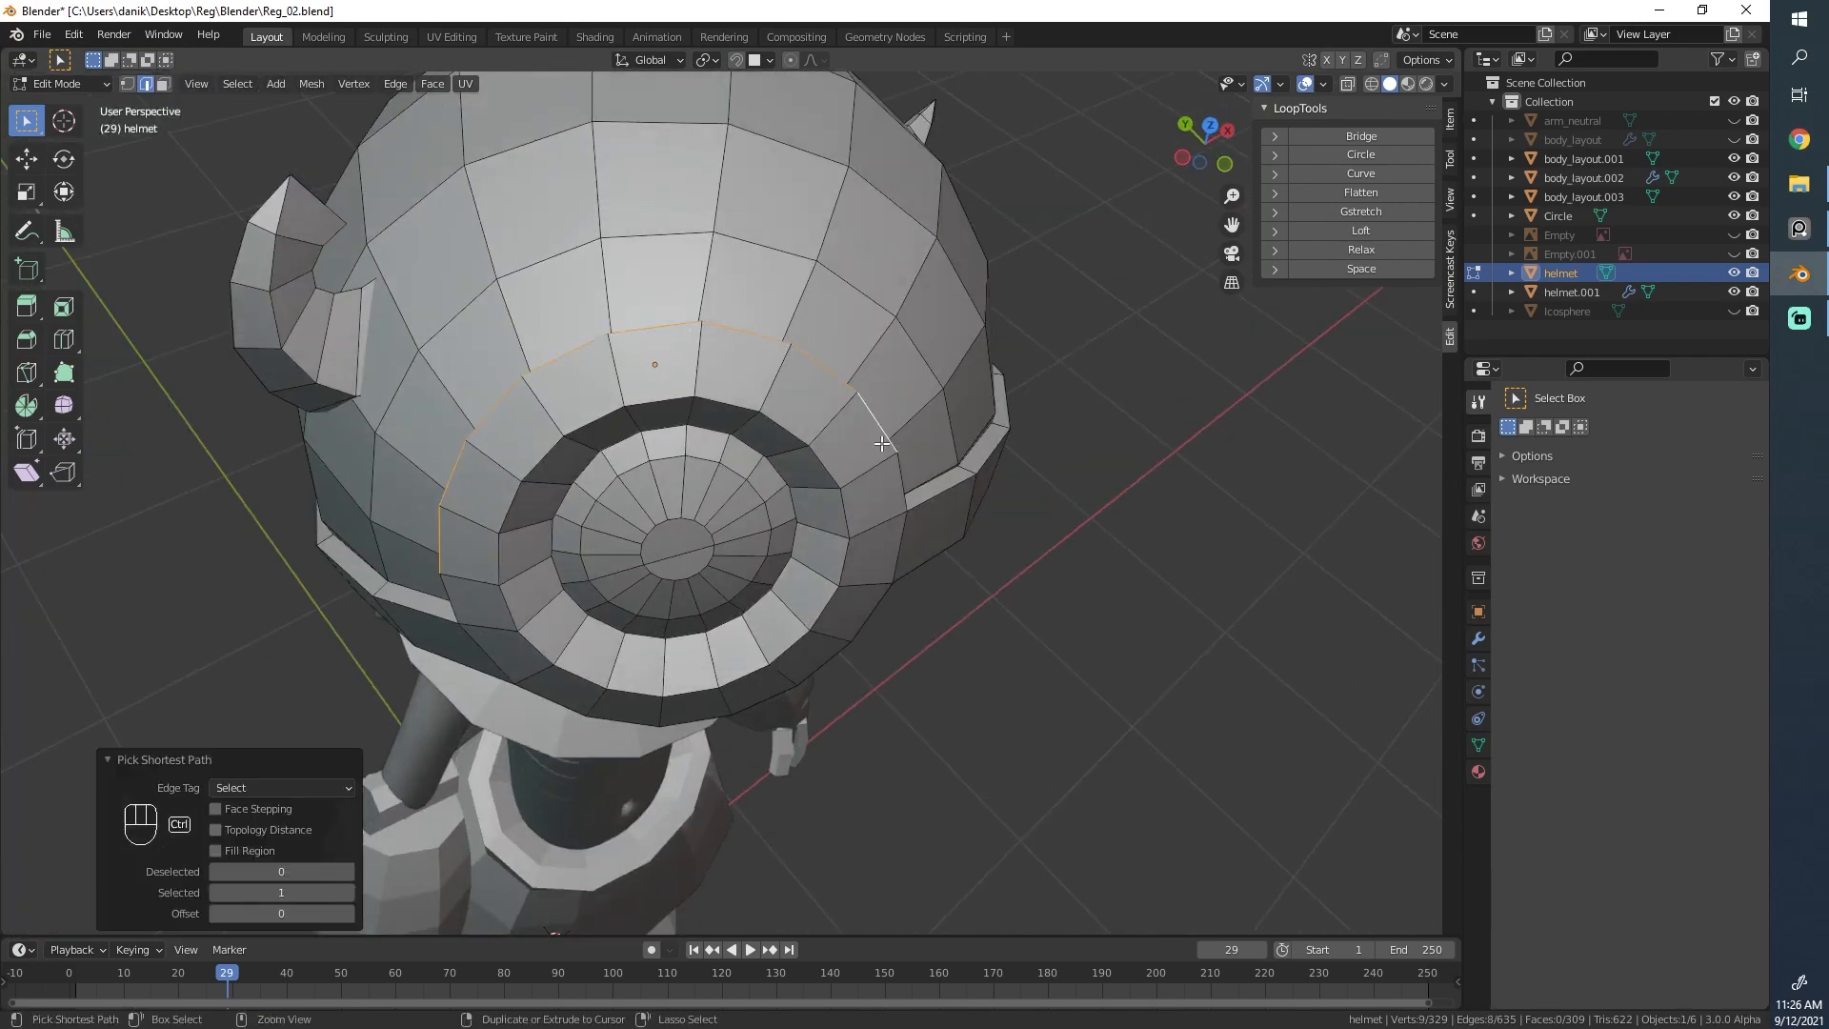
# Step: Edge-slide a band edge toward the goggle ring rim and leave Edit Mode to inspect it
pyautogui.press('g')
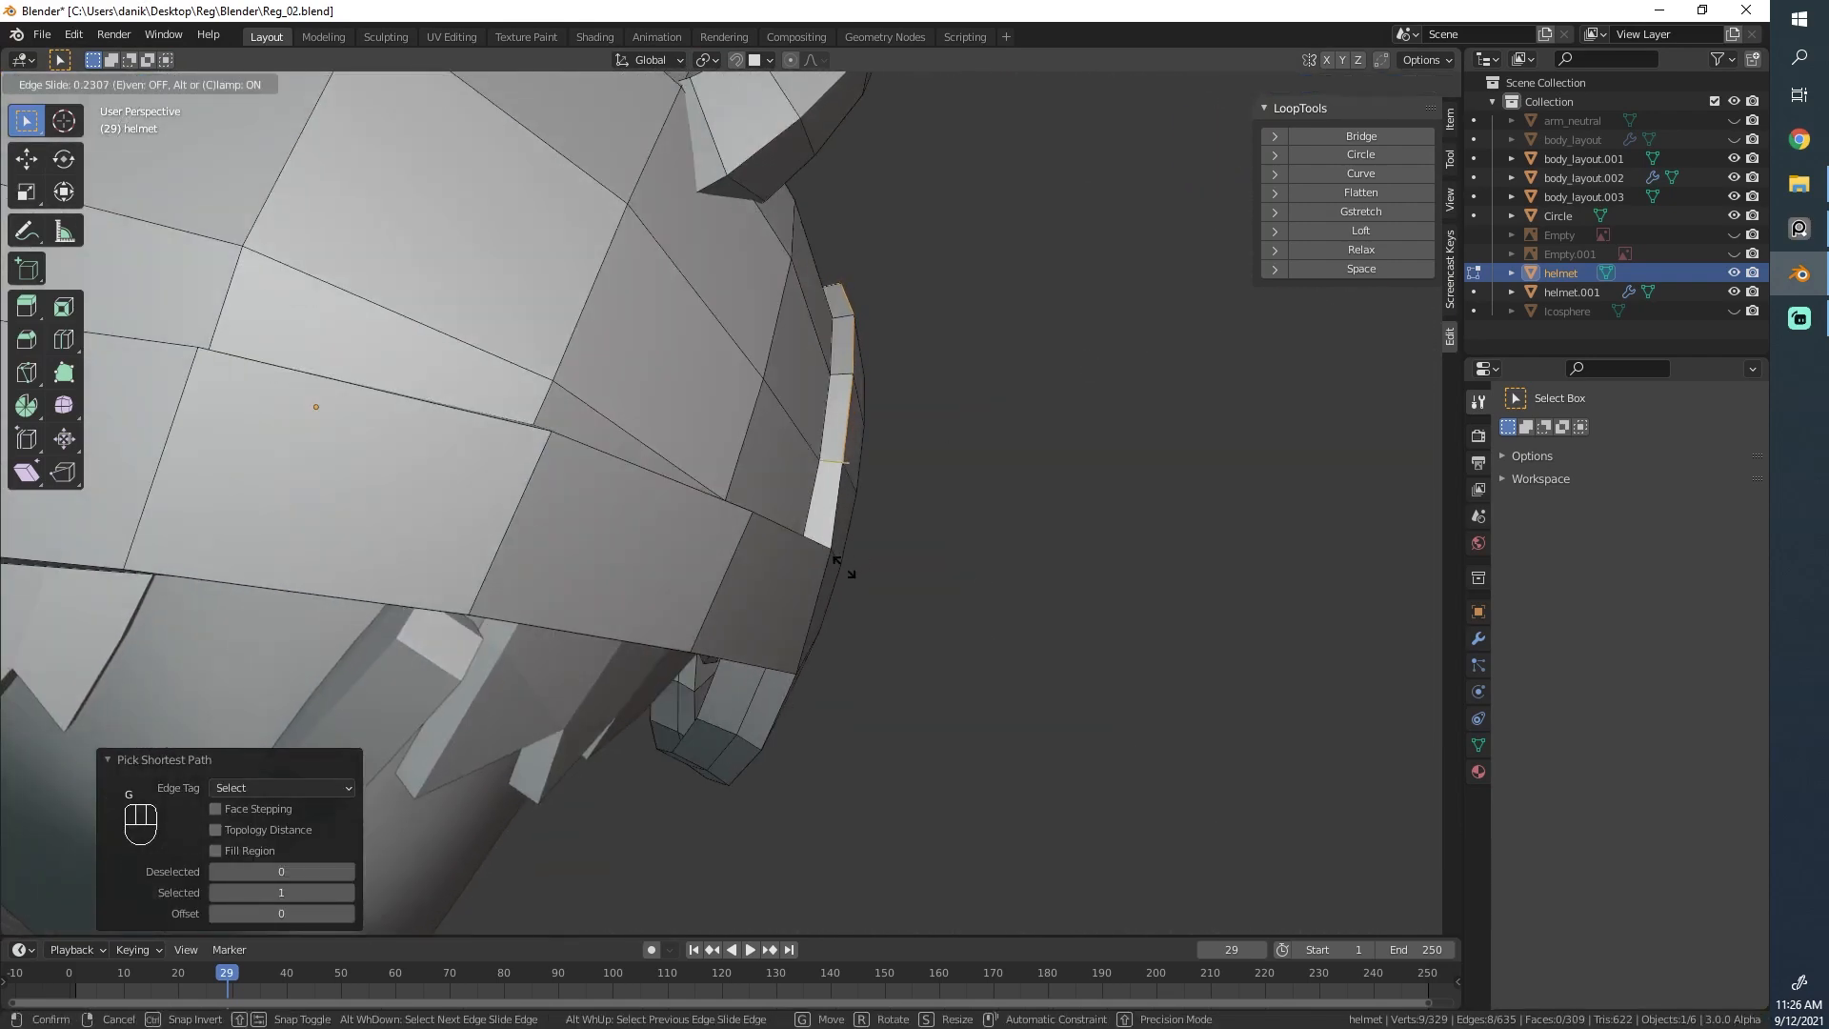
pyautogui.click(825, 573)
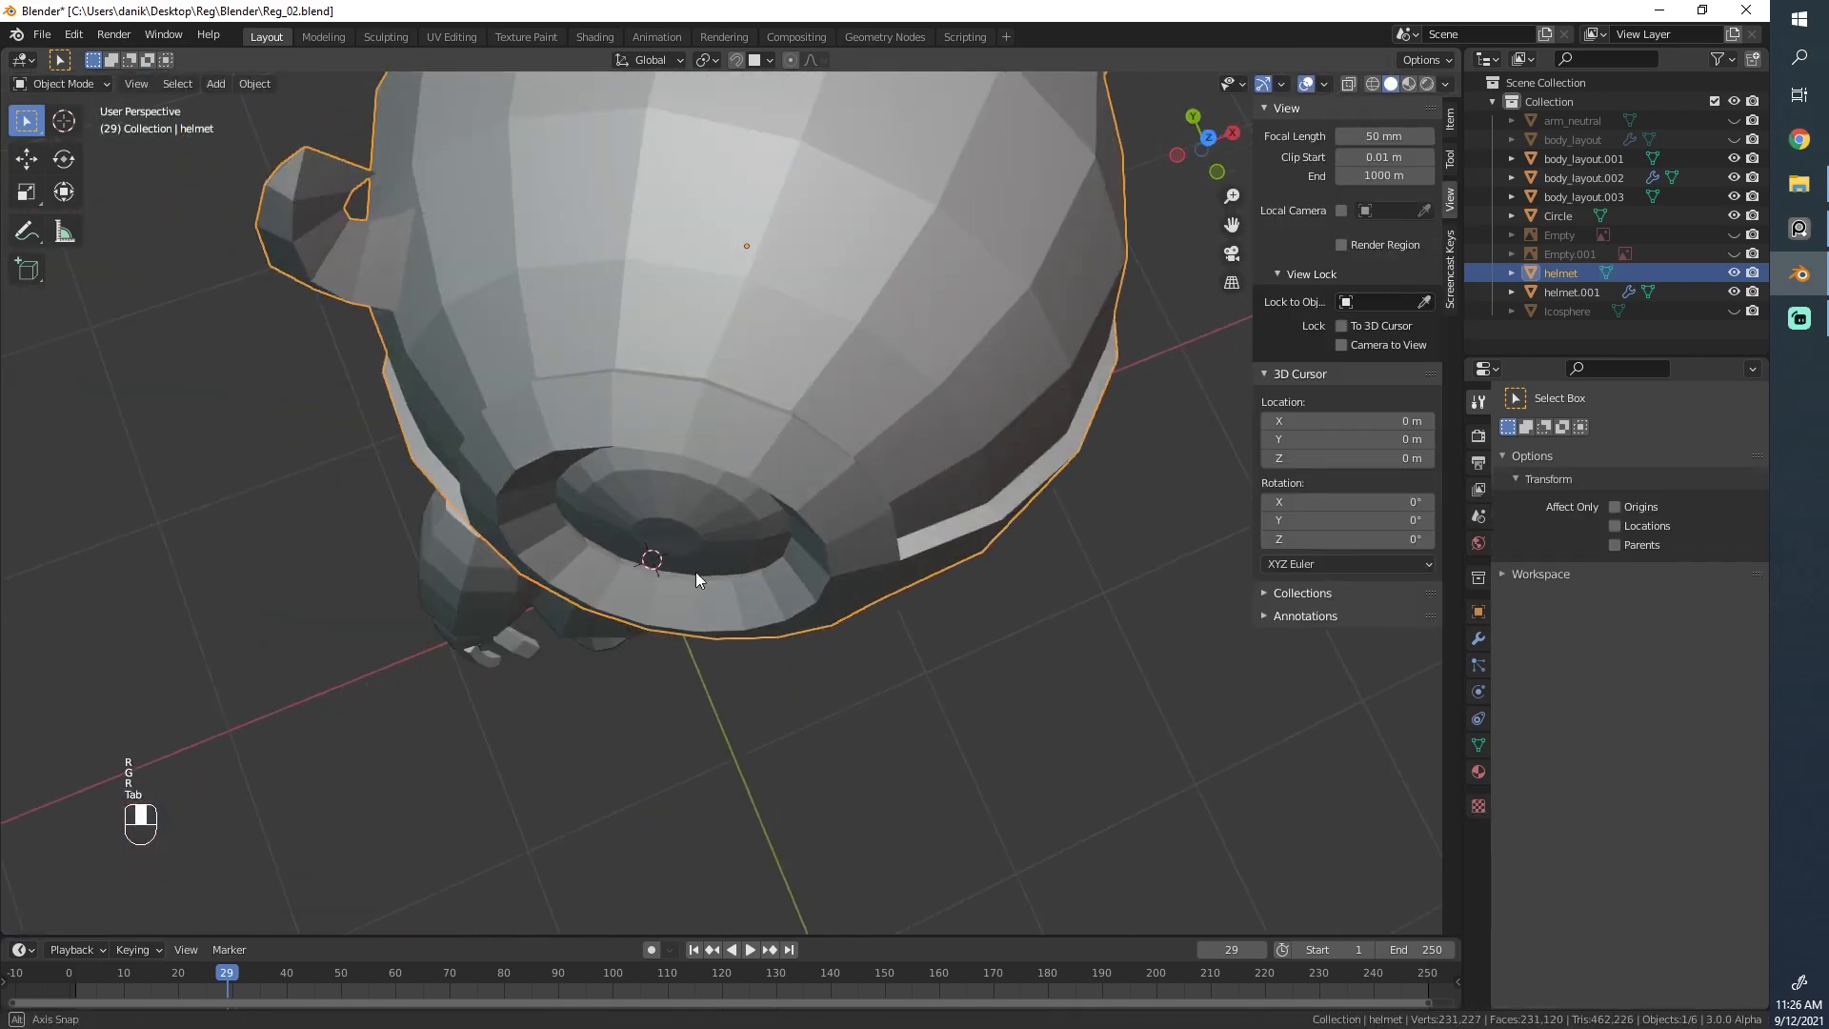
pyautogui.press('Tab')
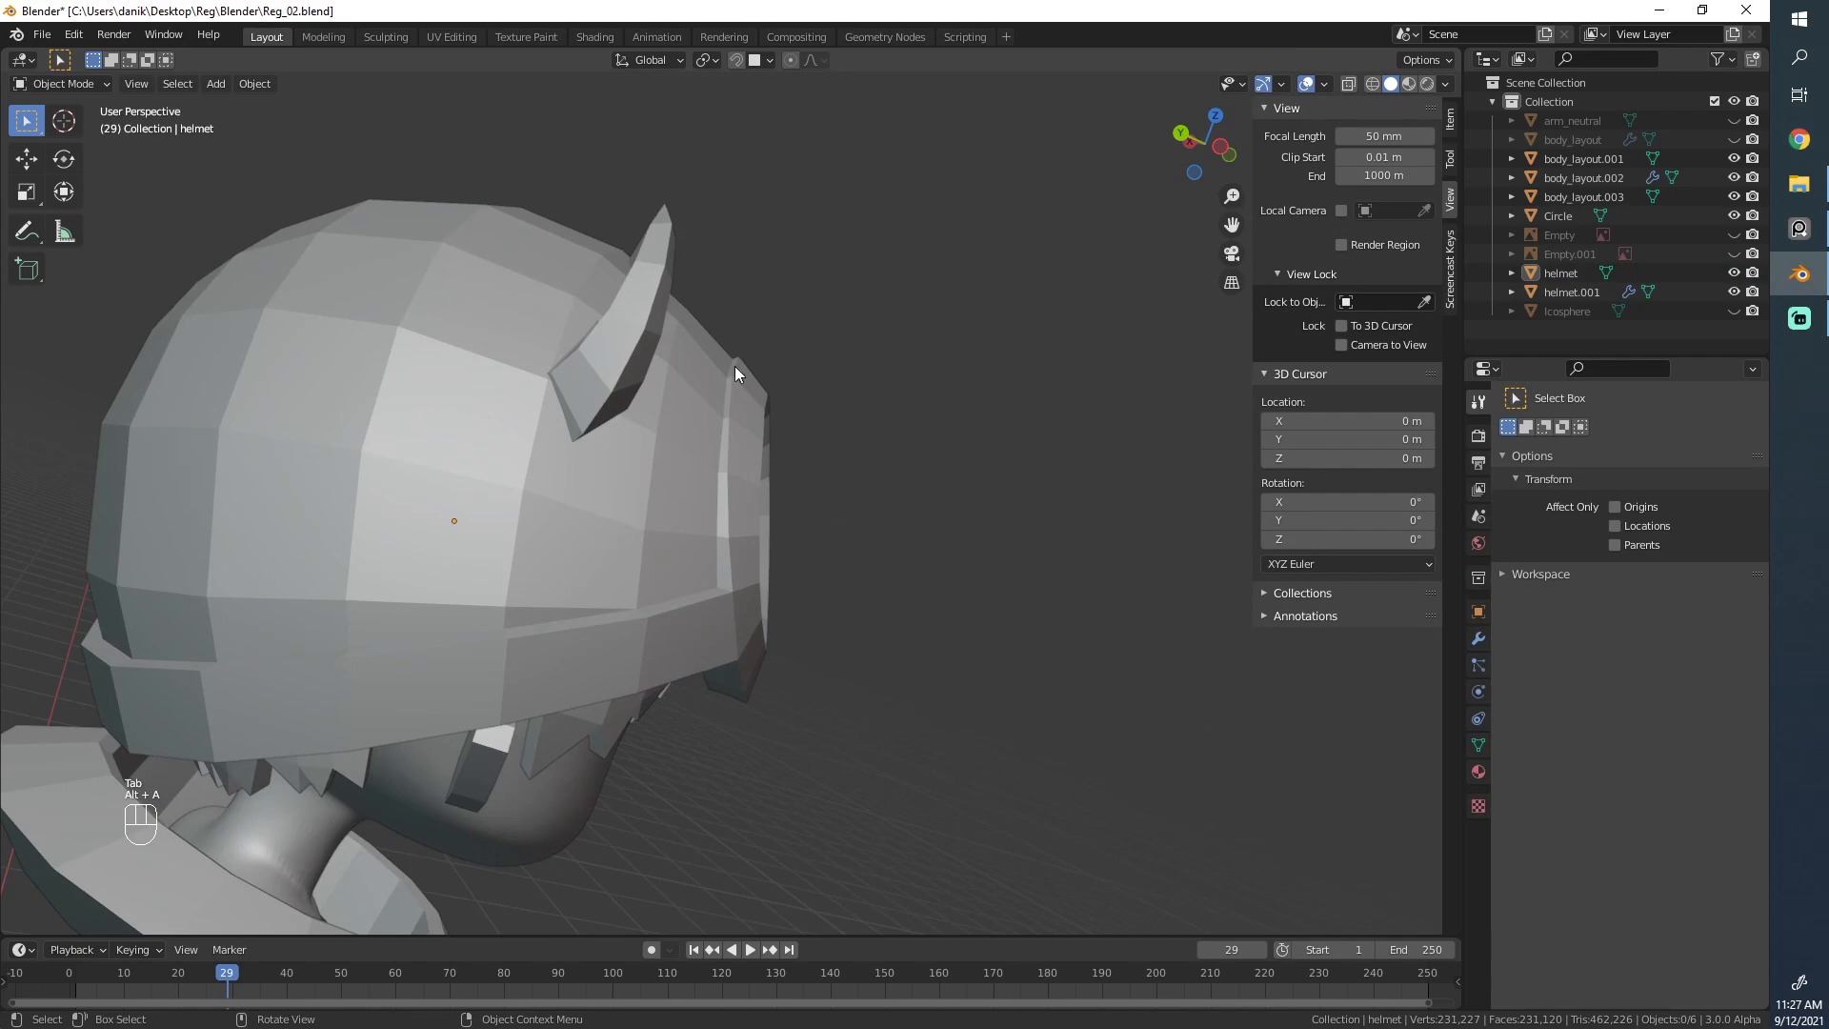
# Step: Extrude the goggle ring faces slightly outward into a raised rim and check the result
pyautogui.press('Tab')
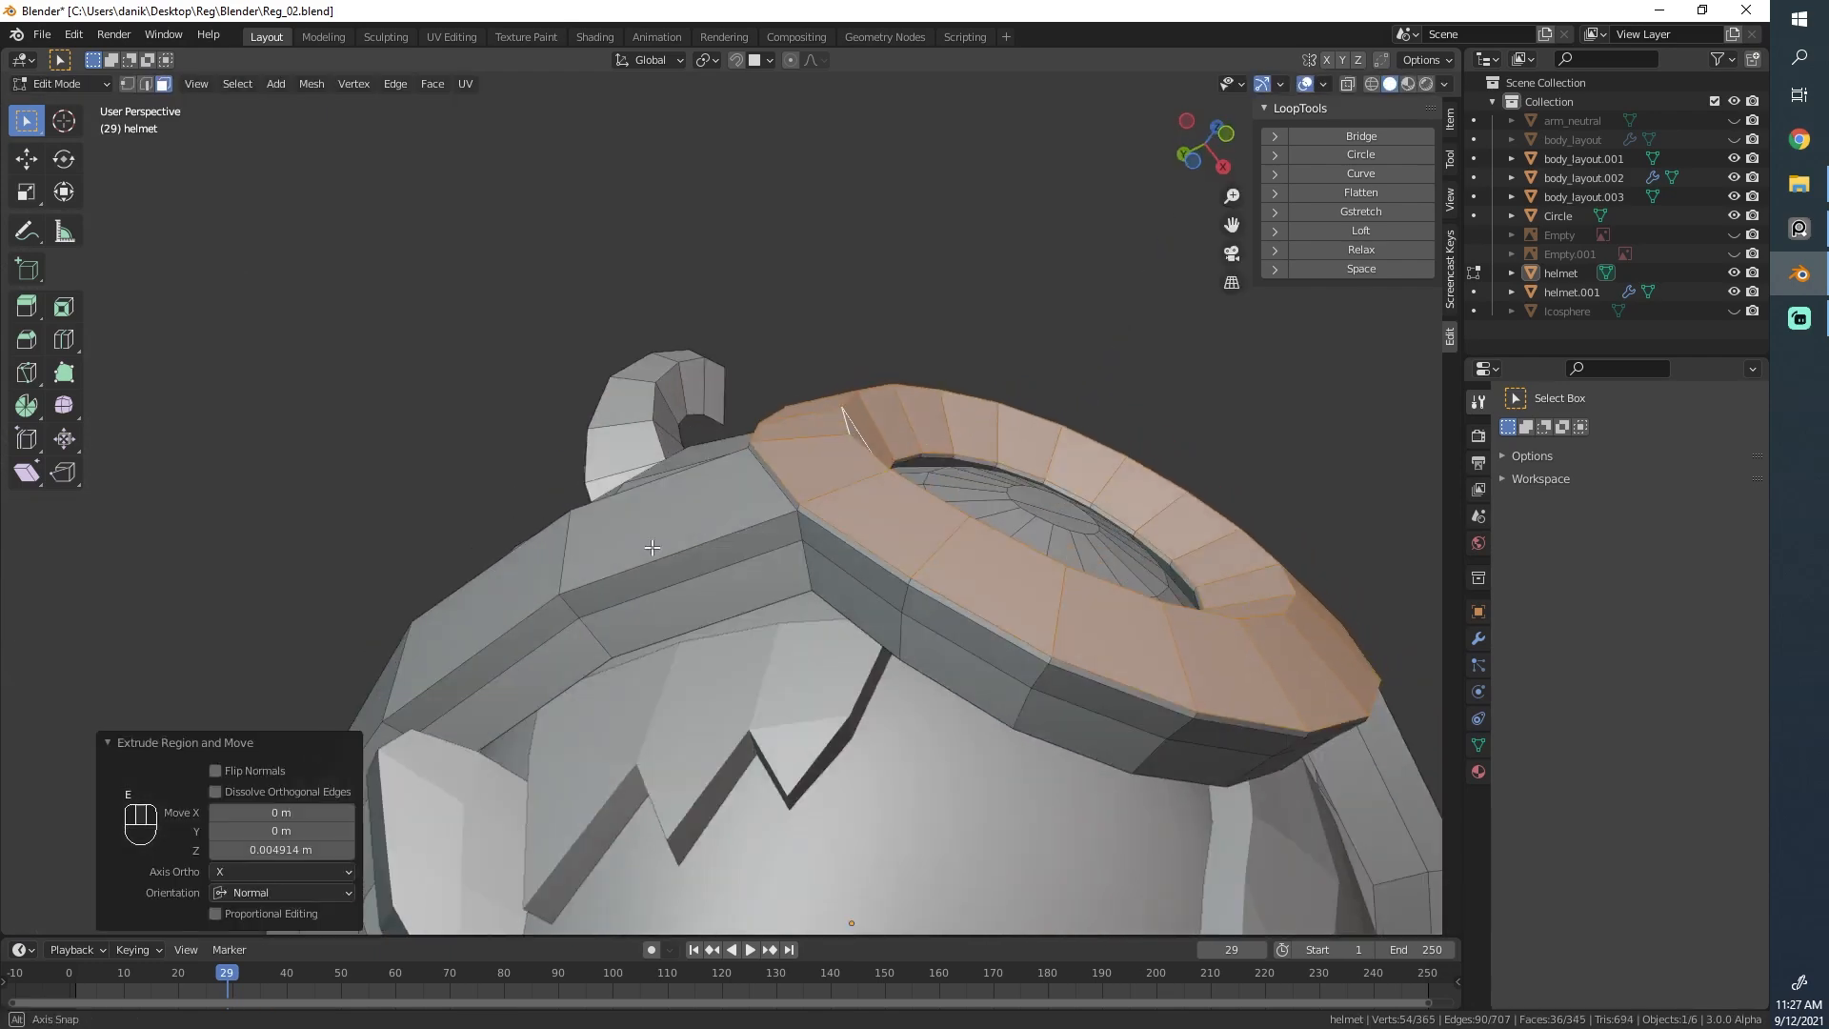
pyautogui.press('Tab')
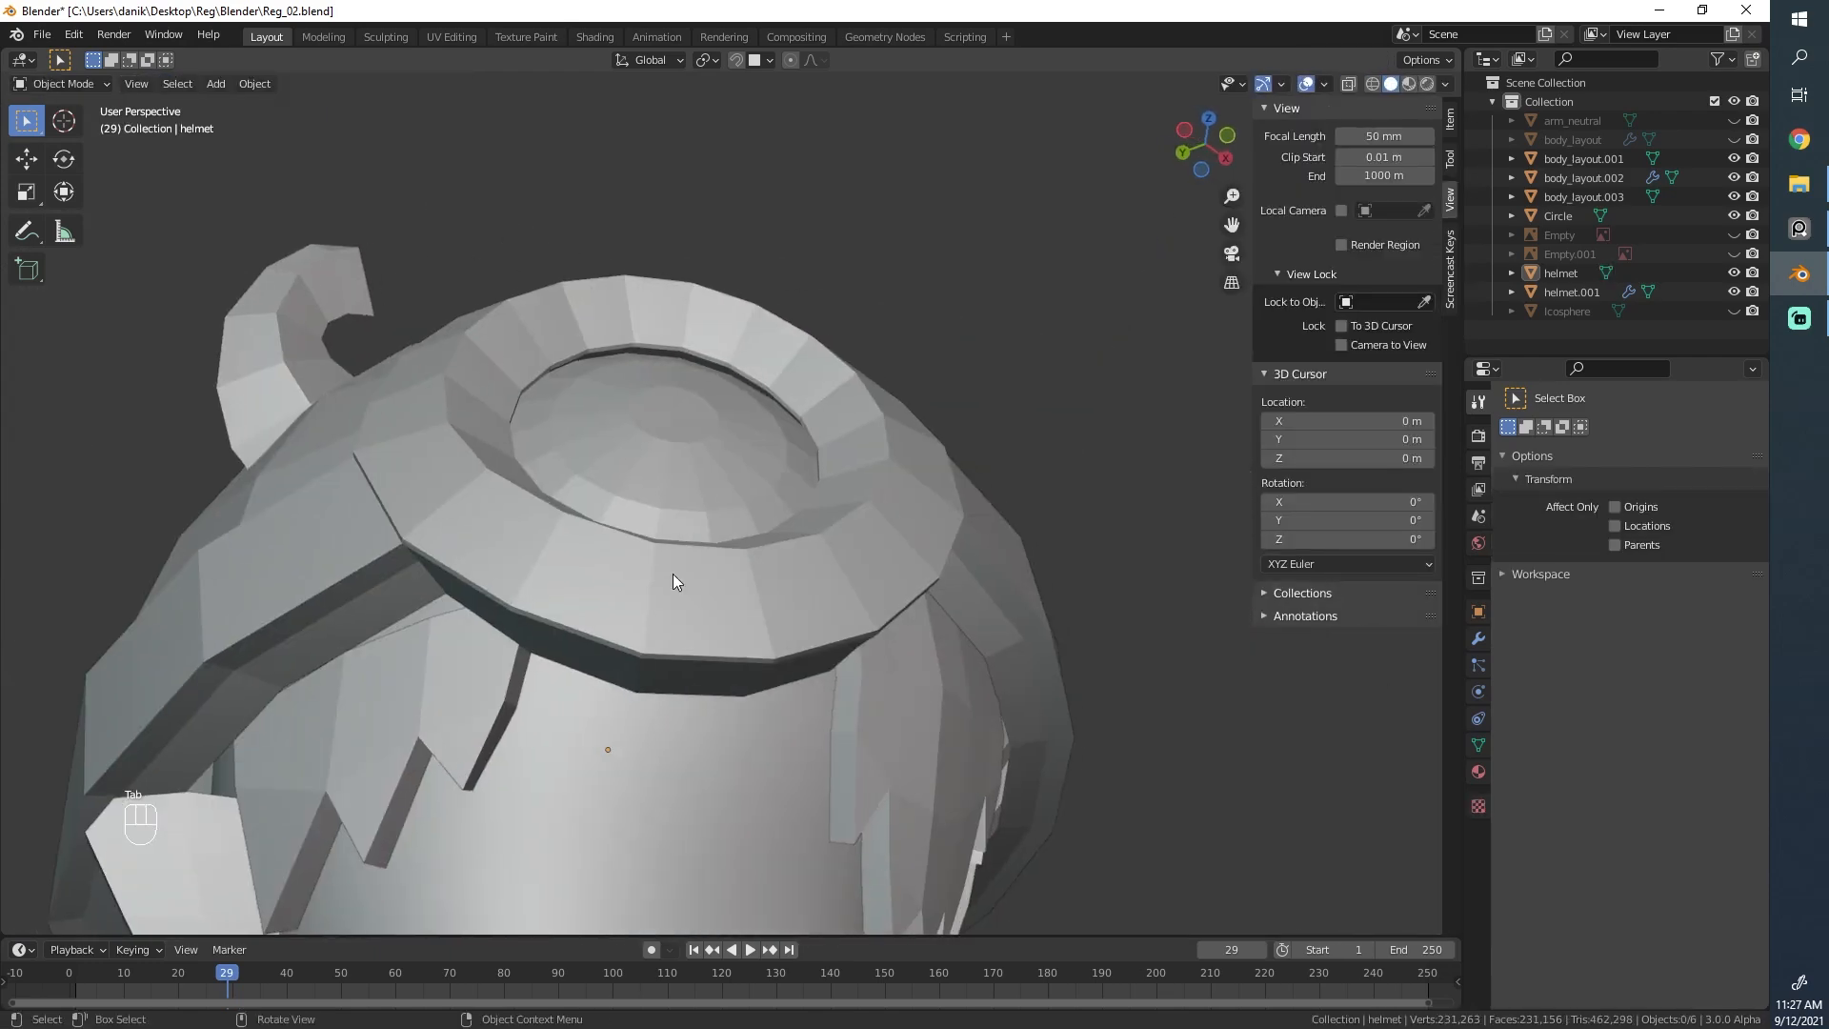
pyautogui.press('Tab')
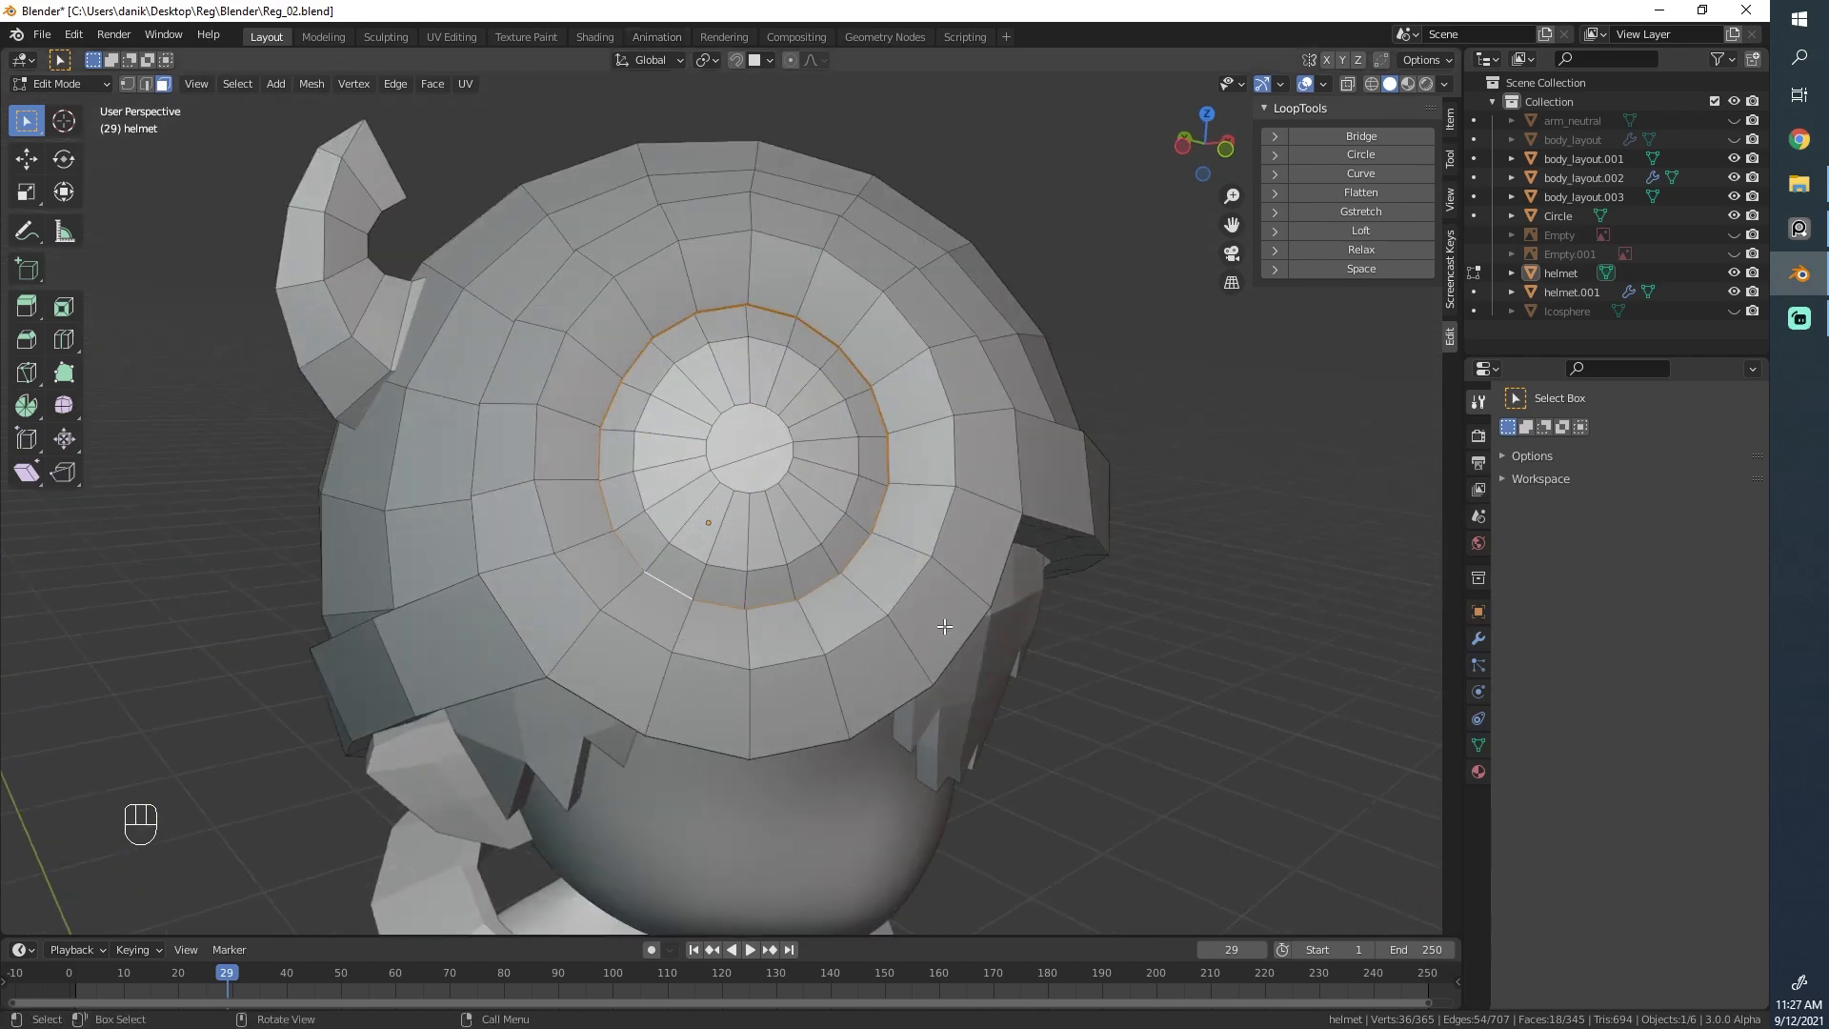
# Step: View the goggle ring's inner lens loop through see-through wireframe shading
pyautogui.press('s')
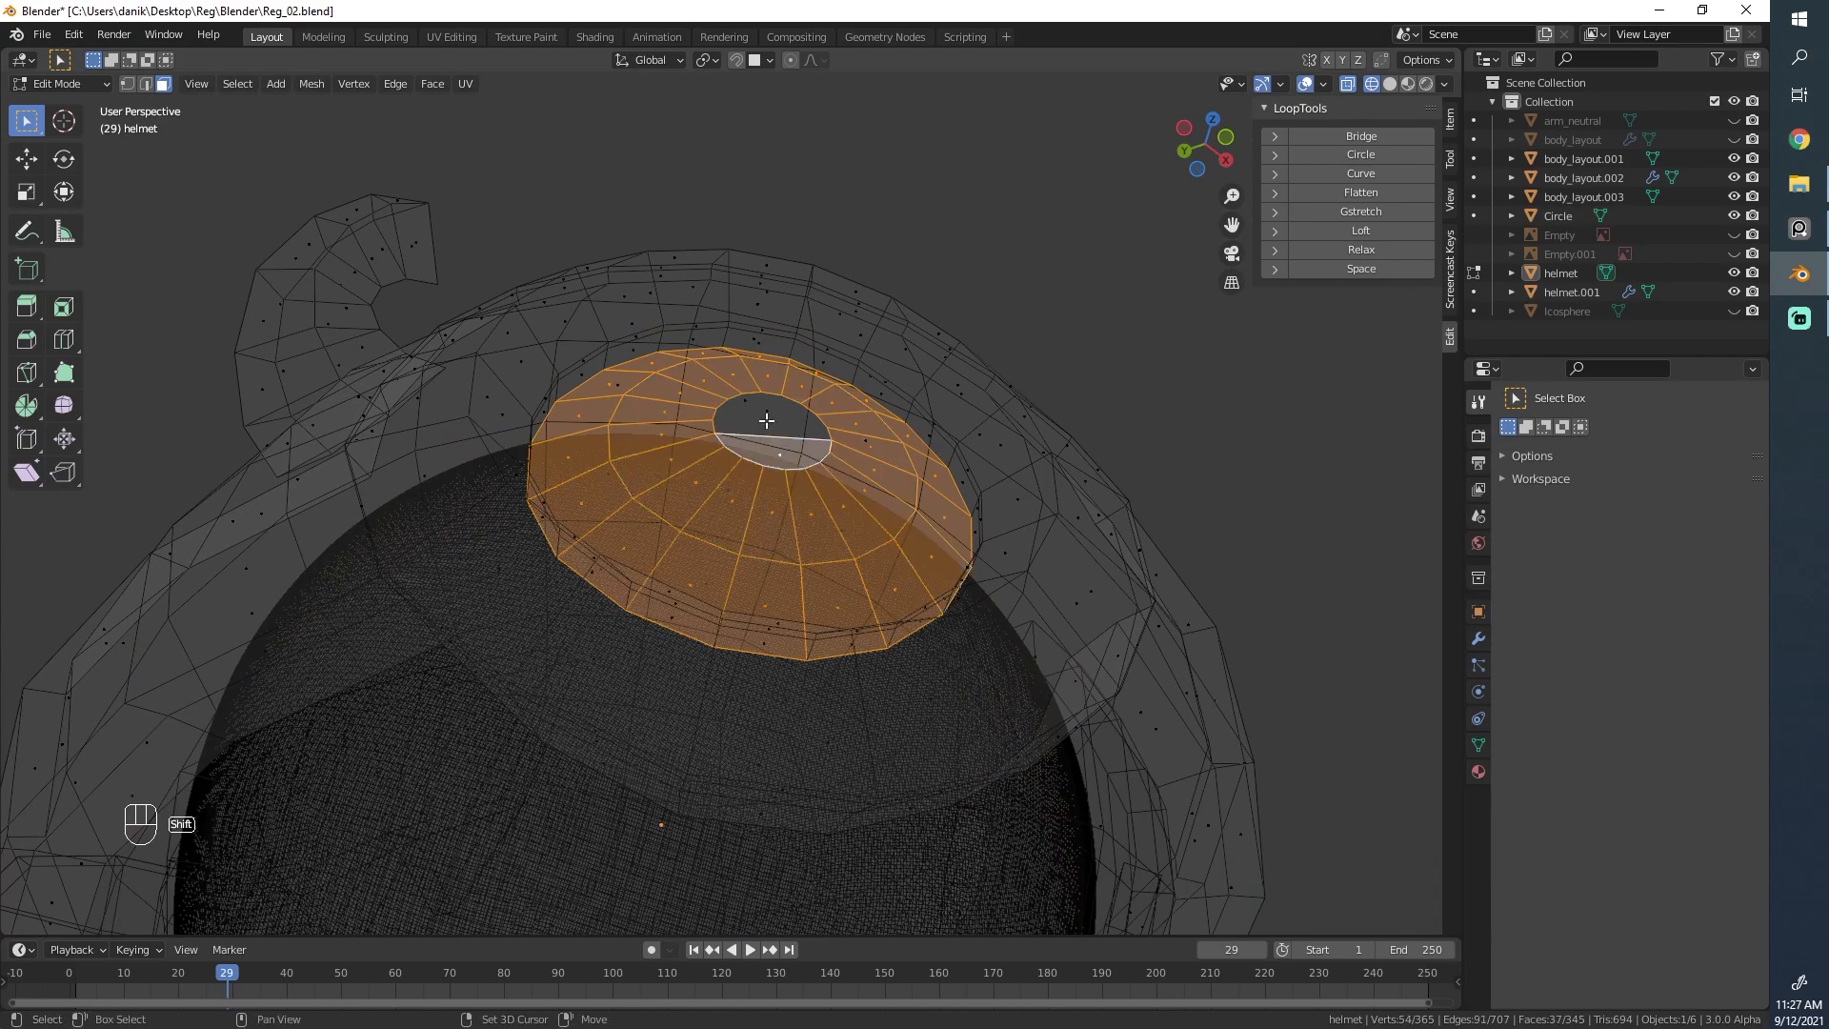
# Step: Move the goggle lens cap faces along their local Z depth inside the ring
pyautogui.press('g')
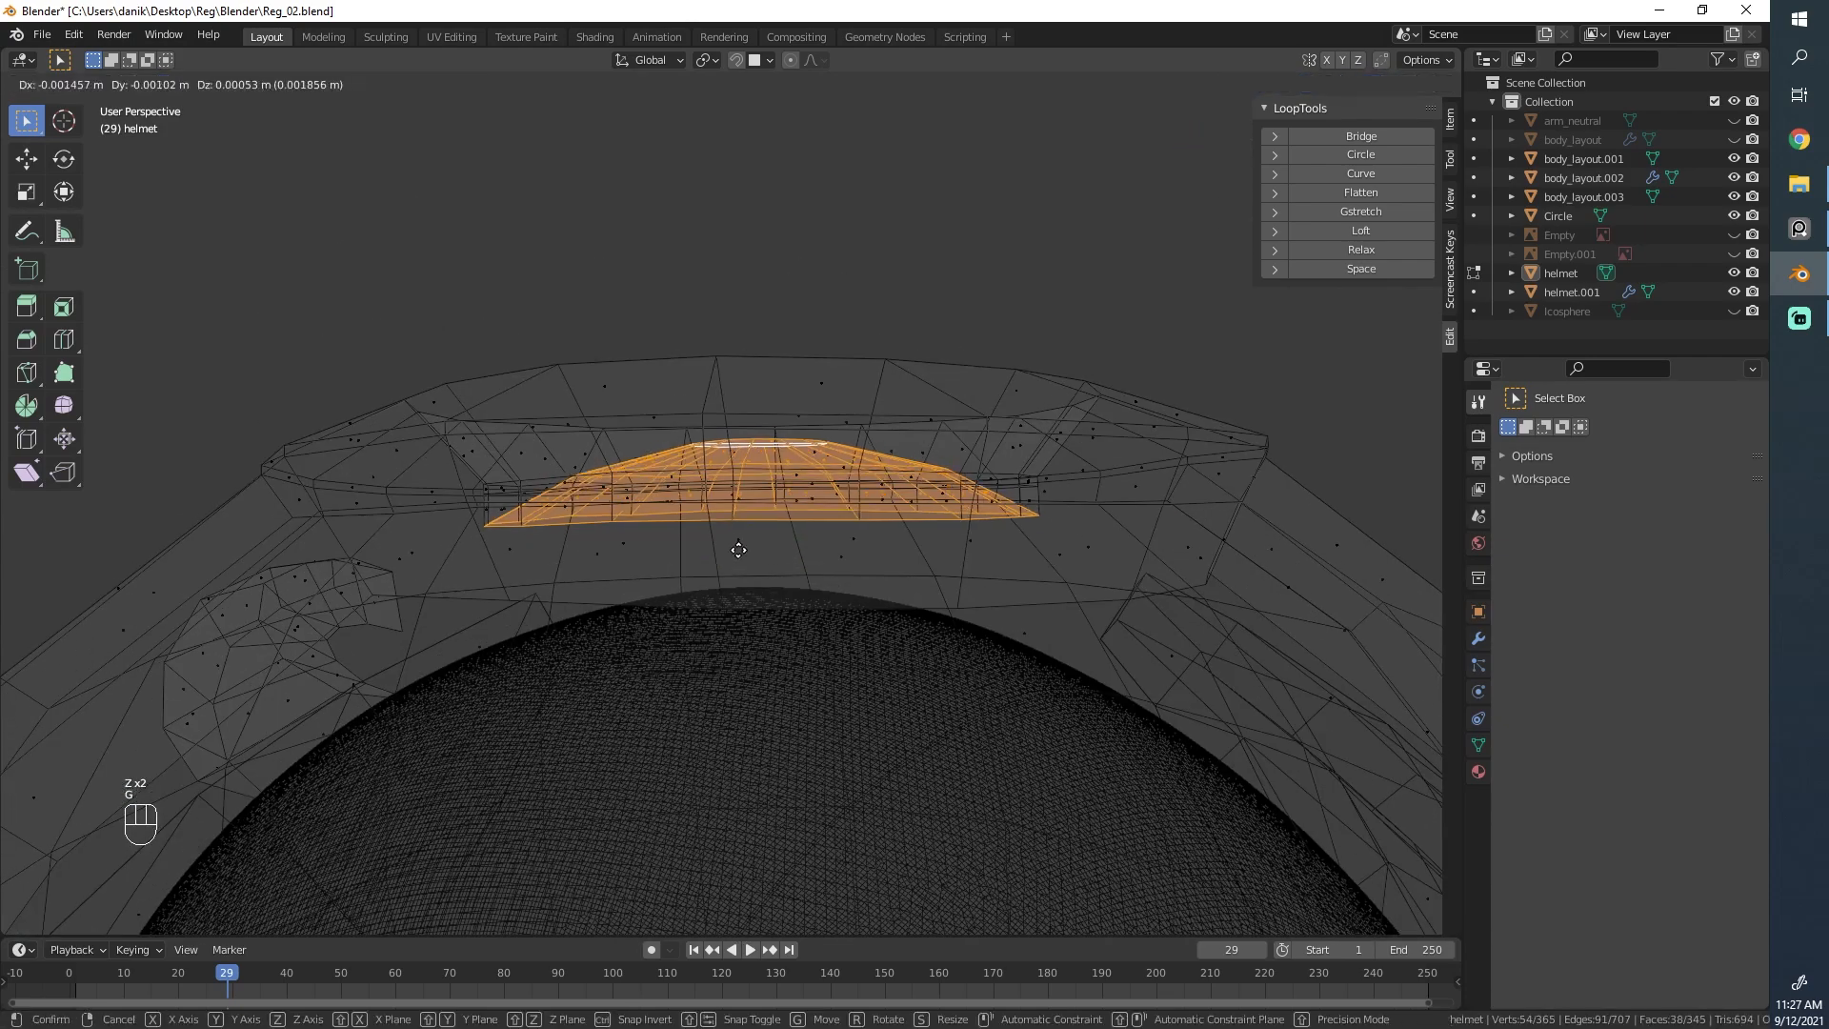
pyautogui.moveTo(737, 528)
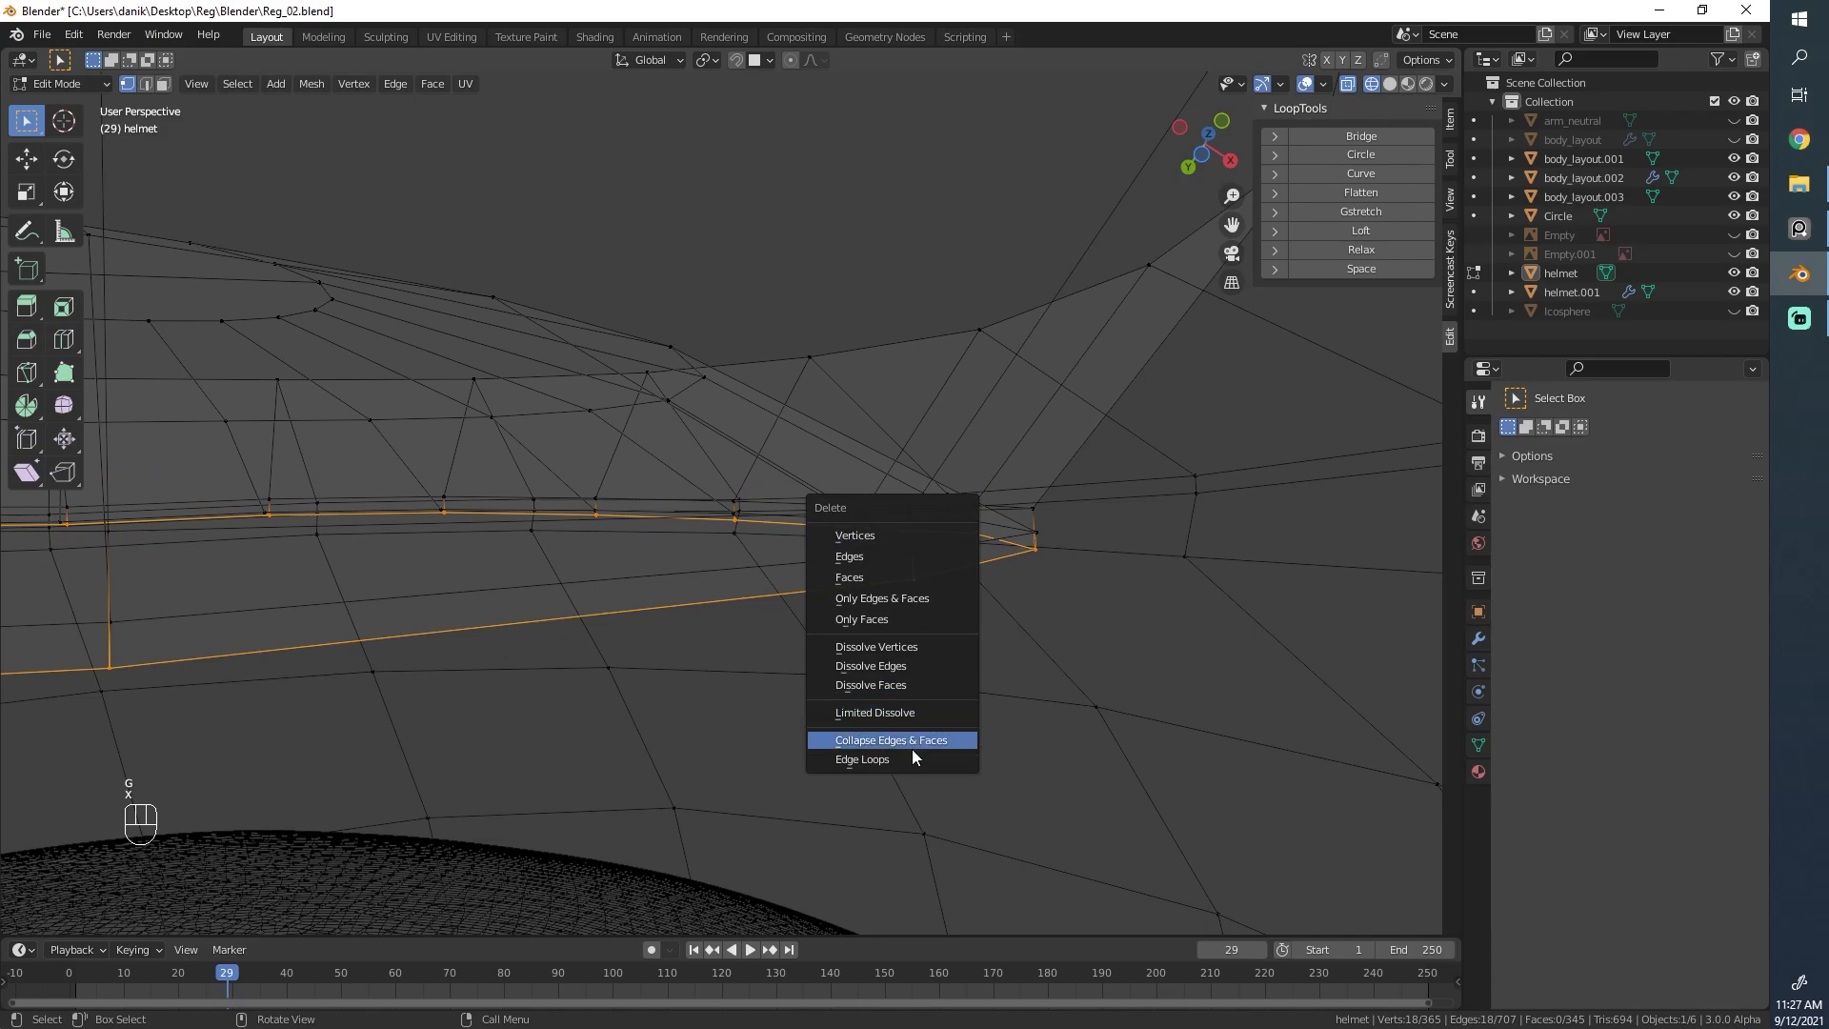
# Step: Delete the extra edge loop from the goggle ring and return to solid object view
pyautogui.click(861, 758)
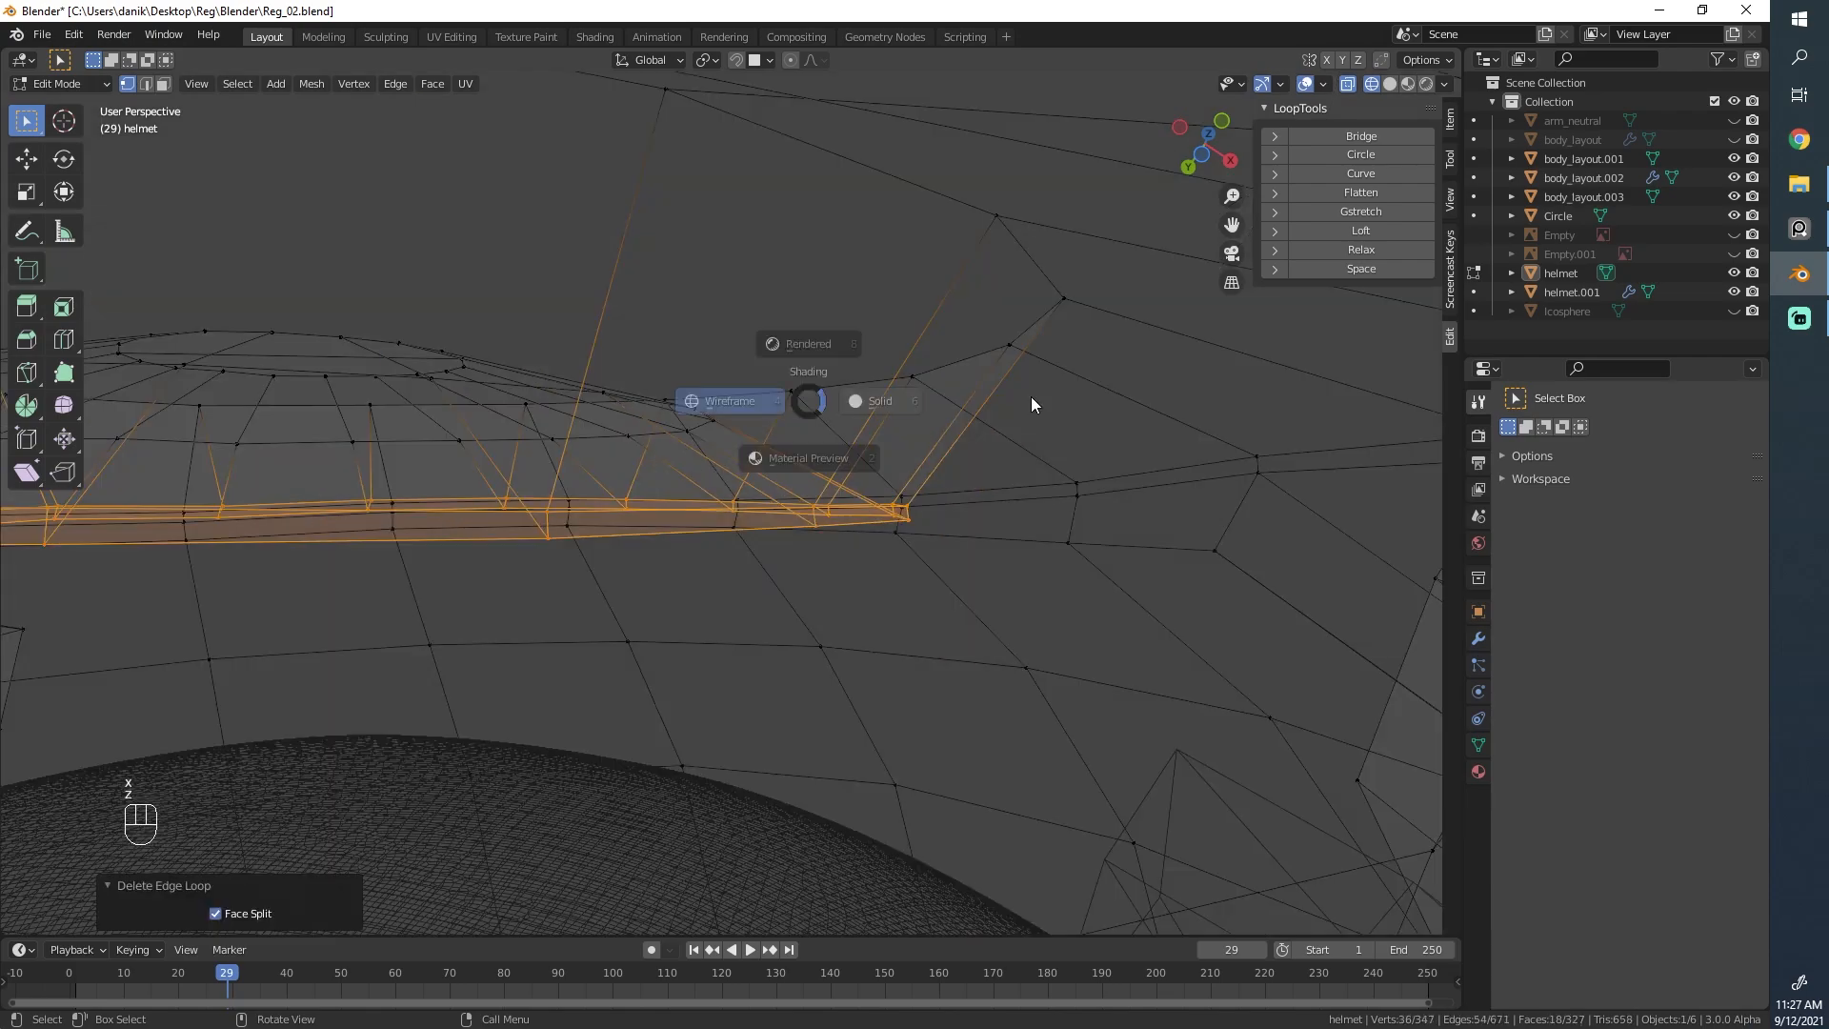
pyautogui.press('Tab')
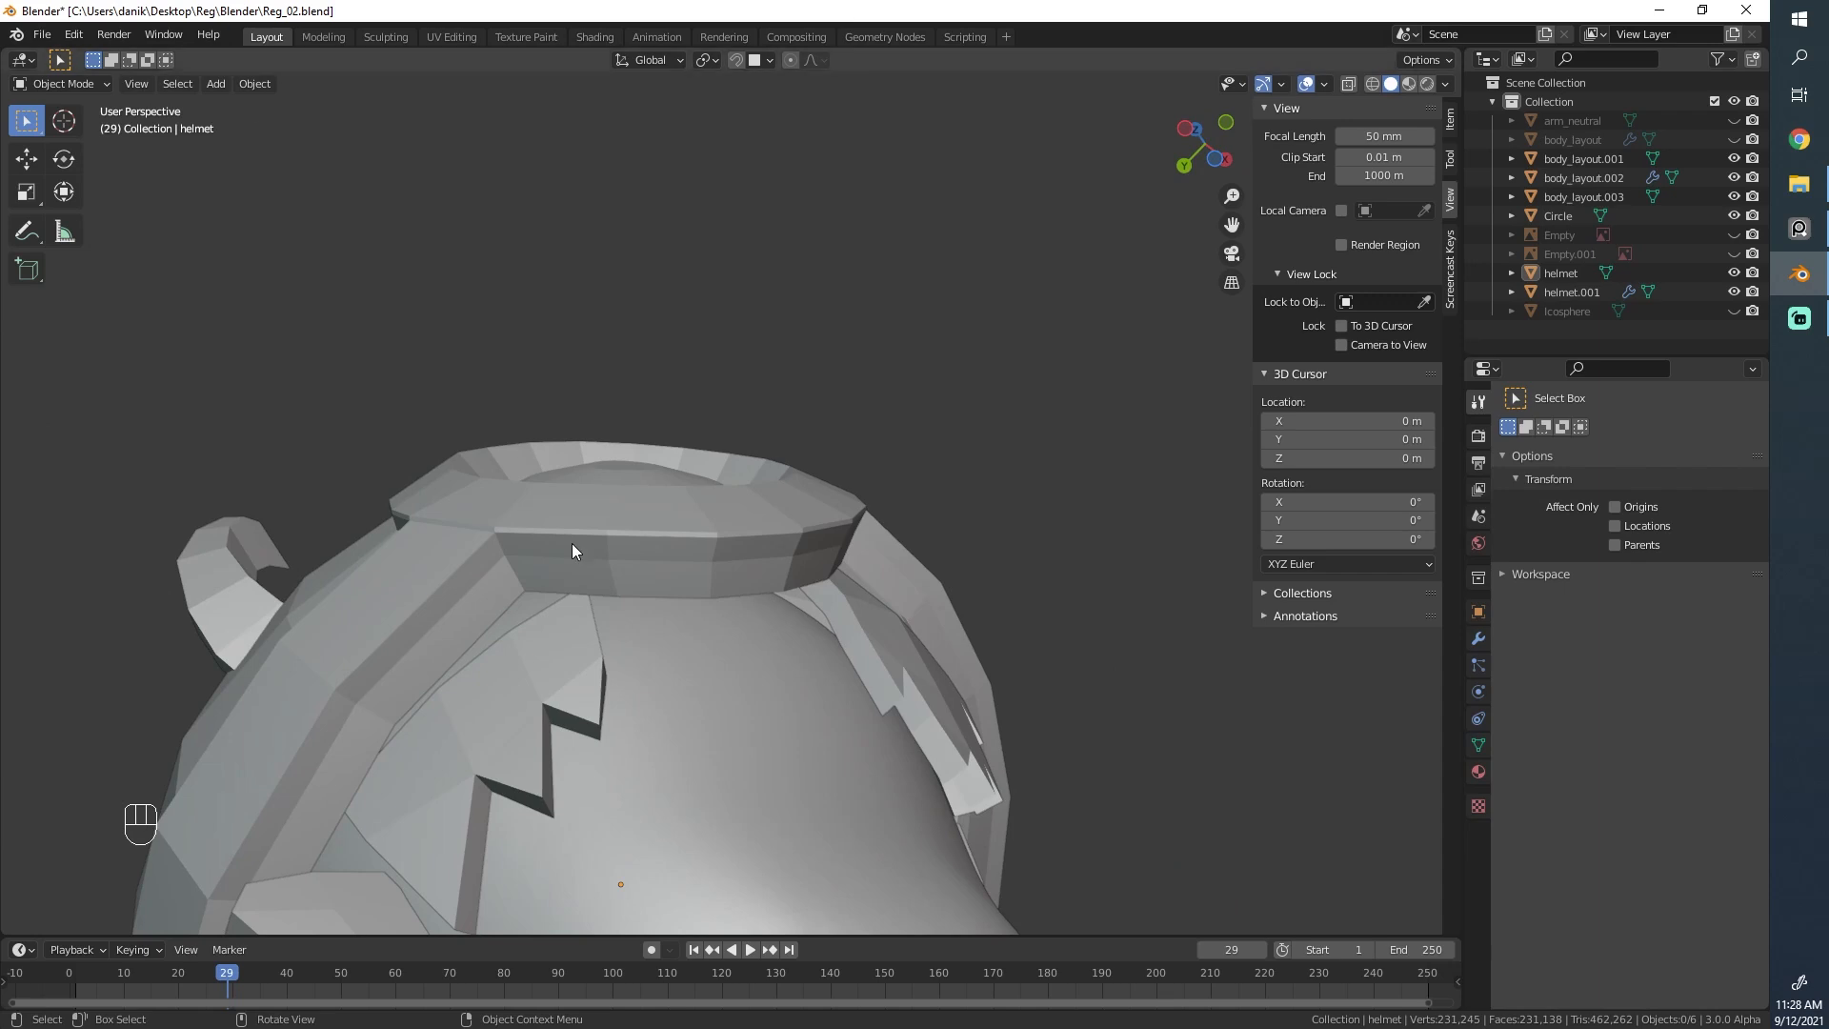
# Step: Scale the band's top edges up about 1.1, reposition them, and select the back-opening loops
pyautogui.press('Tab')
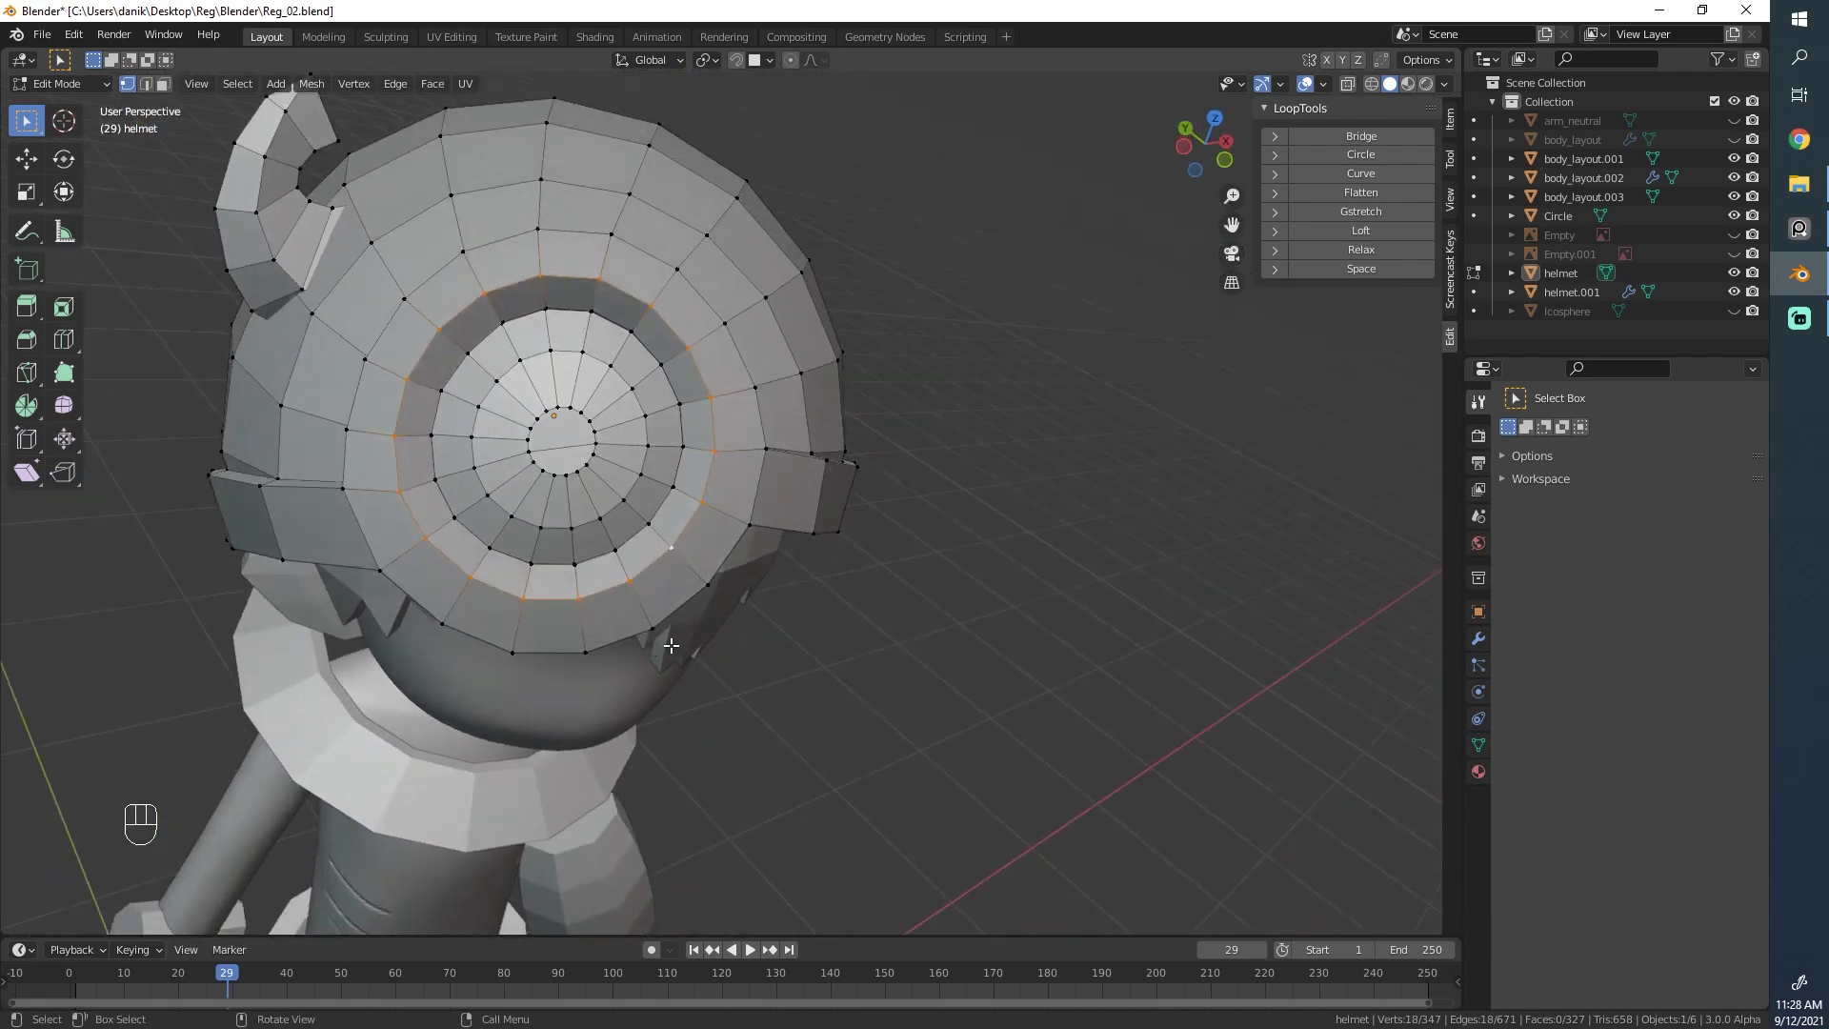
pyautogui.press('s')
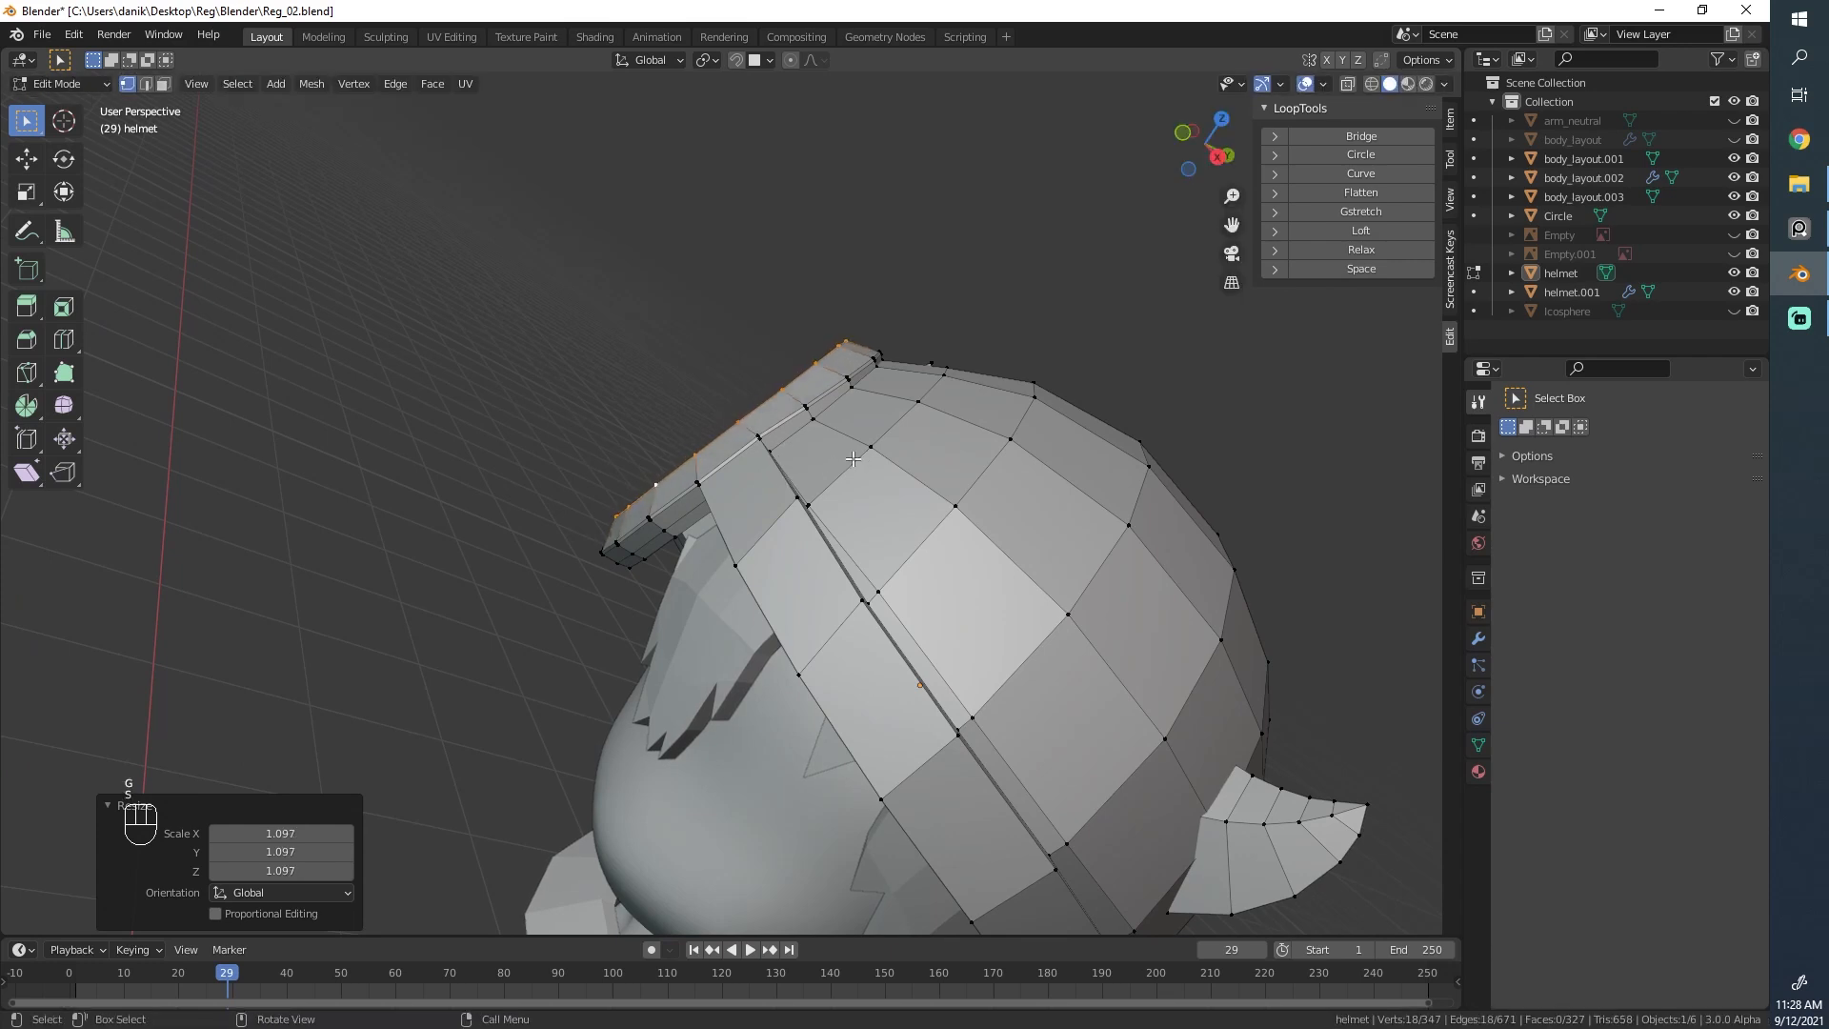
pyautogui.press('r')
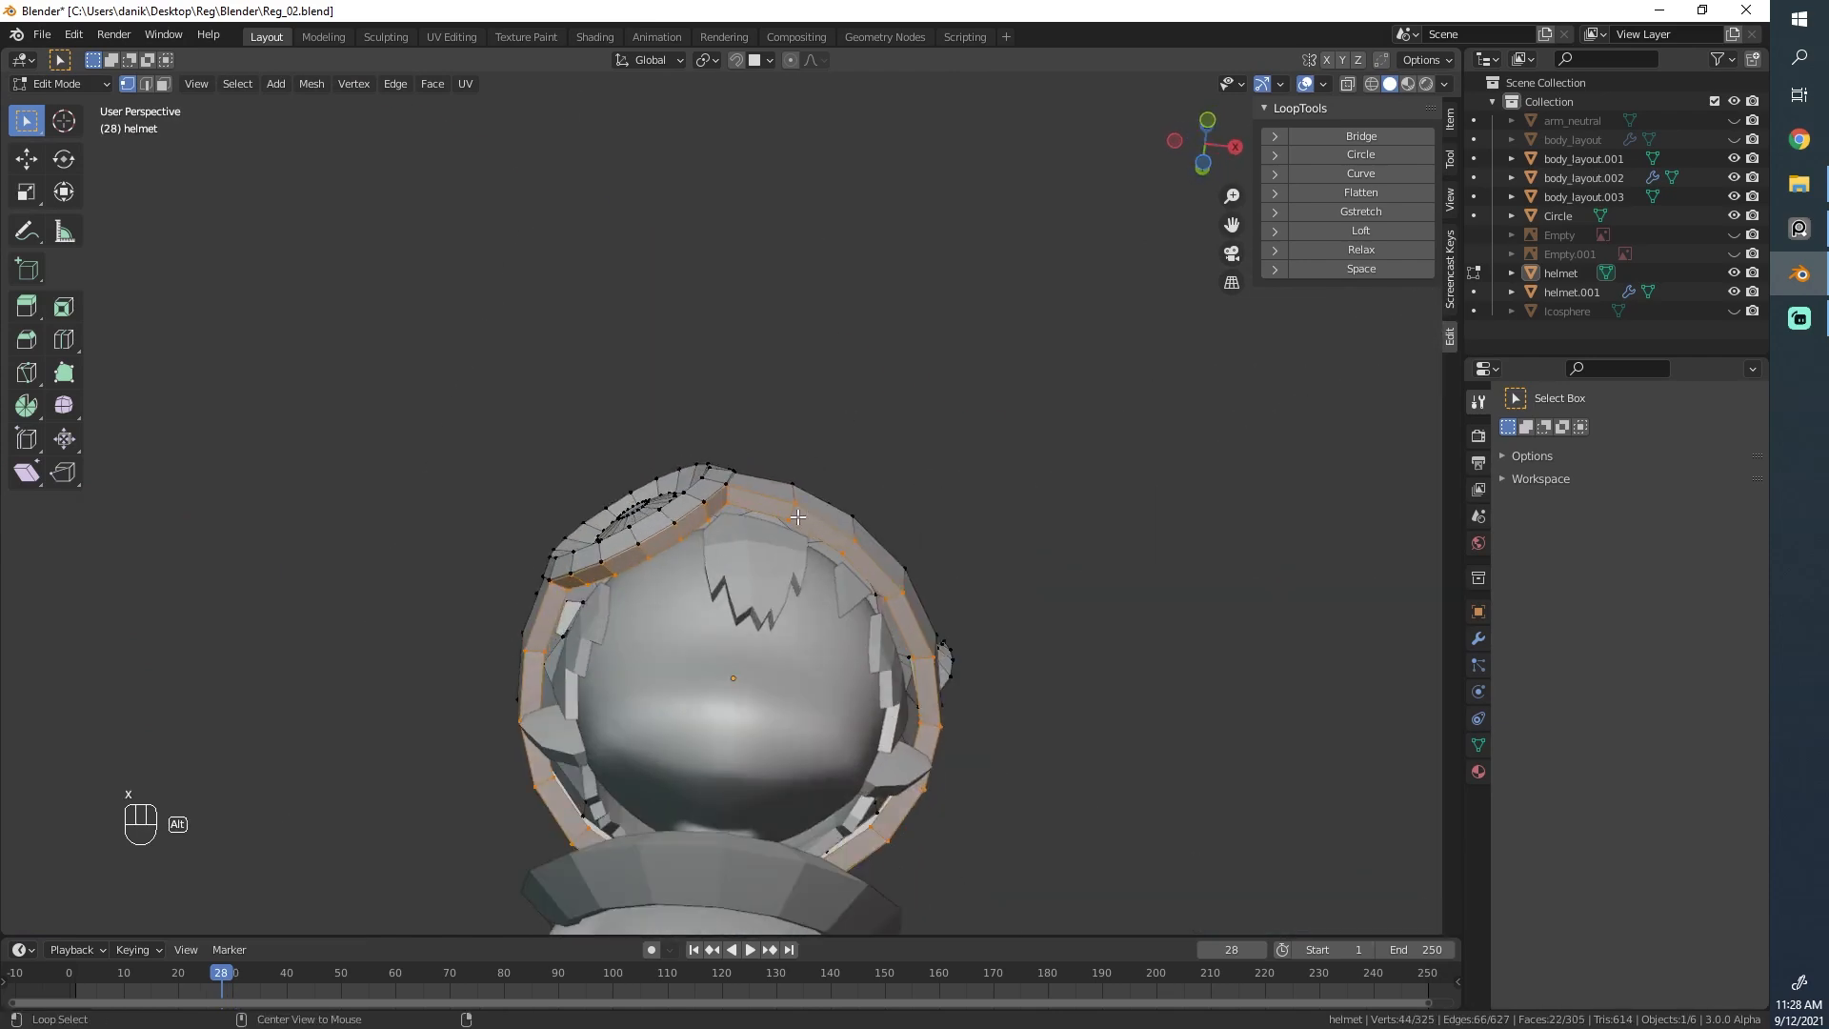
pyautogui.press('Tab')
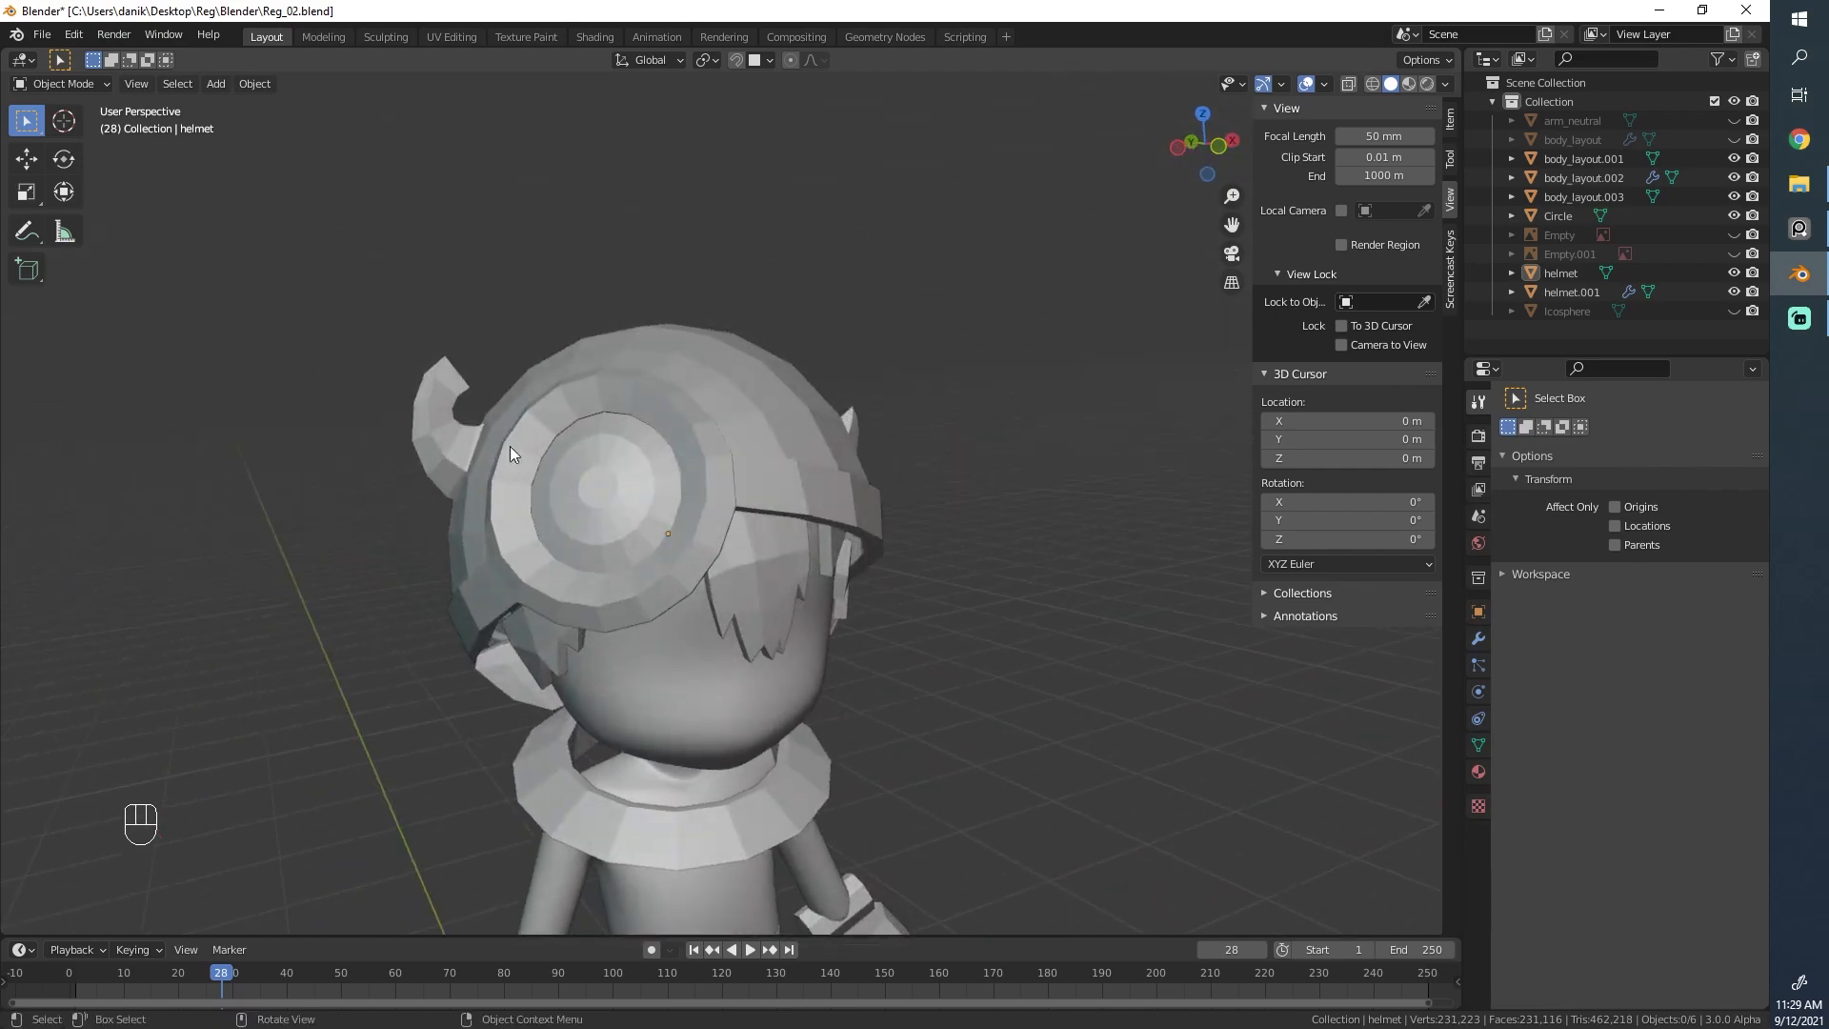
# Step: Add a Subdivision Surface modifier to the helmet and view the smoothed shell from the front
pyautogui.press('Tab')
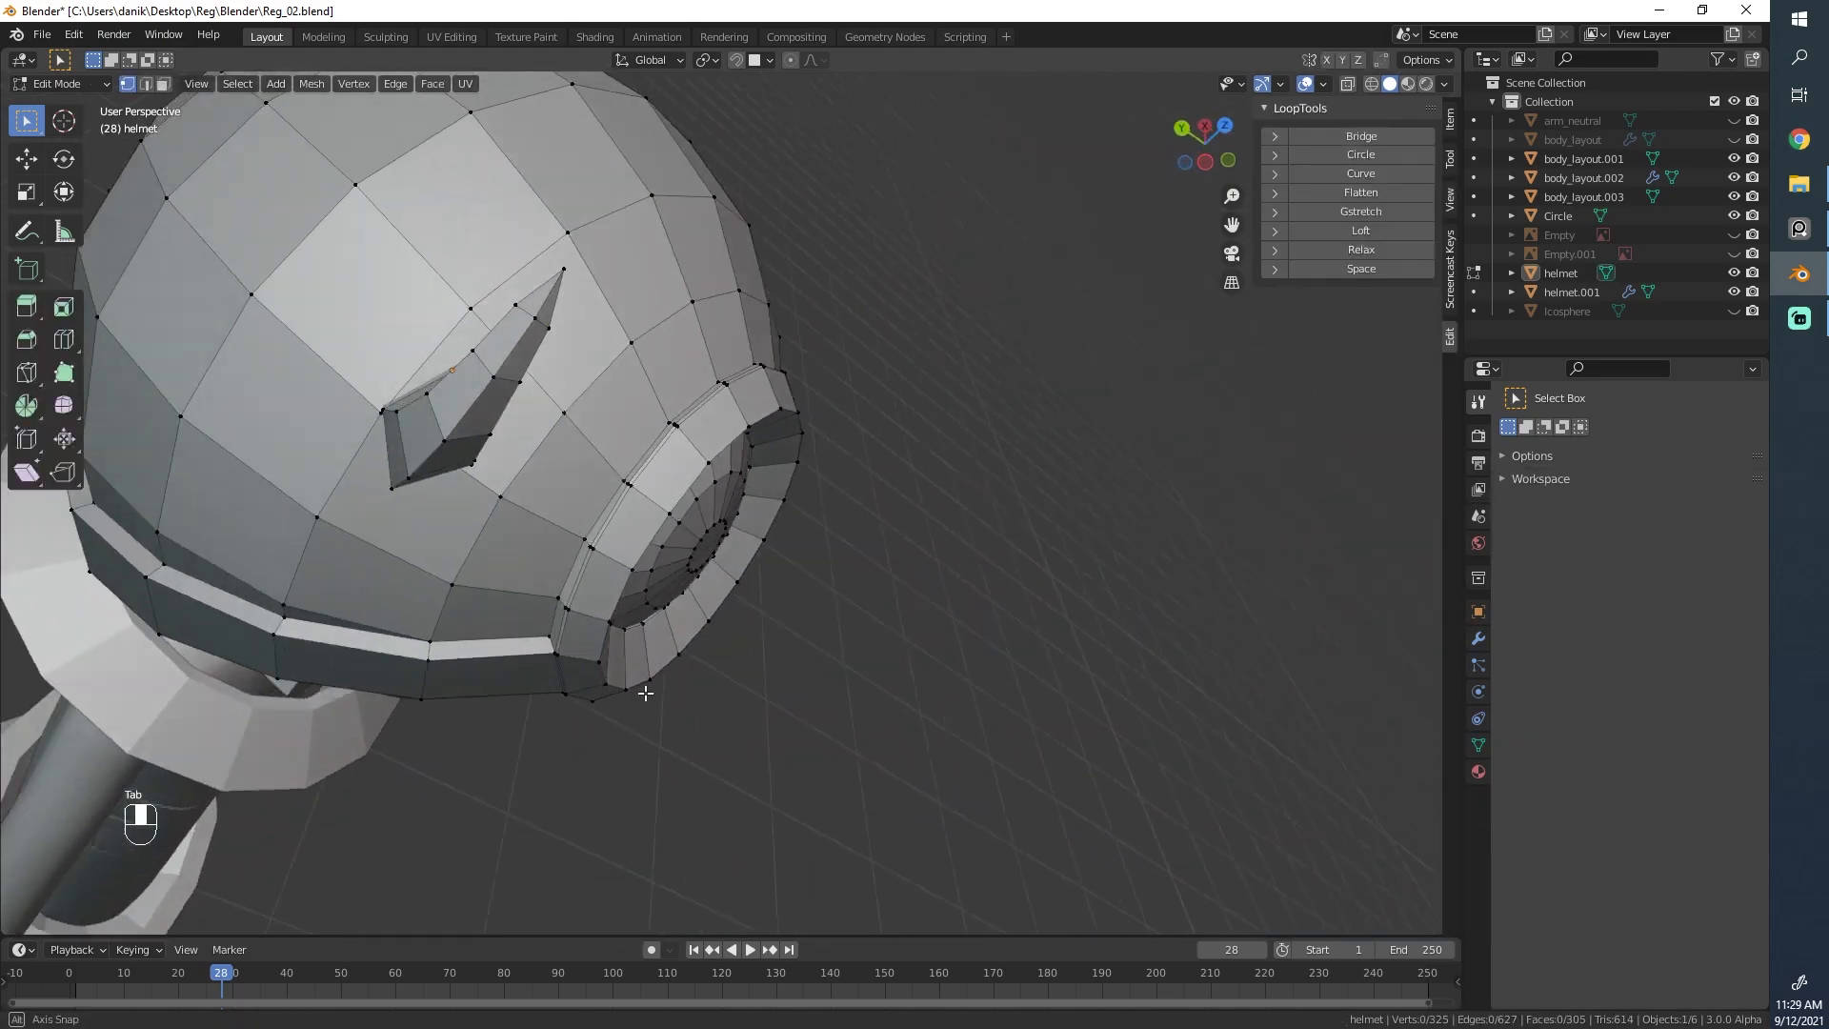
pyautogui.press('Tab')
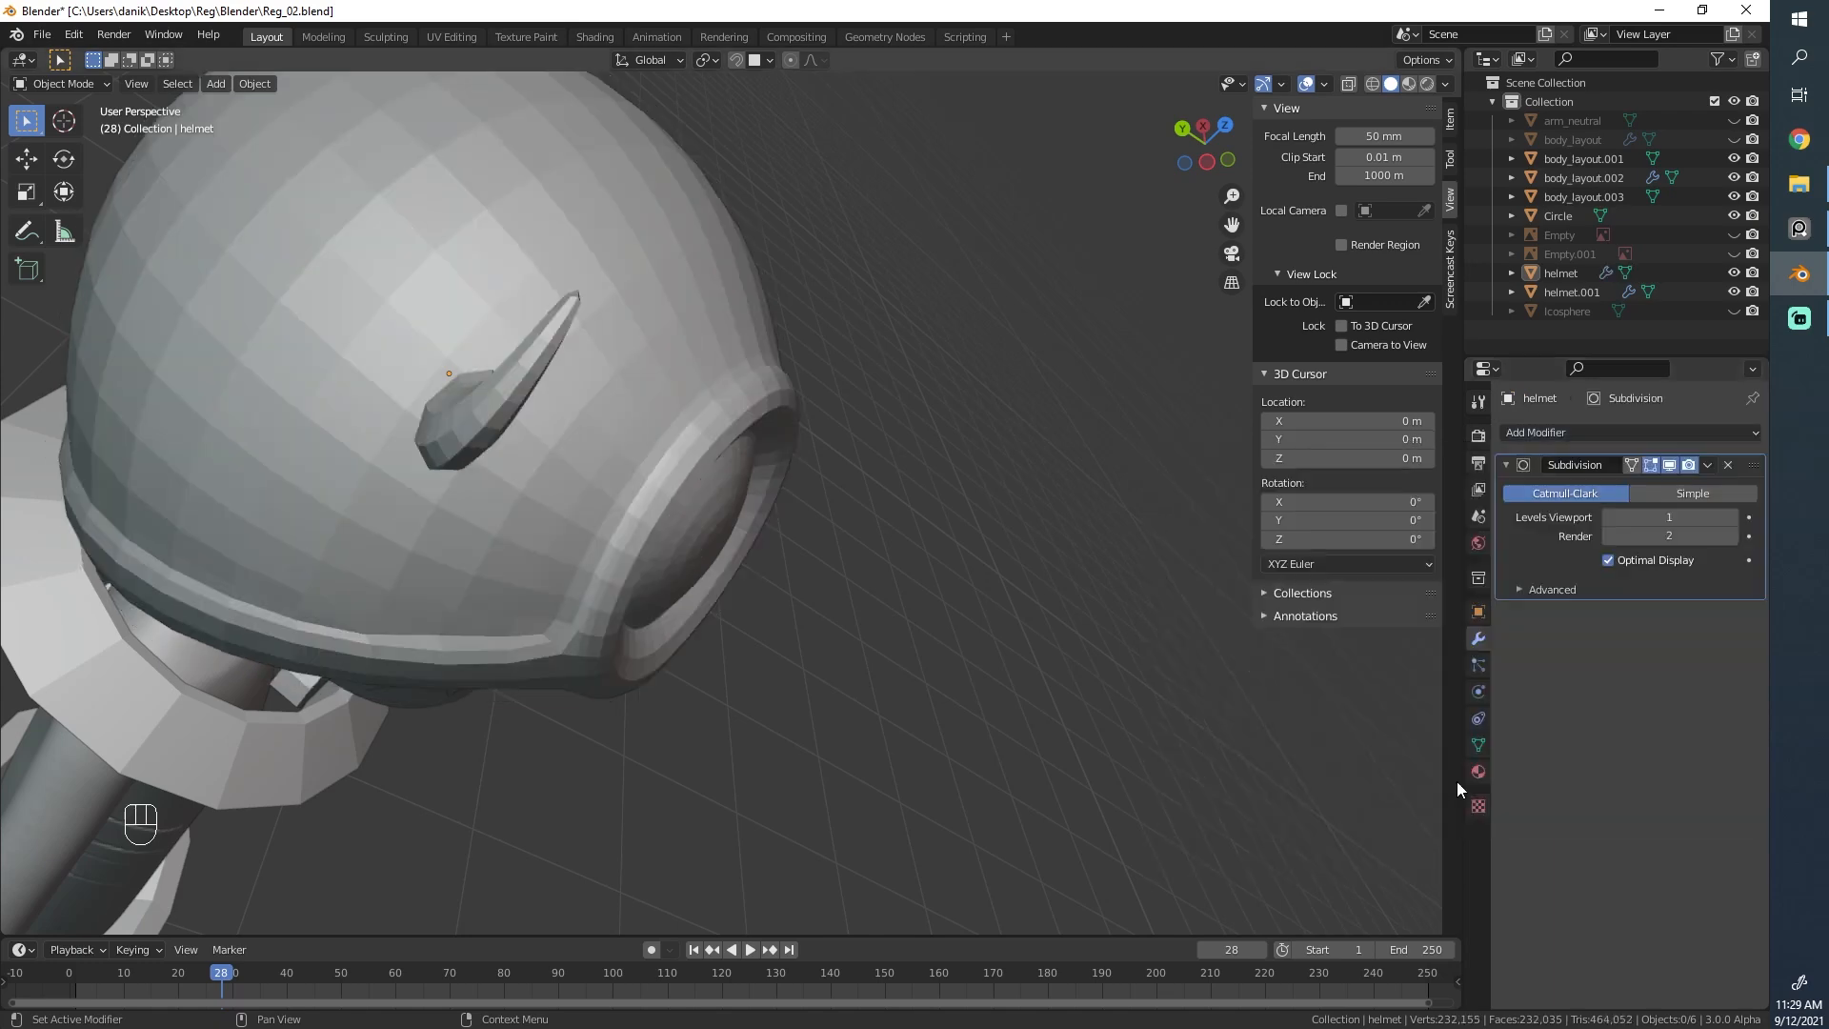
pyautogui.moveTo(466, 466); pyautogui.dragTo(560, 408)
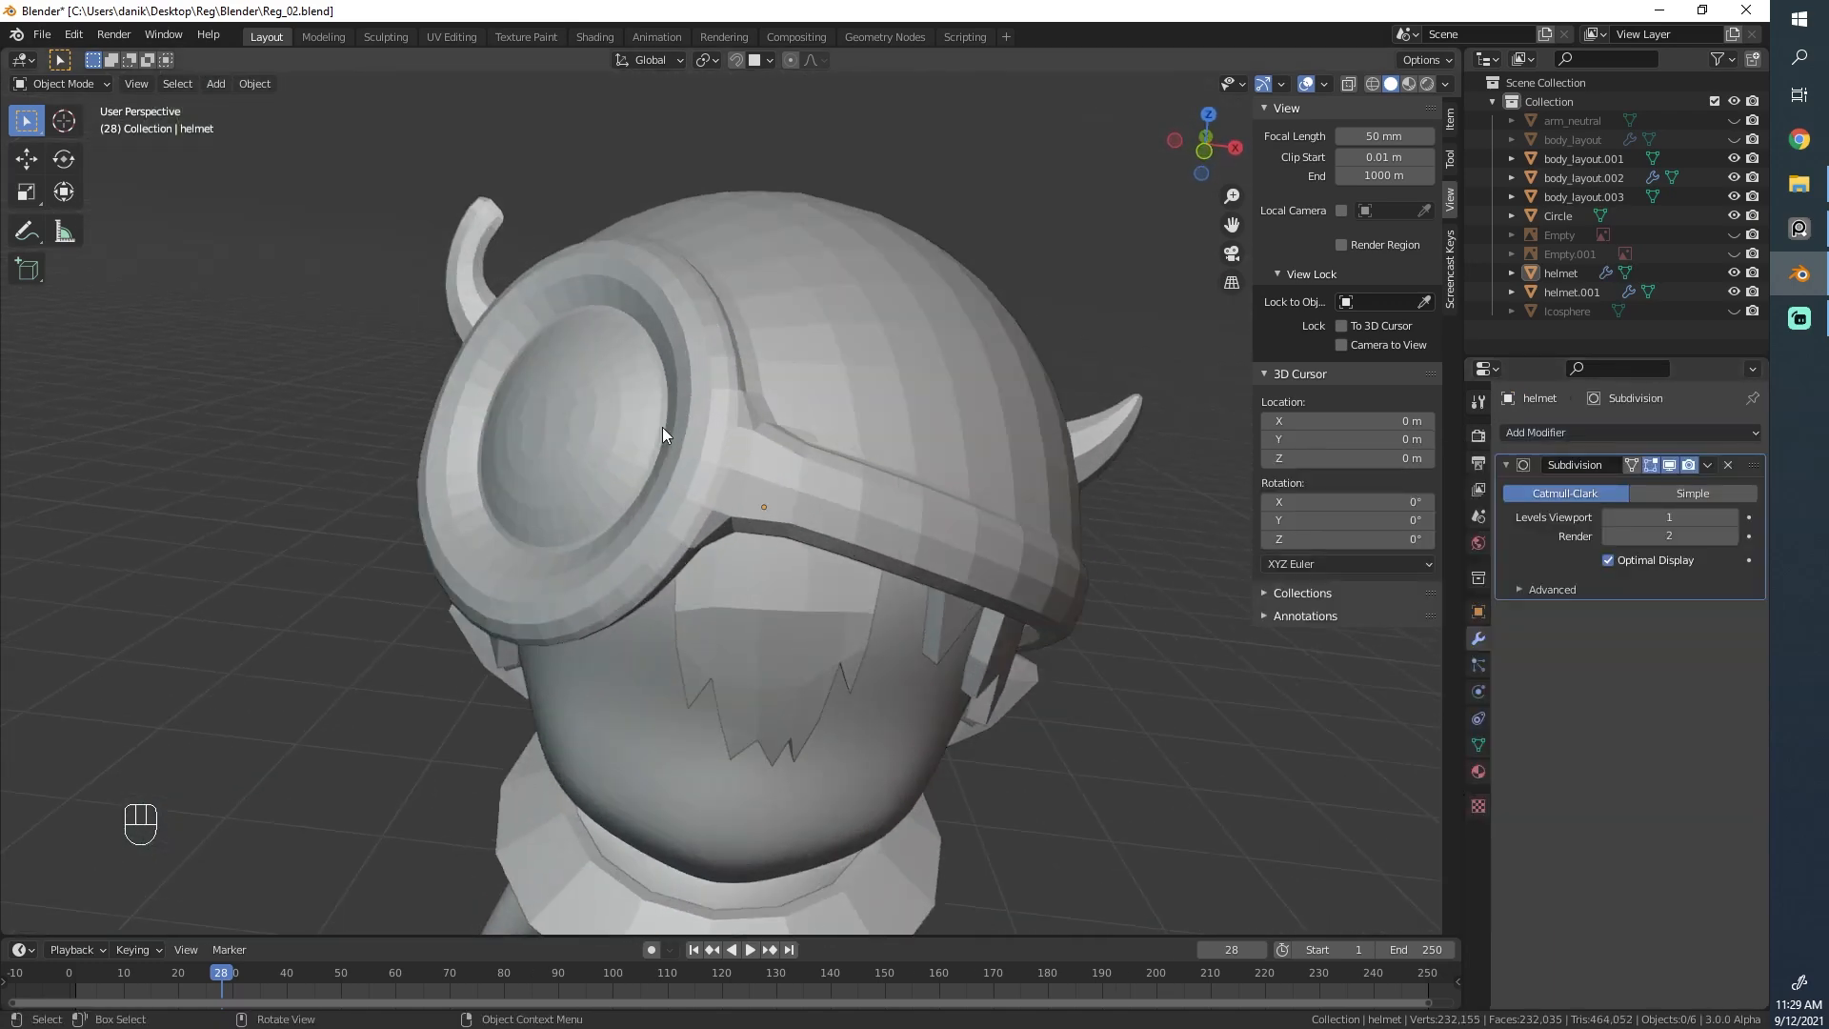
pyautogui.press('Tab')
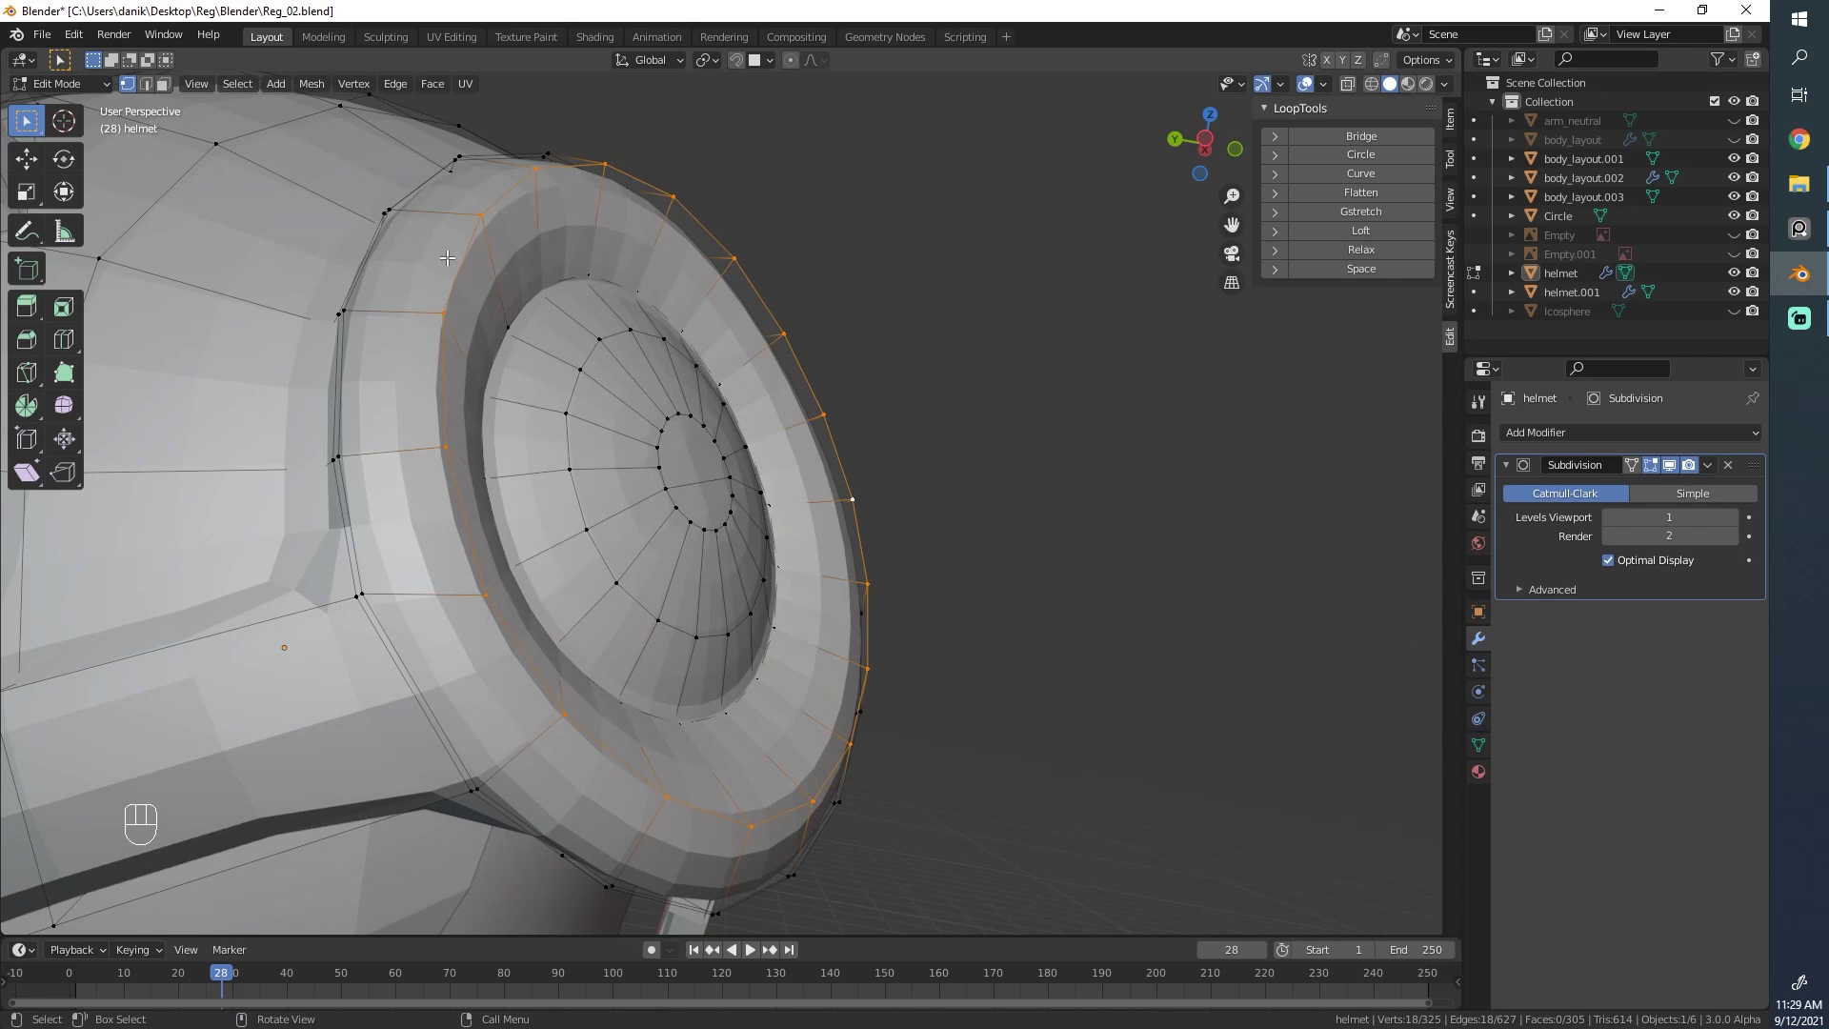
pyautogui.moveTo(665, 510)
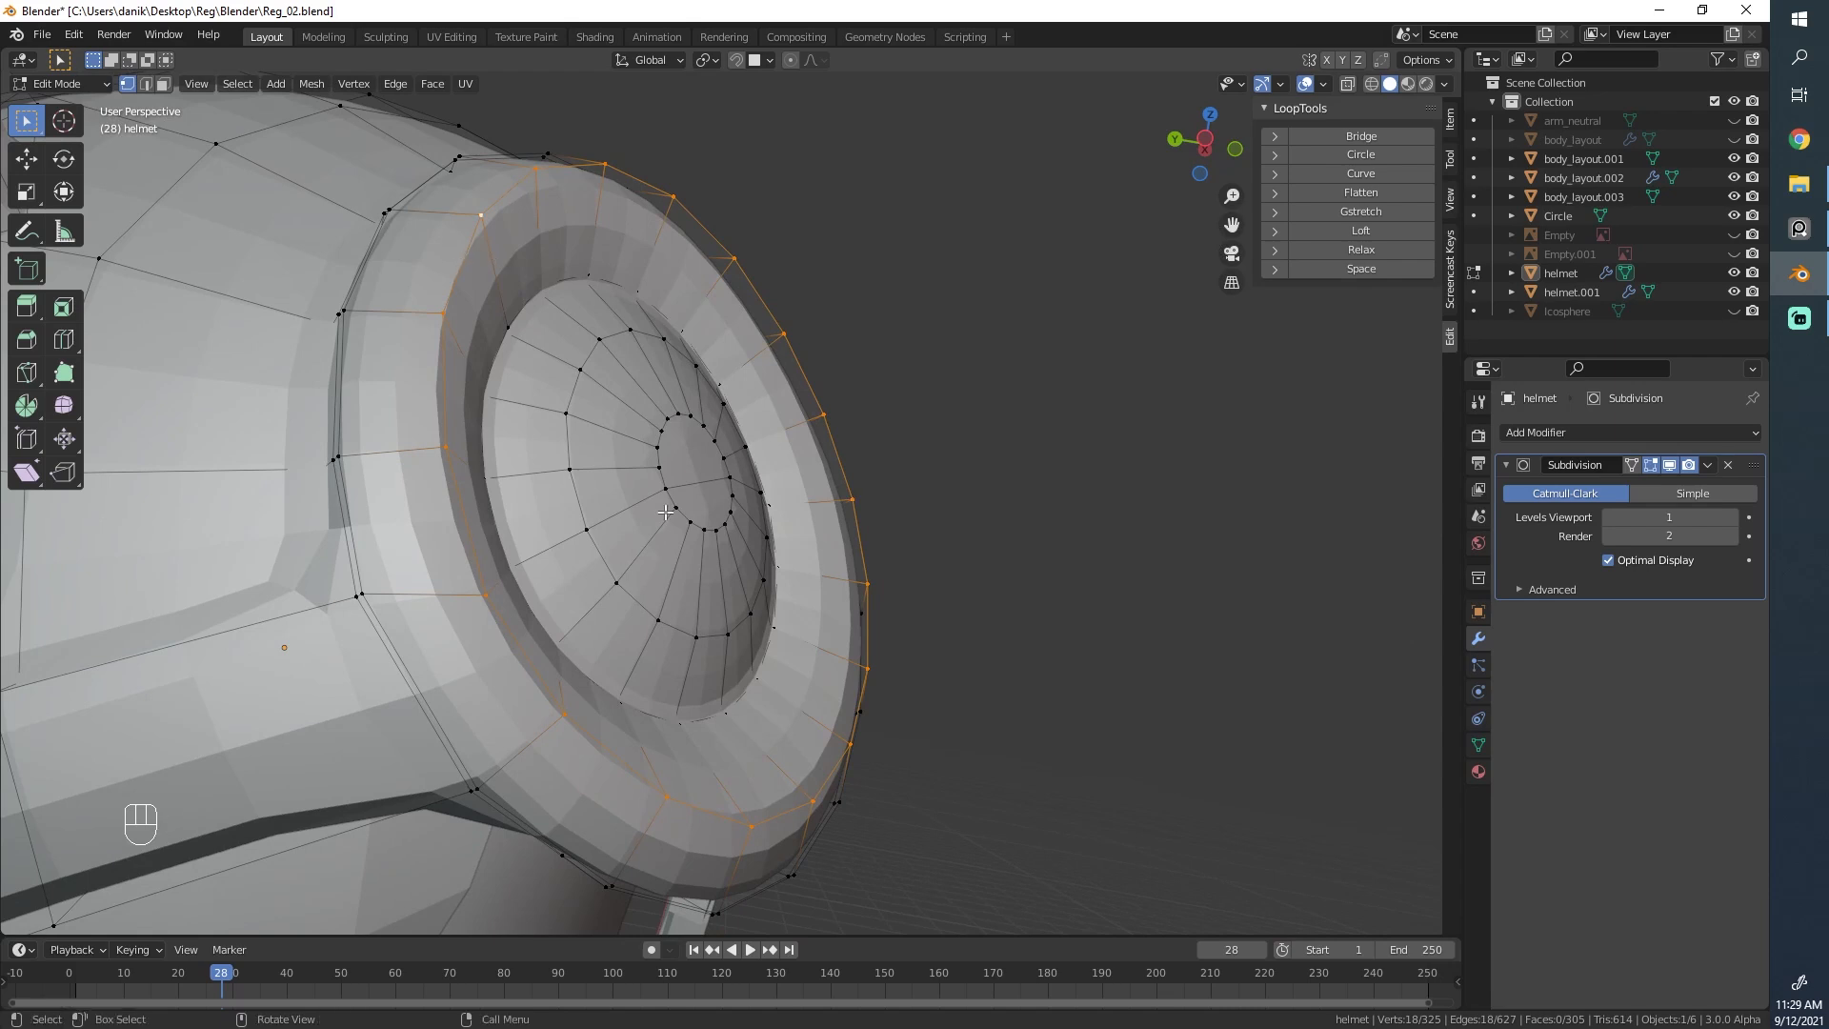
# Step: Crease the goggle ring's outer loop about 0.09 and set Levels Viewport to 2
pyautogui.press('shift+e')
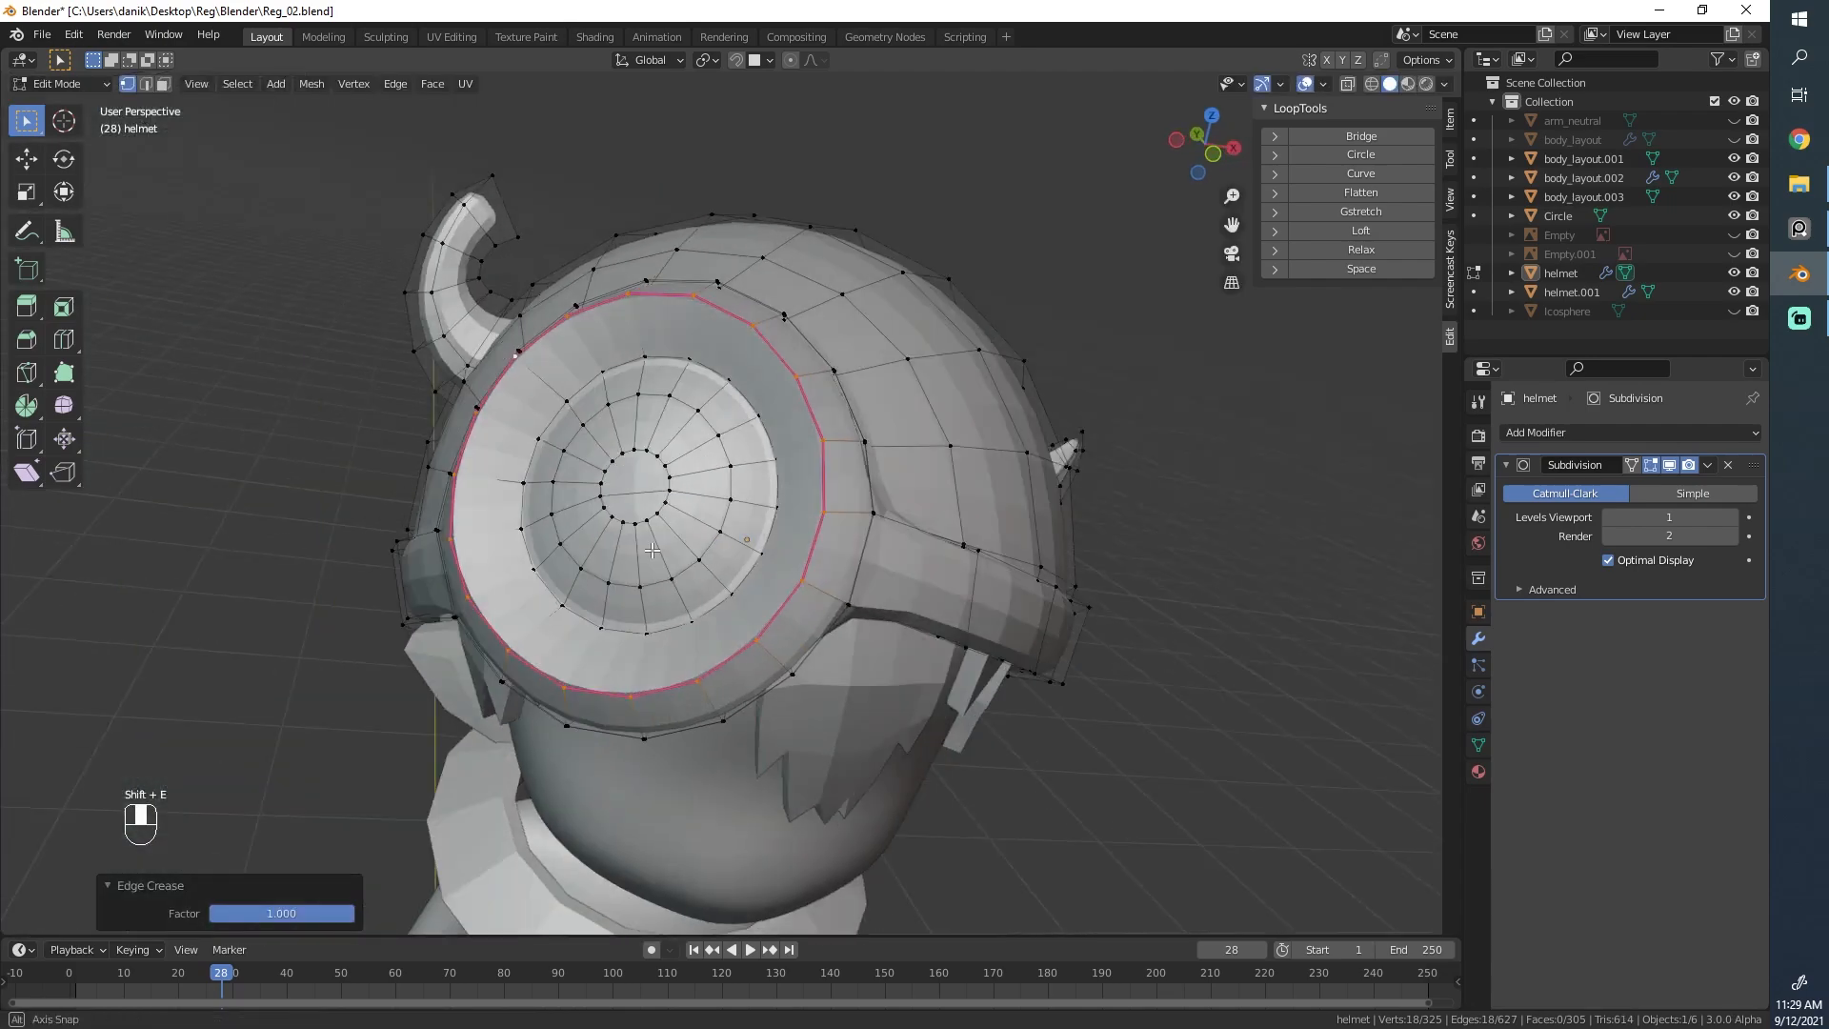
pyautogui.press('Tab')
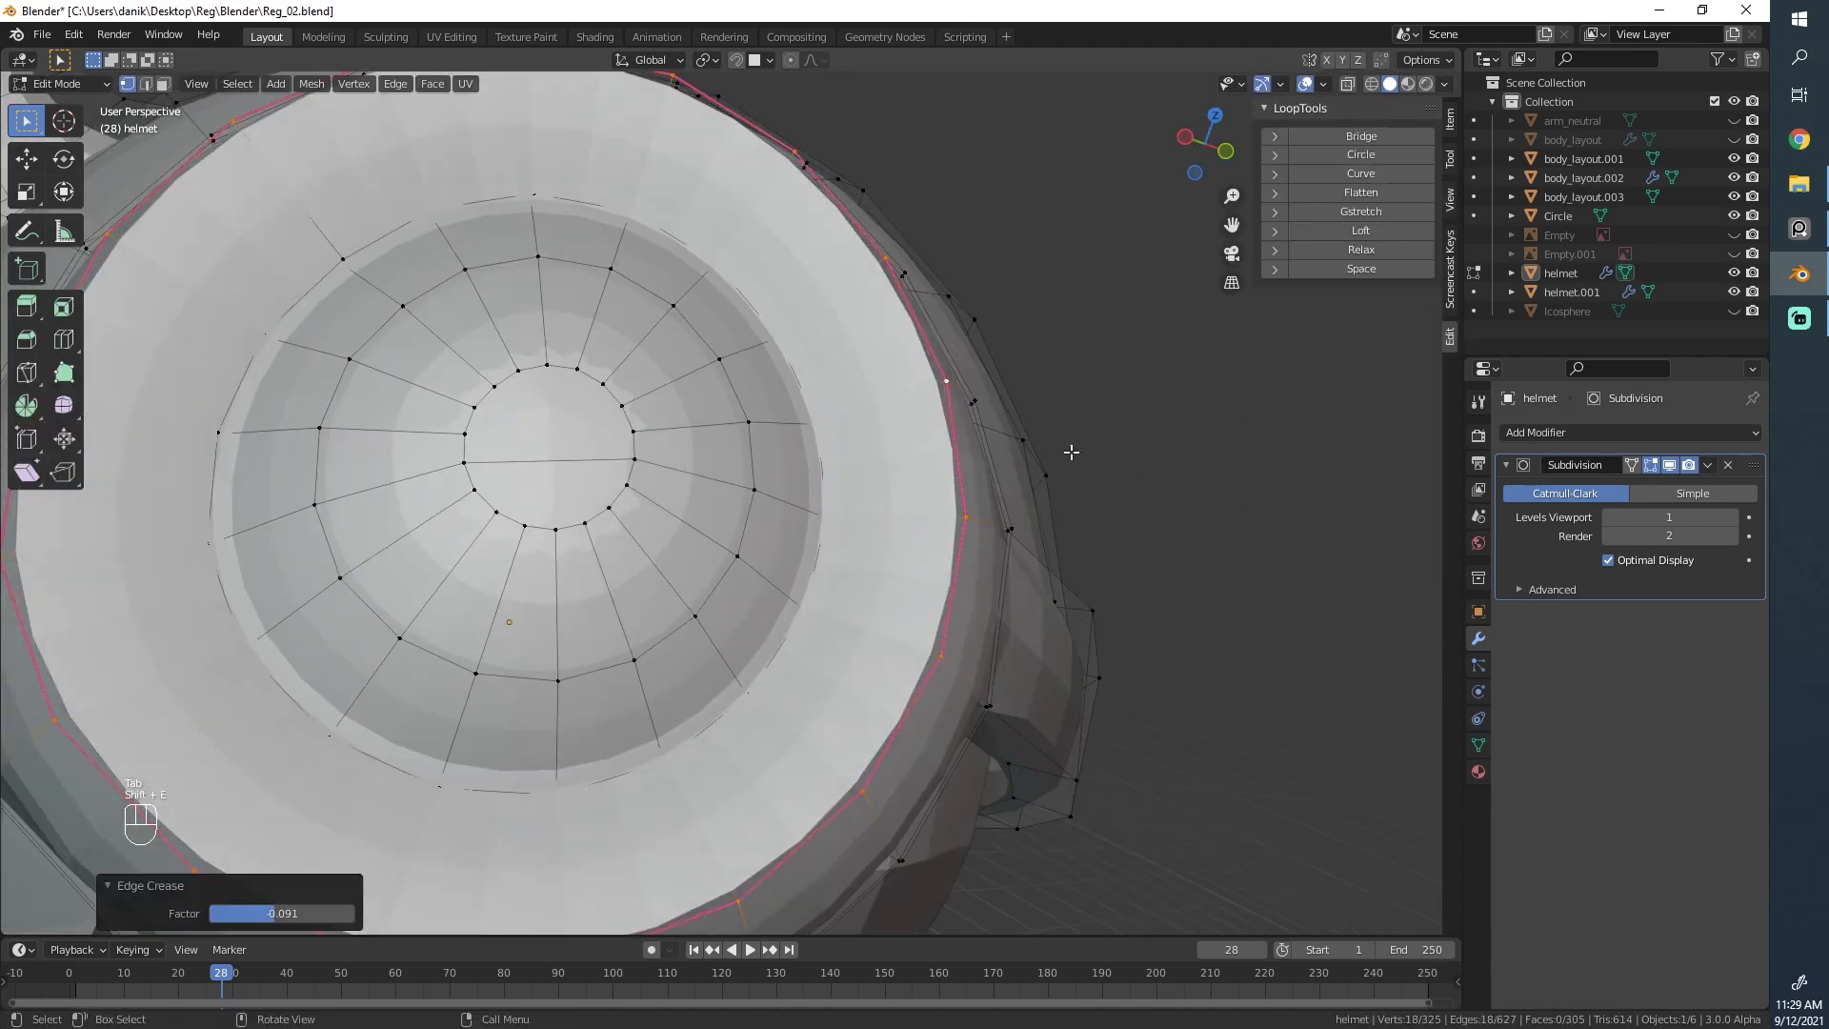
pyautogui.press('Tab')
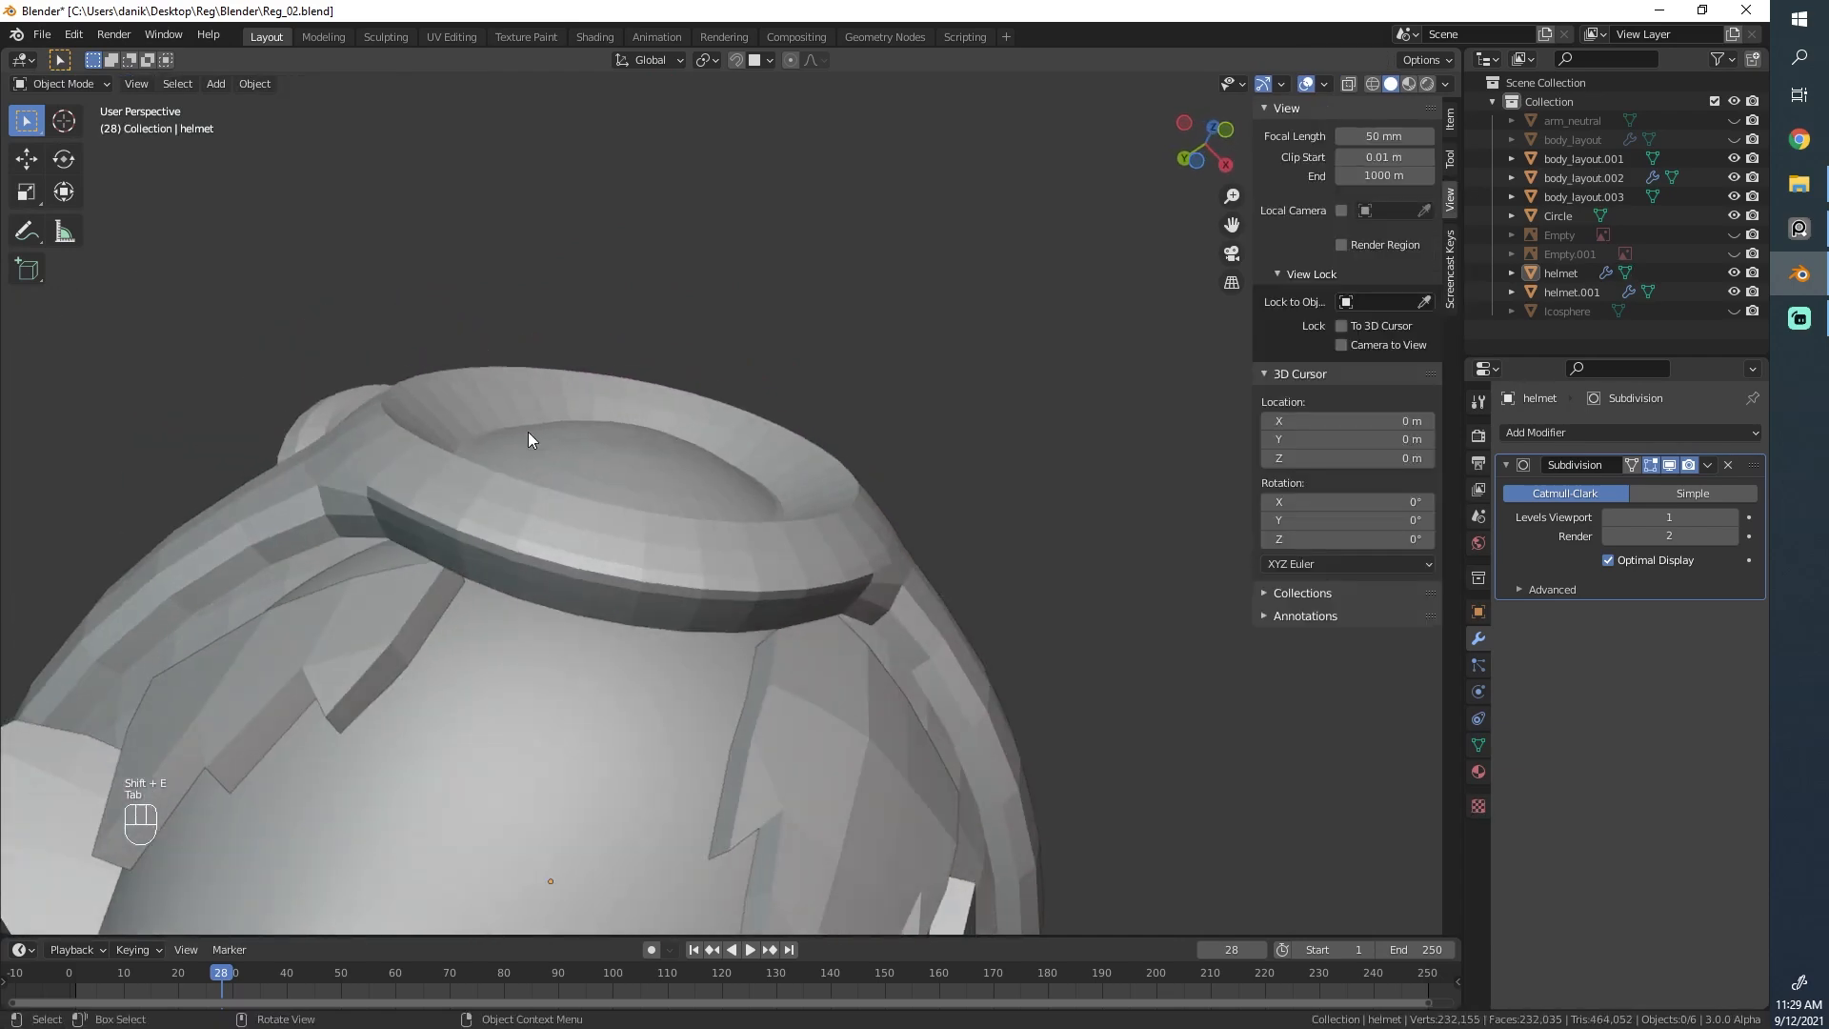
pyautogui.click(1730, 516)
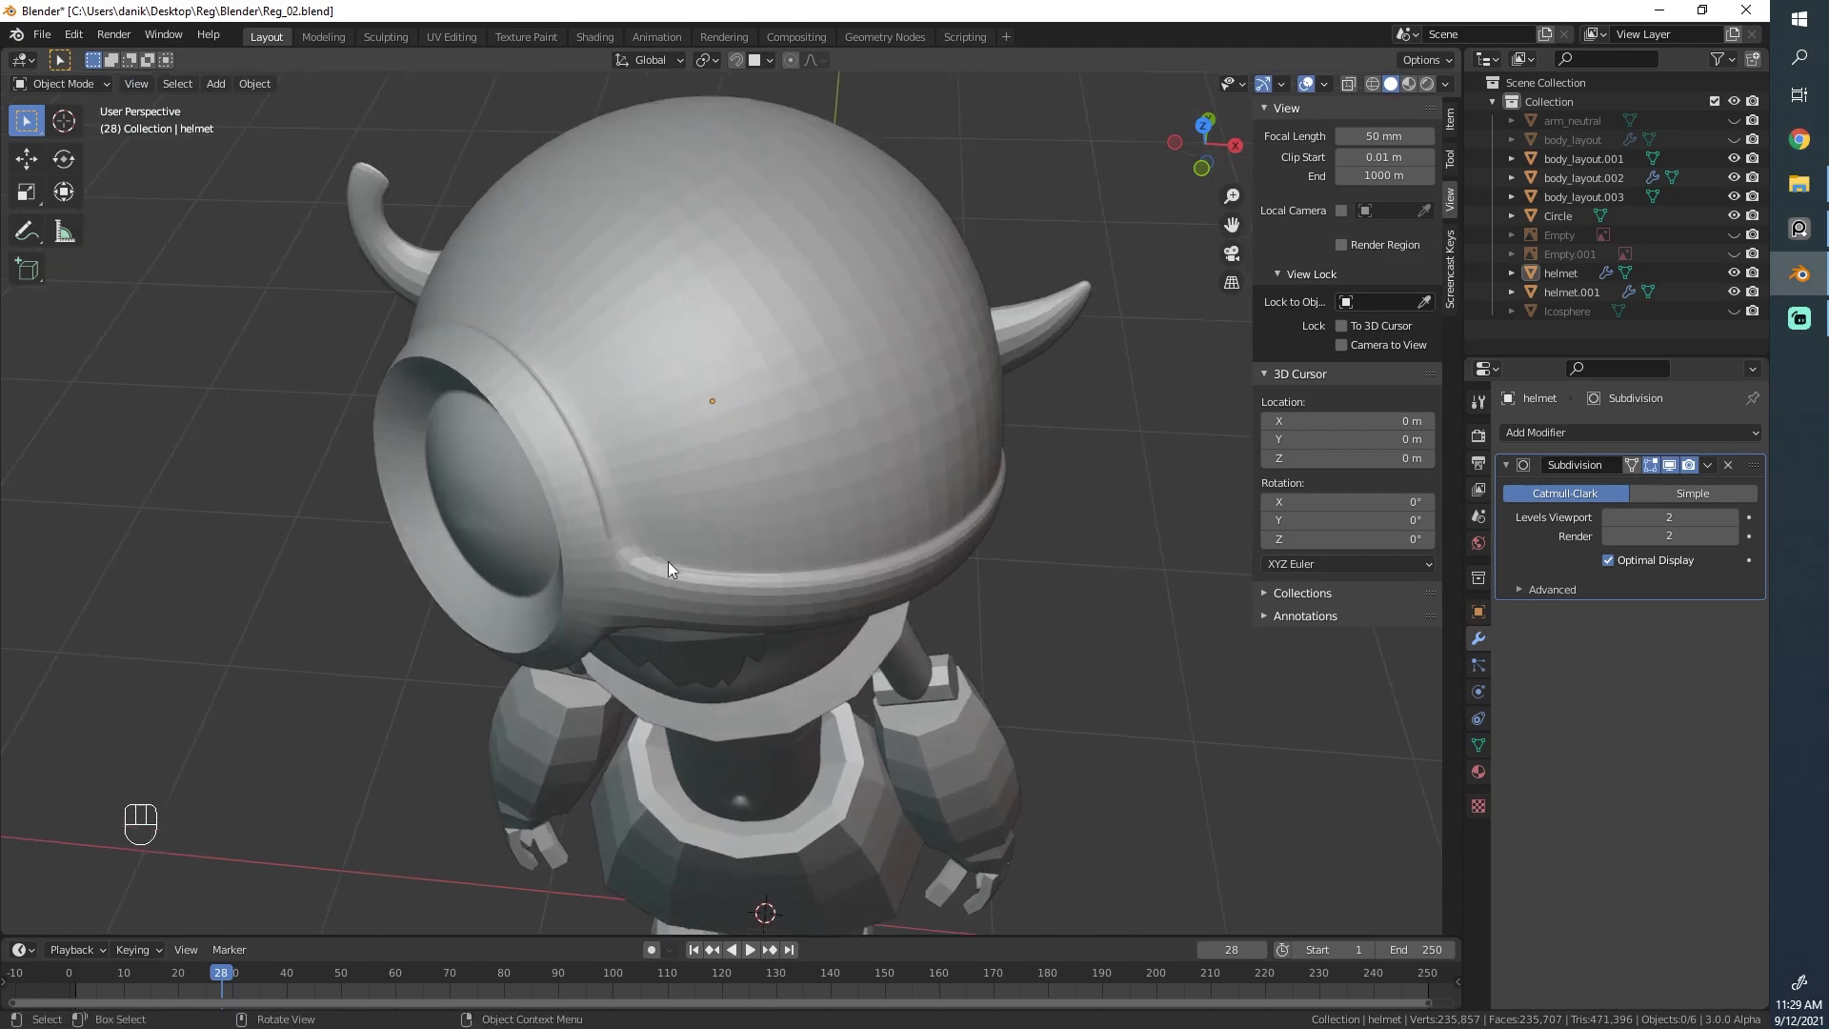
pyautogui.press('Tab')
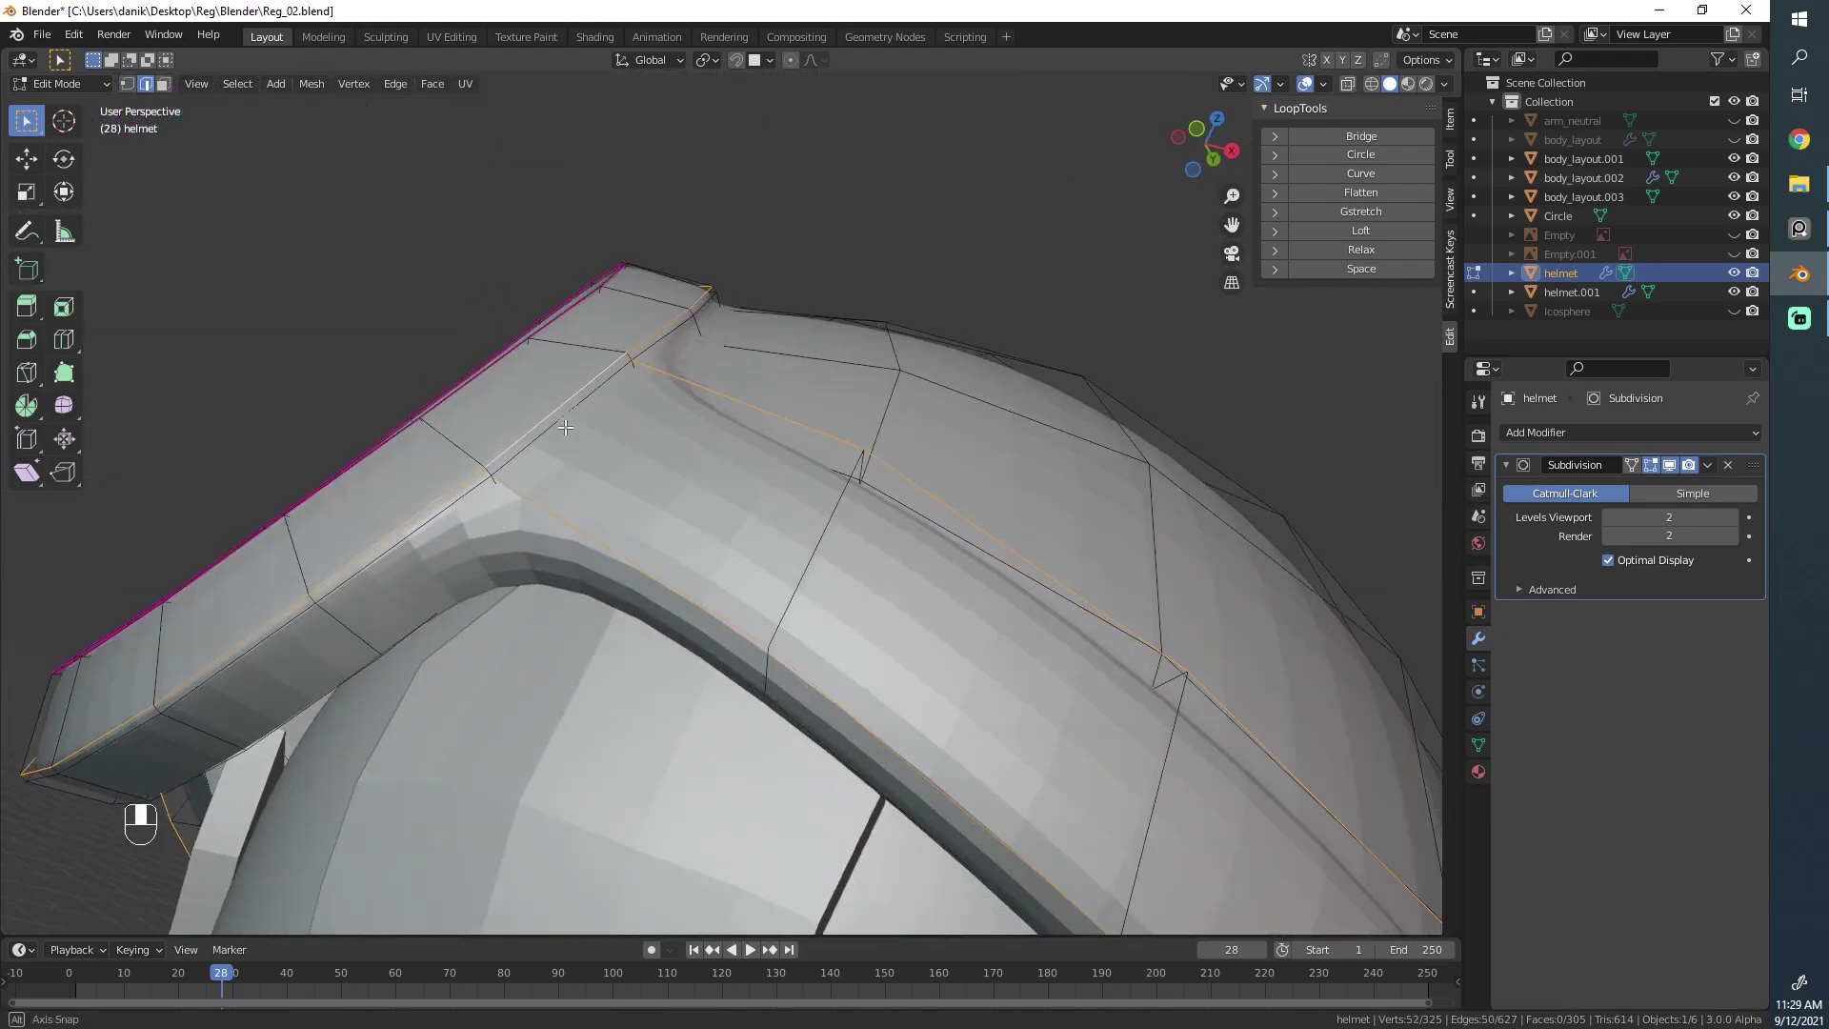
# Step: Undo the last band crease changes, then lower the crease on the goggle ring loops and preview the result
pyautogui.press('ctrl+z')
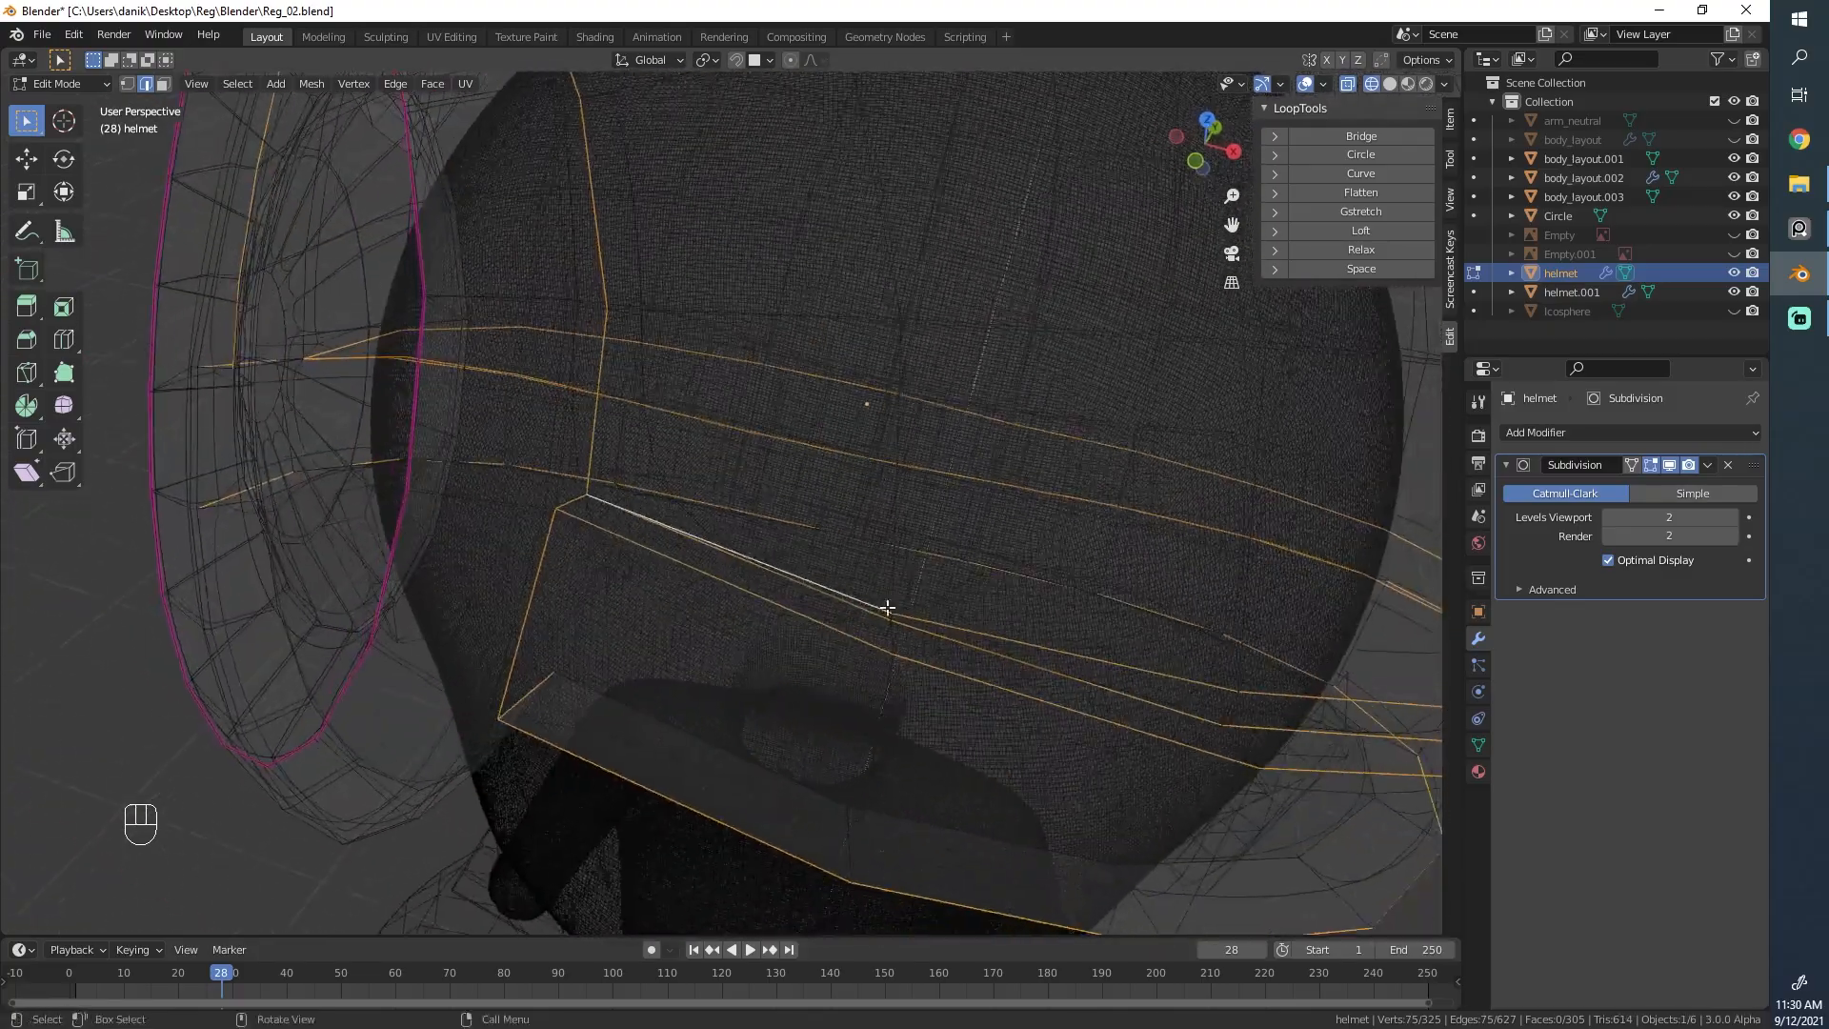
pyautogui.press('ctrl+z')
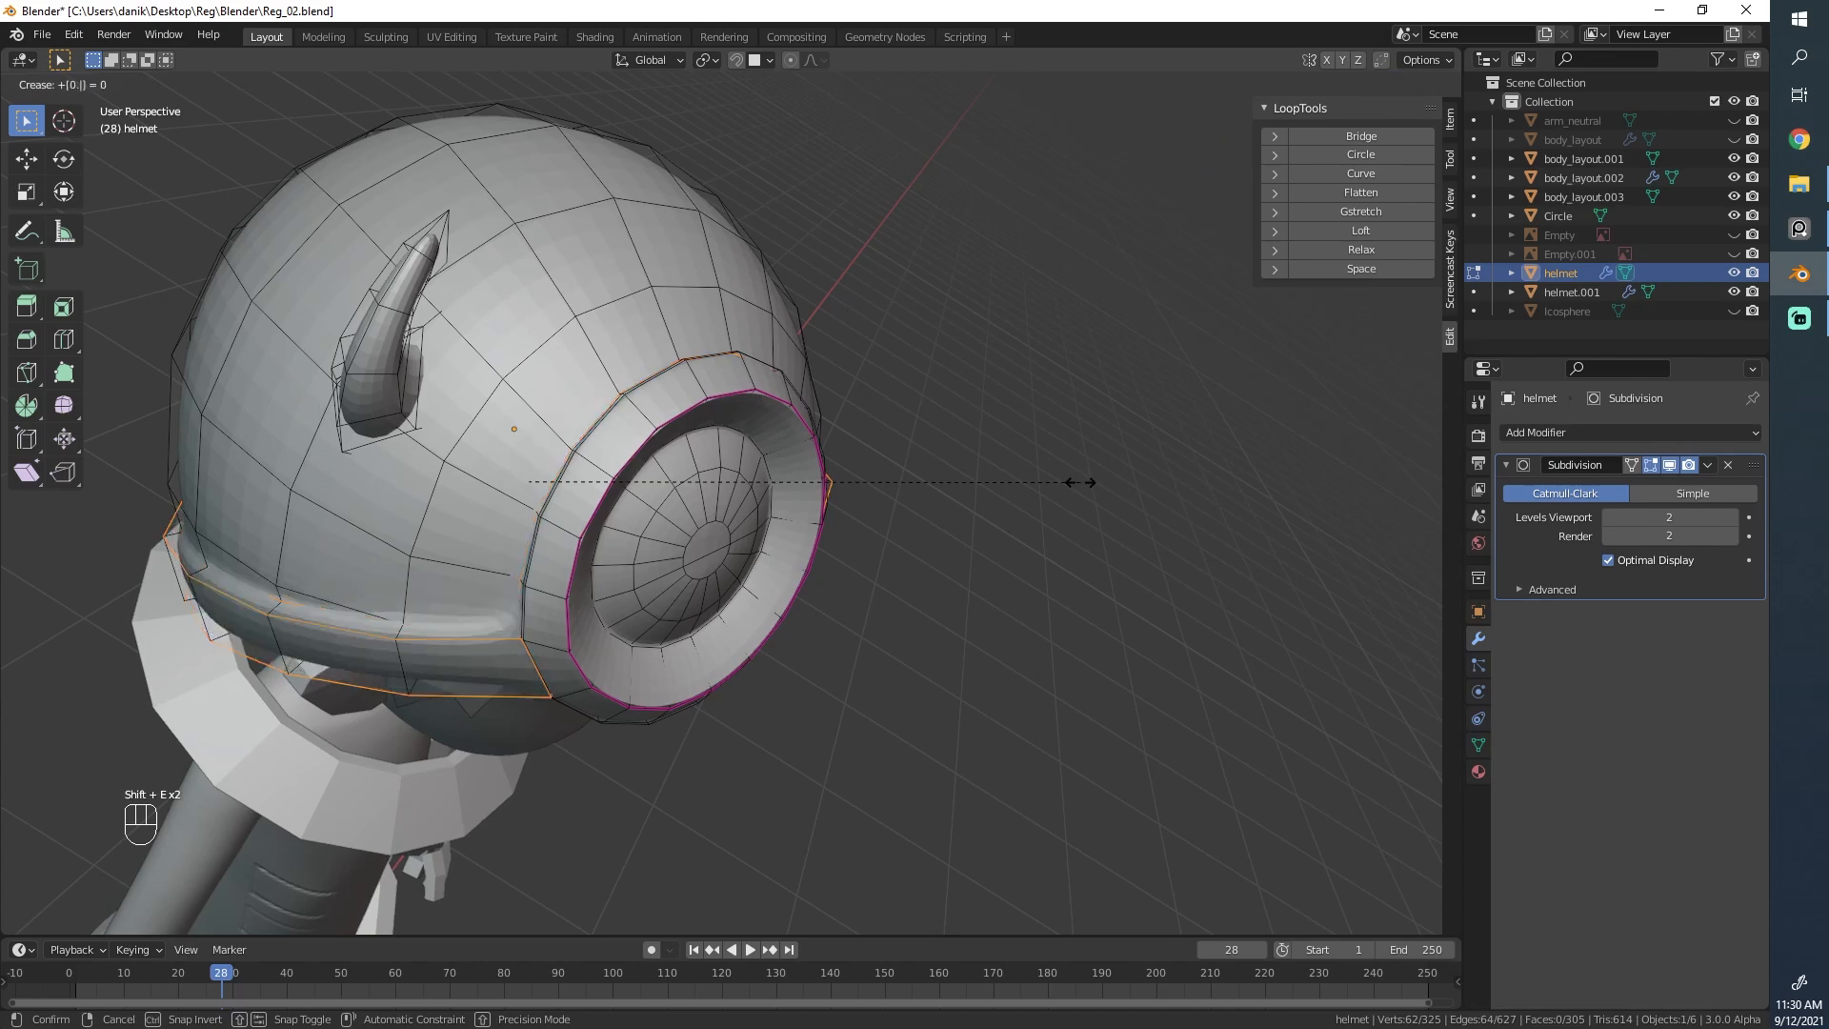
pyautogui.press('Tab')
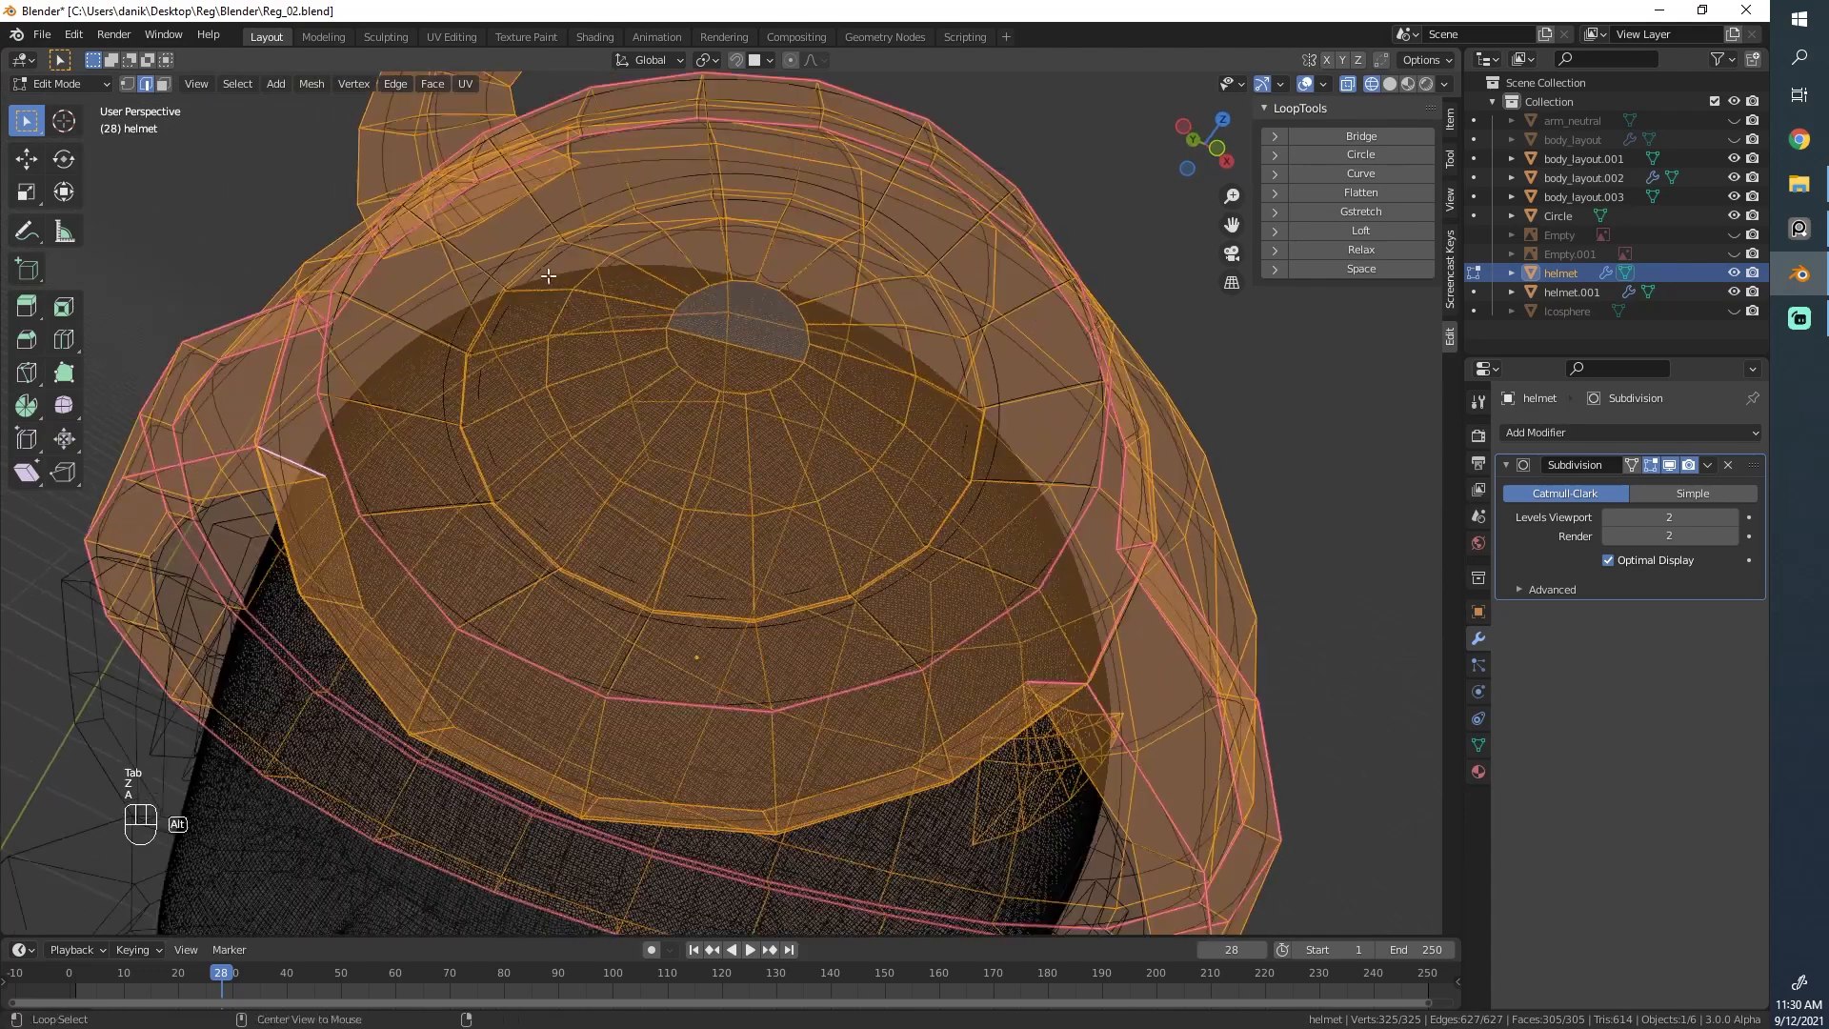
pyautogui.press('shift+e')
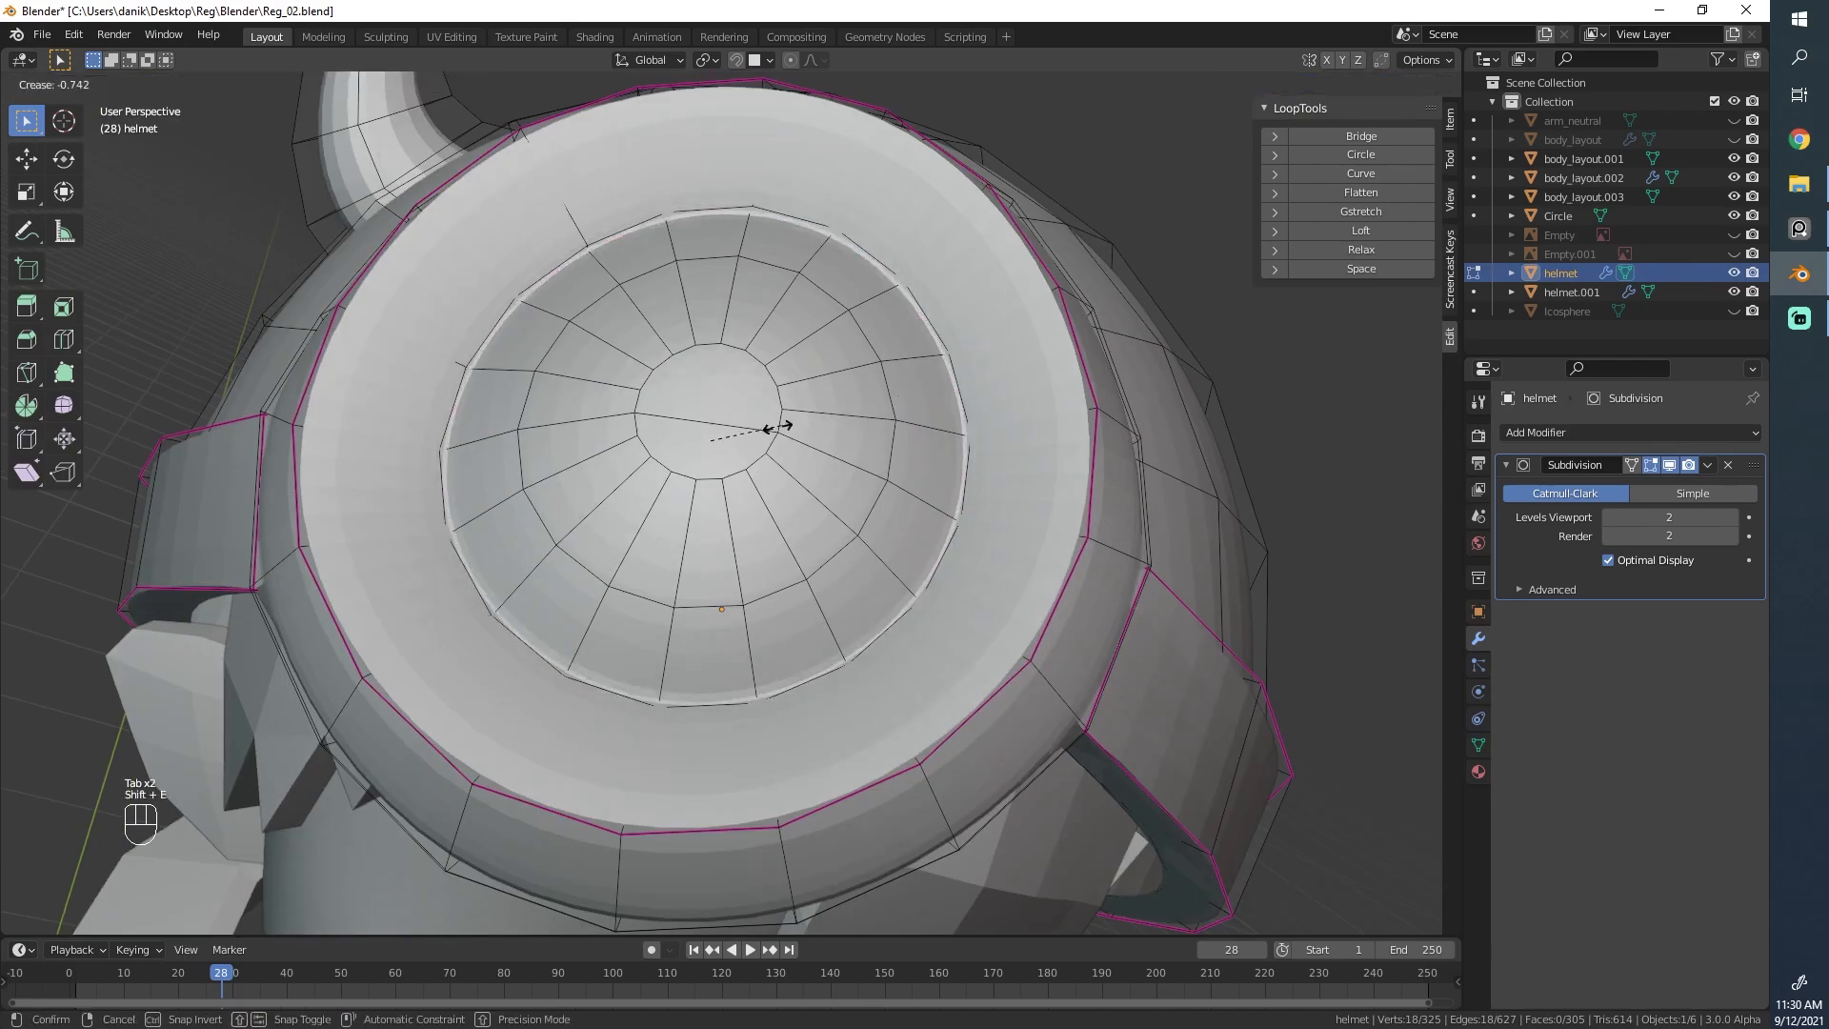
pyautogui.press('Tab')
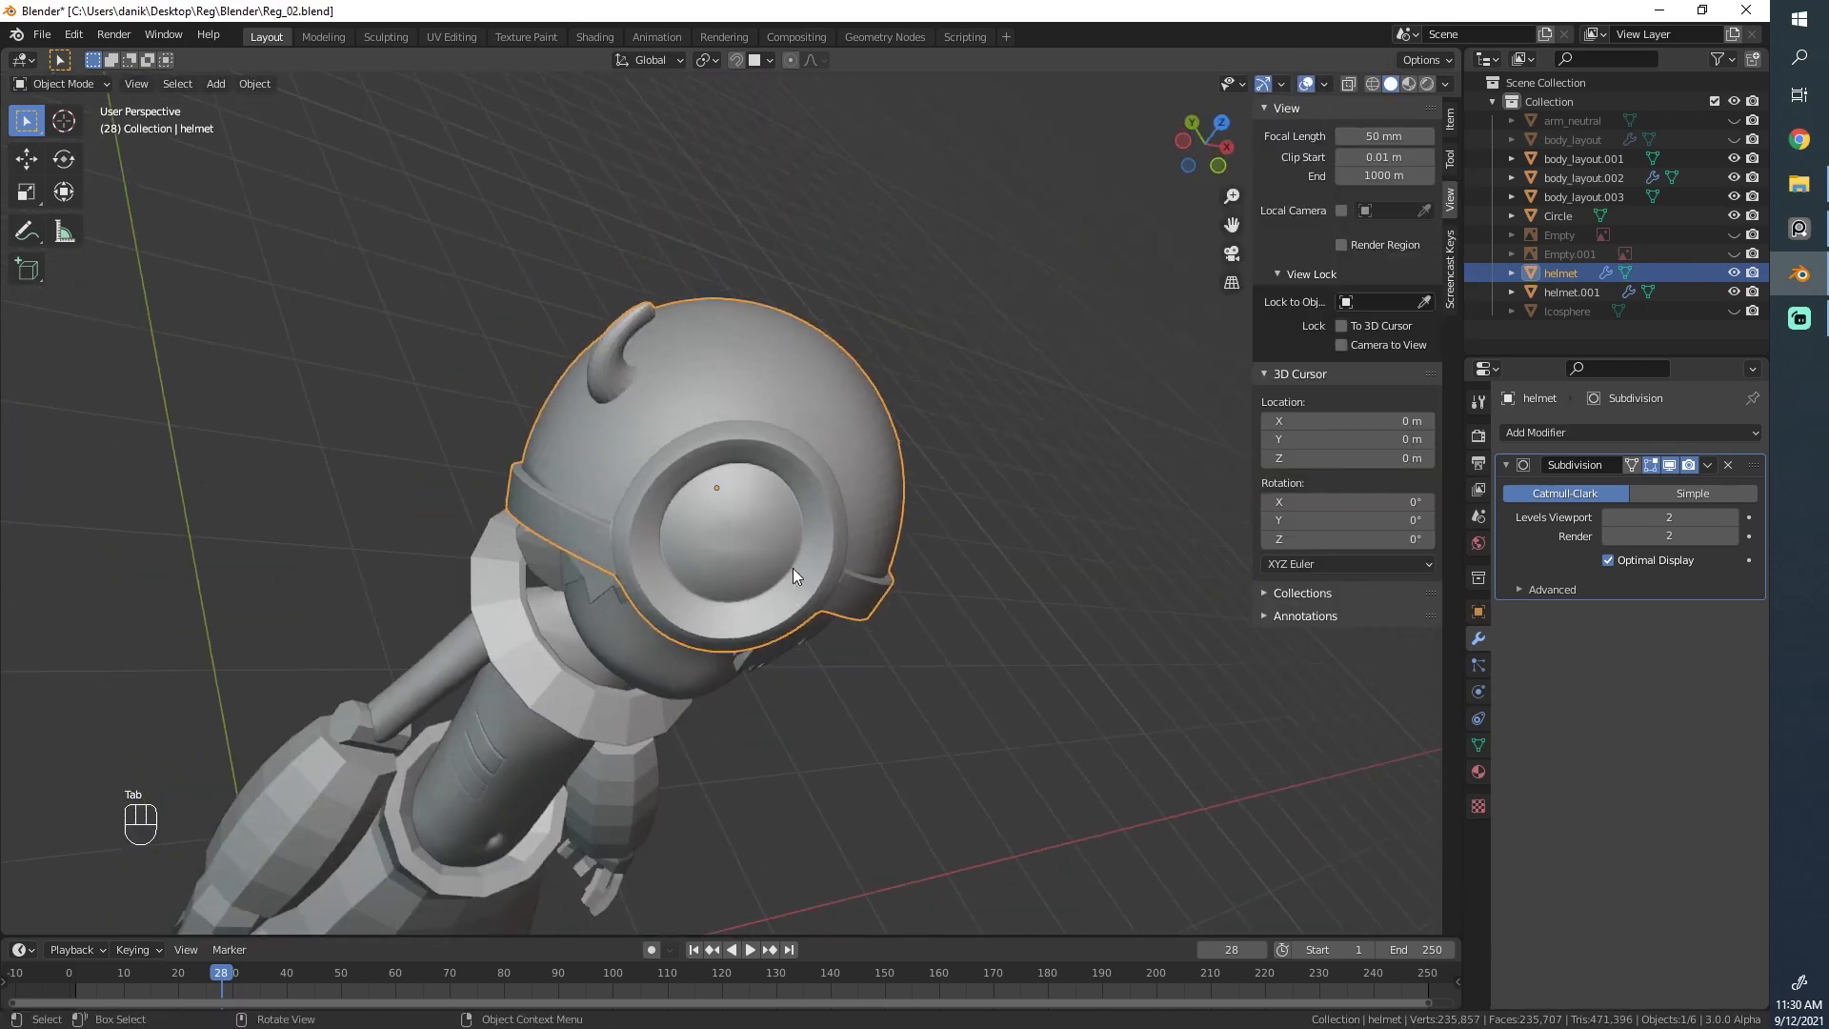
# Step: Apply LoopTools Relax repeatedly to the goggle lens loops so they form even circles
pyautogui.press('Tab')
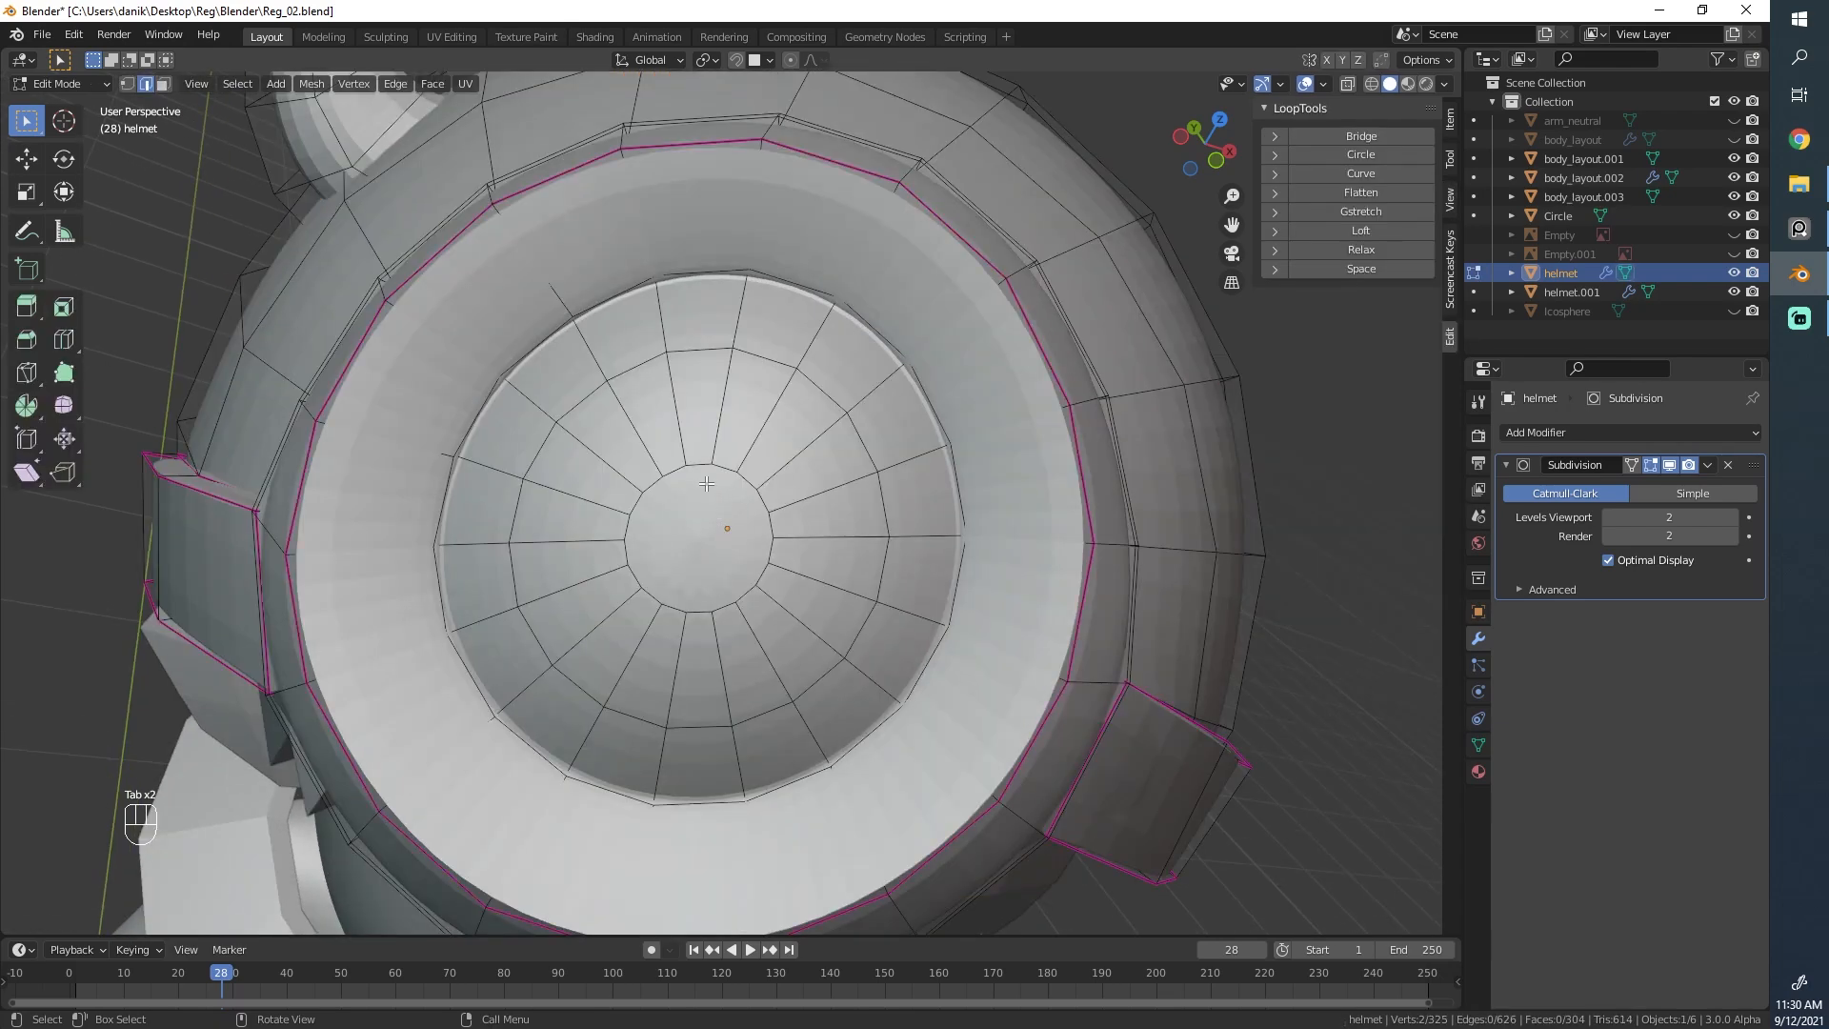
pyautogui.click(1361, 248)
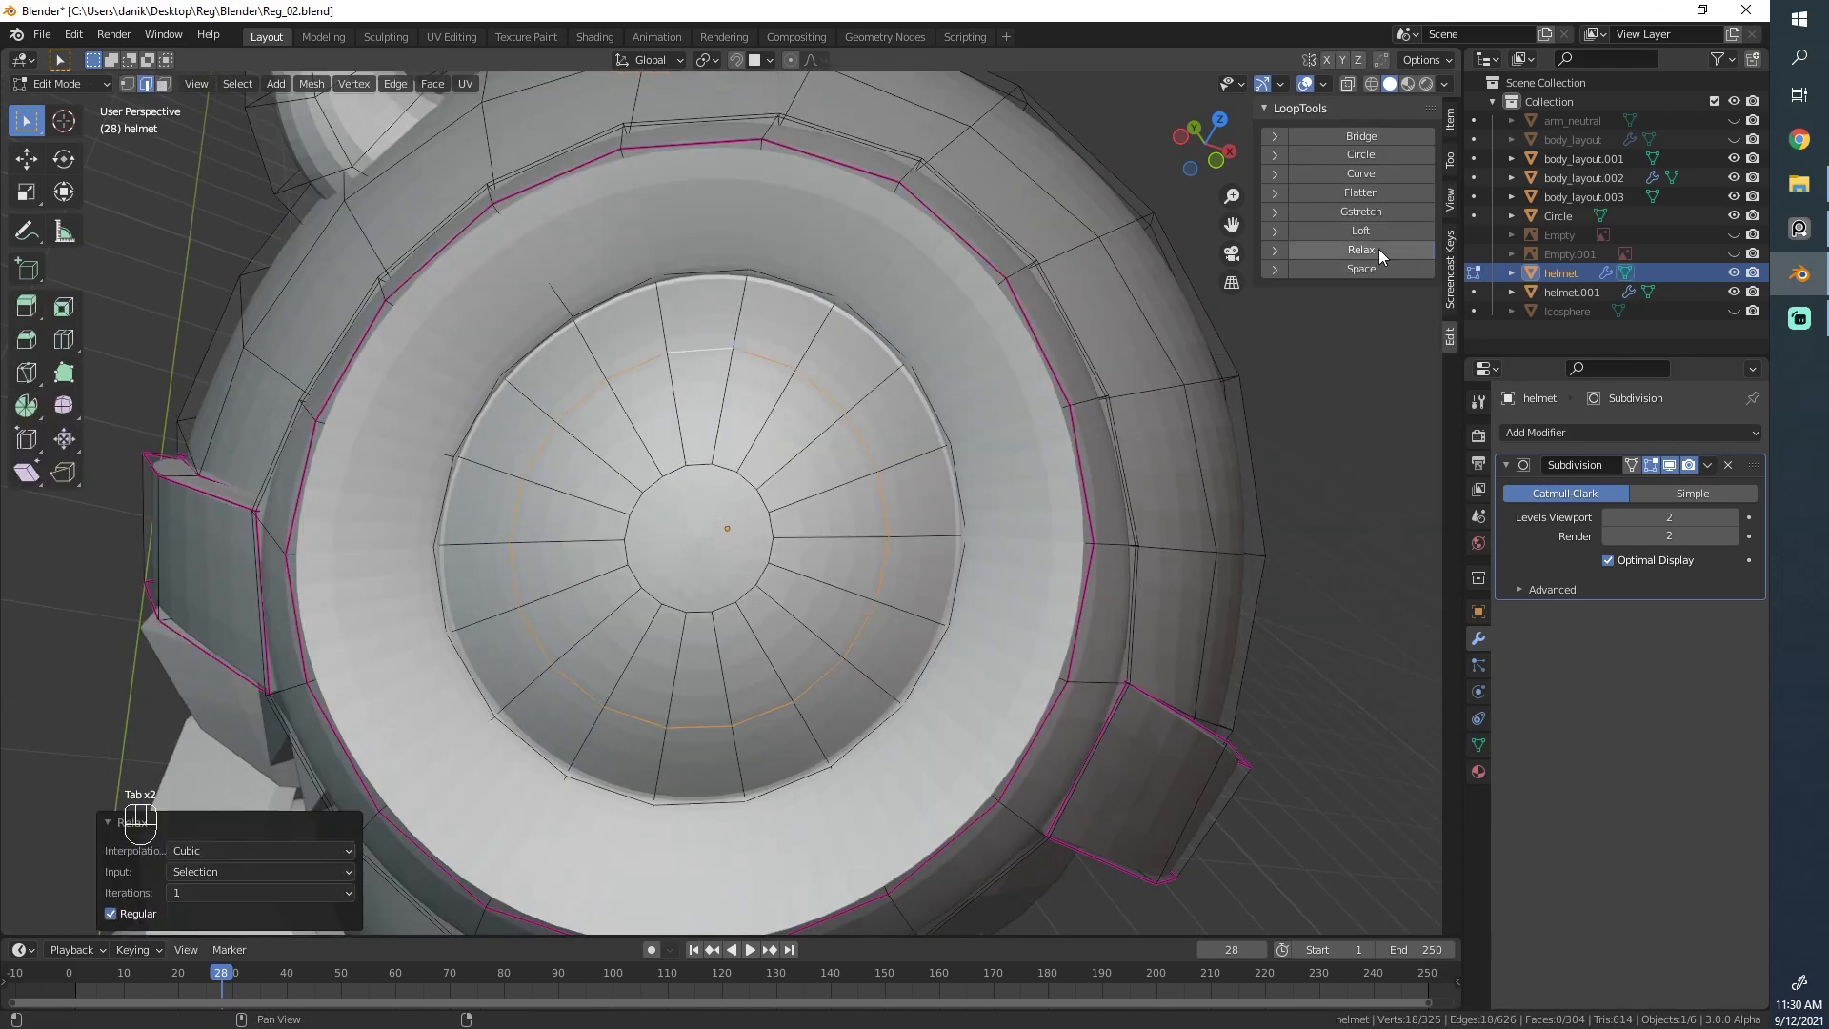
pyautogui.click(1360, 248)
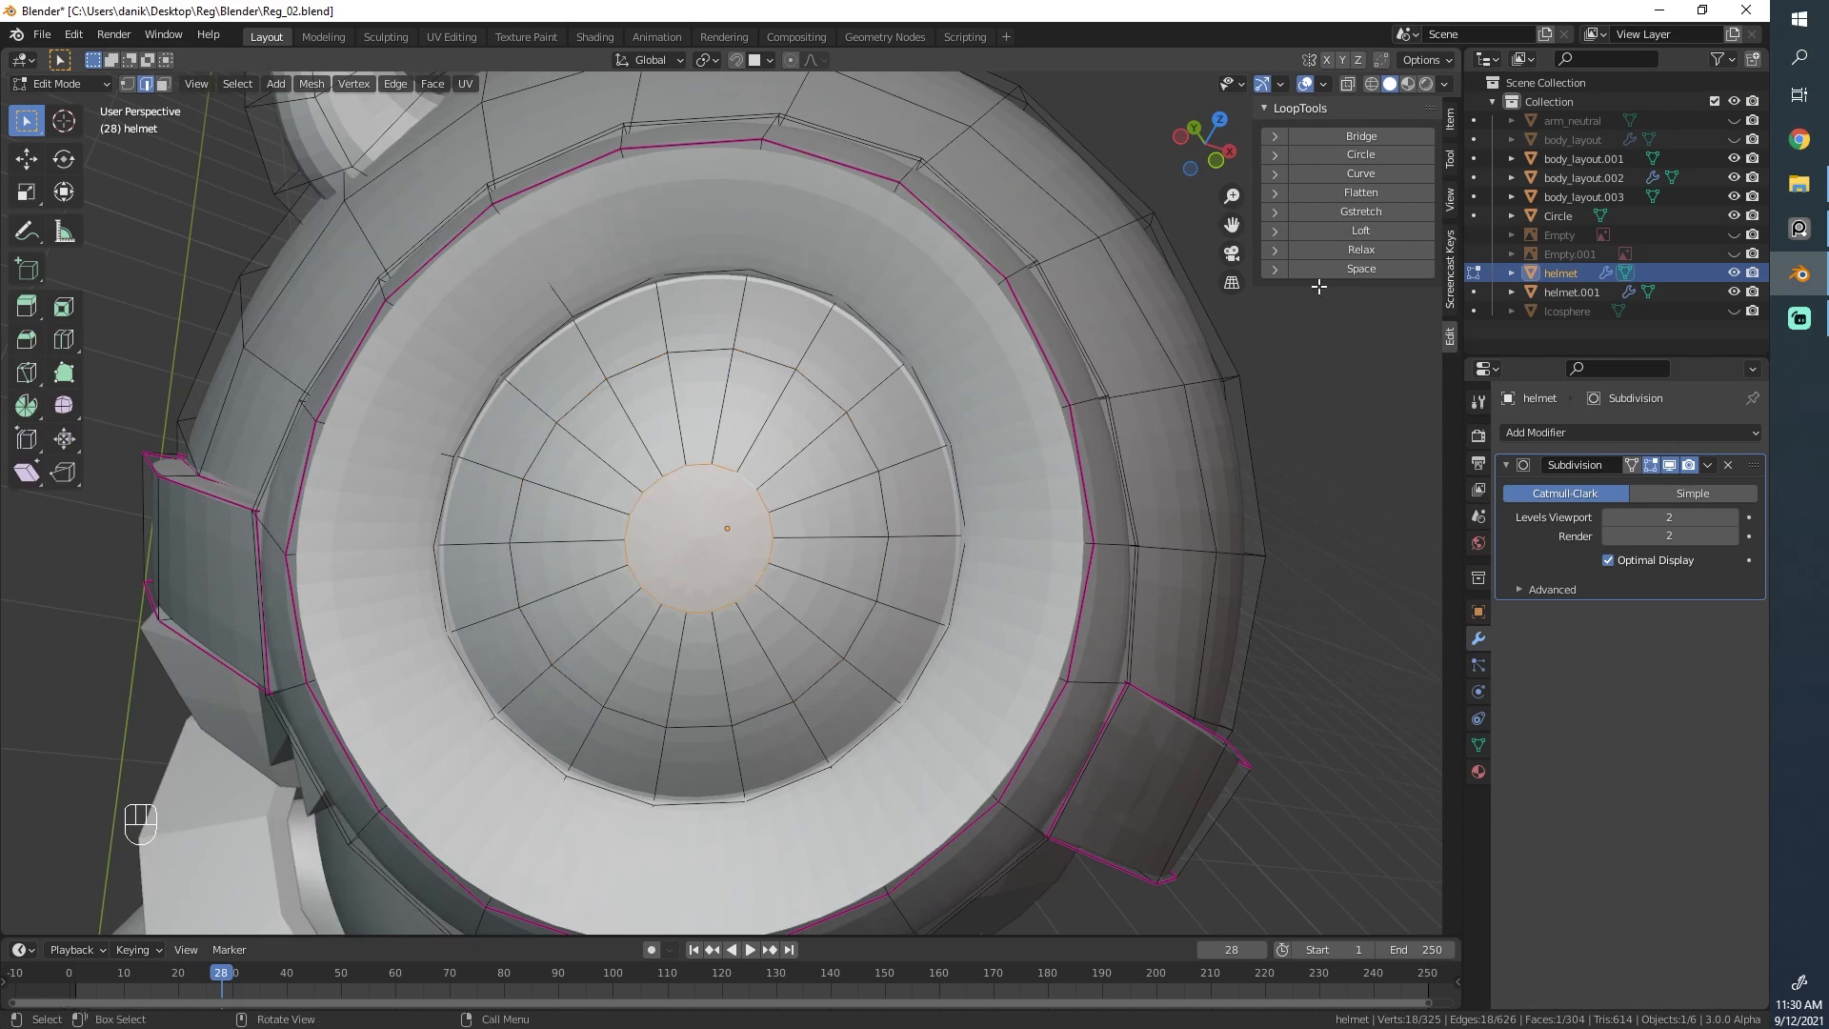
pyautogui.click(1360, 248)
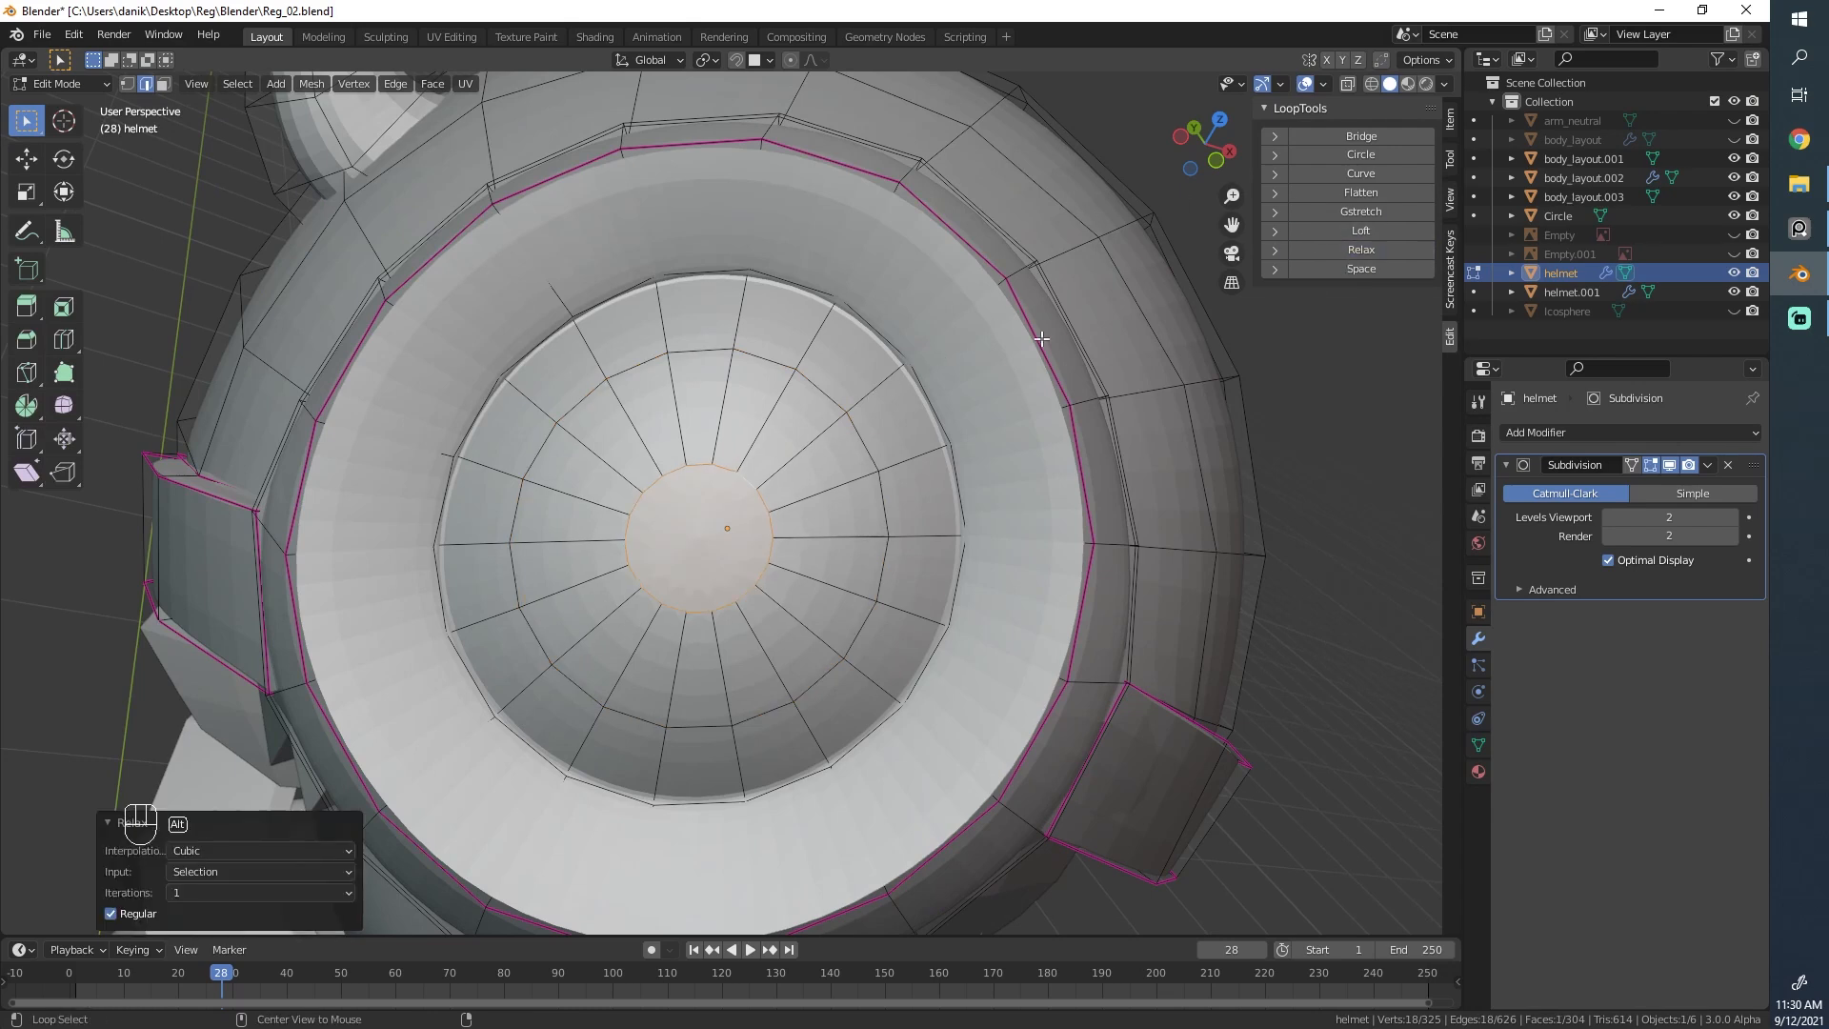
pyautogui.moveTo(1212, 282)
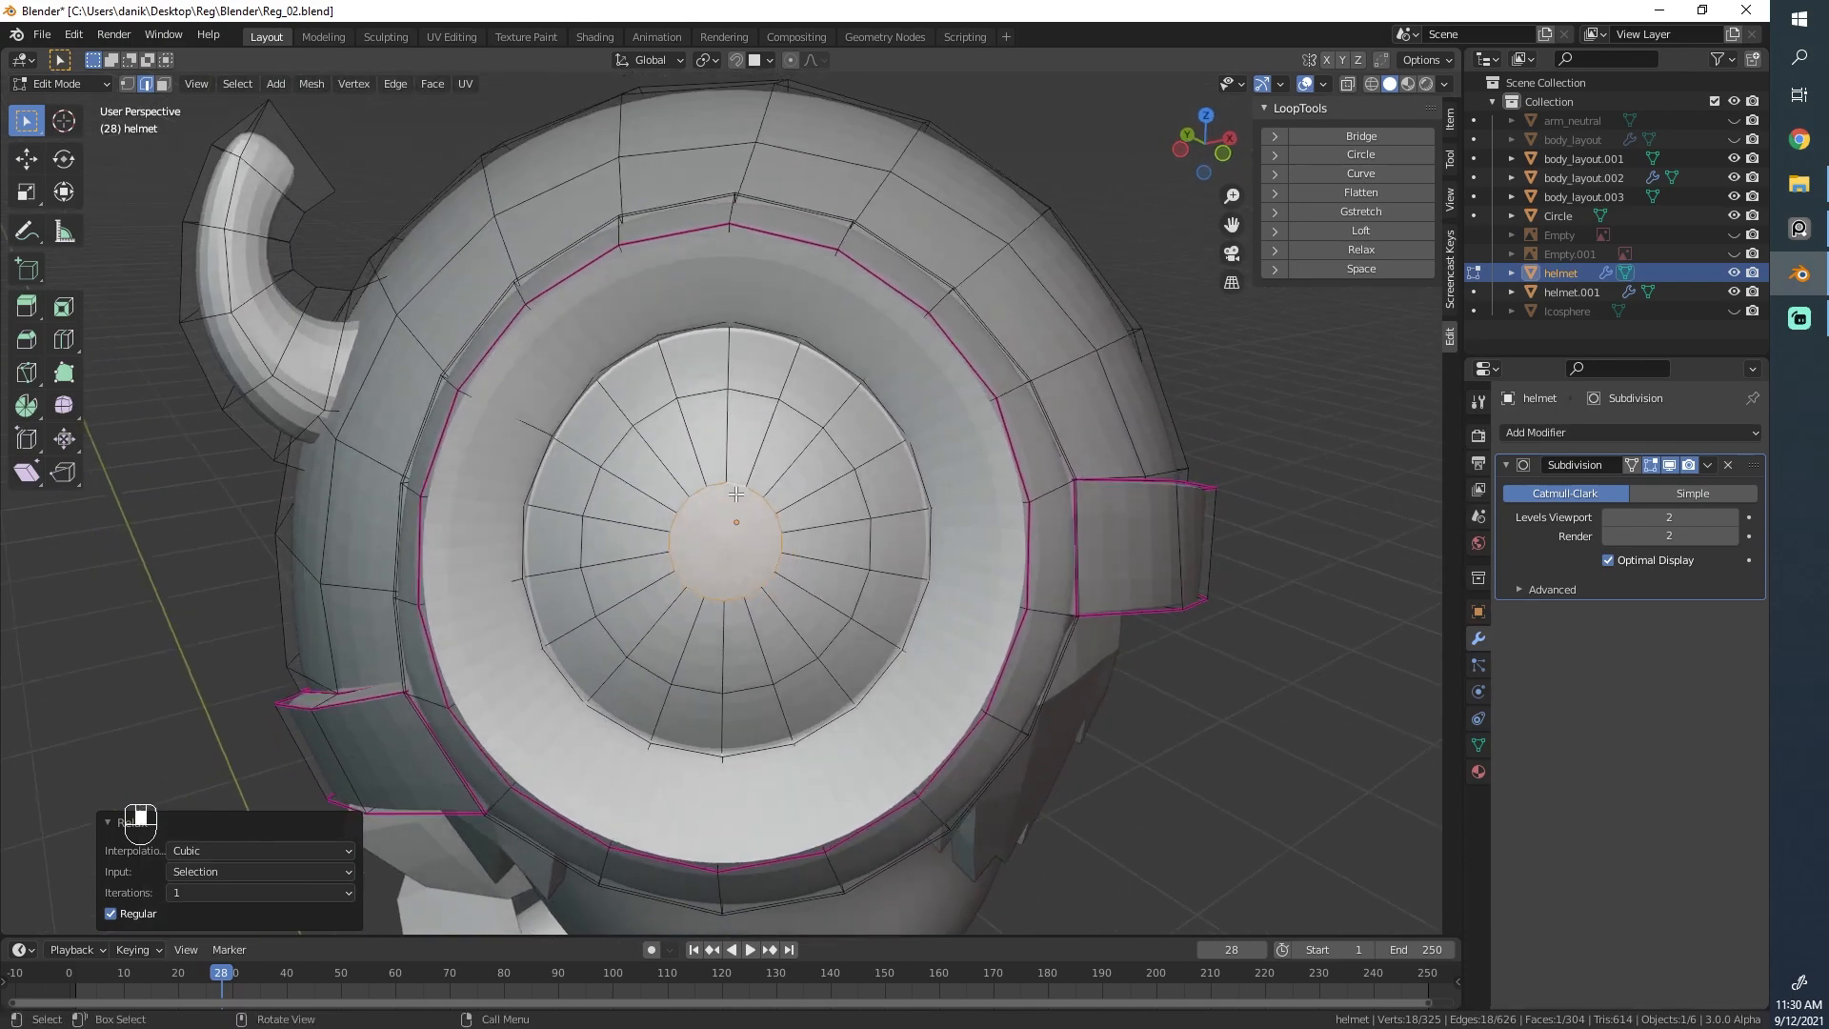
pyautogui.click(1358, 155)
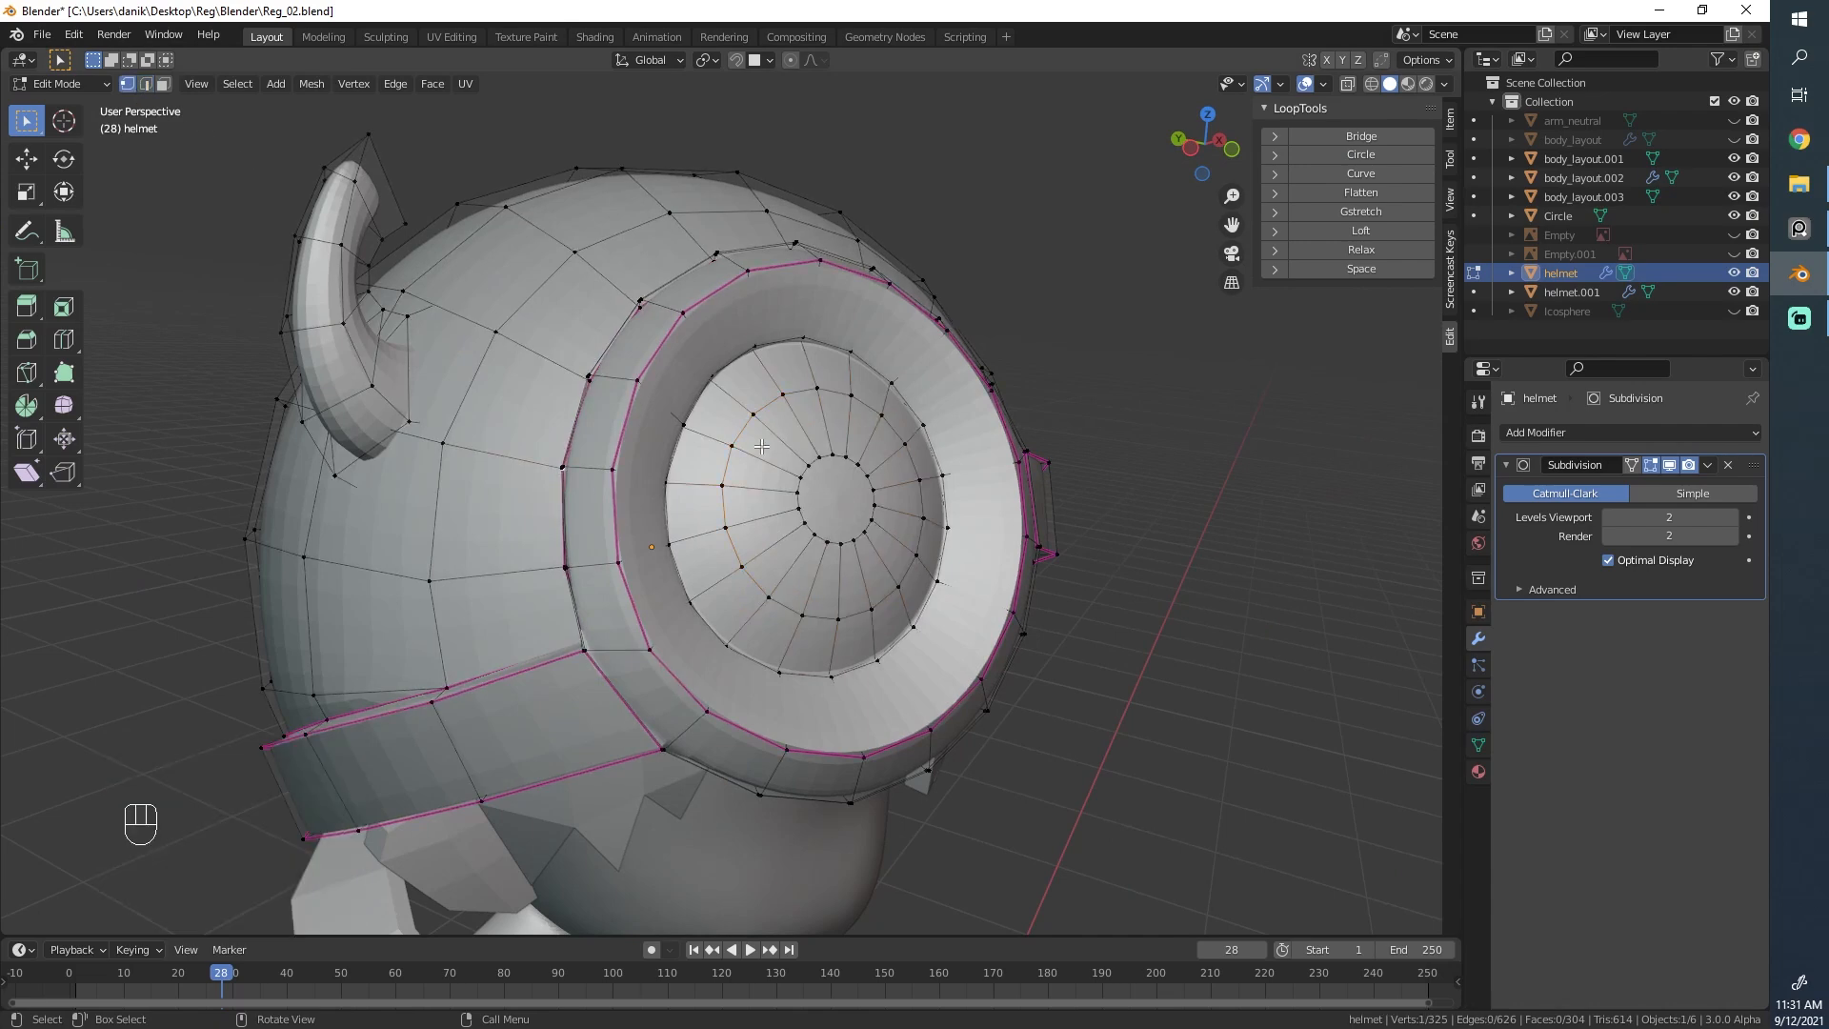
# Step: Move band vertices near the goggle with proportional falloff and switch to see-through view
pyautogui.press('g')
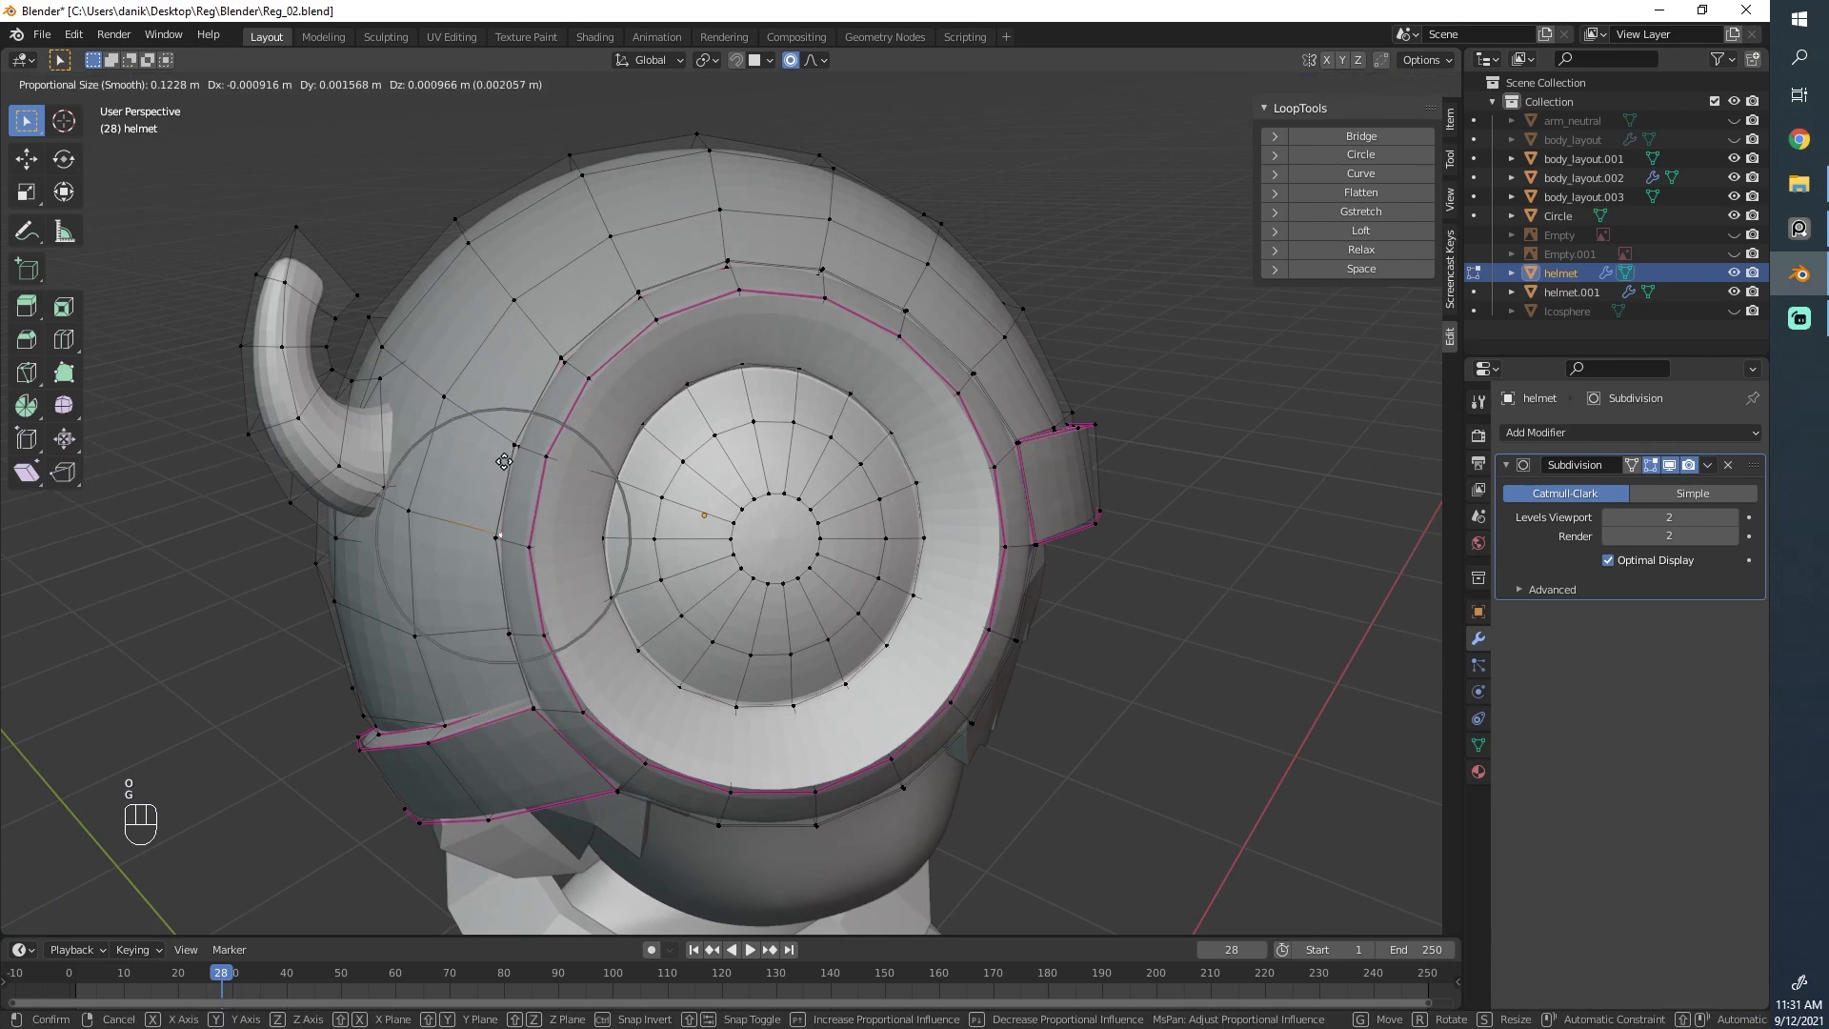
pyautogui.click(534, 367)
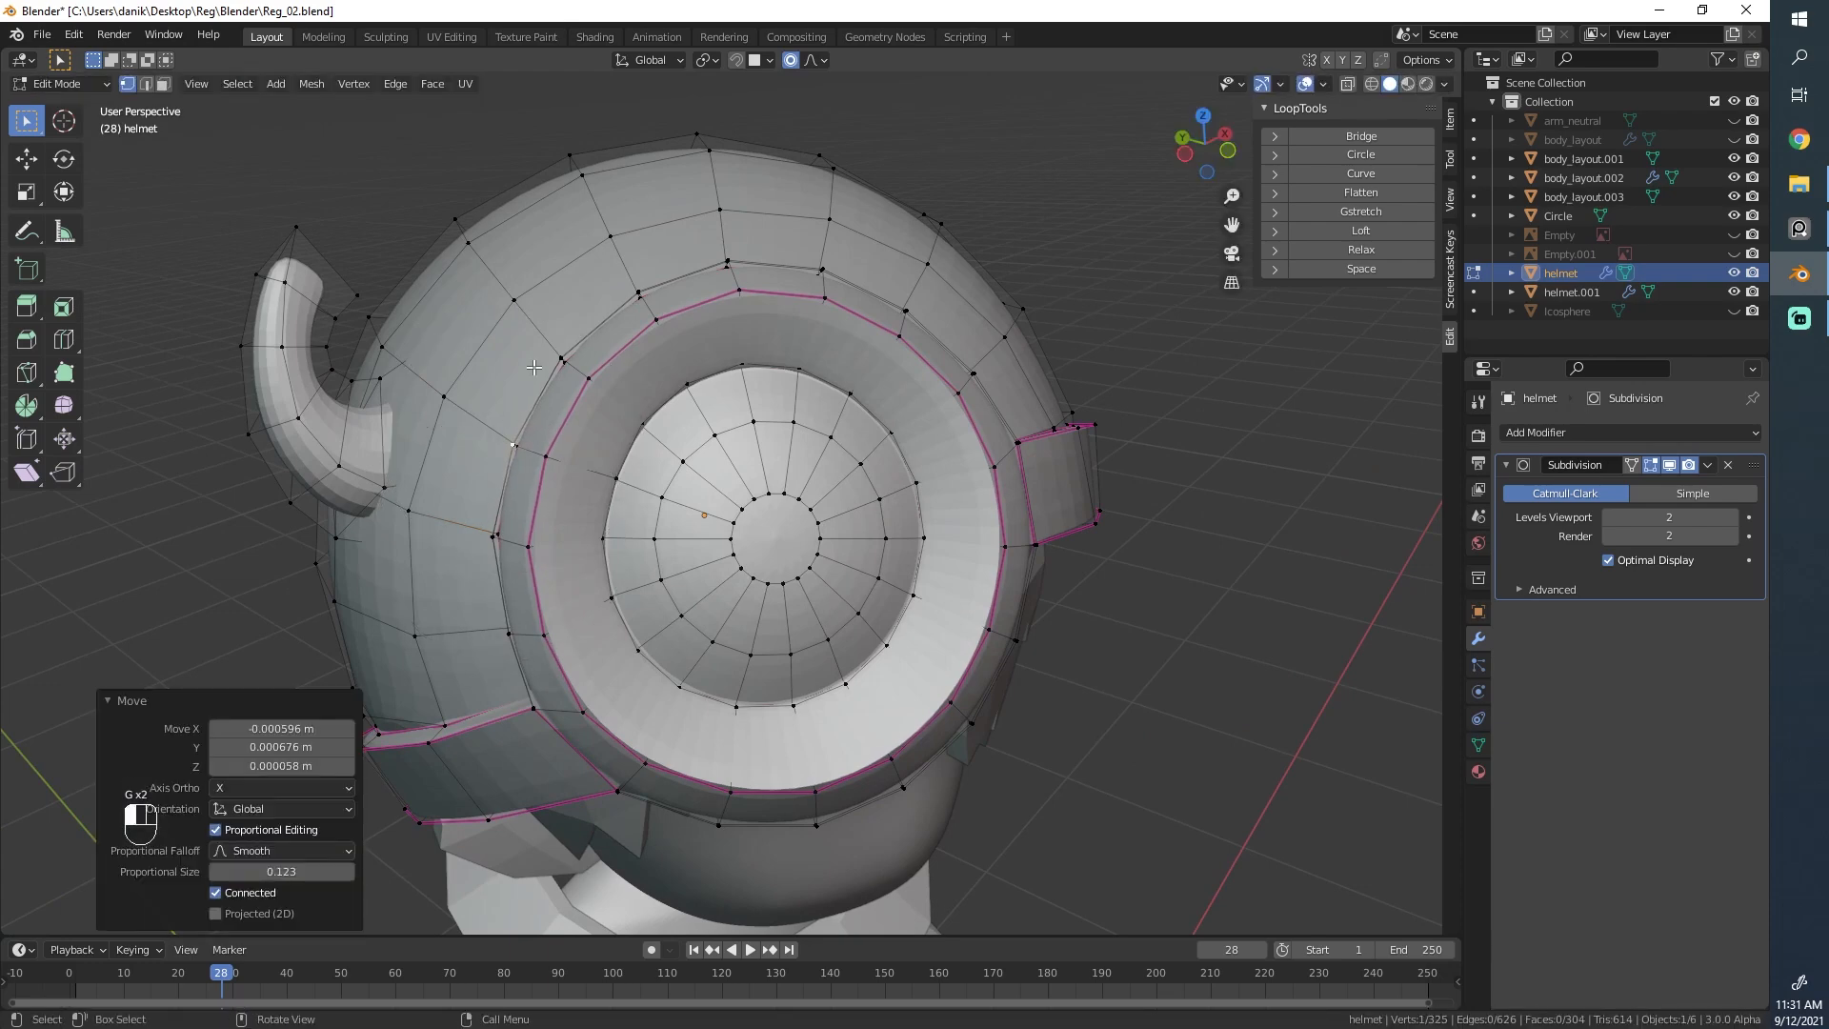
pyautogui.press('Tab')
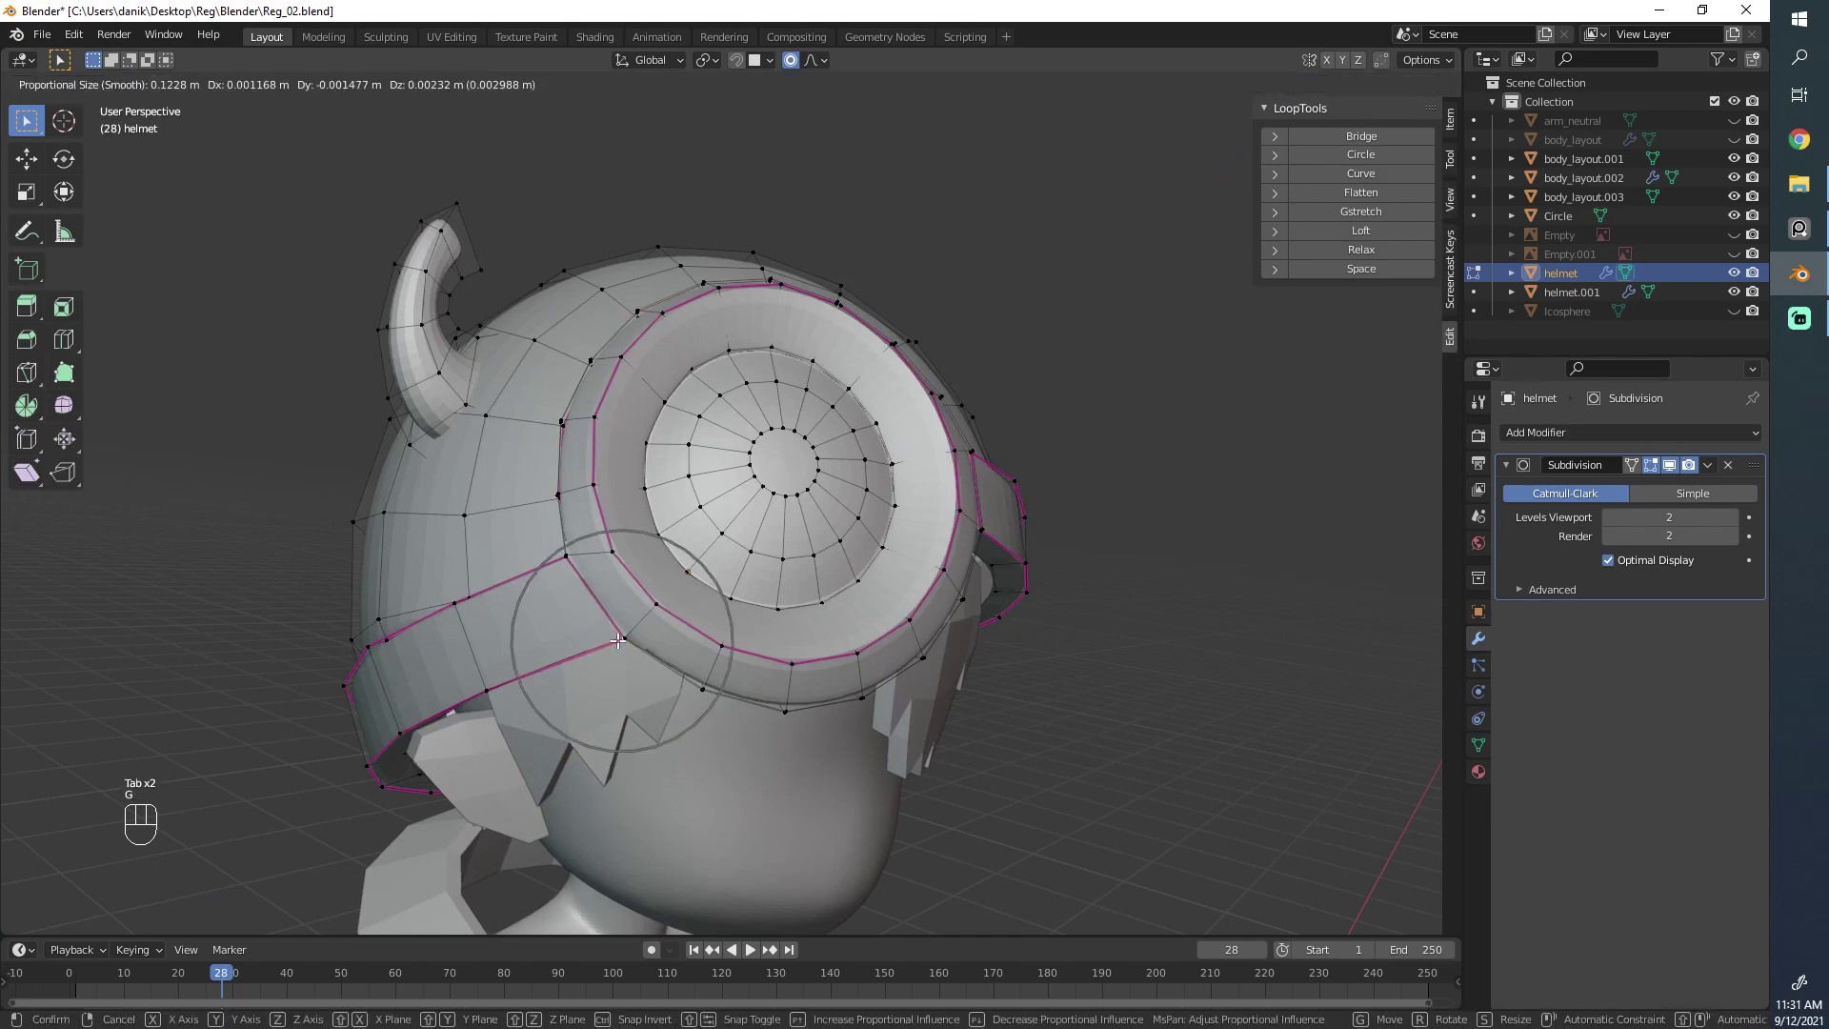
pyautogui.press('Tab')
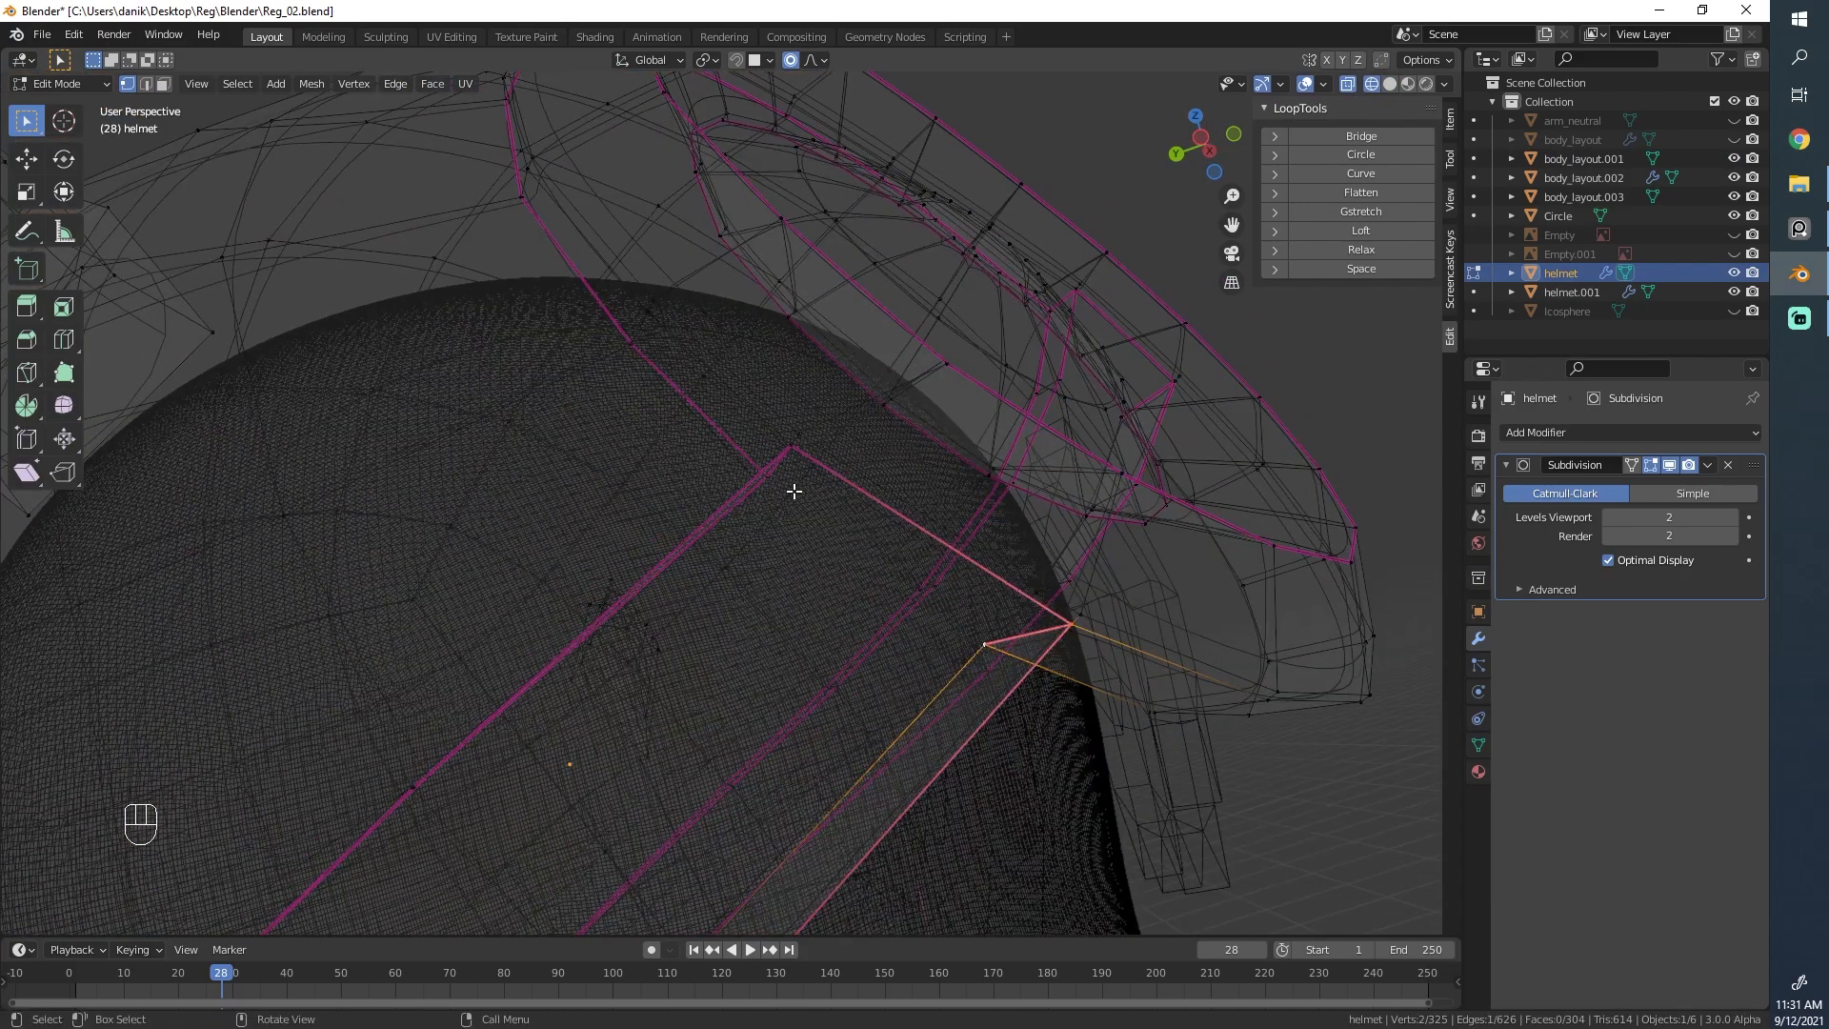
# Step: Lower the crease where the band meets the goggle ring, slide a band vertex, and preview from behind
pyautogui.press('shift+e')
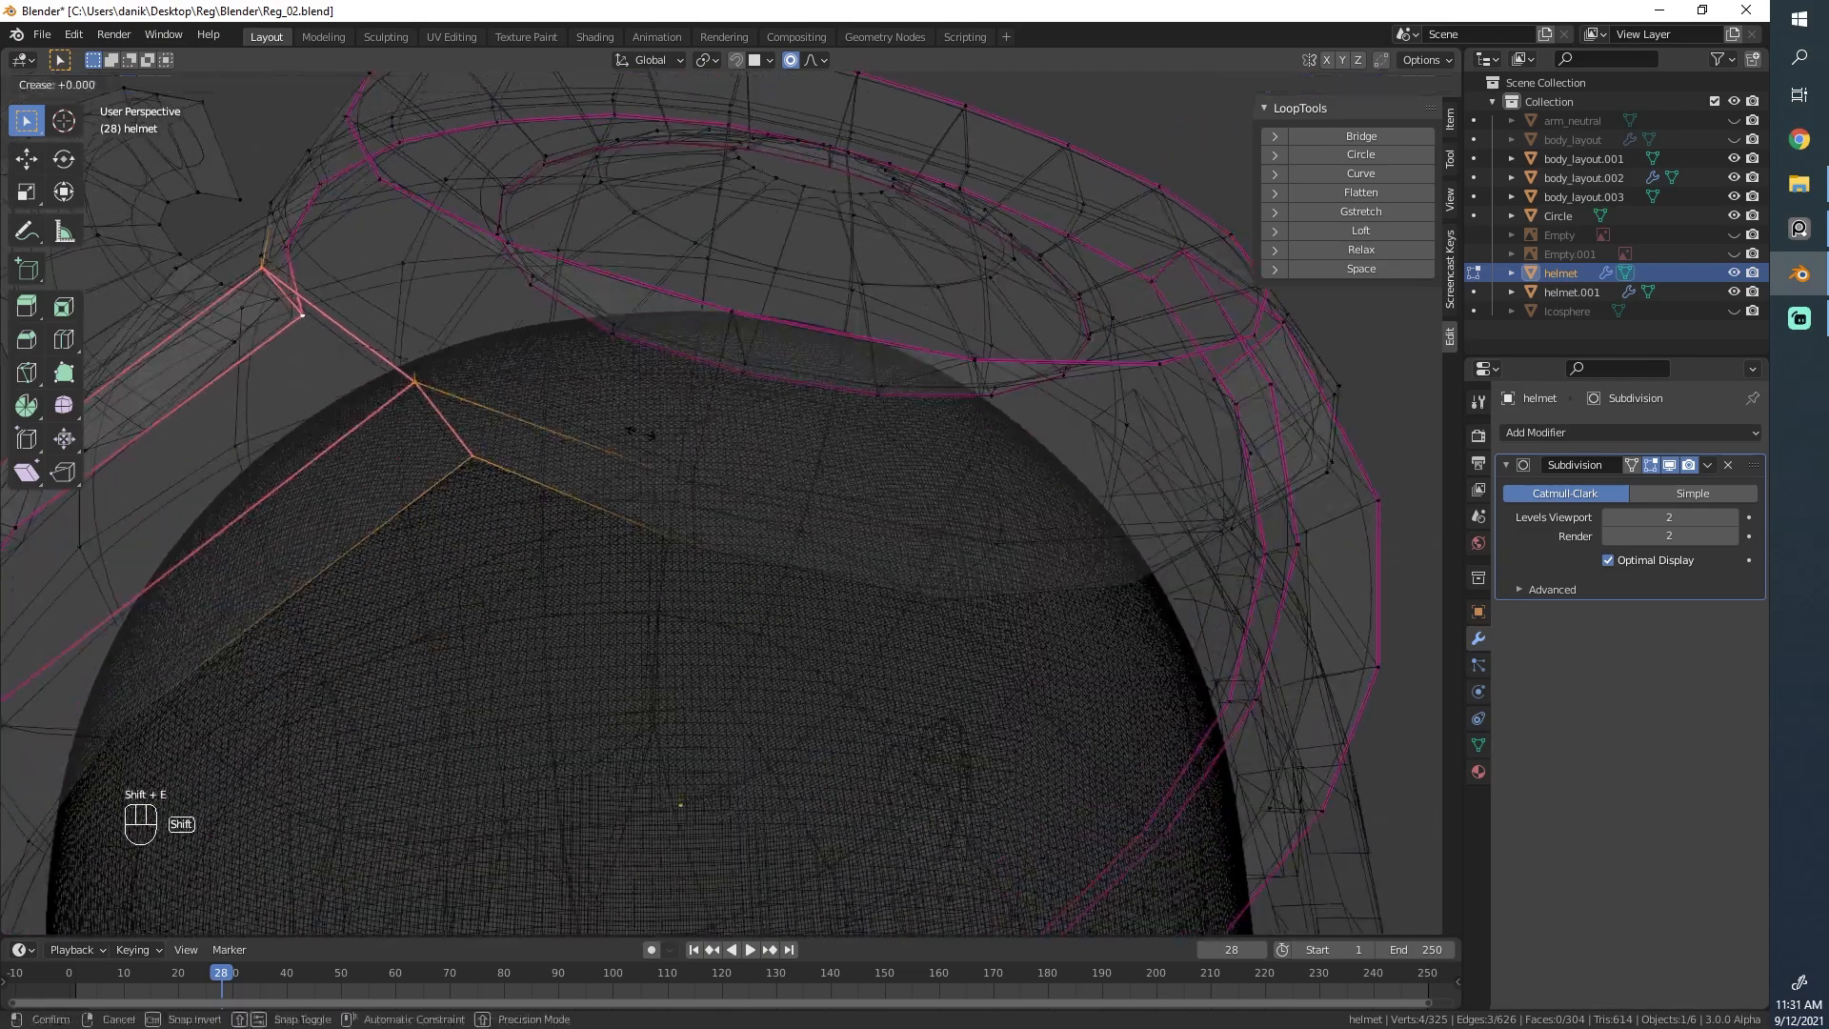
pyautogui.press('Tab')
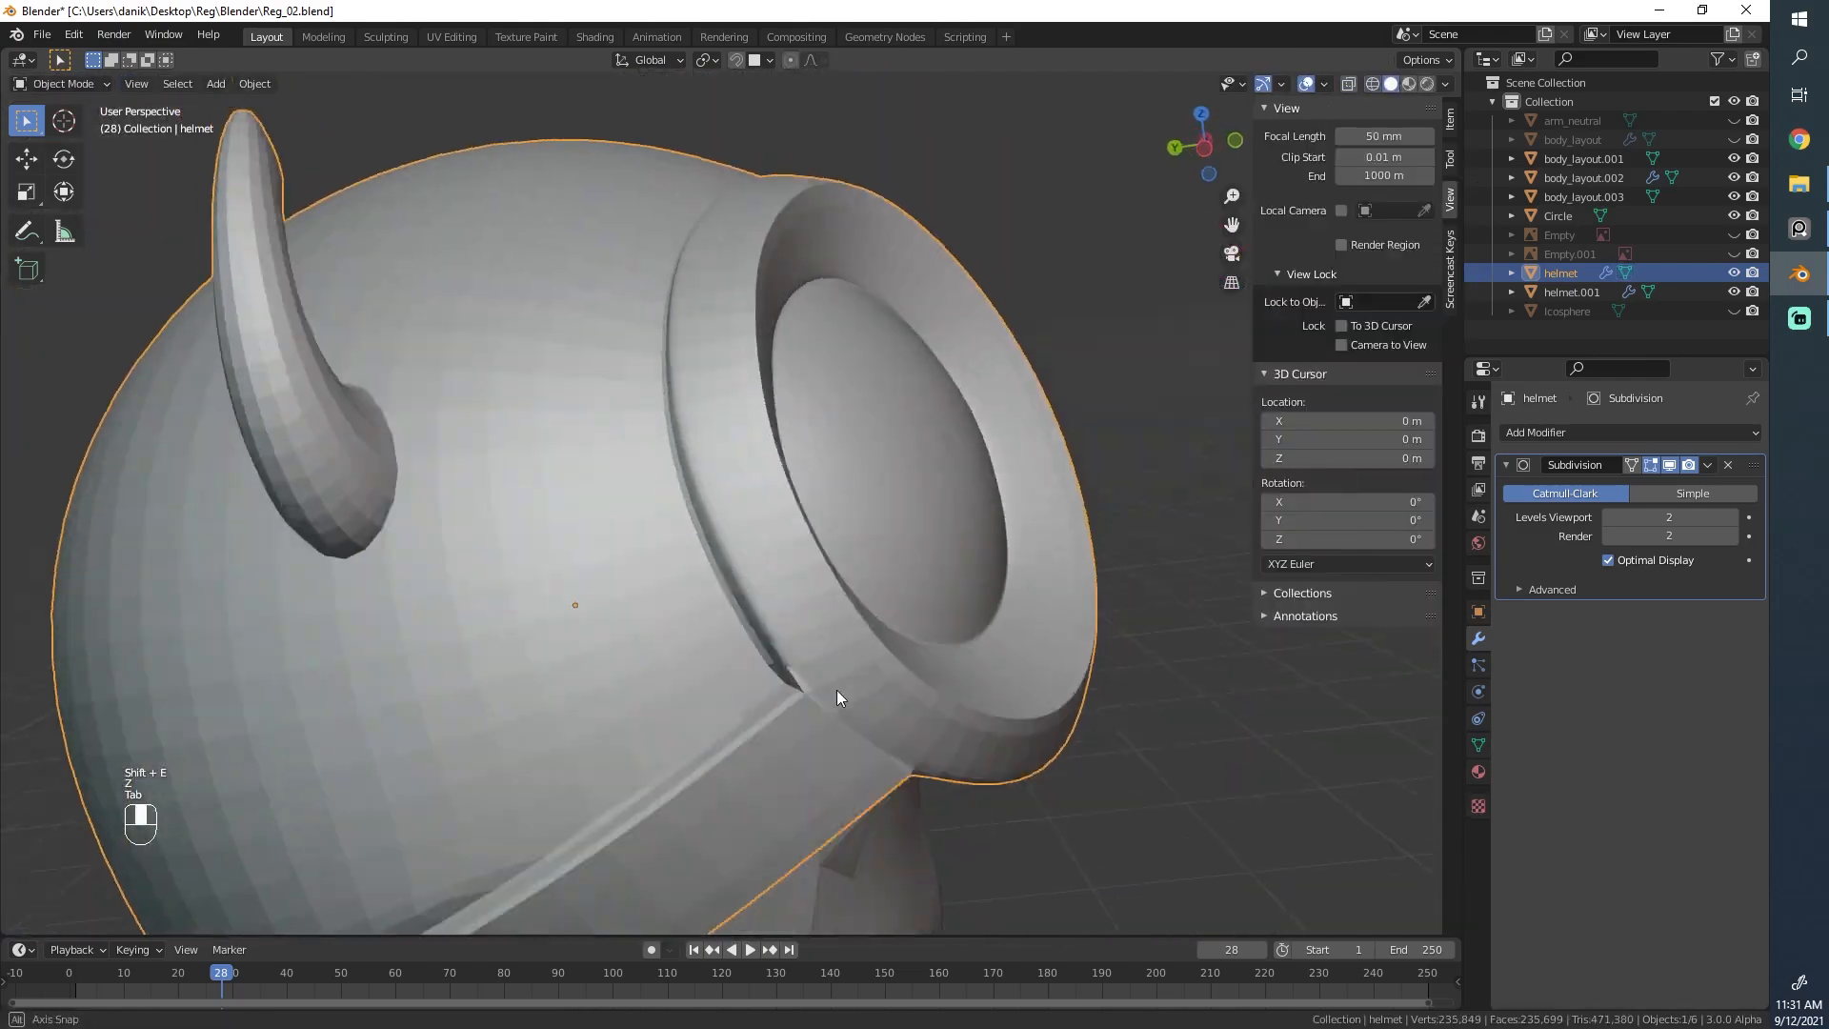
pyautogui.press('Tab')
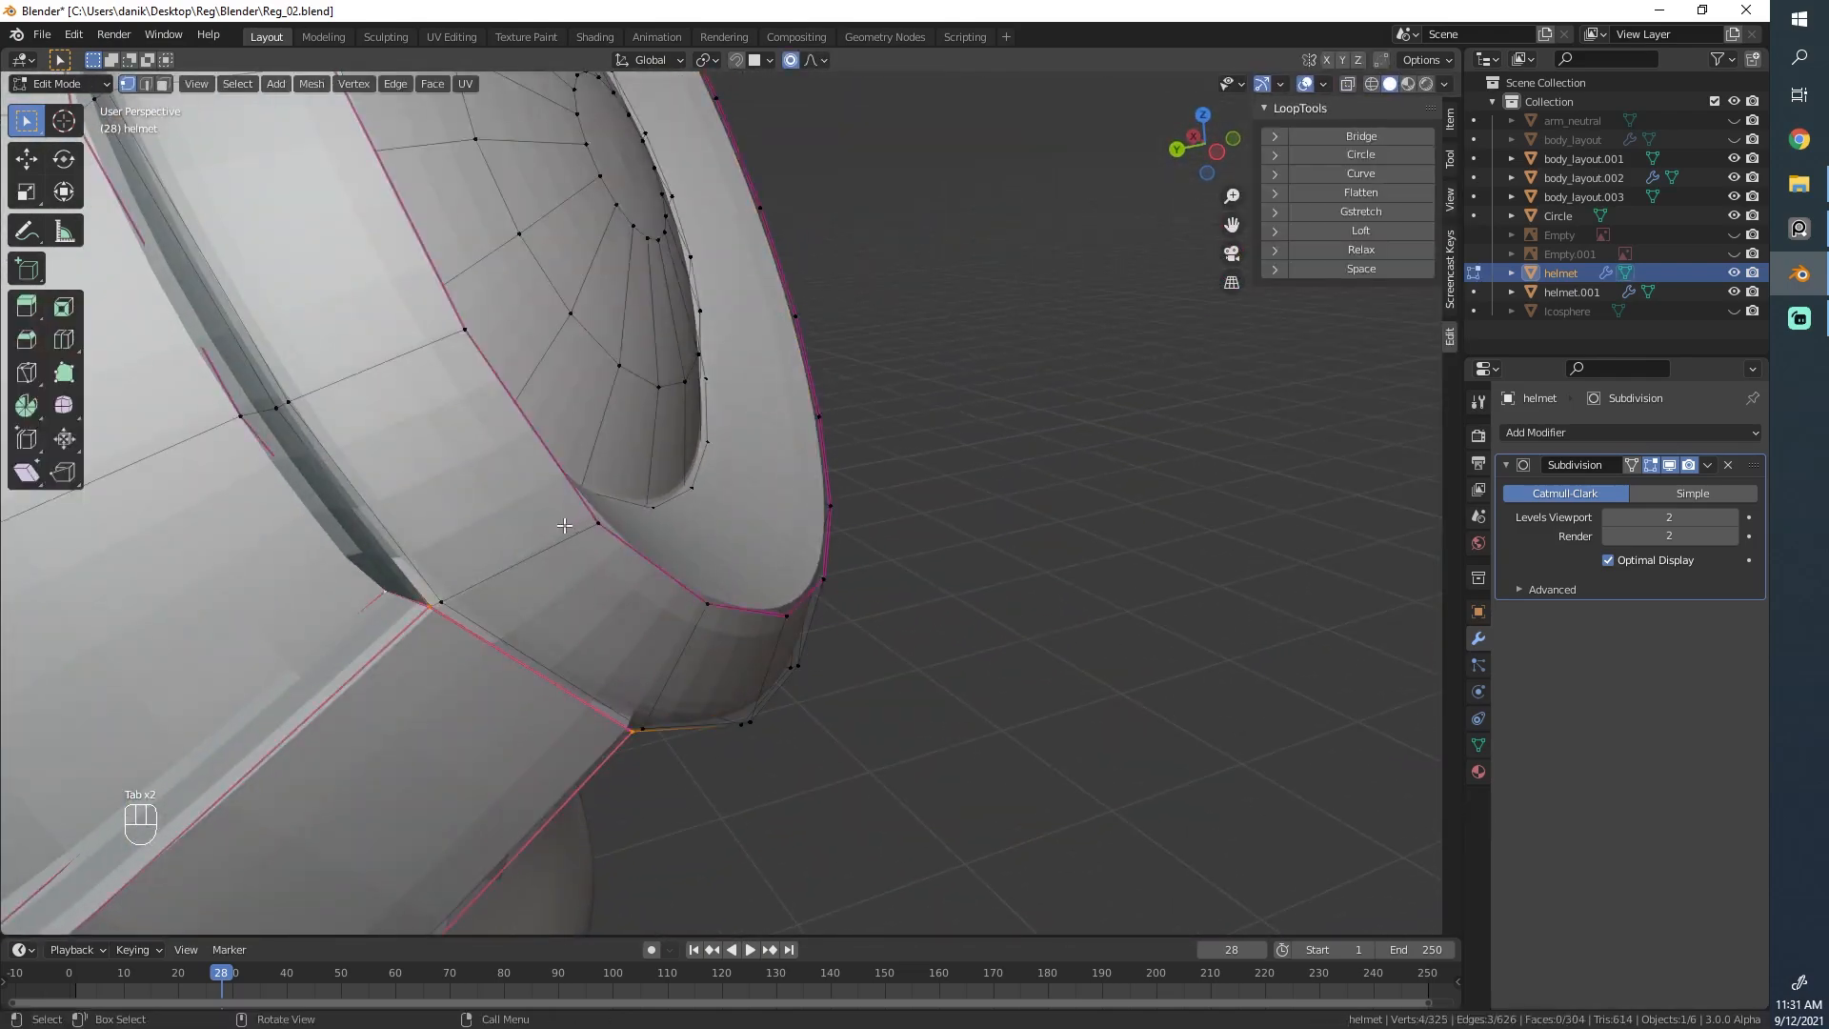
pyautogui.moveTo(525, 466); pyautogui.dragTo(466, 408)
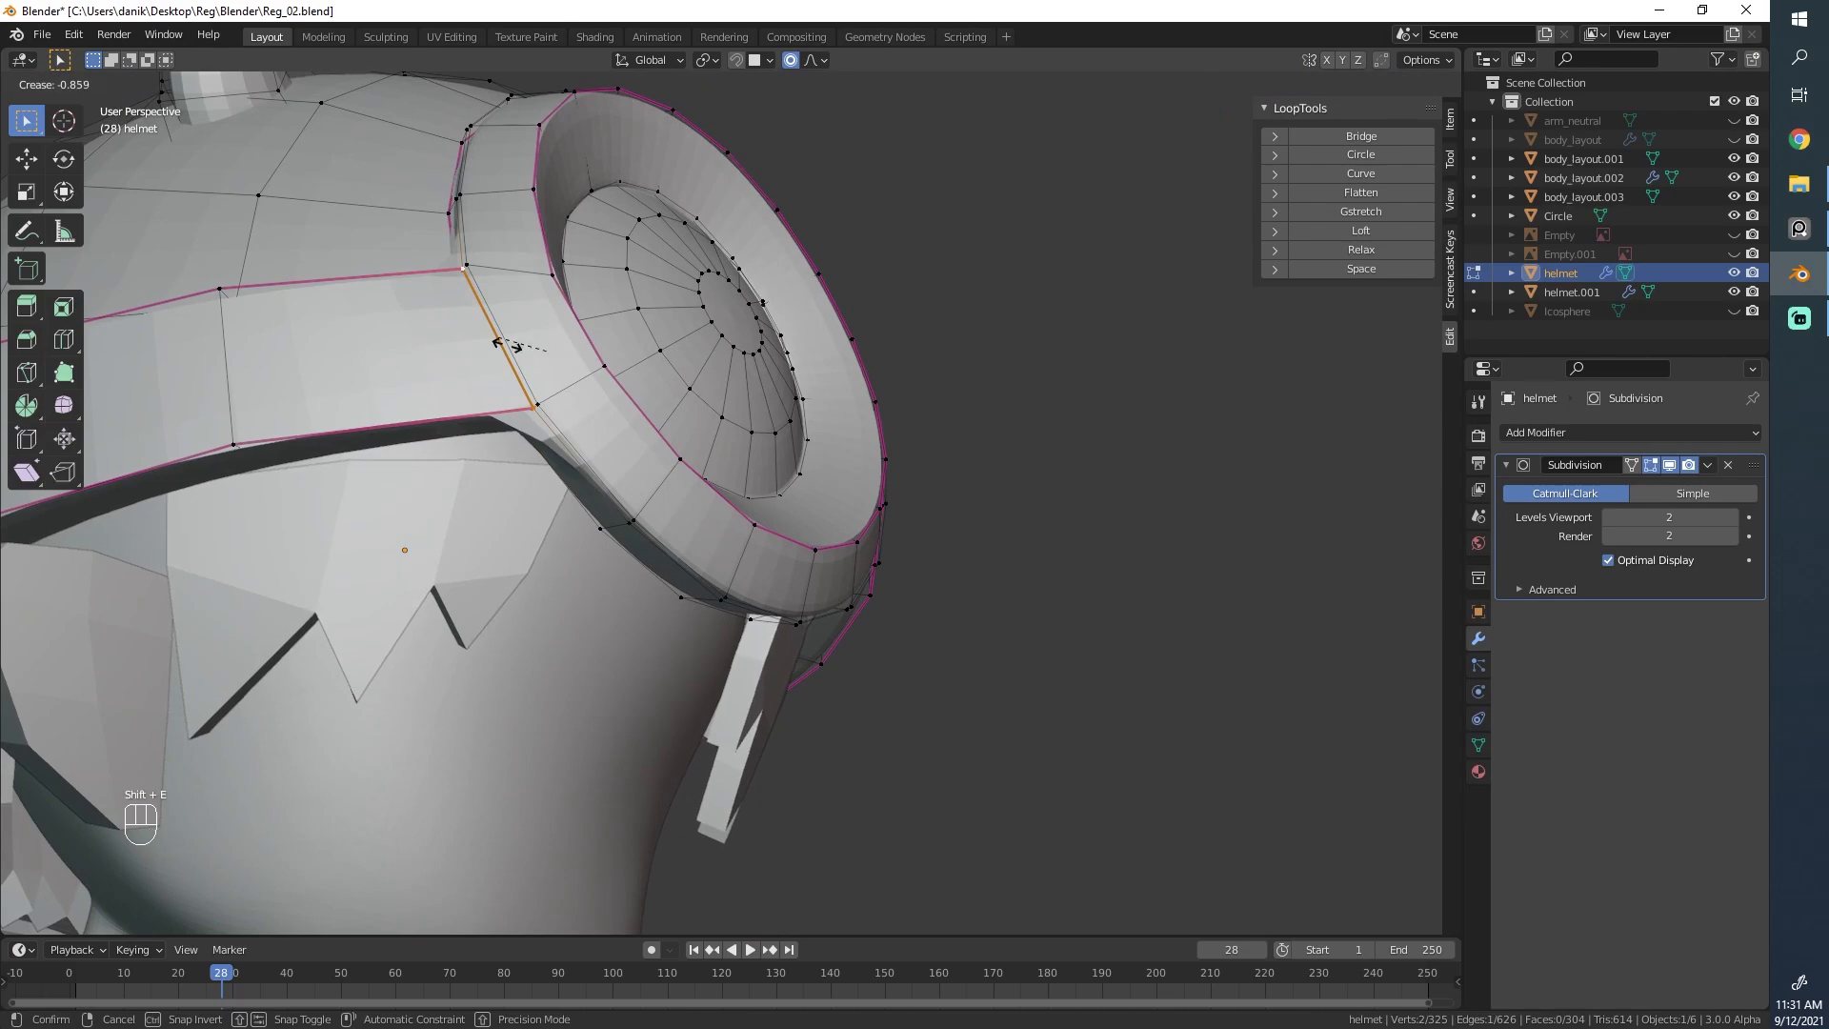
pyautogui.press('Tab')
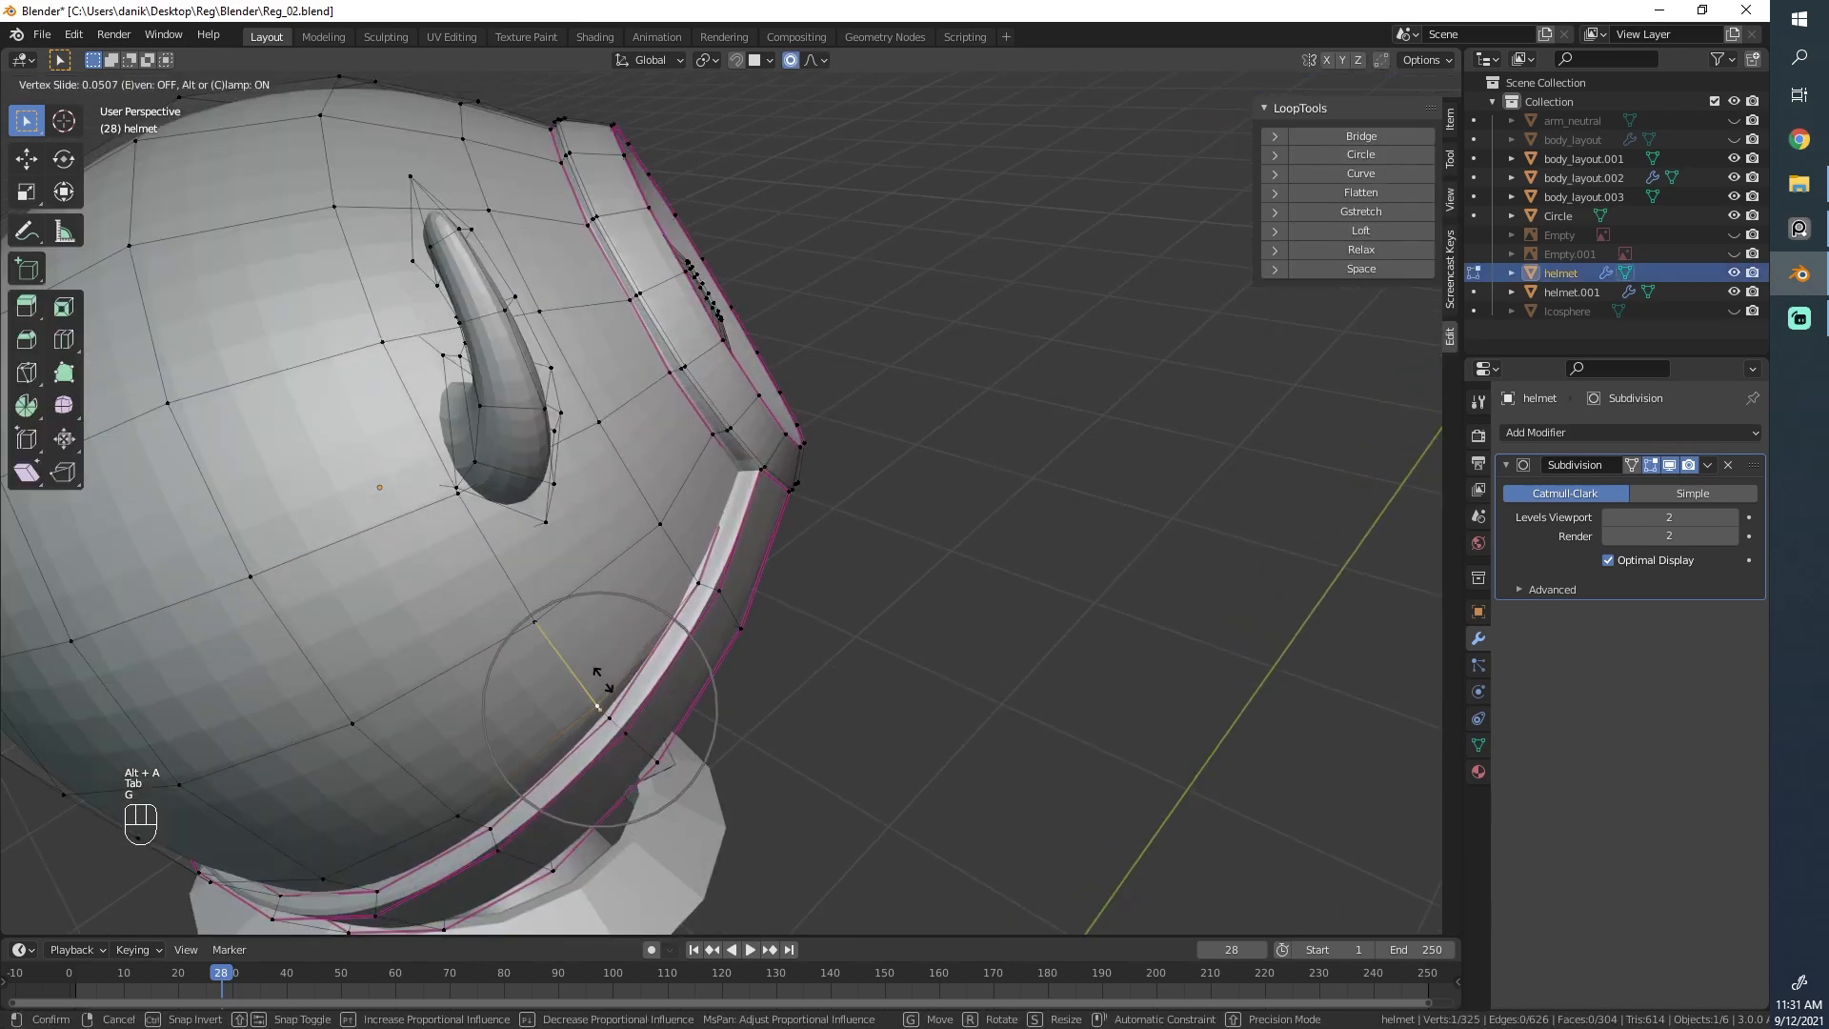
pyautogui.moveTo(564, 627)
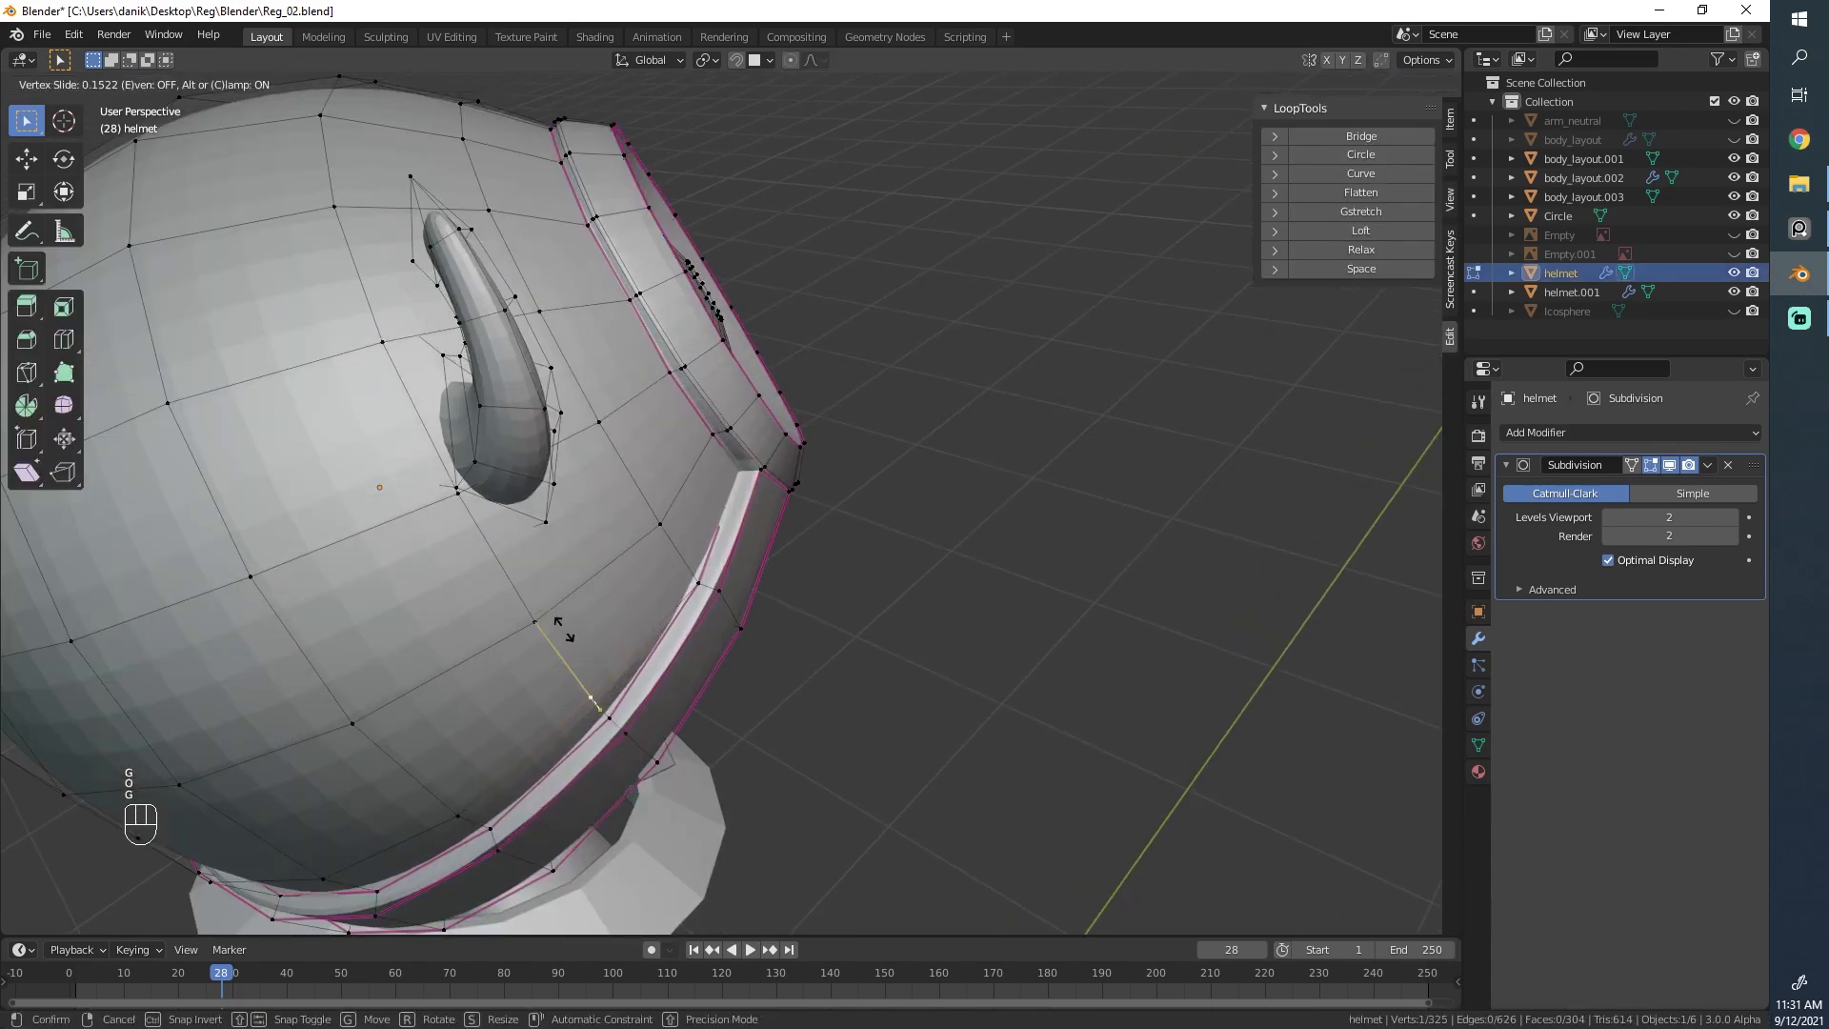
pyautogui.press('Tab')
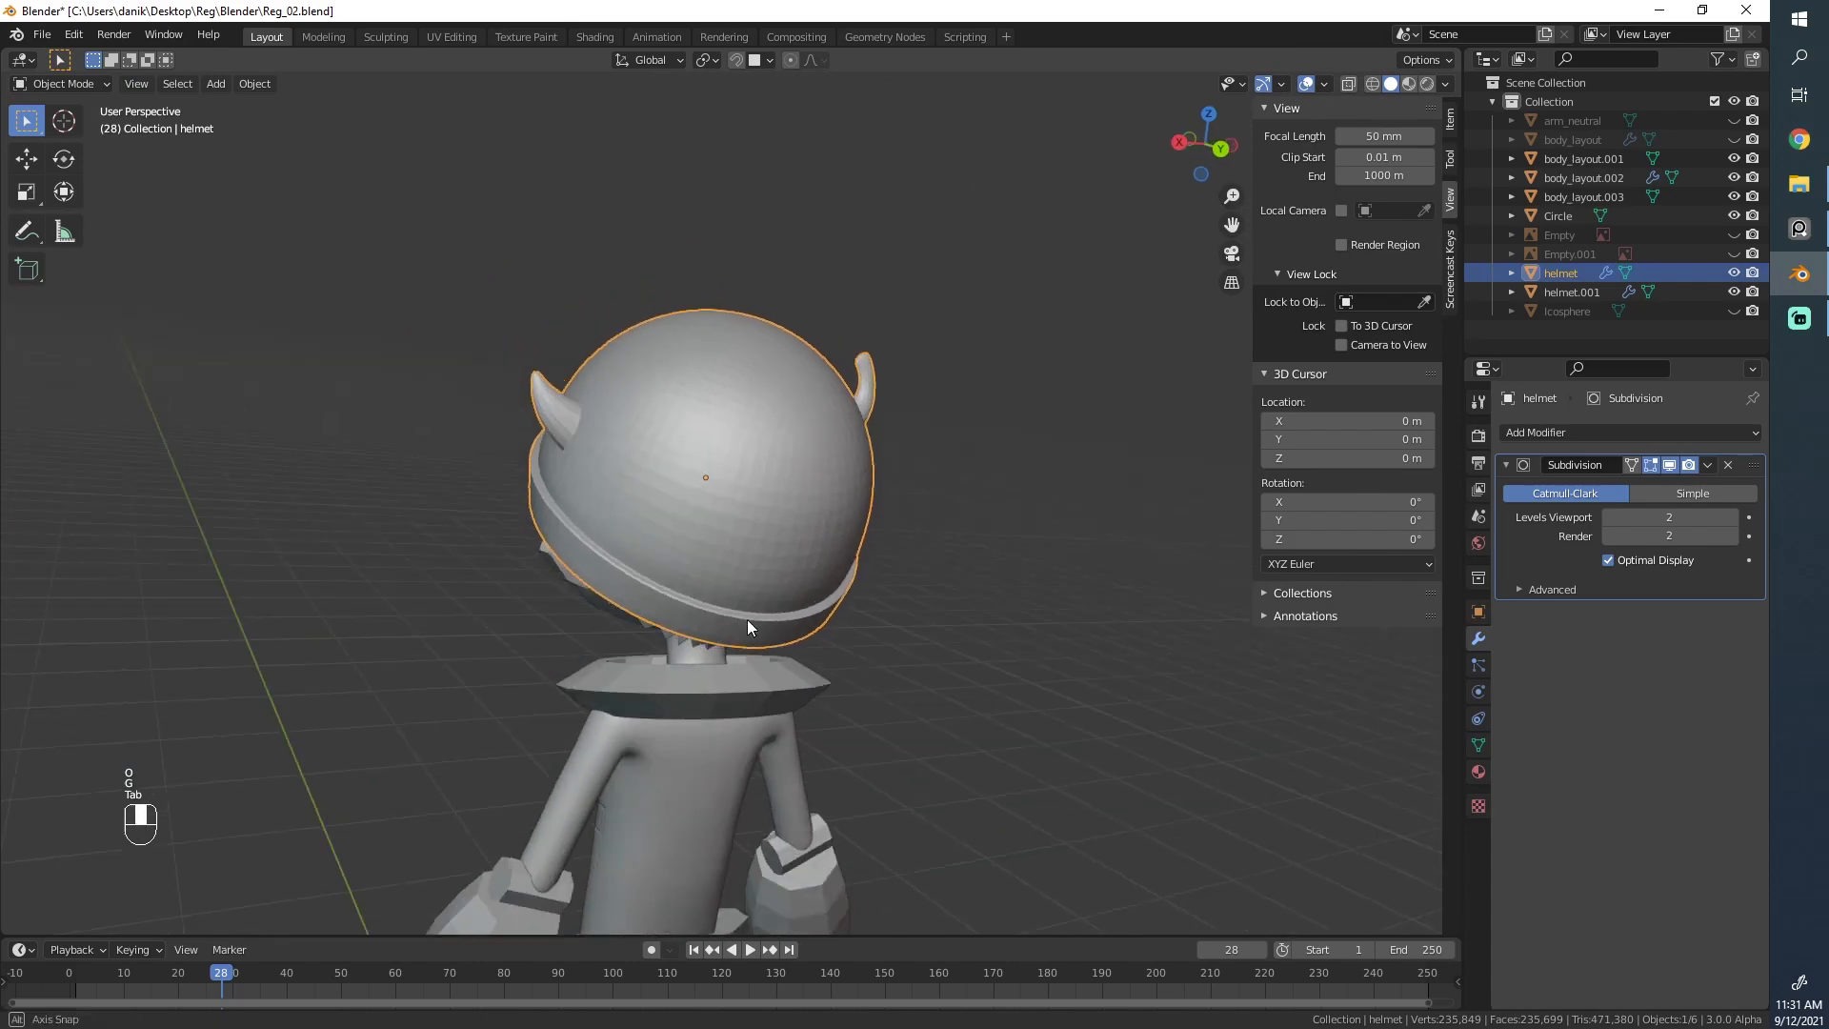
# Step: Crease the horn edges at factor 1, then shrink/fatten the whole helmet outward about 1.5 cm
pyautogui.press('Tab')
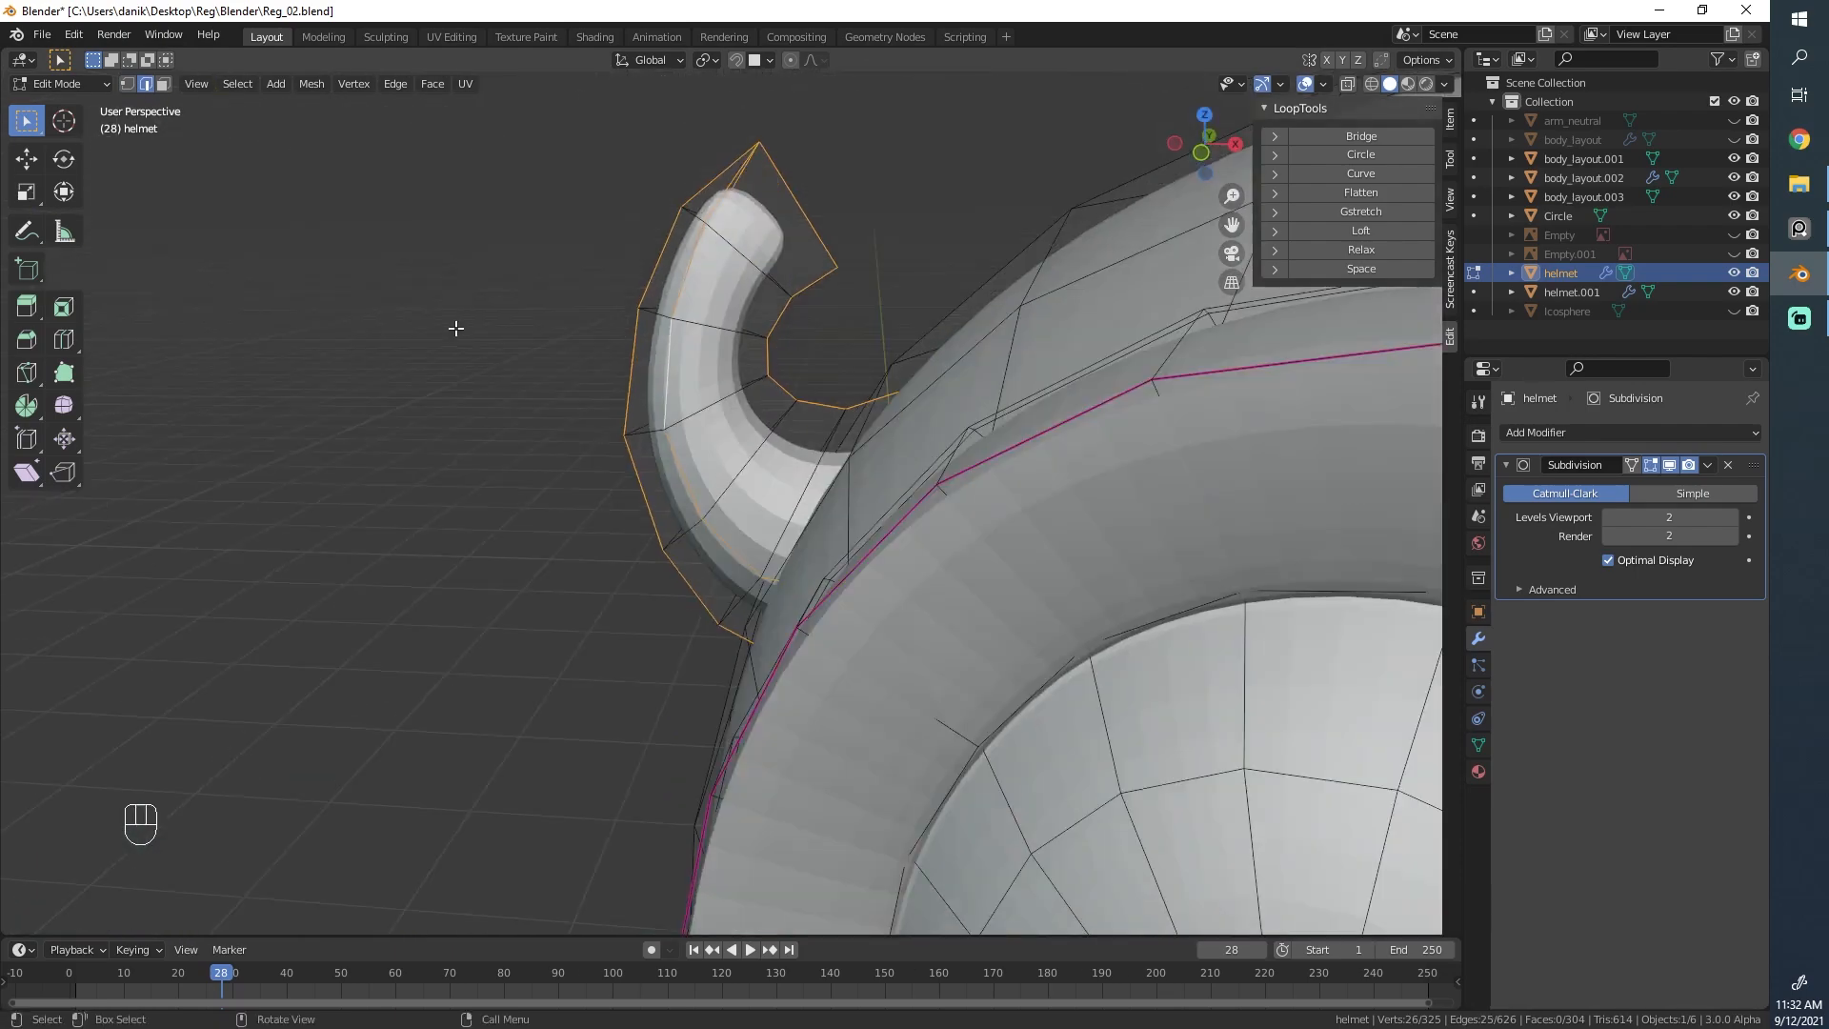
pyautogui.press('shift+e')
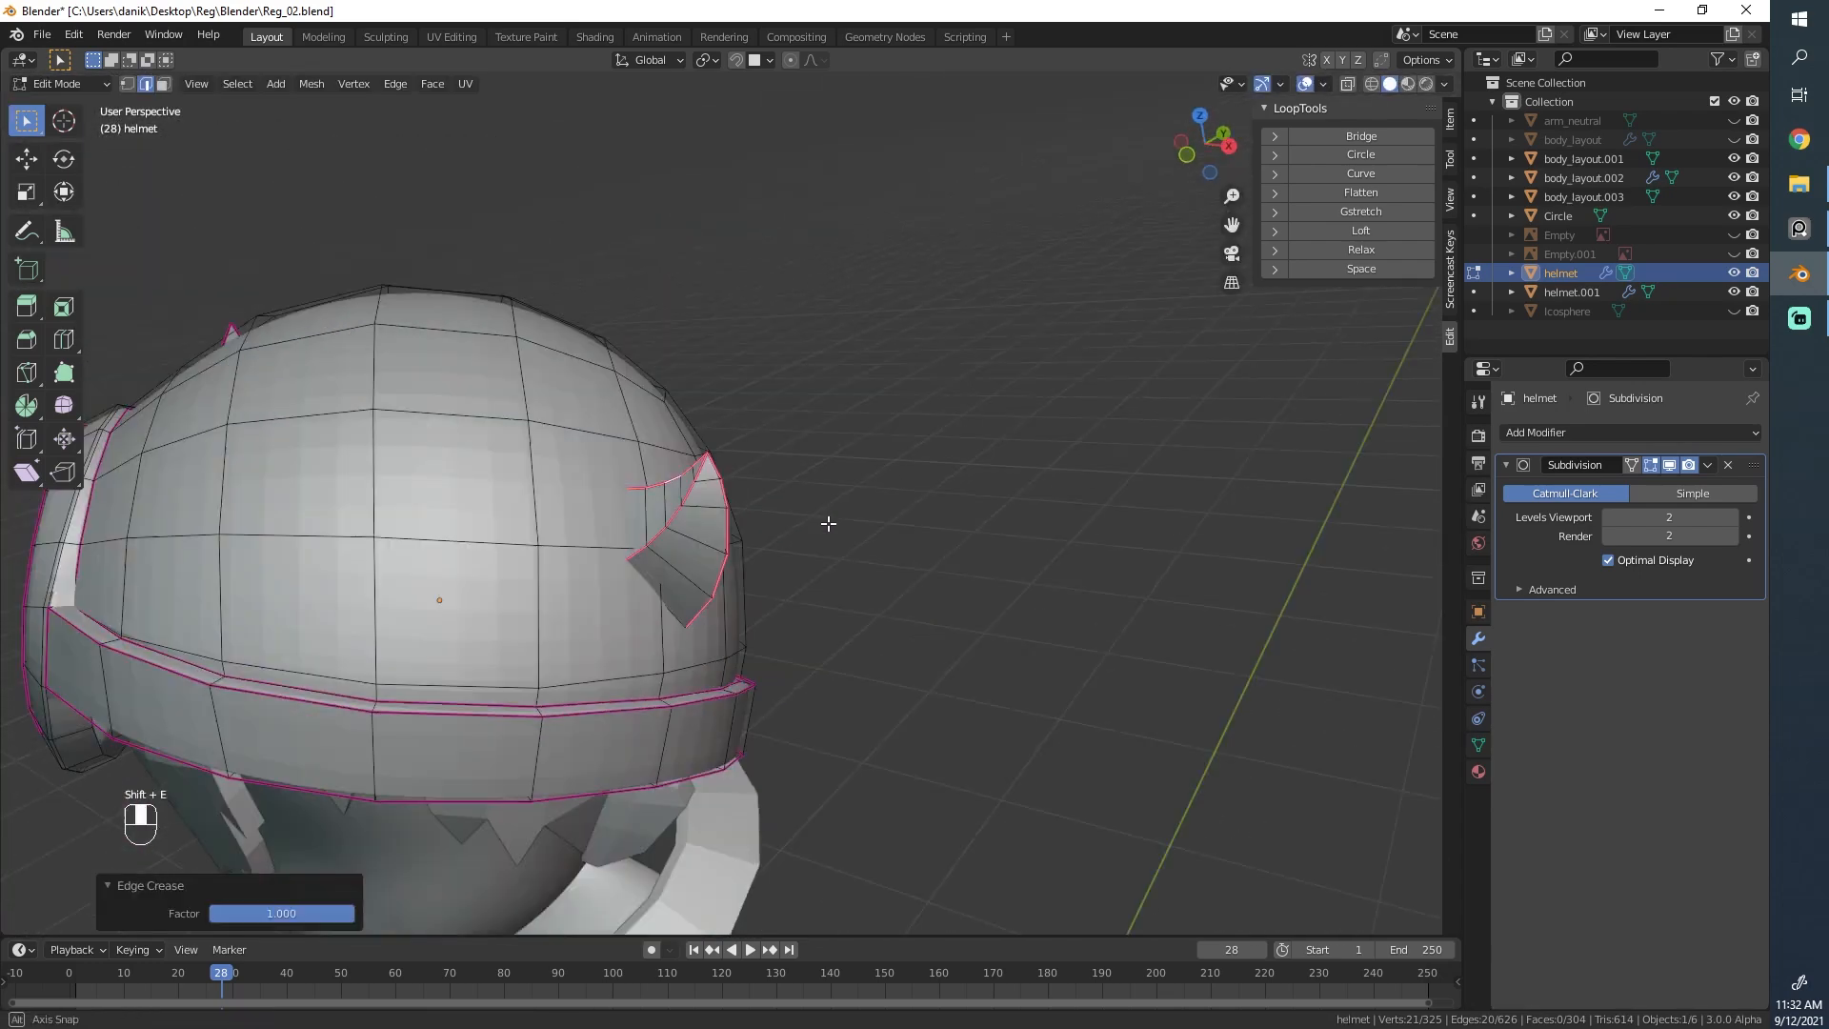
pyautogui.press('Tab')
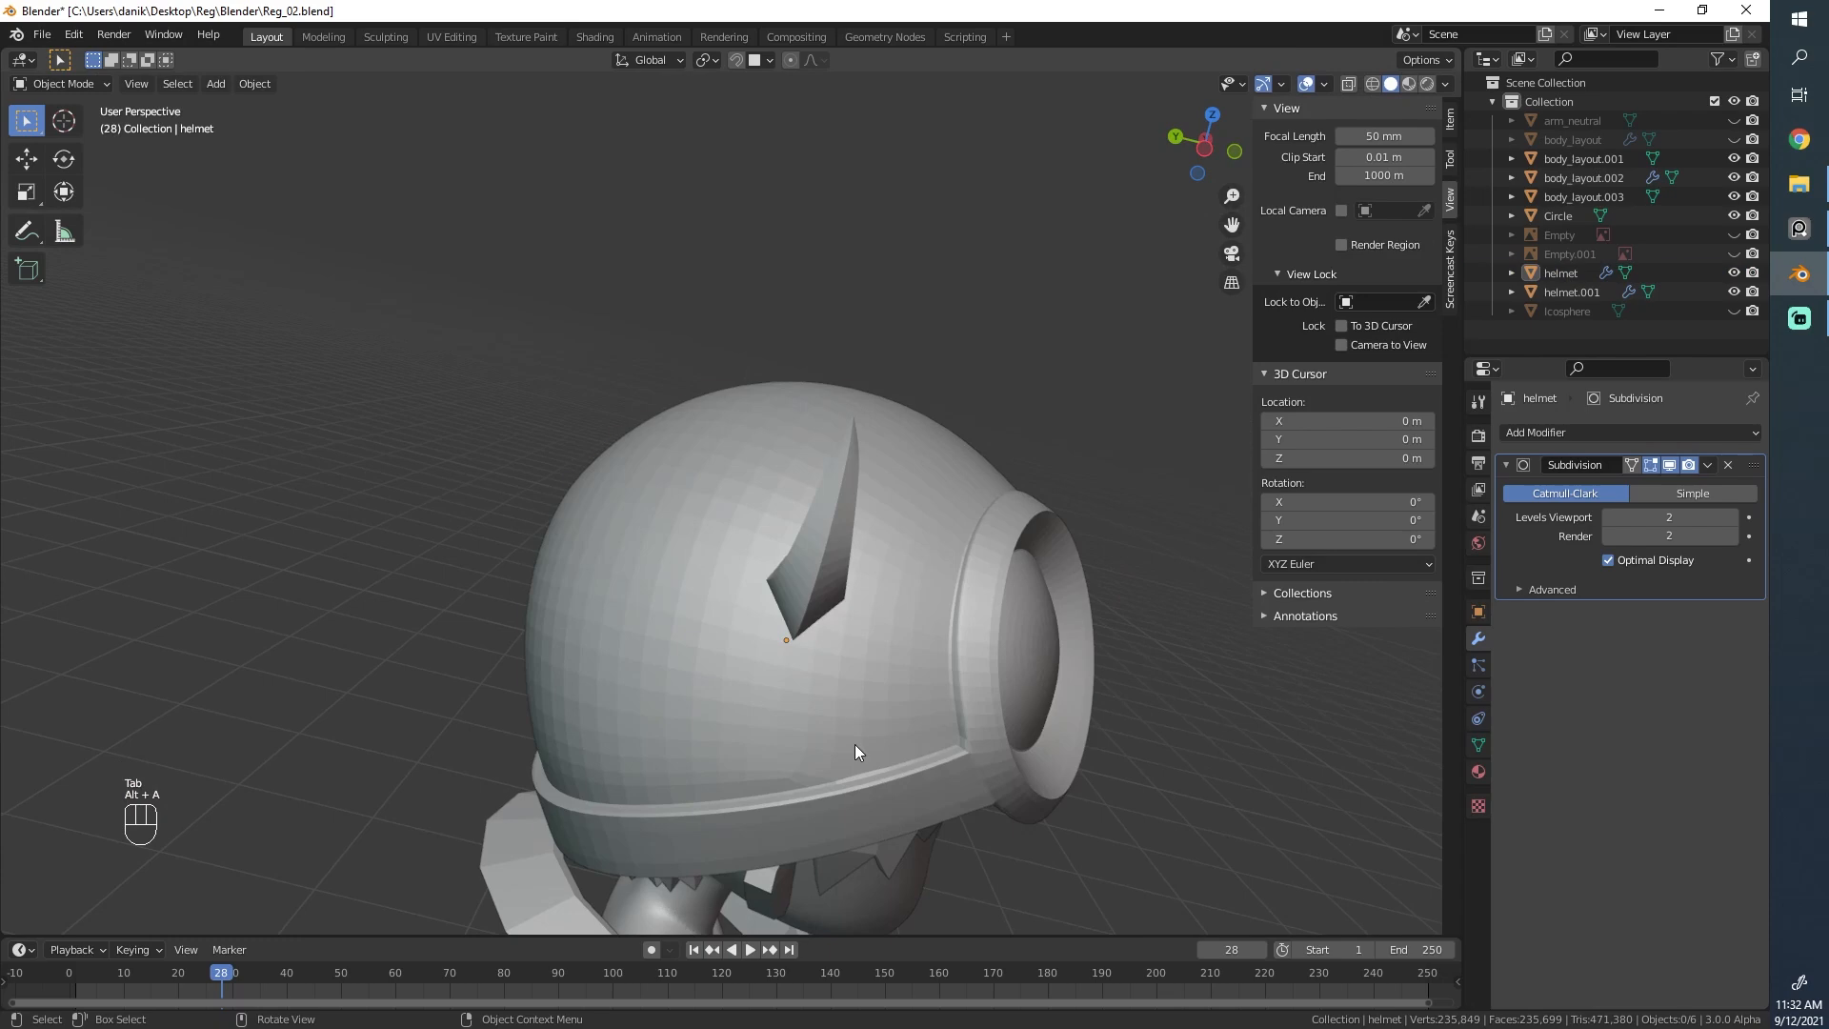
pyautogui.press('Tab')
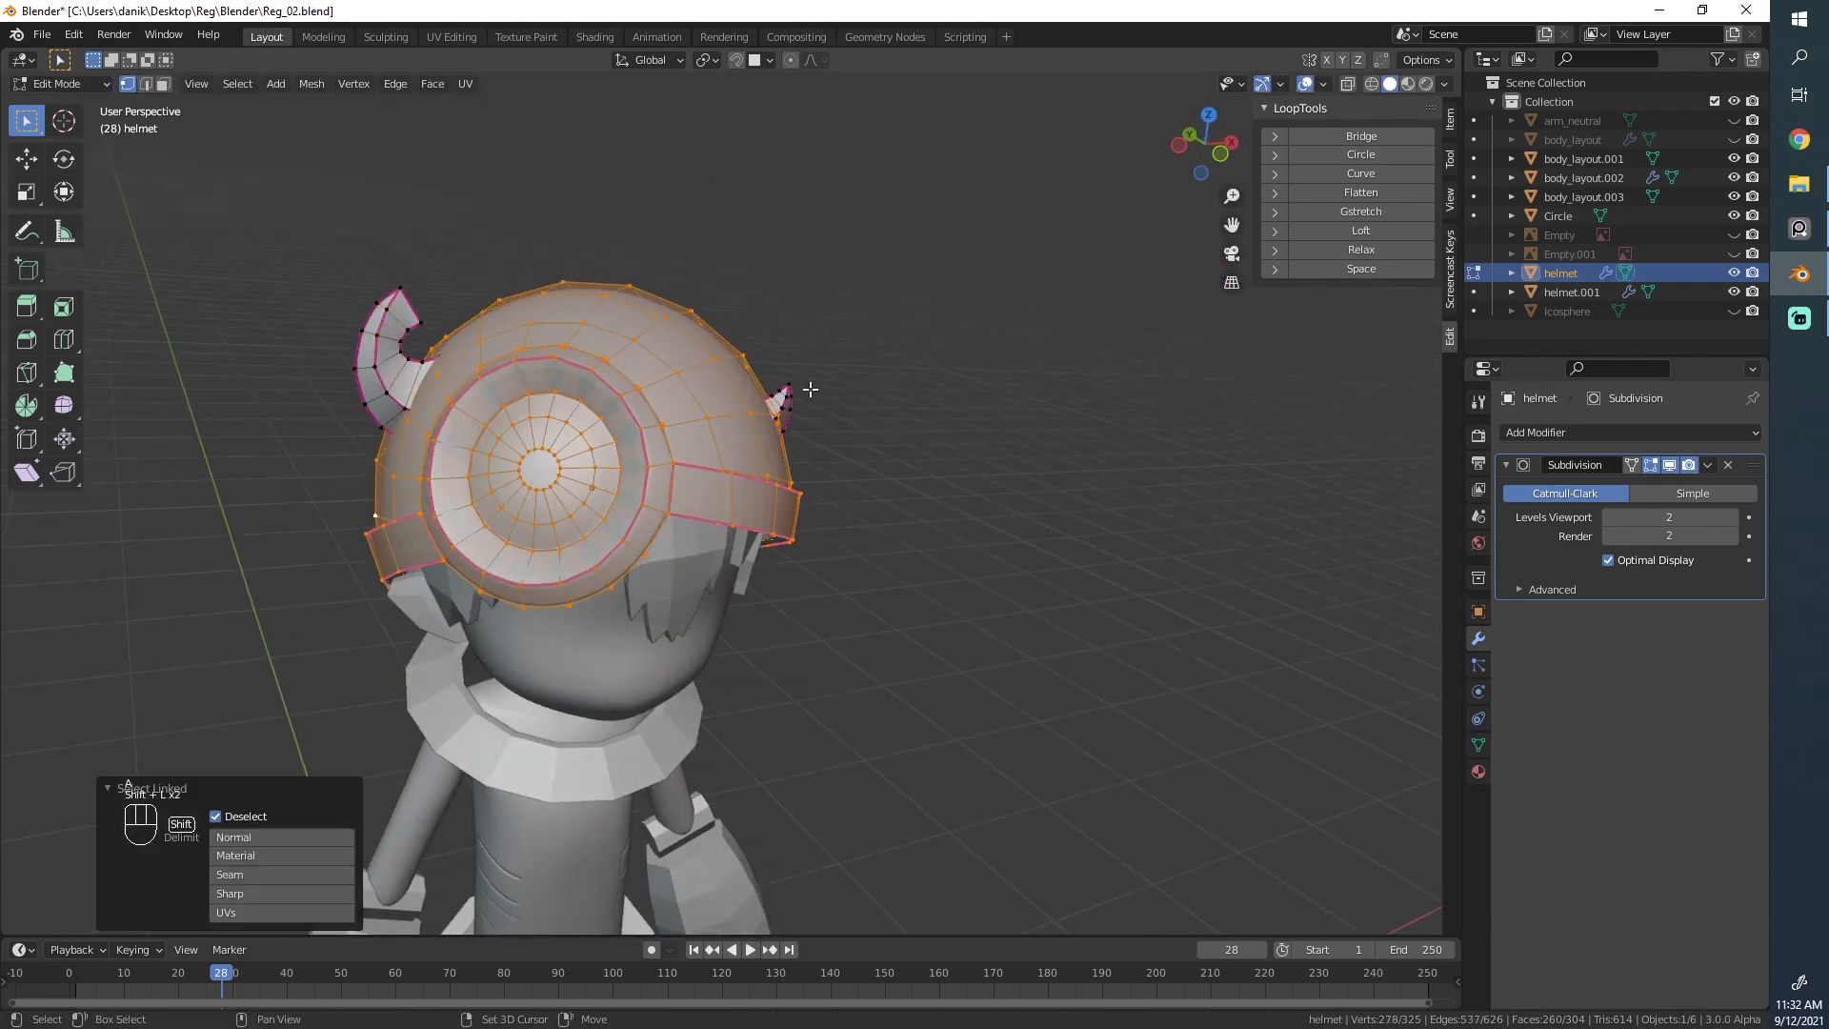
pyautogui.moveTo(583, 467); pyautogui.dragTo(699, 419)
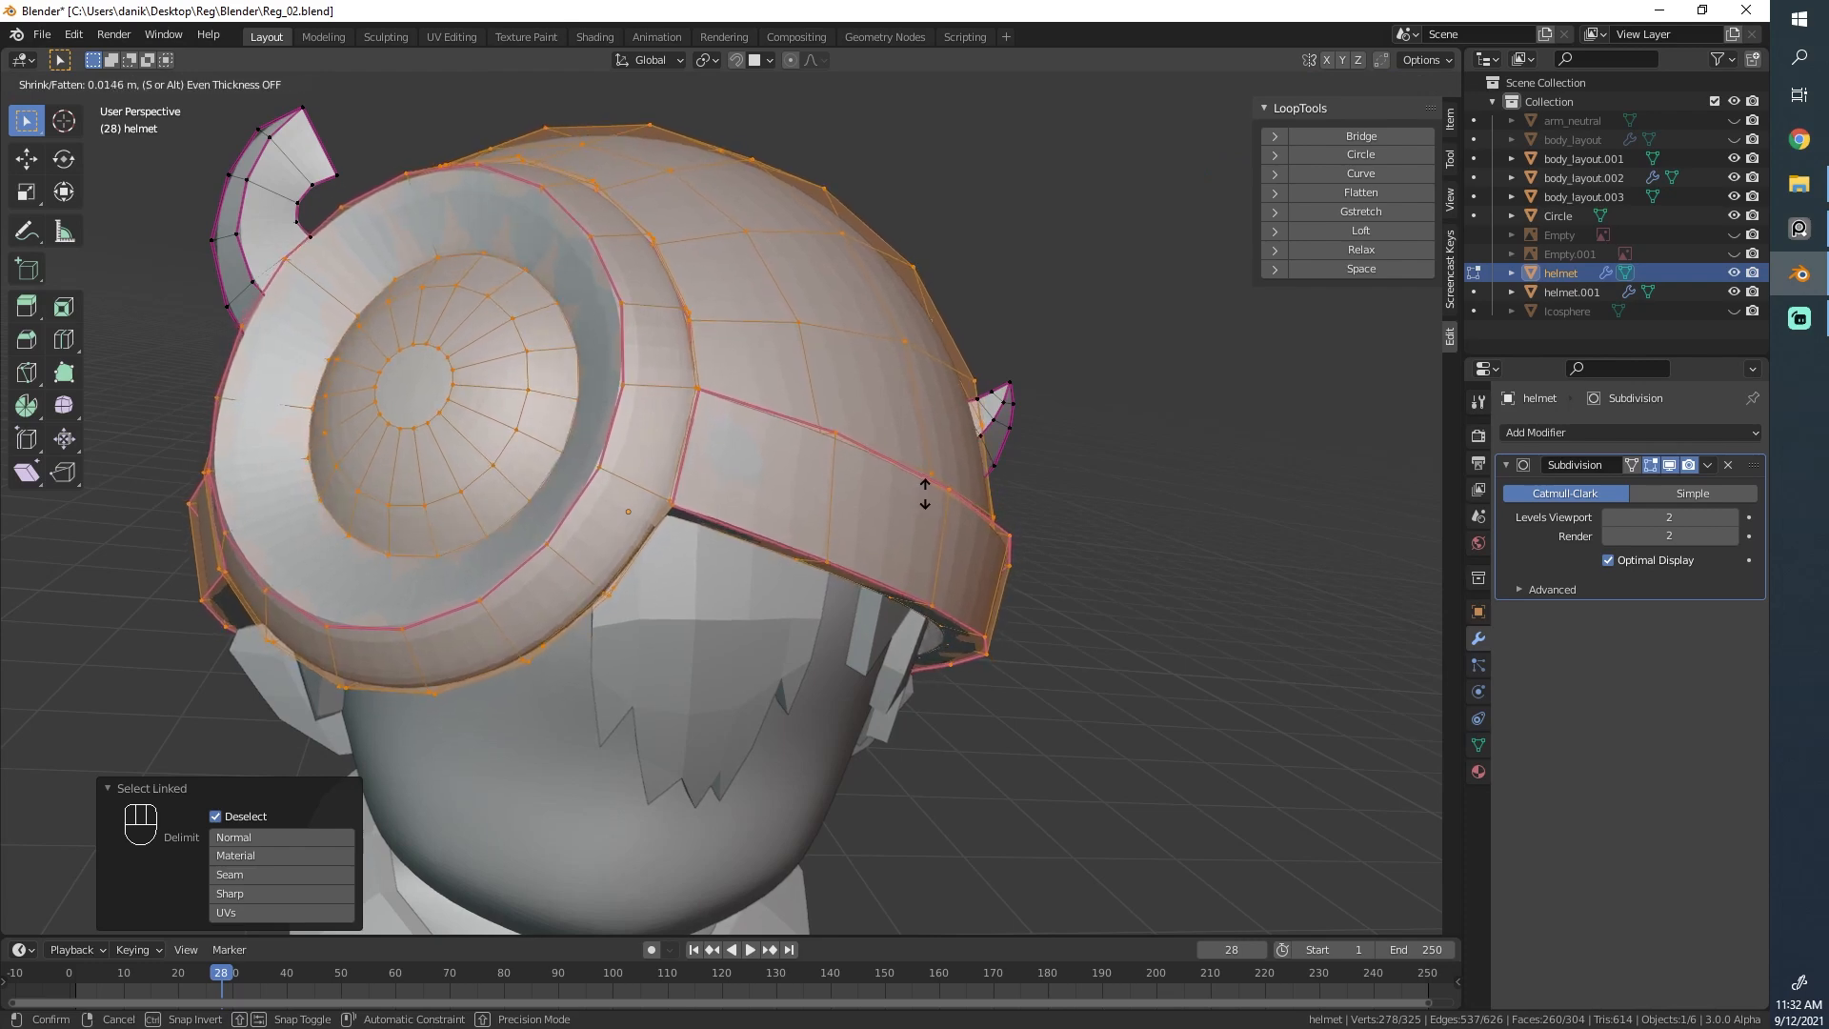
# Step: Reduce the crease on the band edges and nudge band vertices with falloff, previewing between edits
pyautogui.press('Tab')
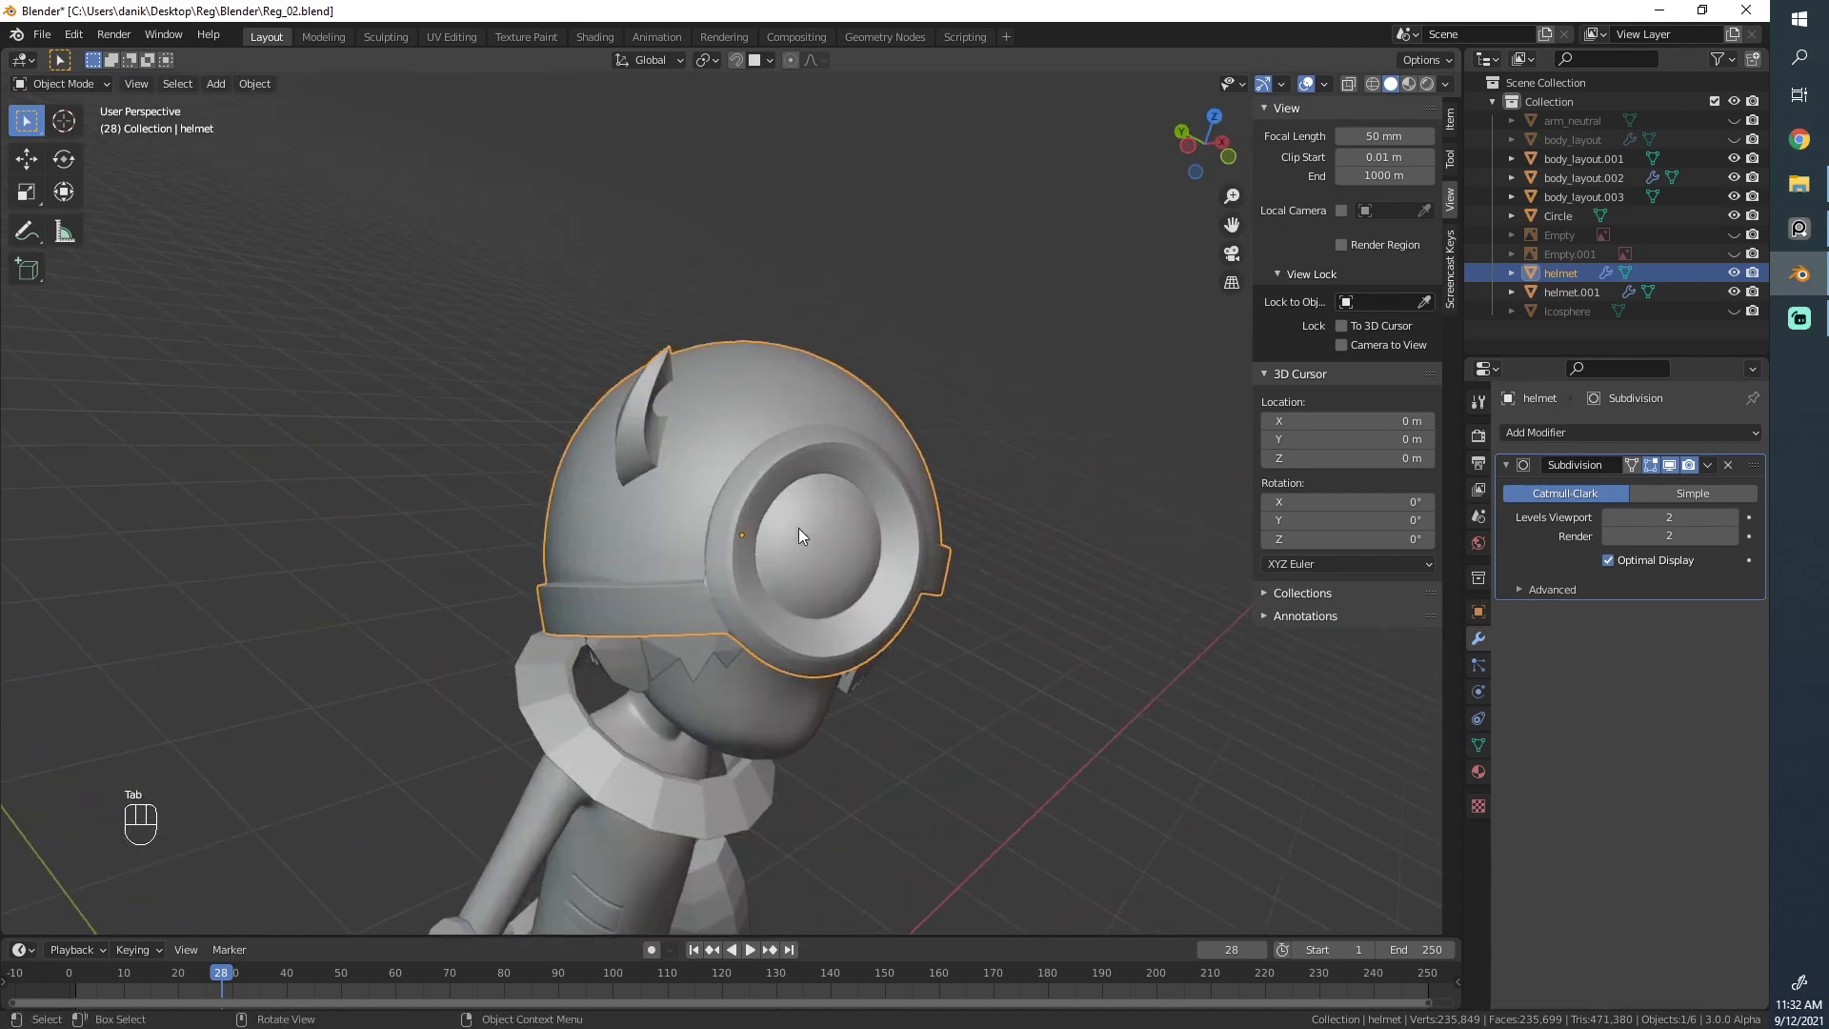
pyautogui.press('Tab')
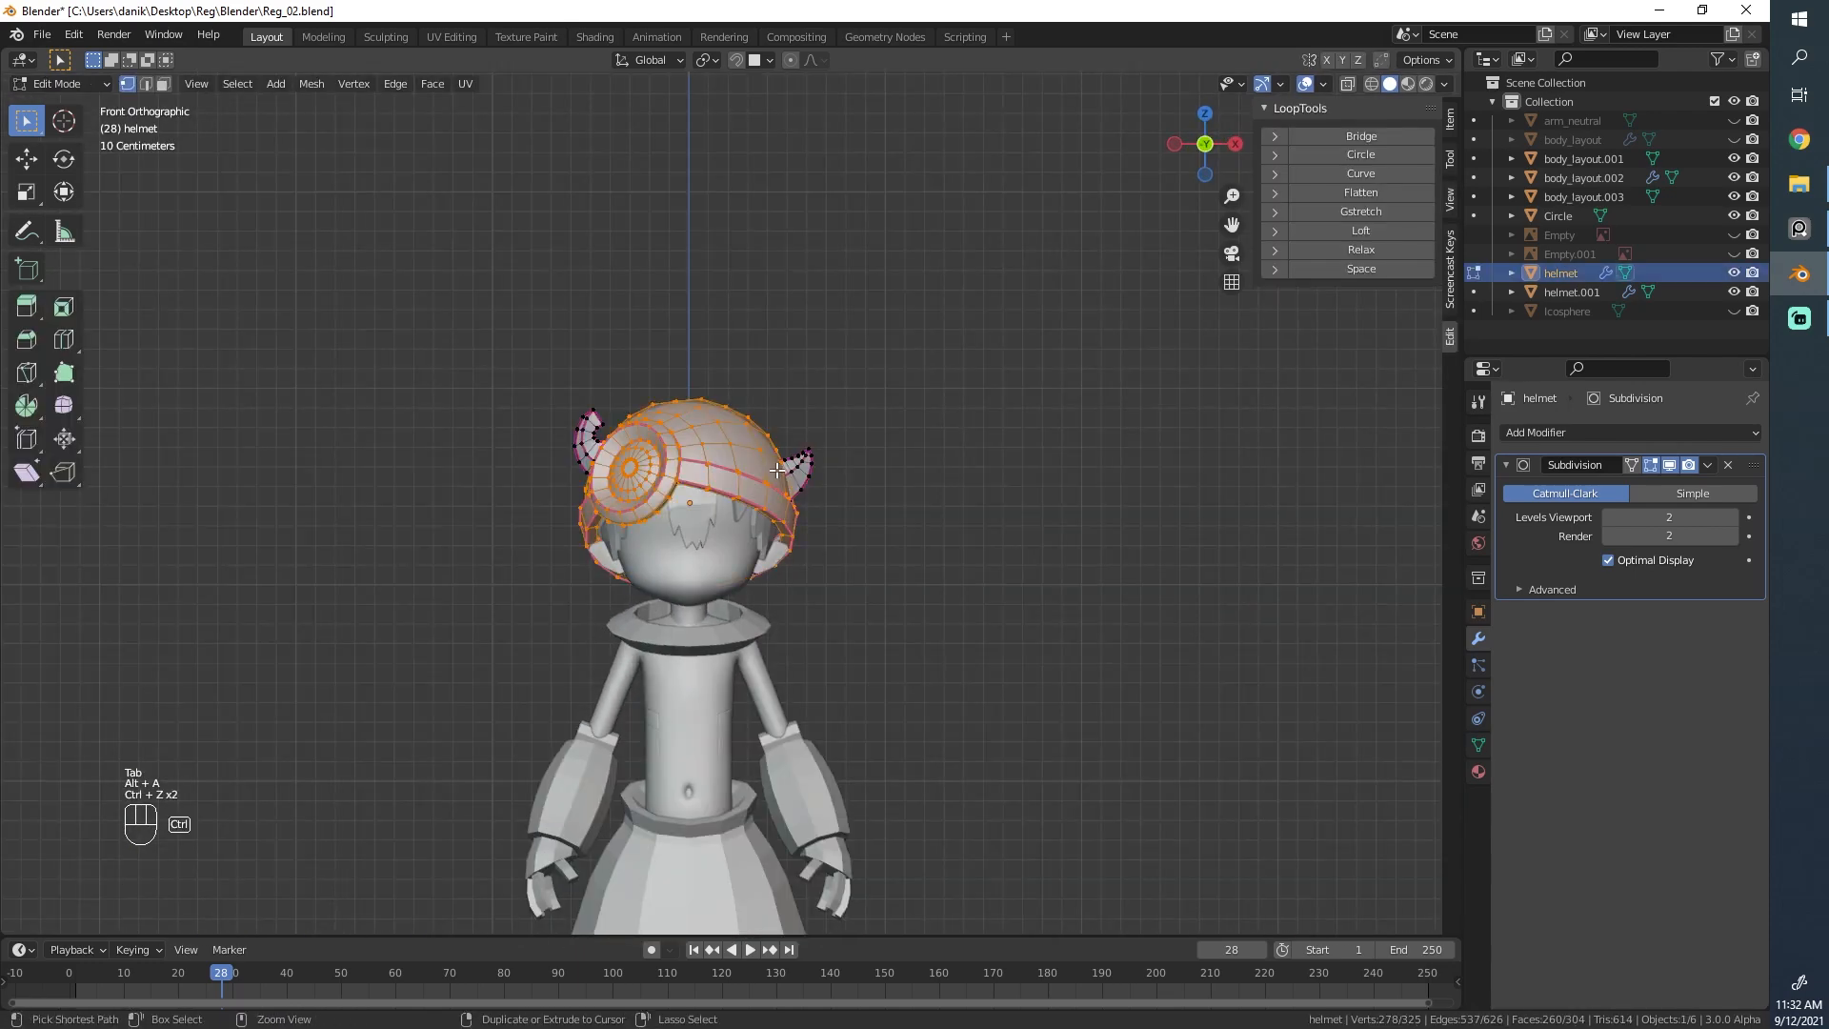
pyautogui.press('Tab')
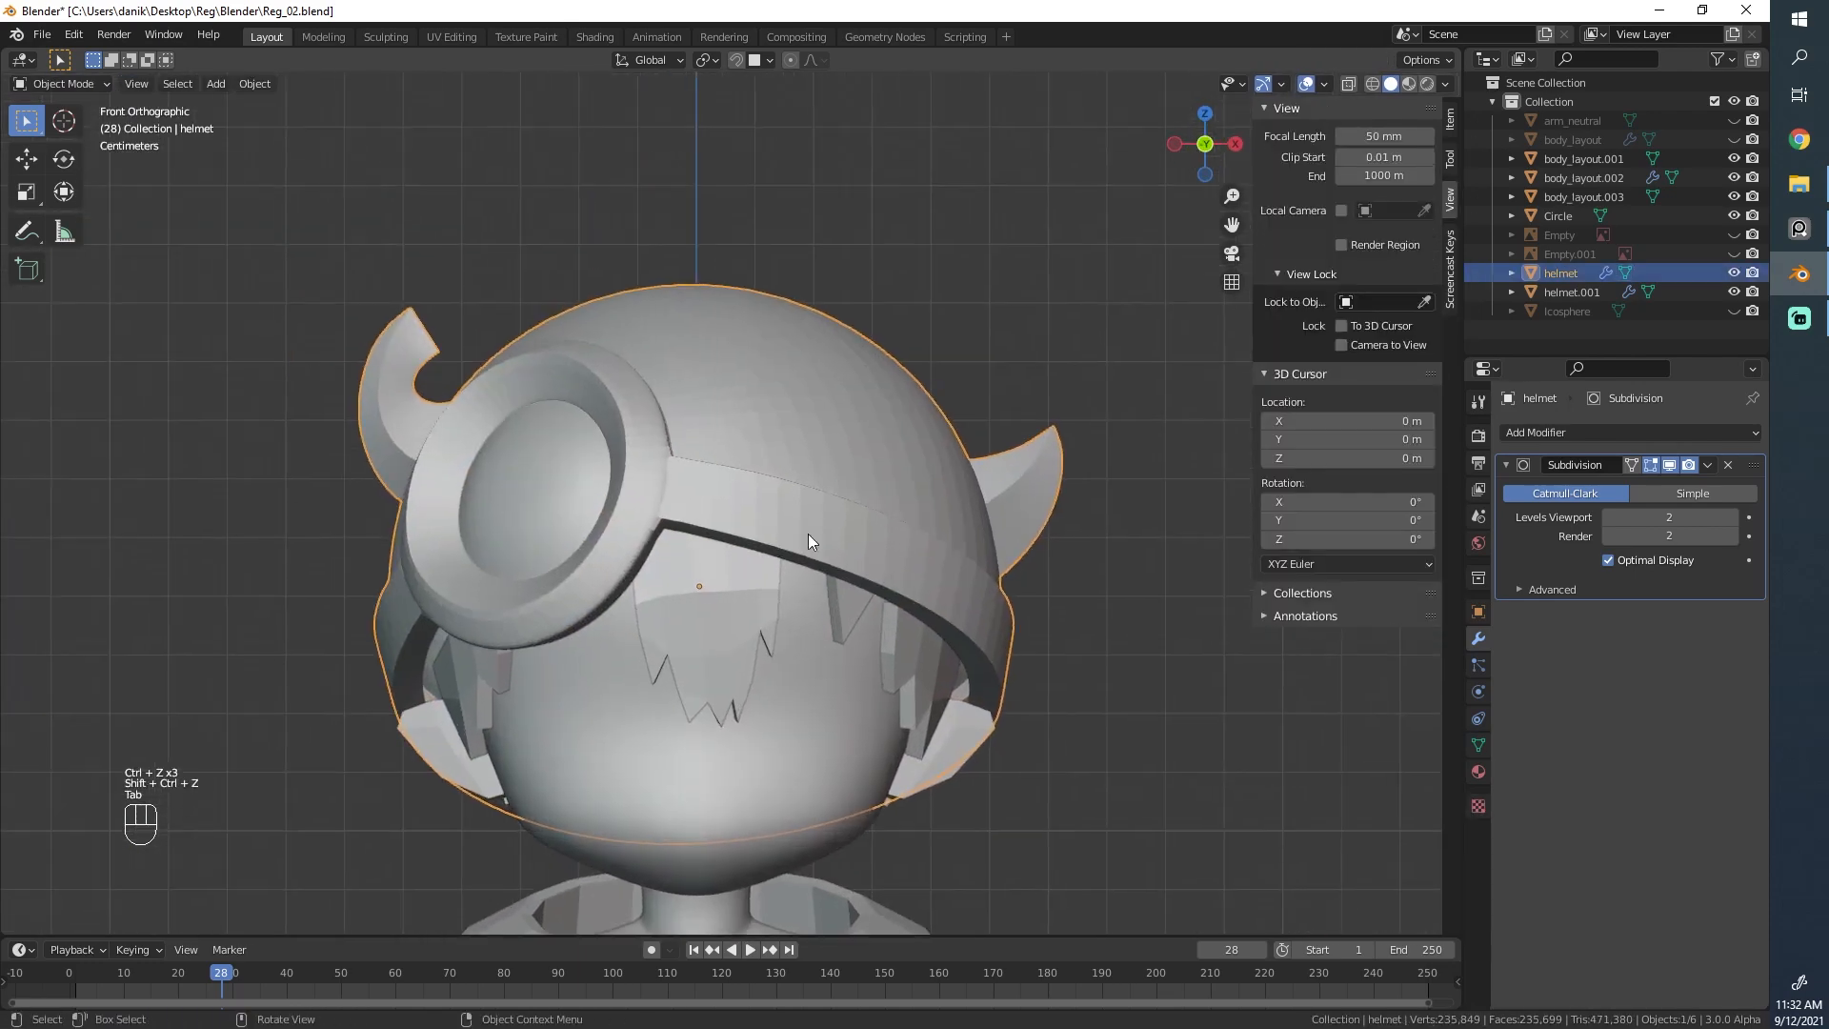
pyautogui.press('Tab')
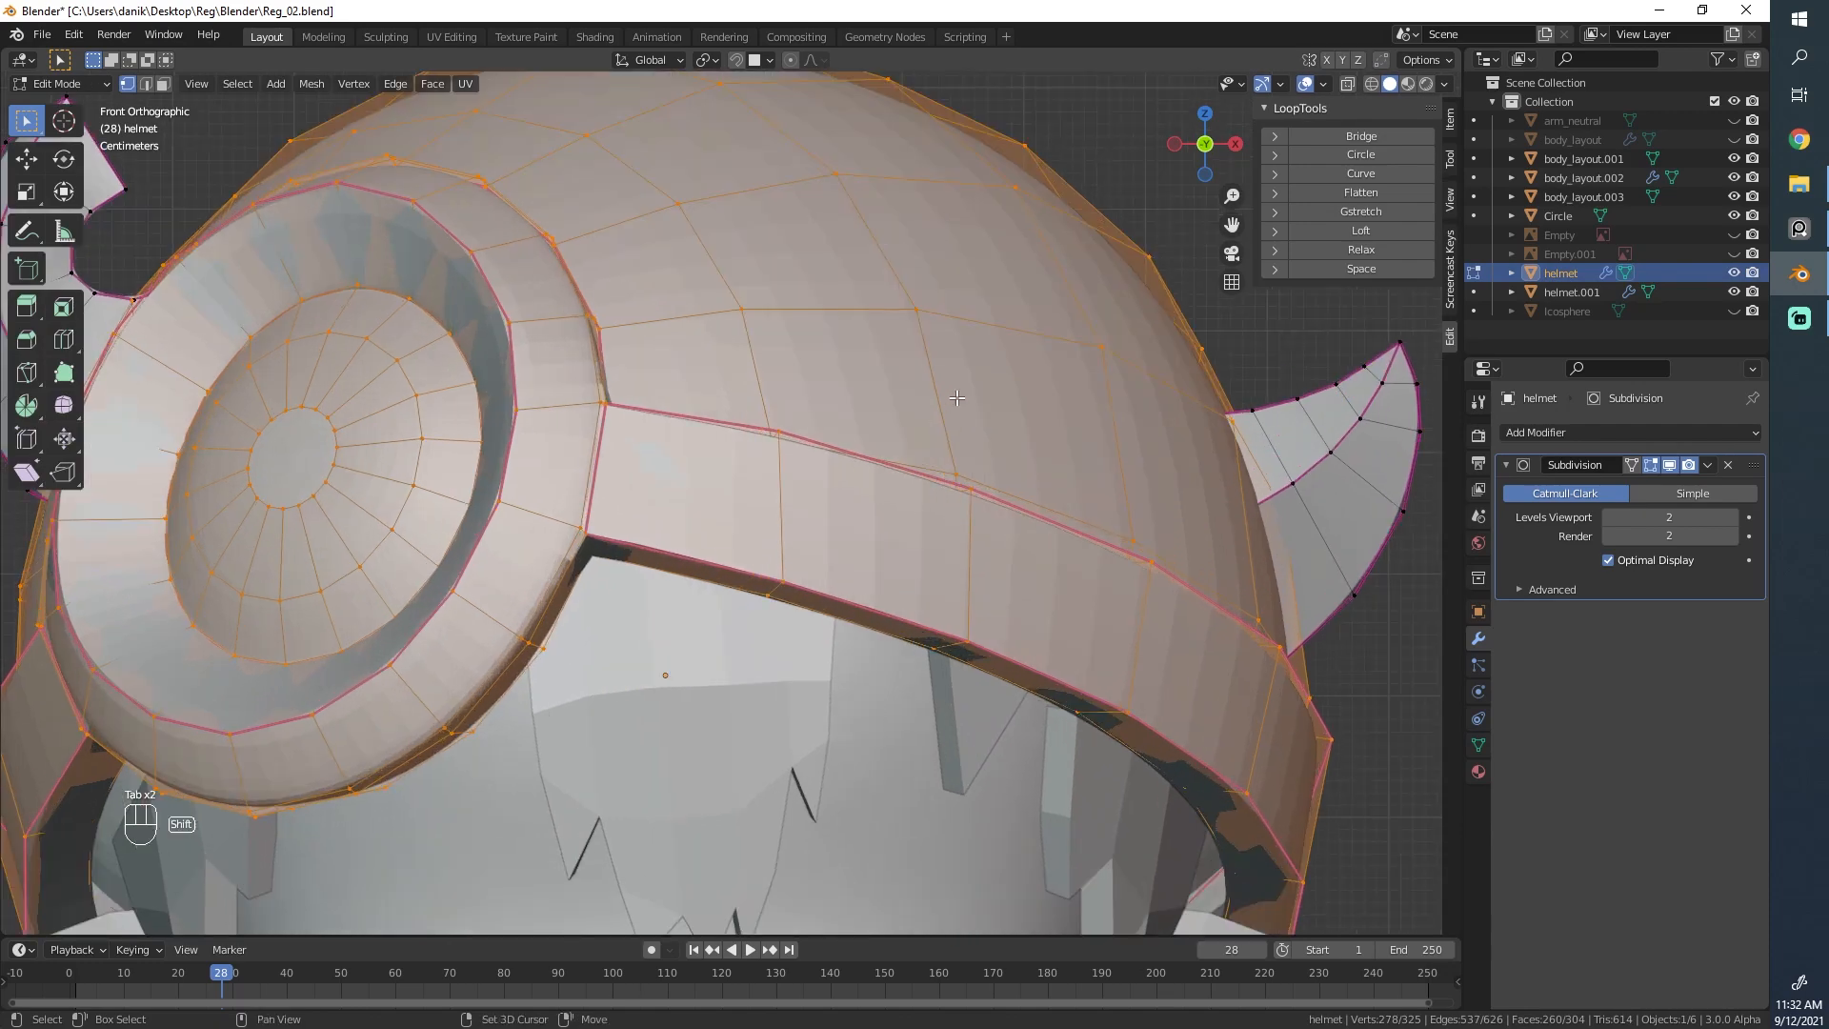
pyautogui.press('shift+e')
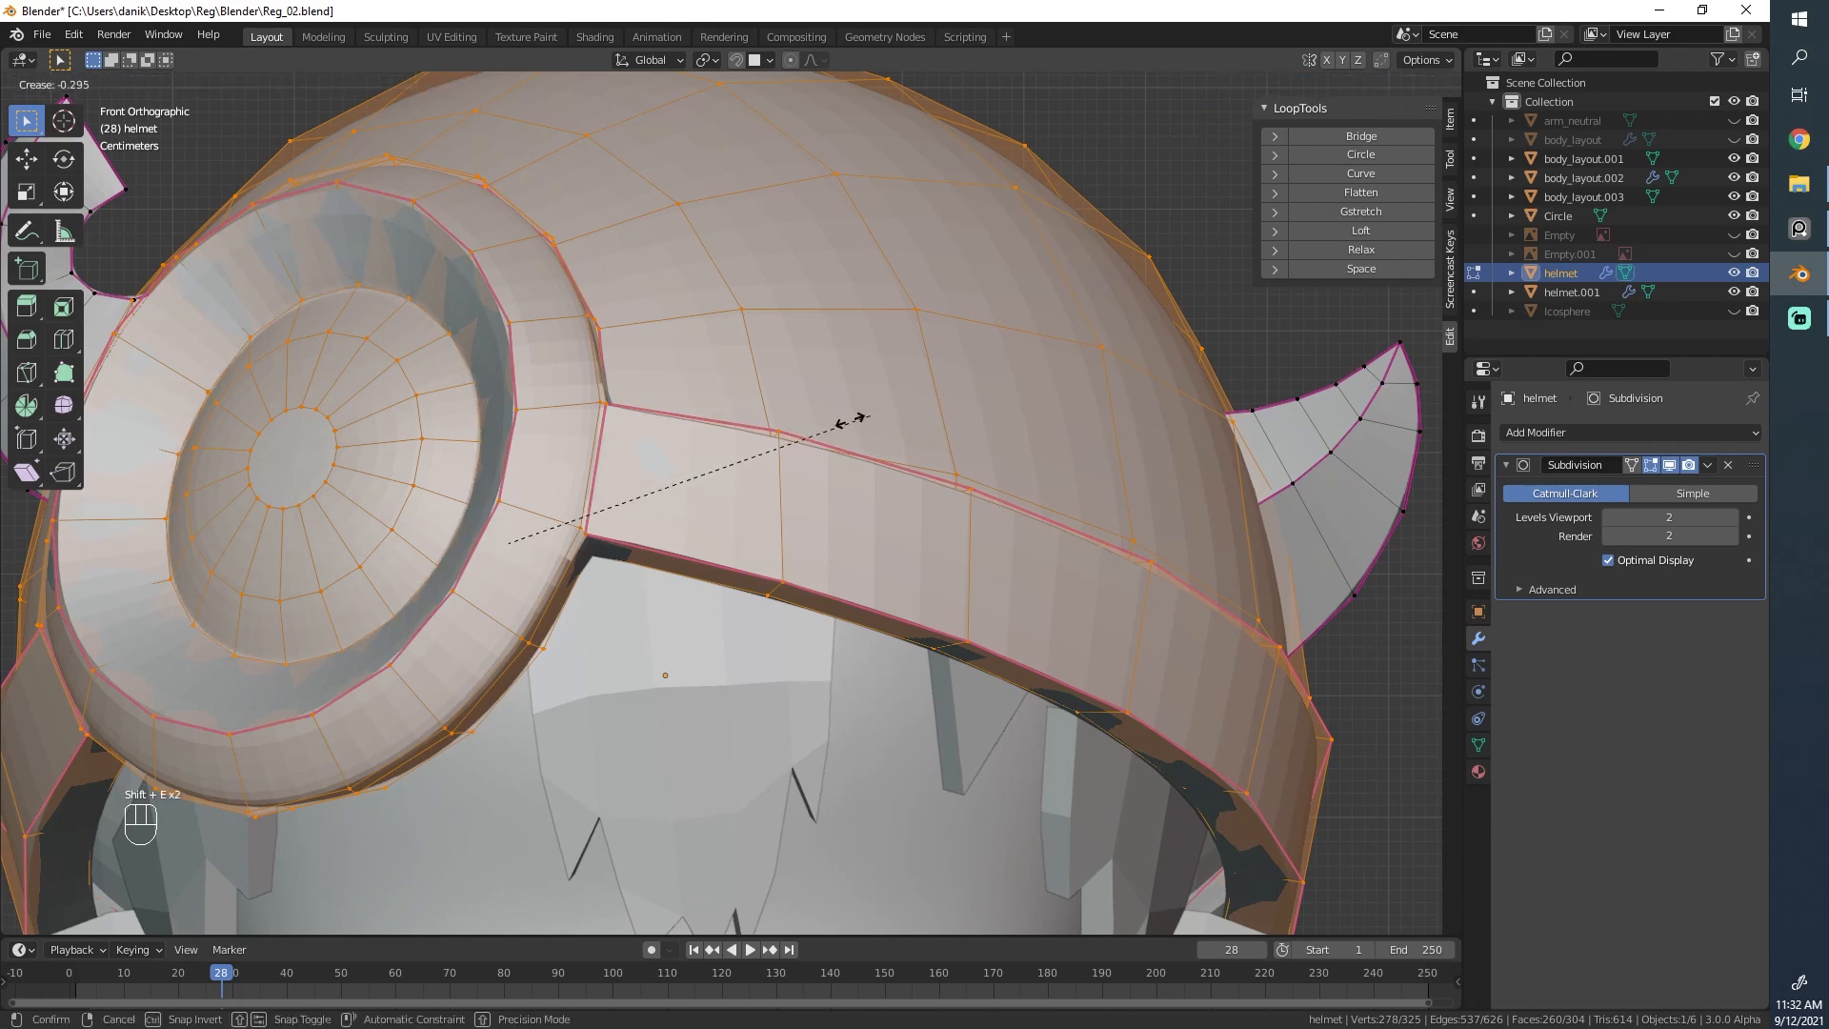
pyautogui.press('Tab')
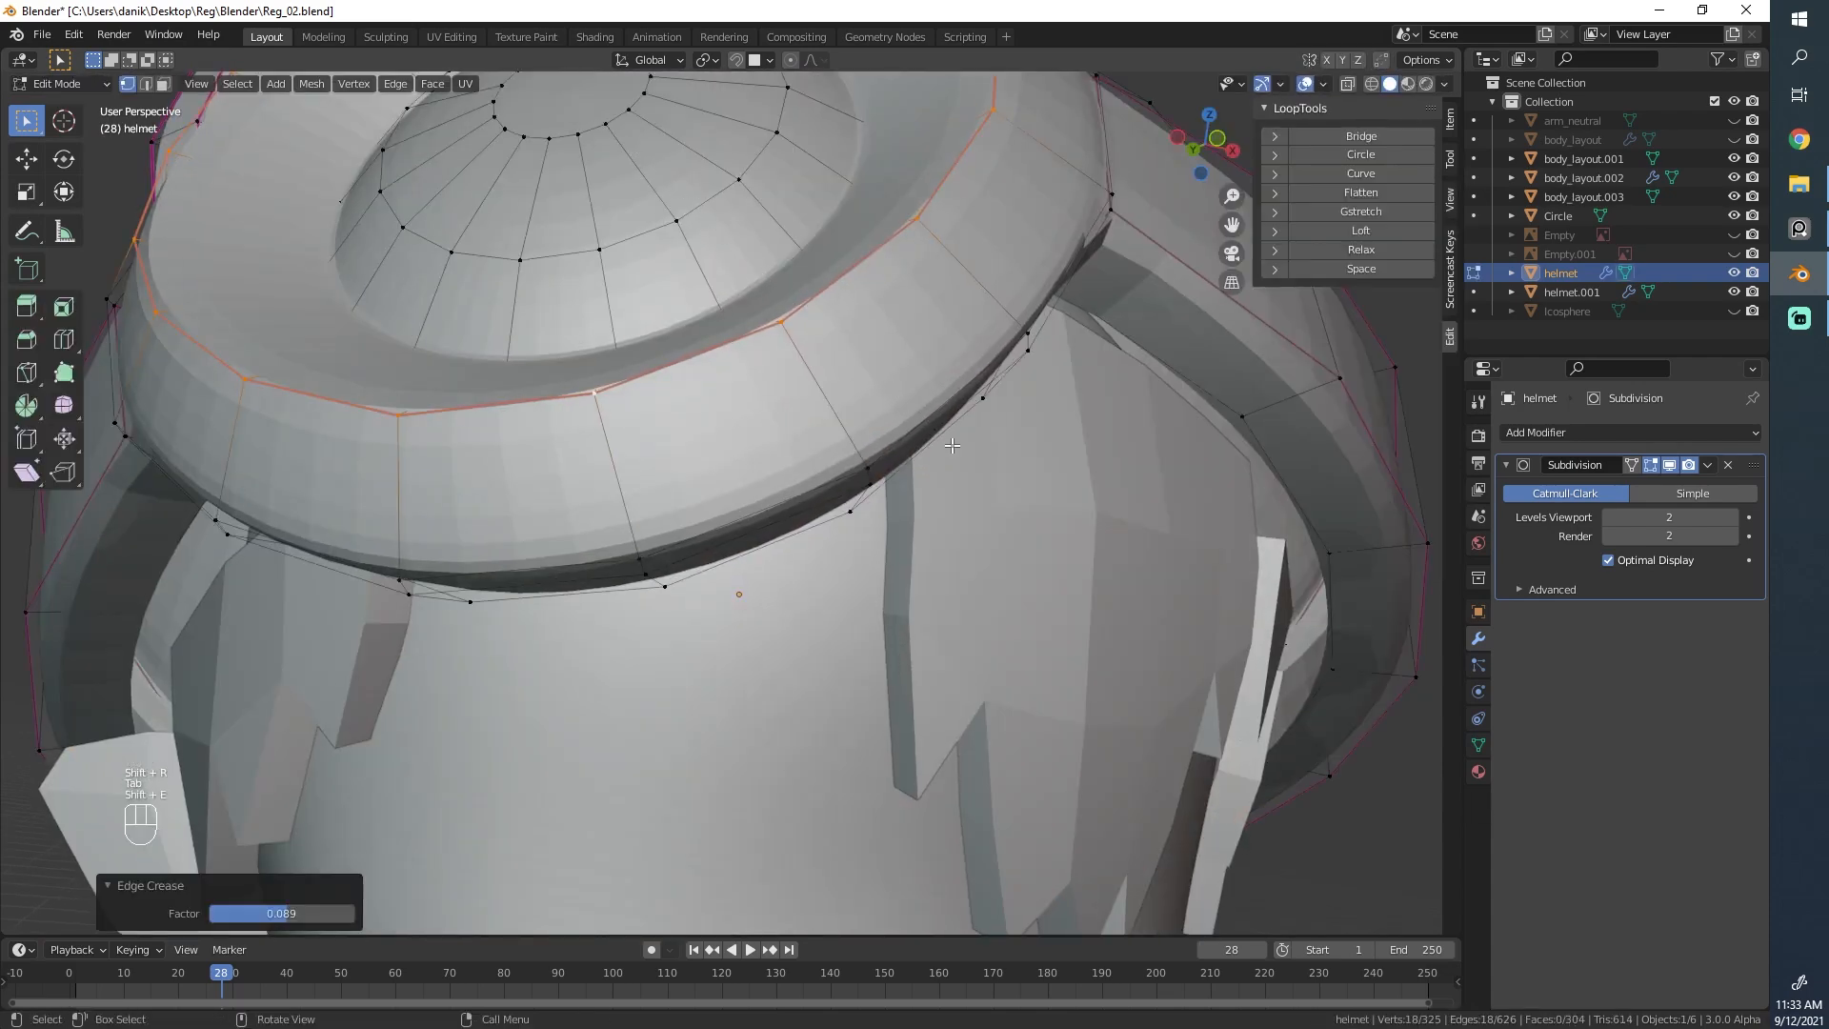
pyautogui.press('Tab')
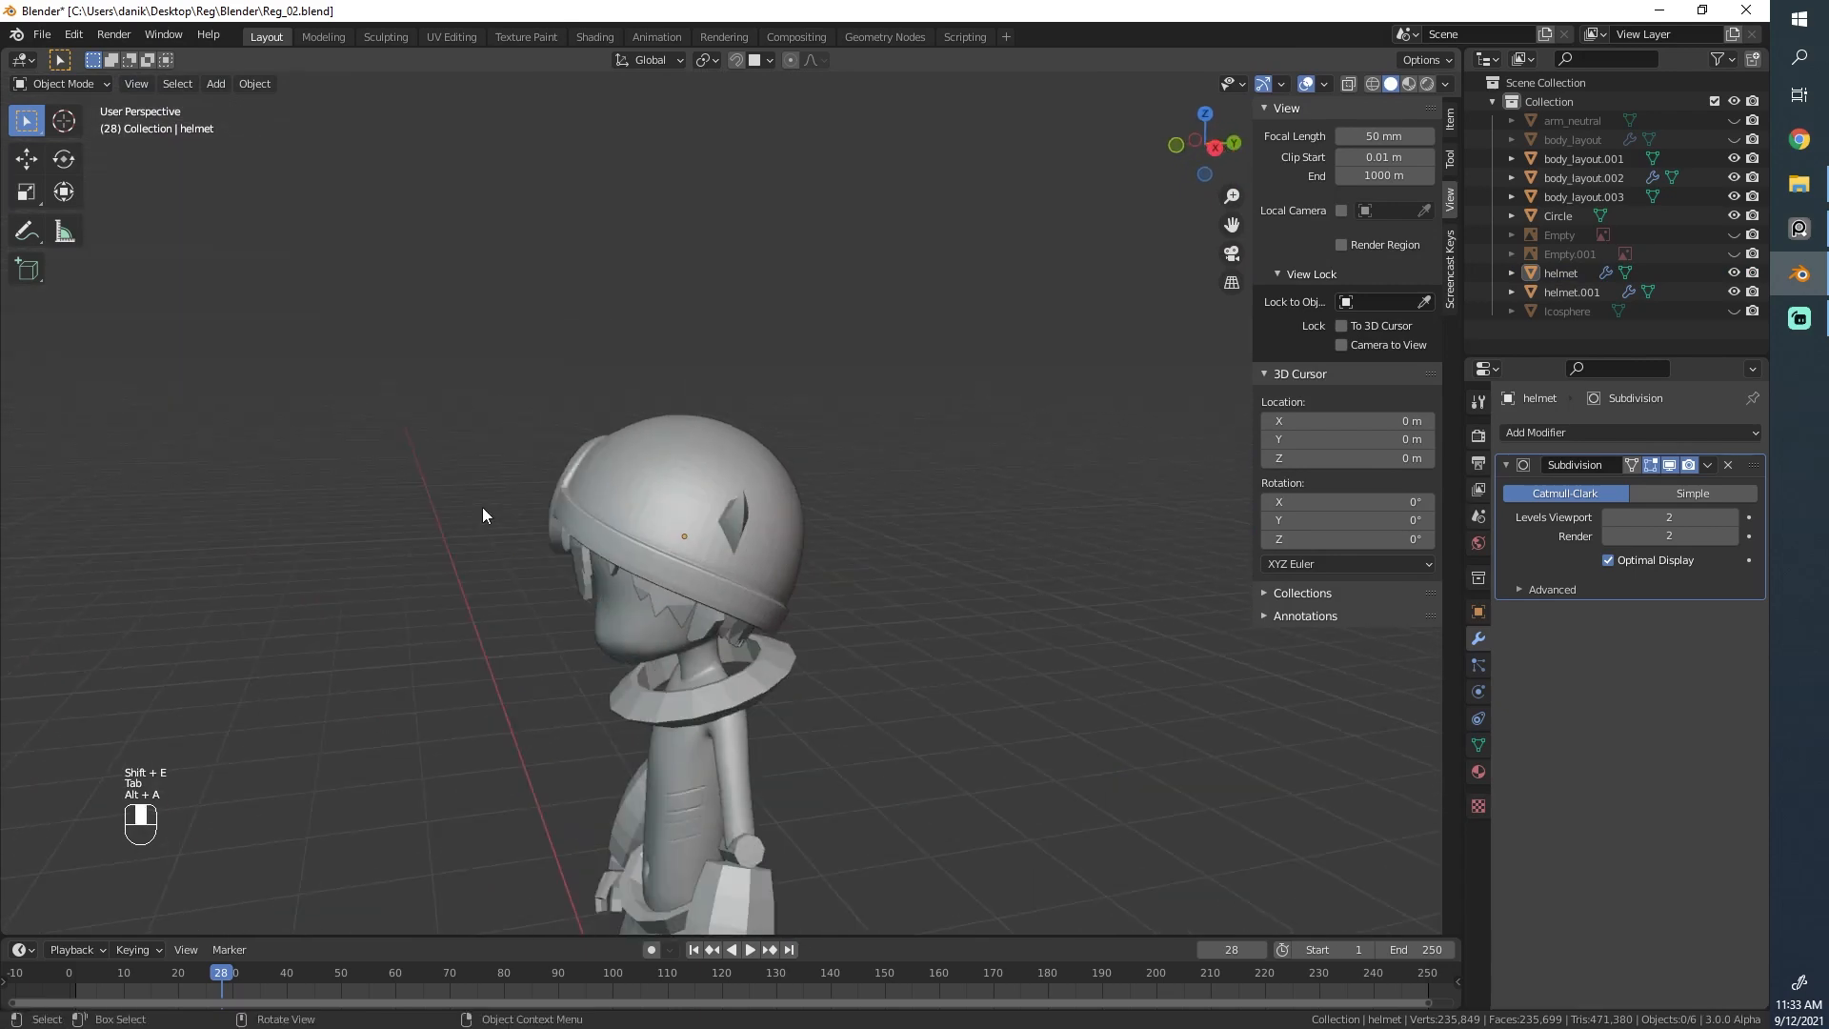
pyautogui.press('Tab')
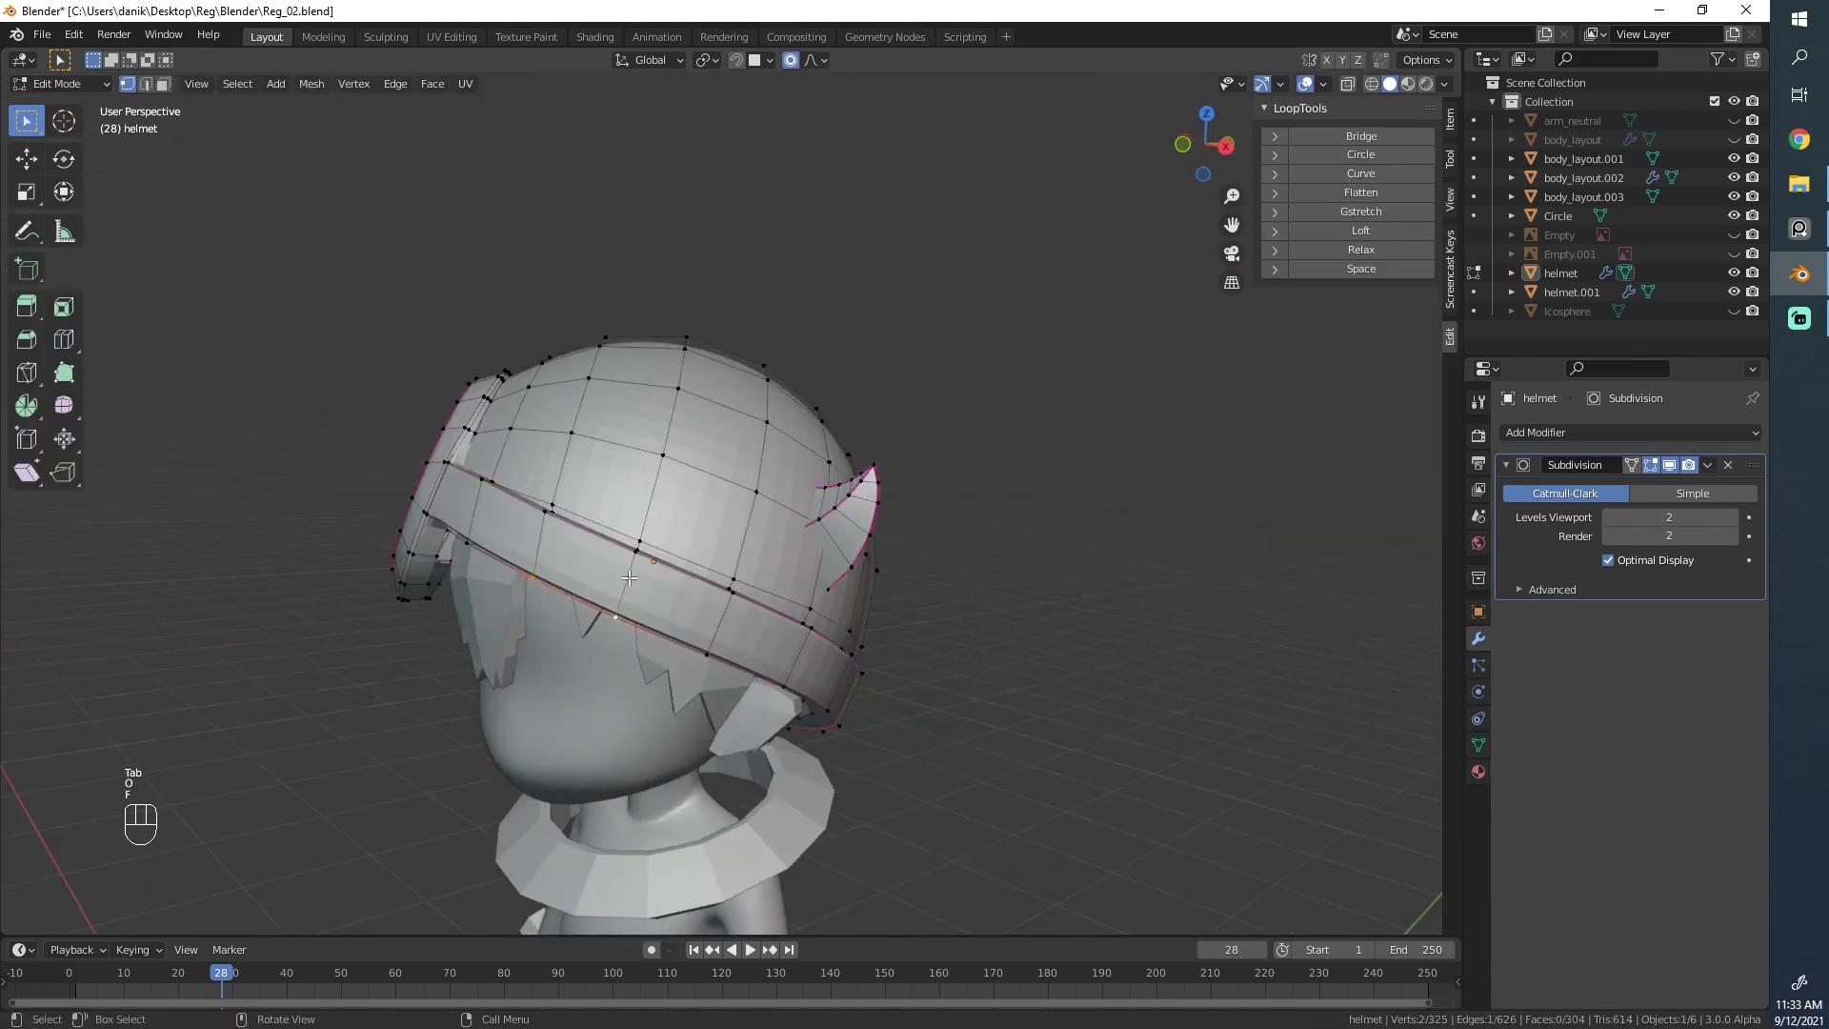
pyautogui.press('Tab')
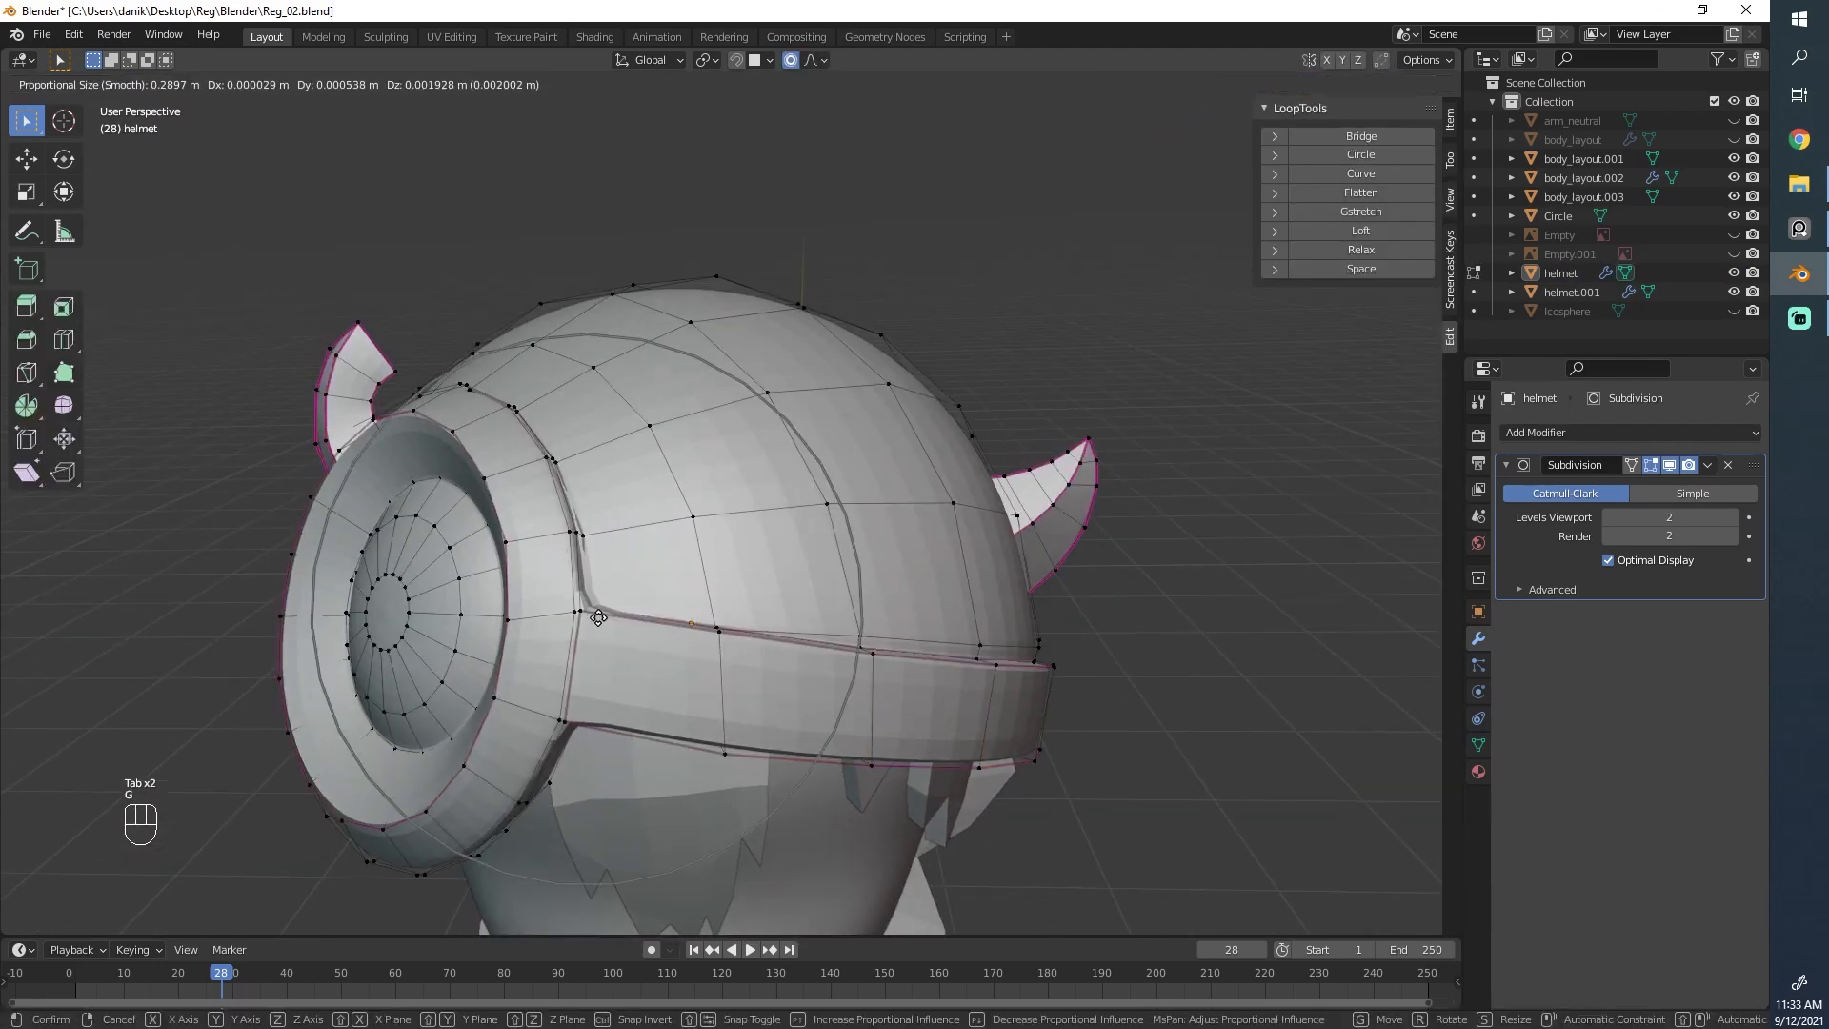
pyautogui.press('Tab')
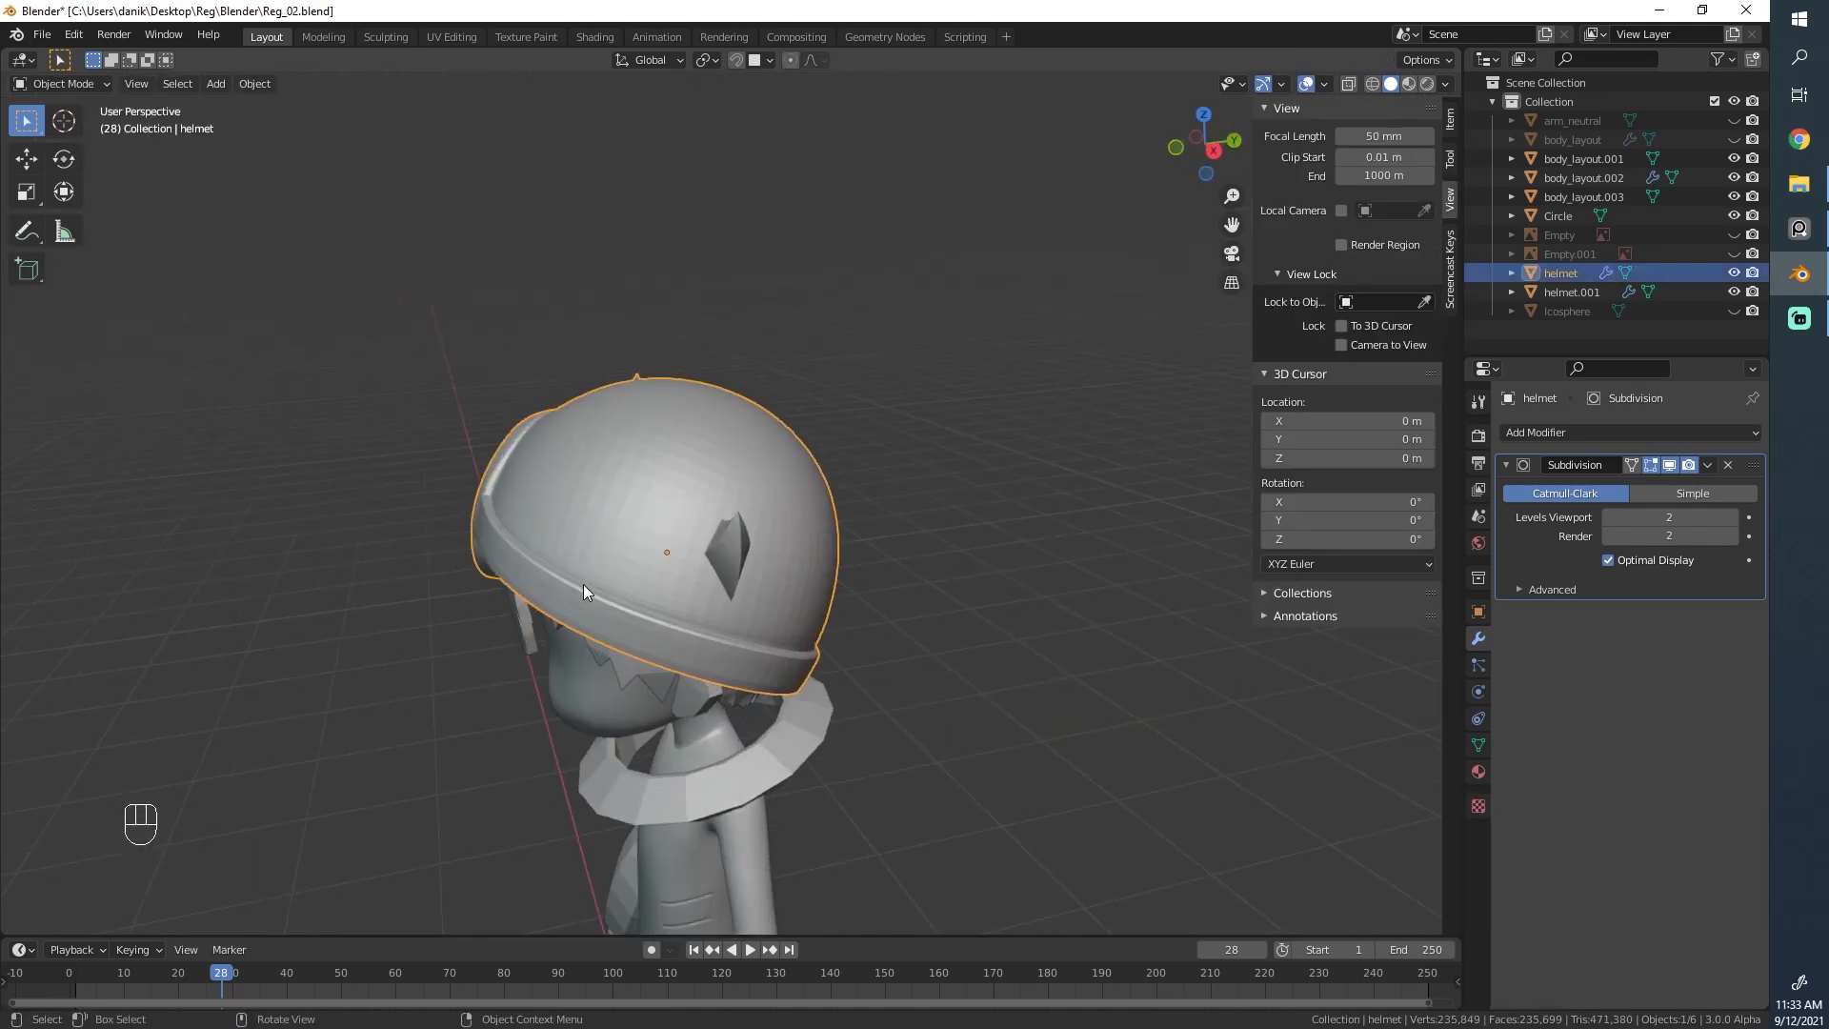
# Step: Set the horn edges' crease to about 0.477 and preview the rounded horns from the front
pyautogui.press('Tab')
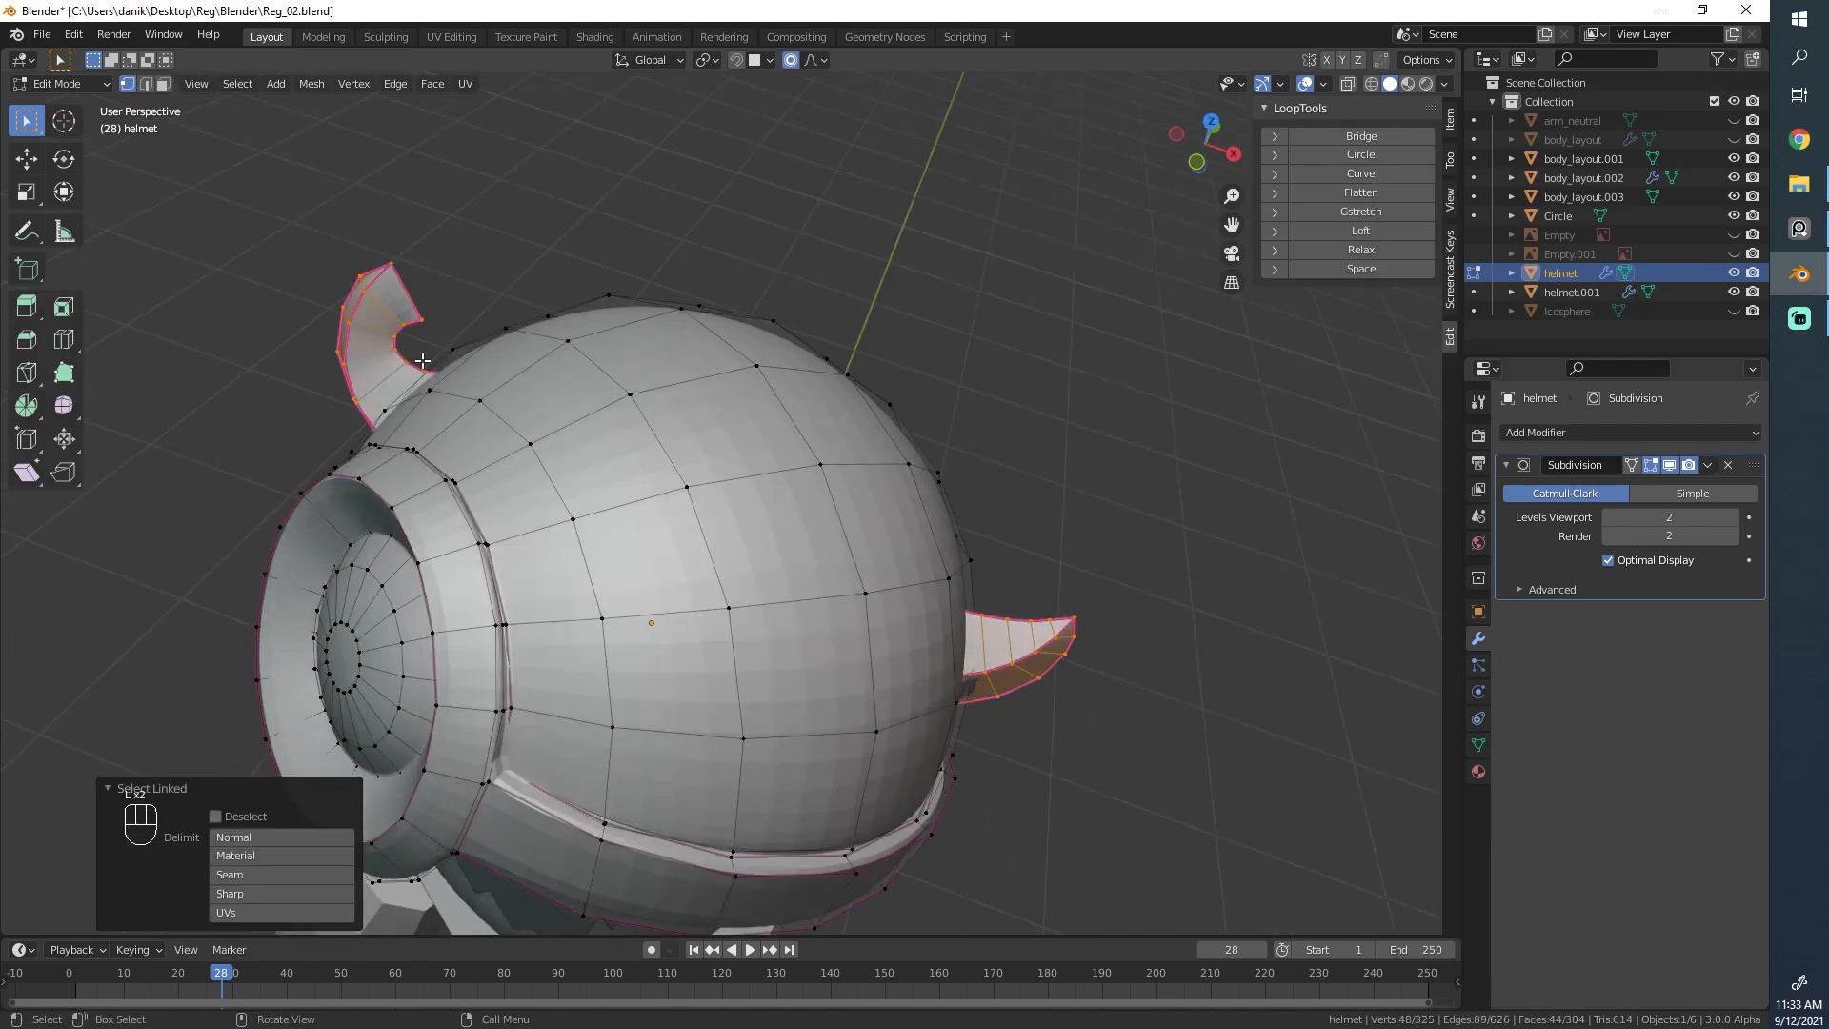
pyautogui.press('shift+e')
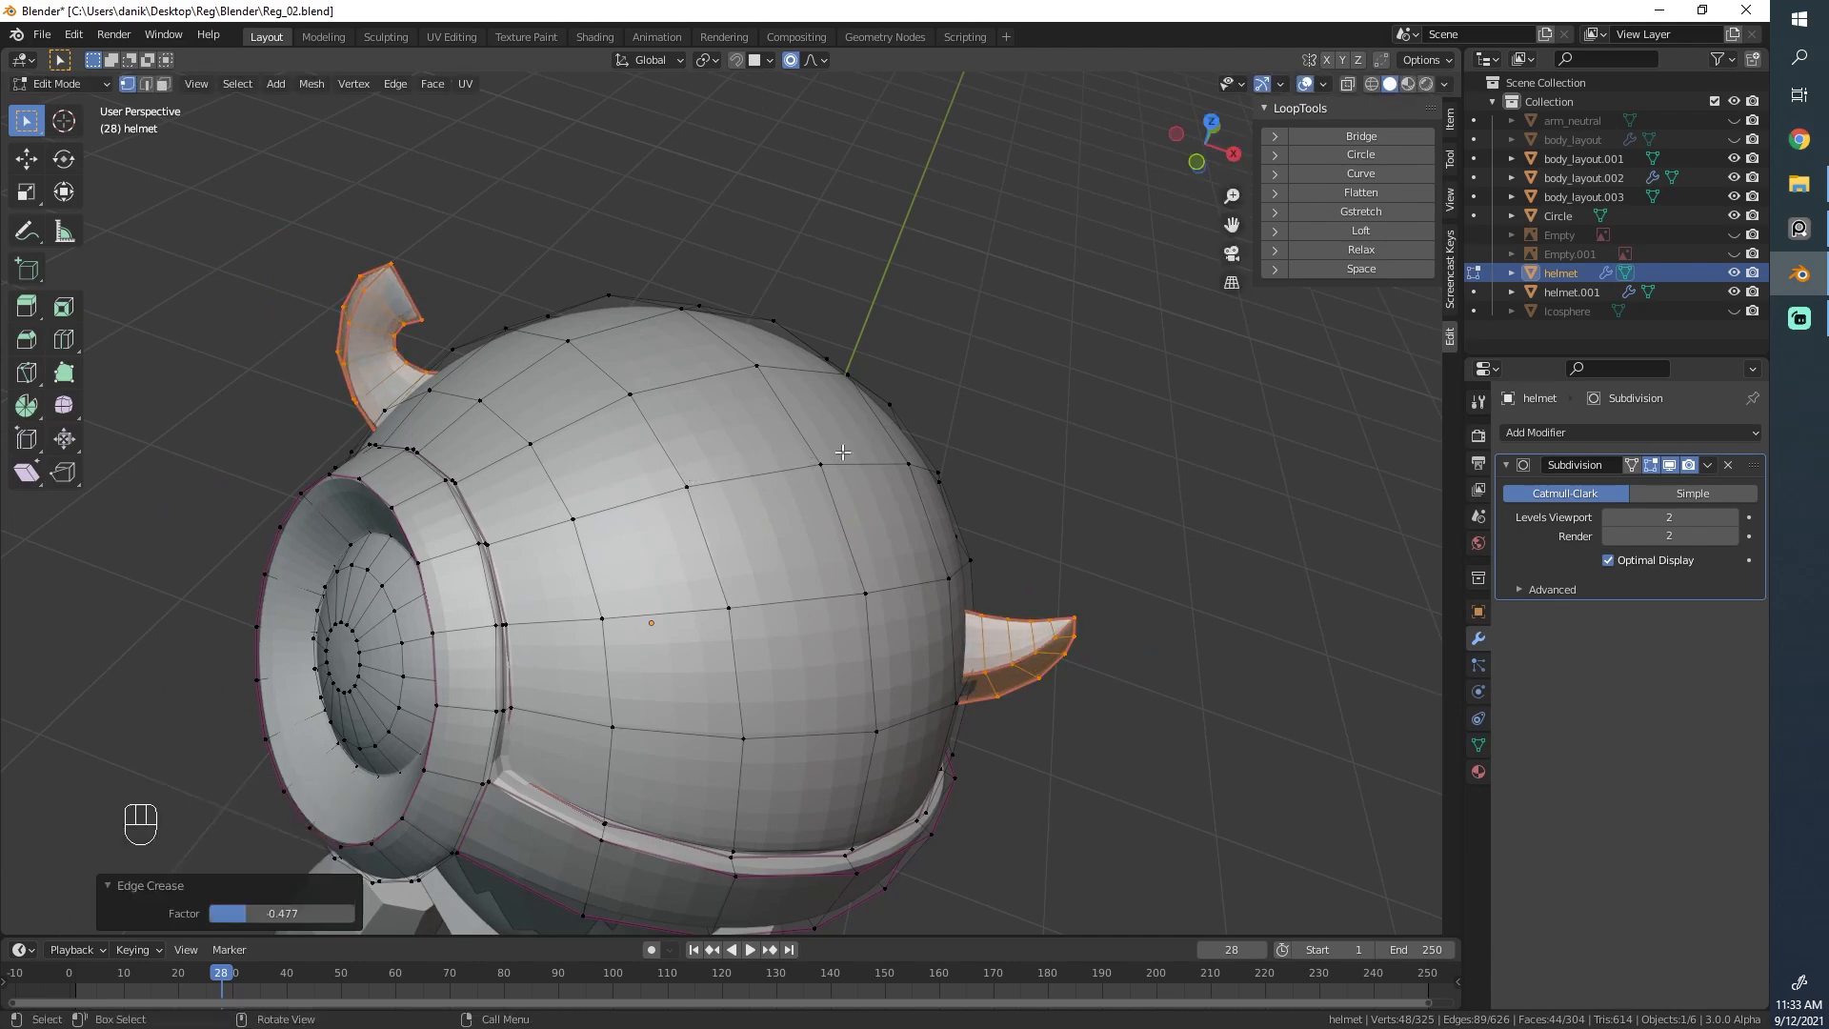
pyautogui.press('Tab')
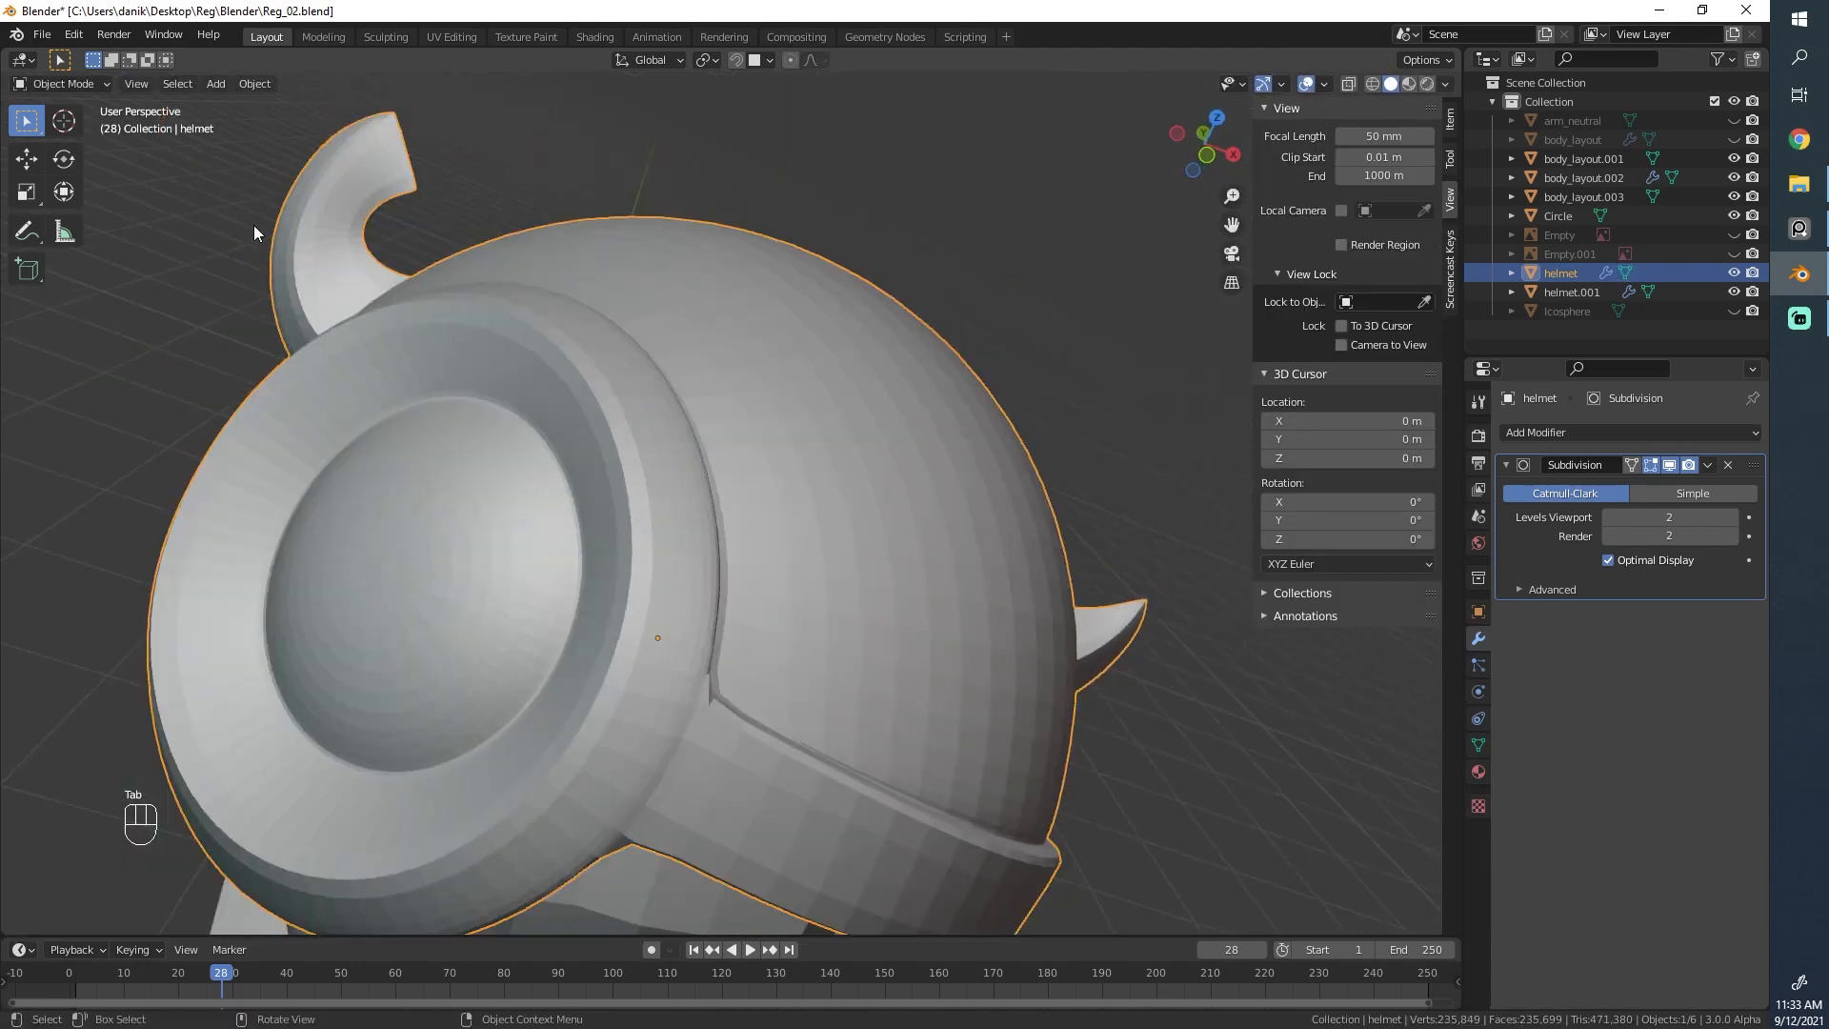
pyautogui.press('Tab')
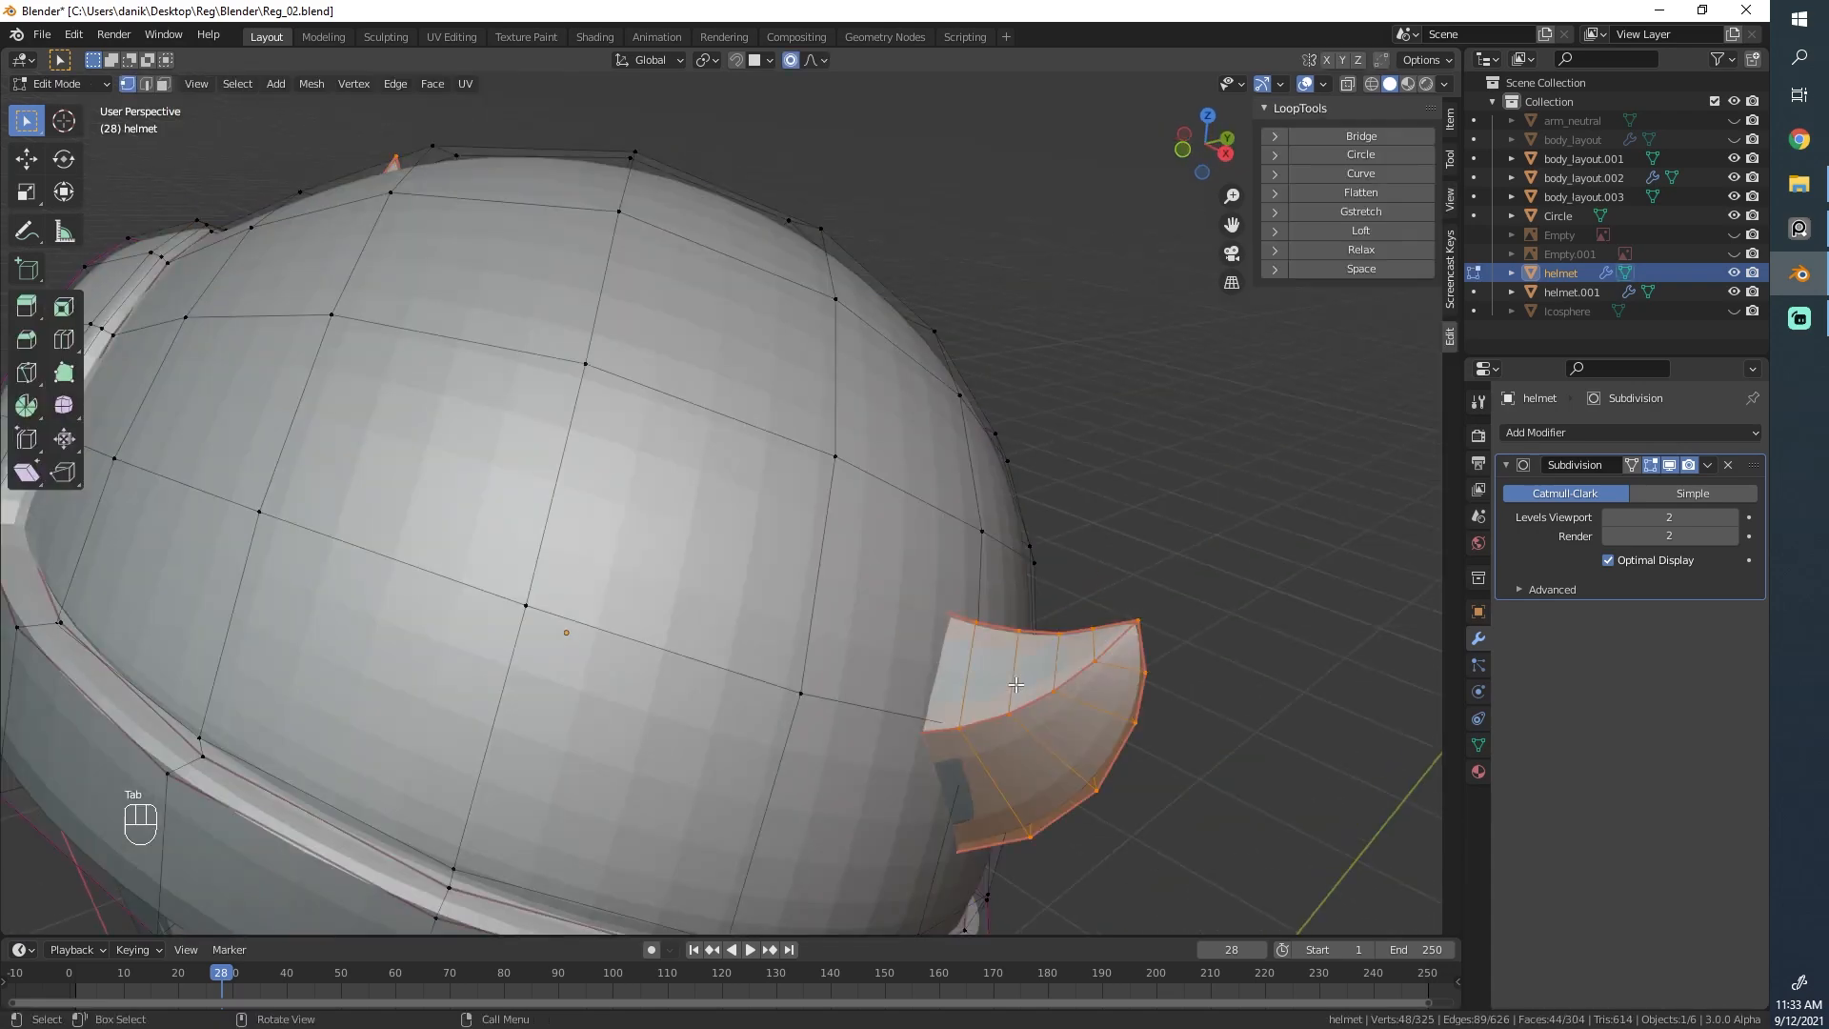
pyautogui.press('Tab')
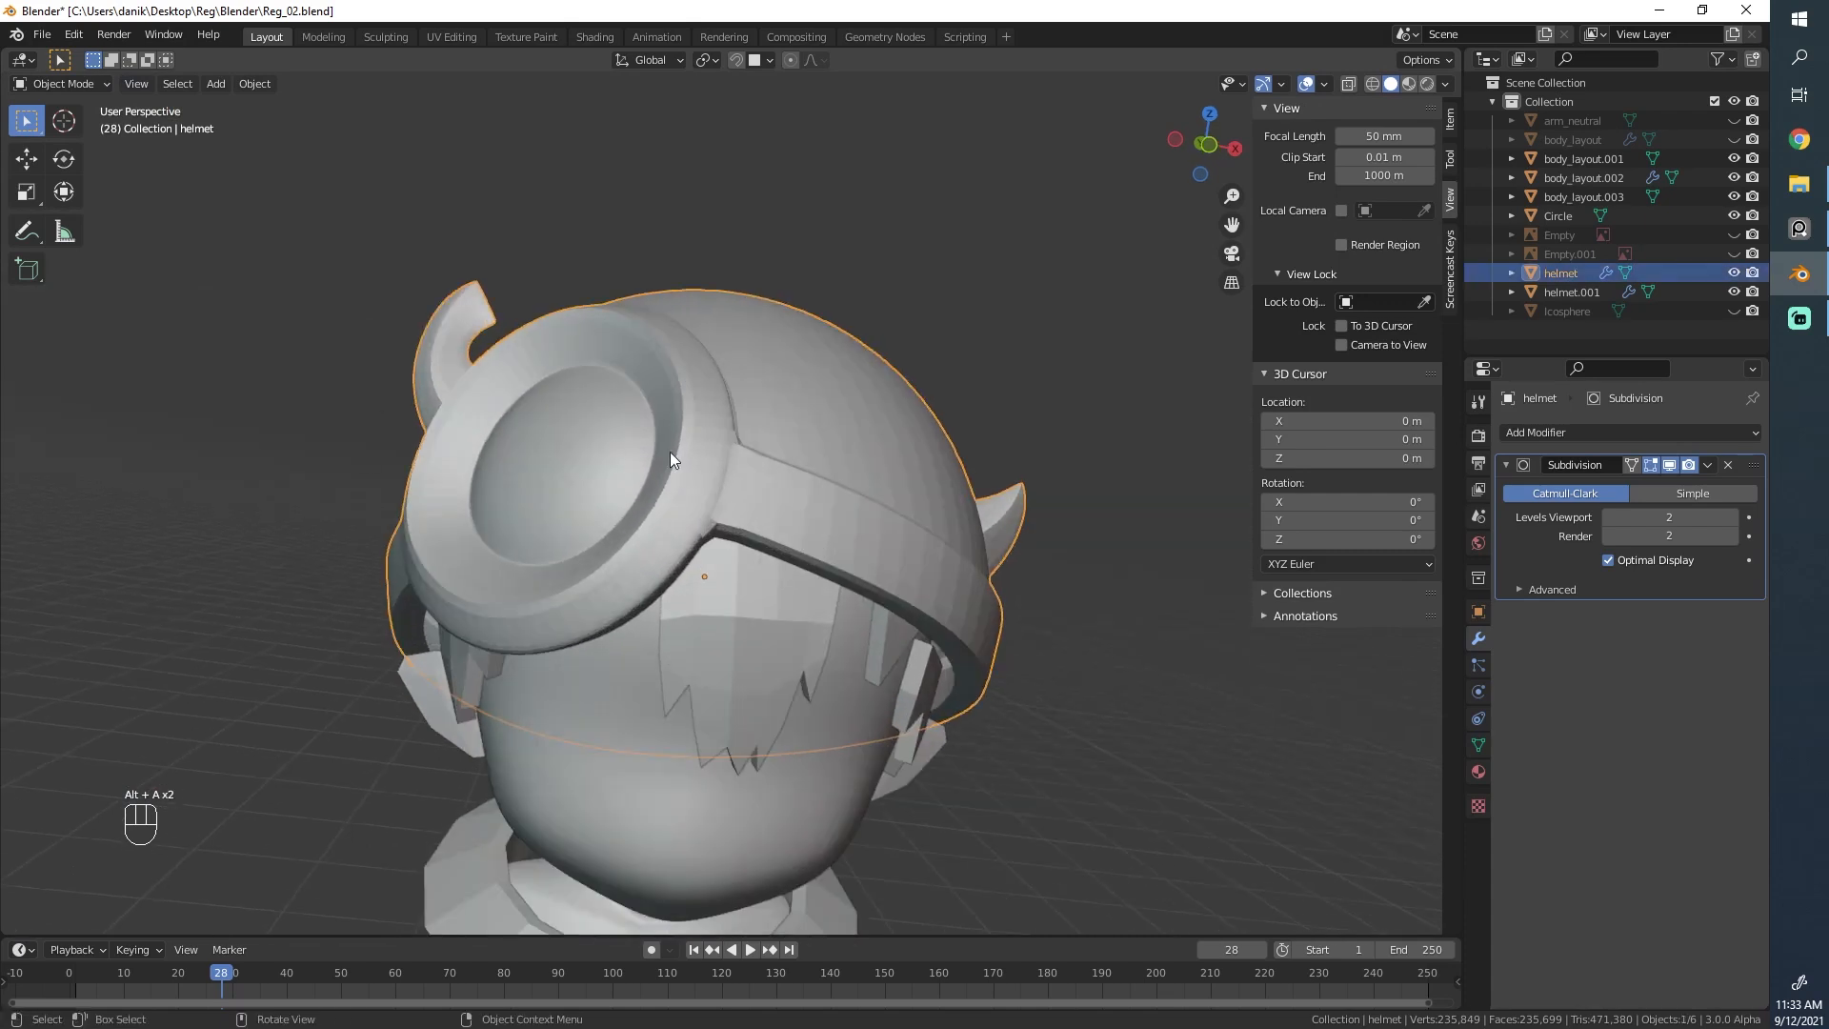
# Step: Apply Shade Smooth to the helmet from the Object Context Menu to remove faceting
pyautogui.rightClick(671, 459)
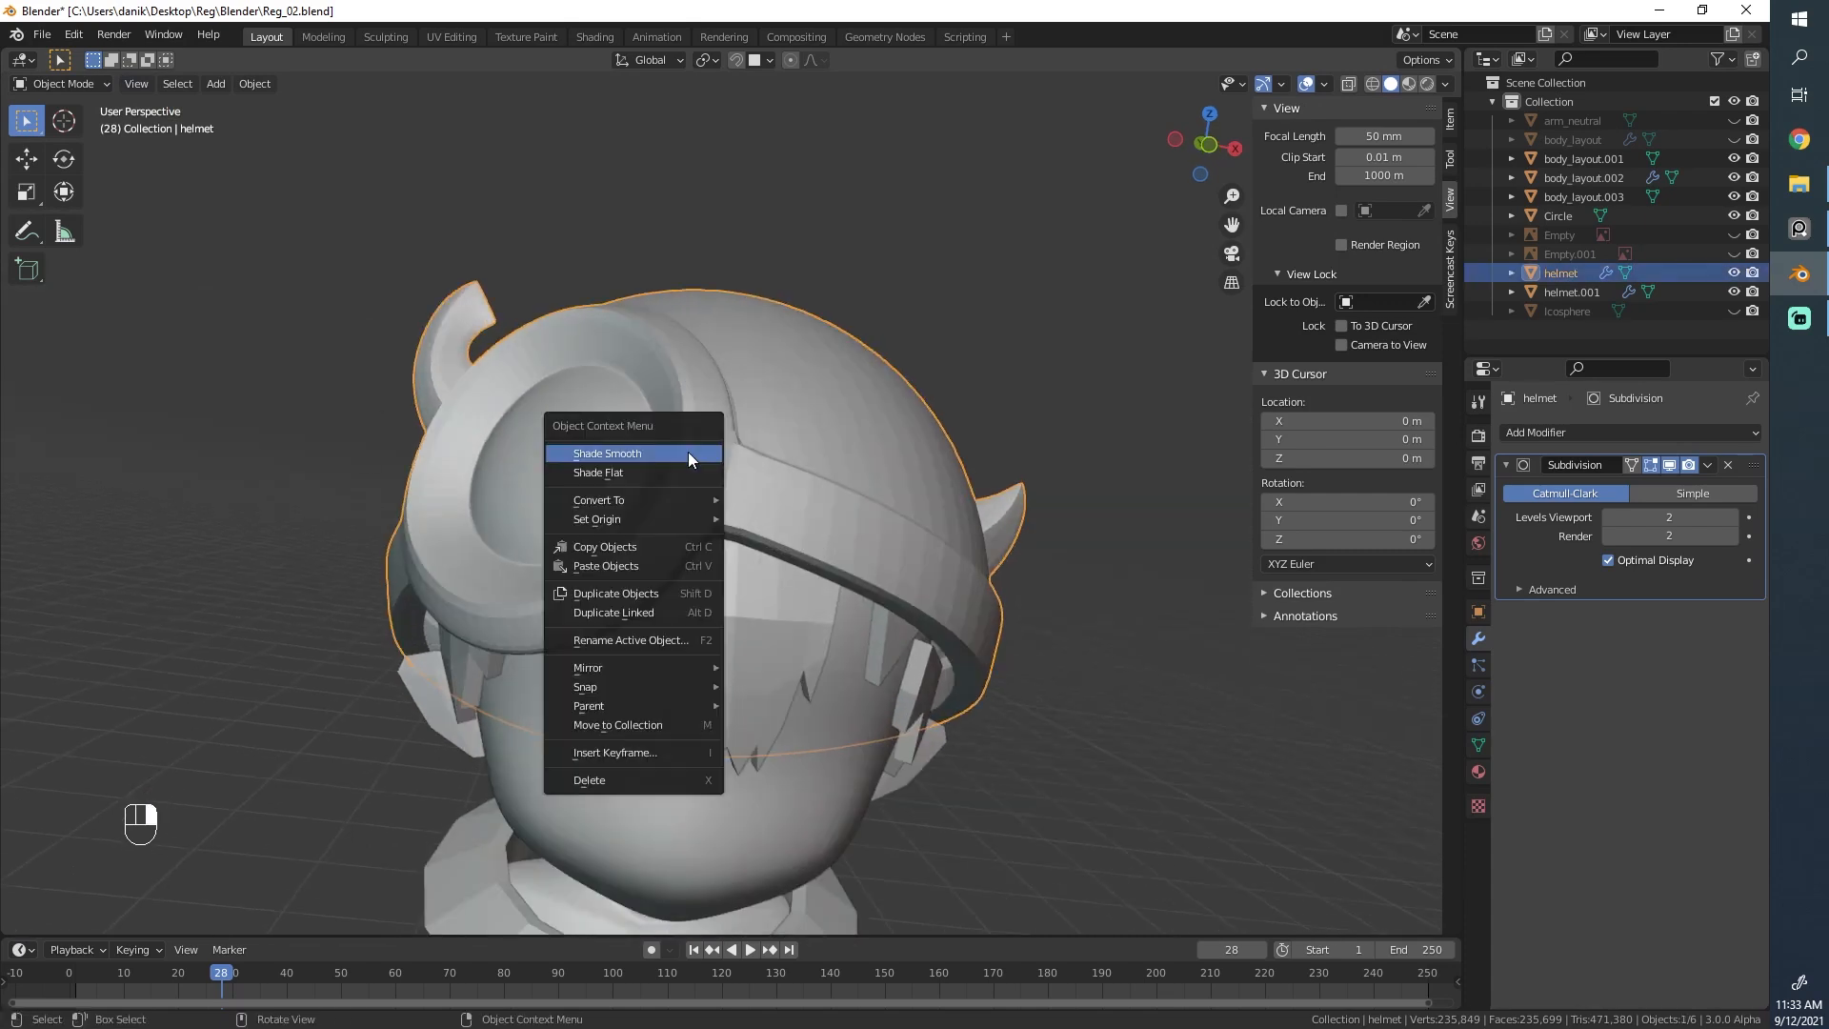
pyautogui.moveTo(611, 459)
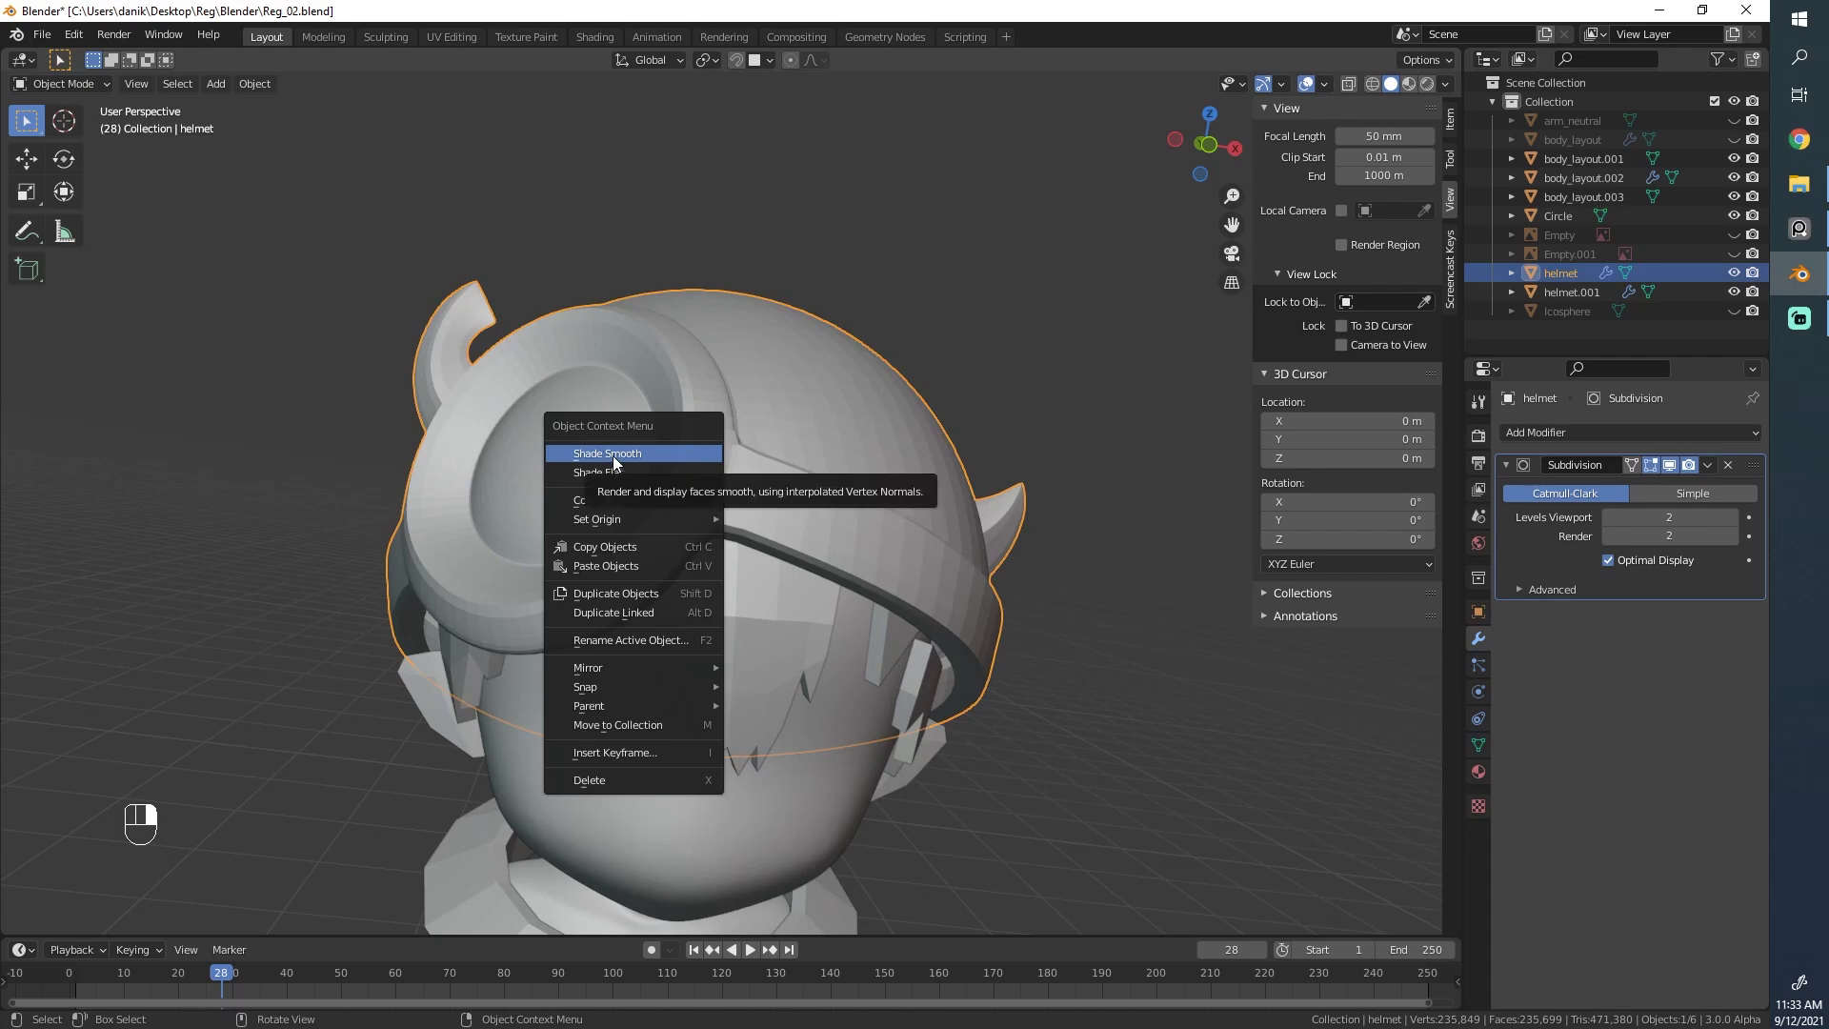
pyautogui.click(606, 453)
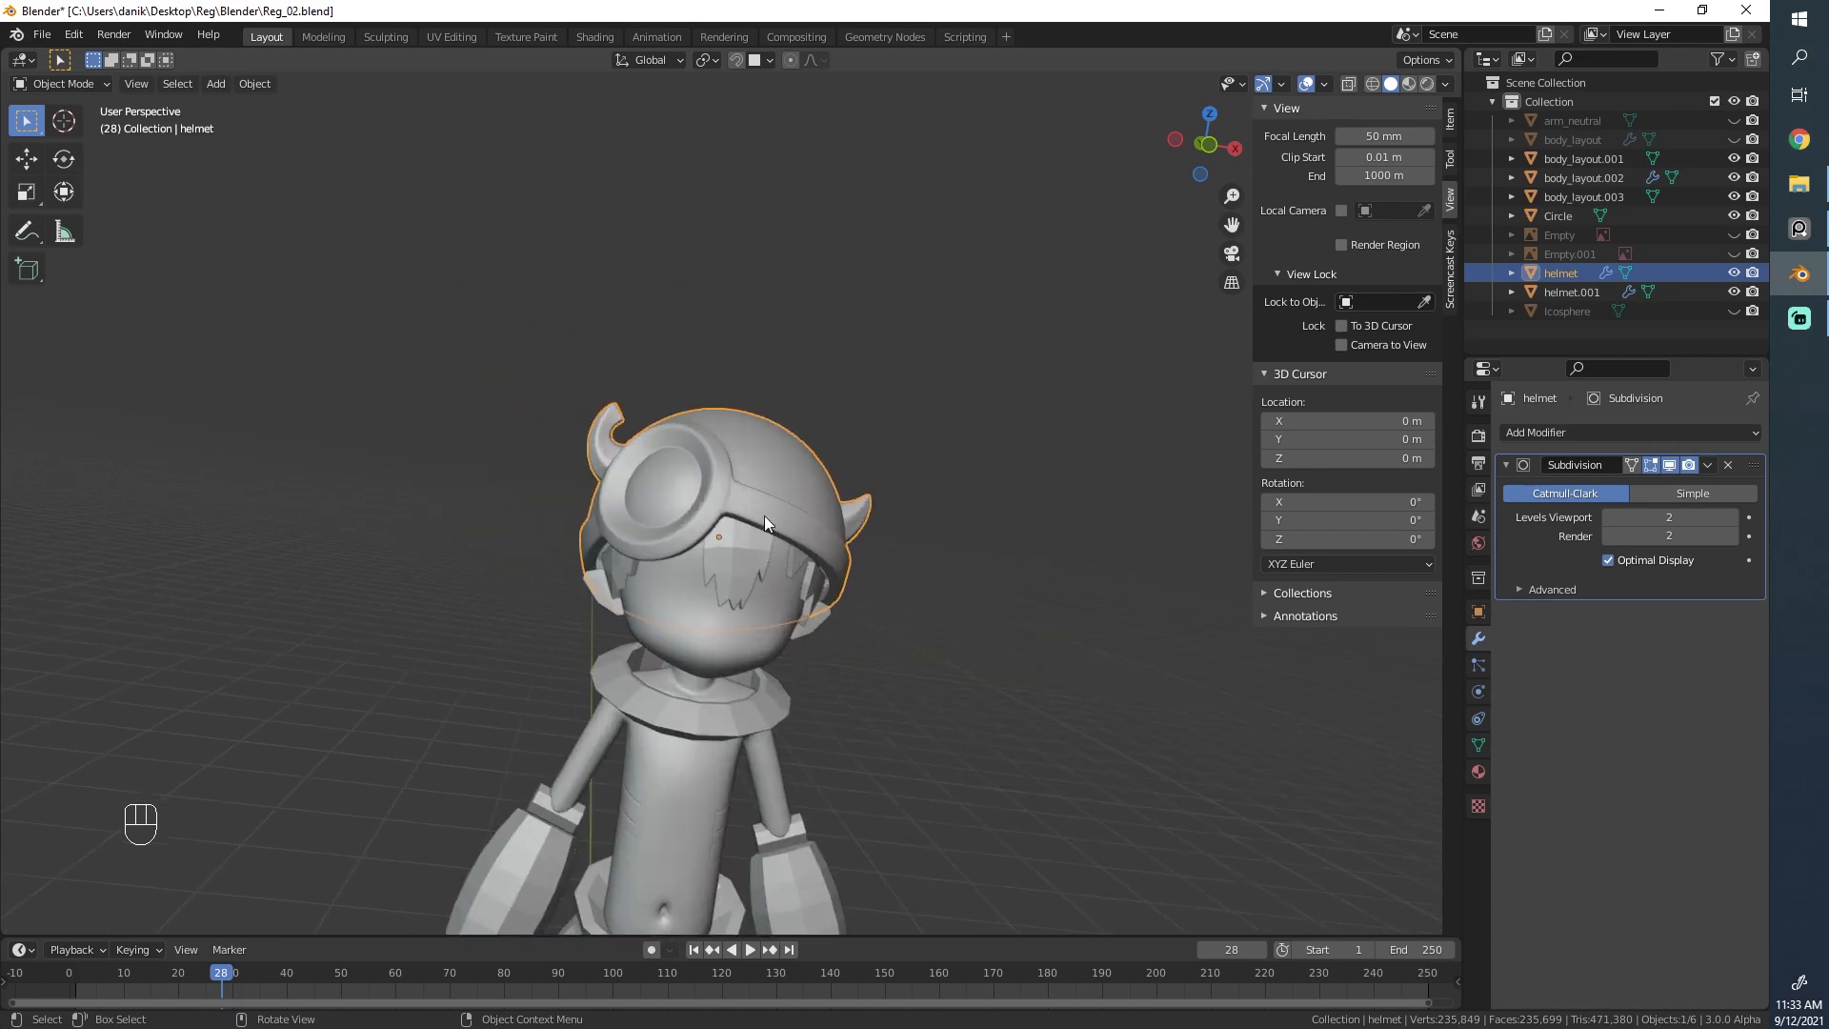
pyautogui.press('alt+a')
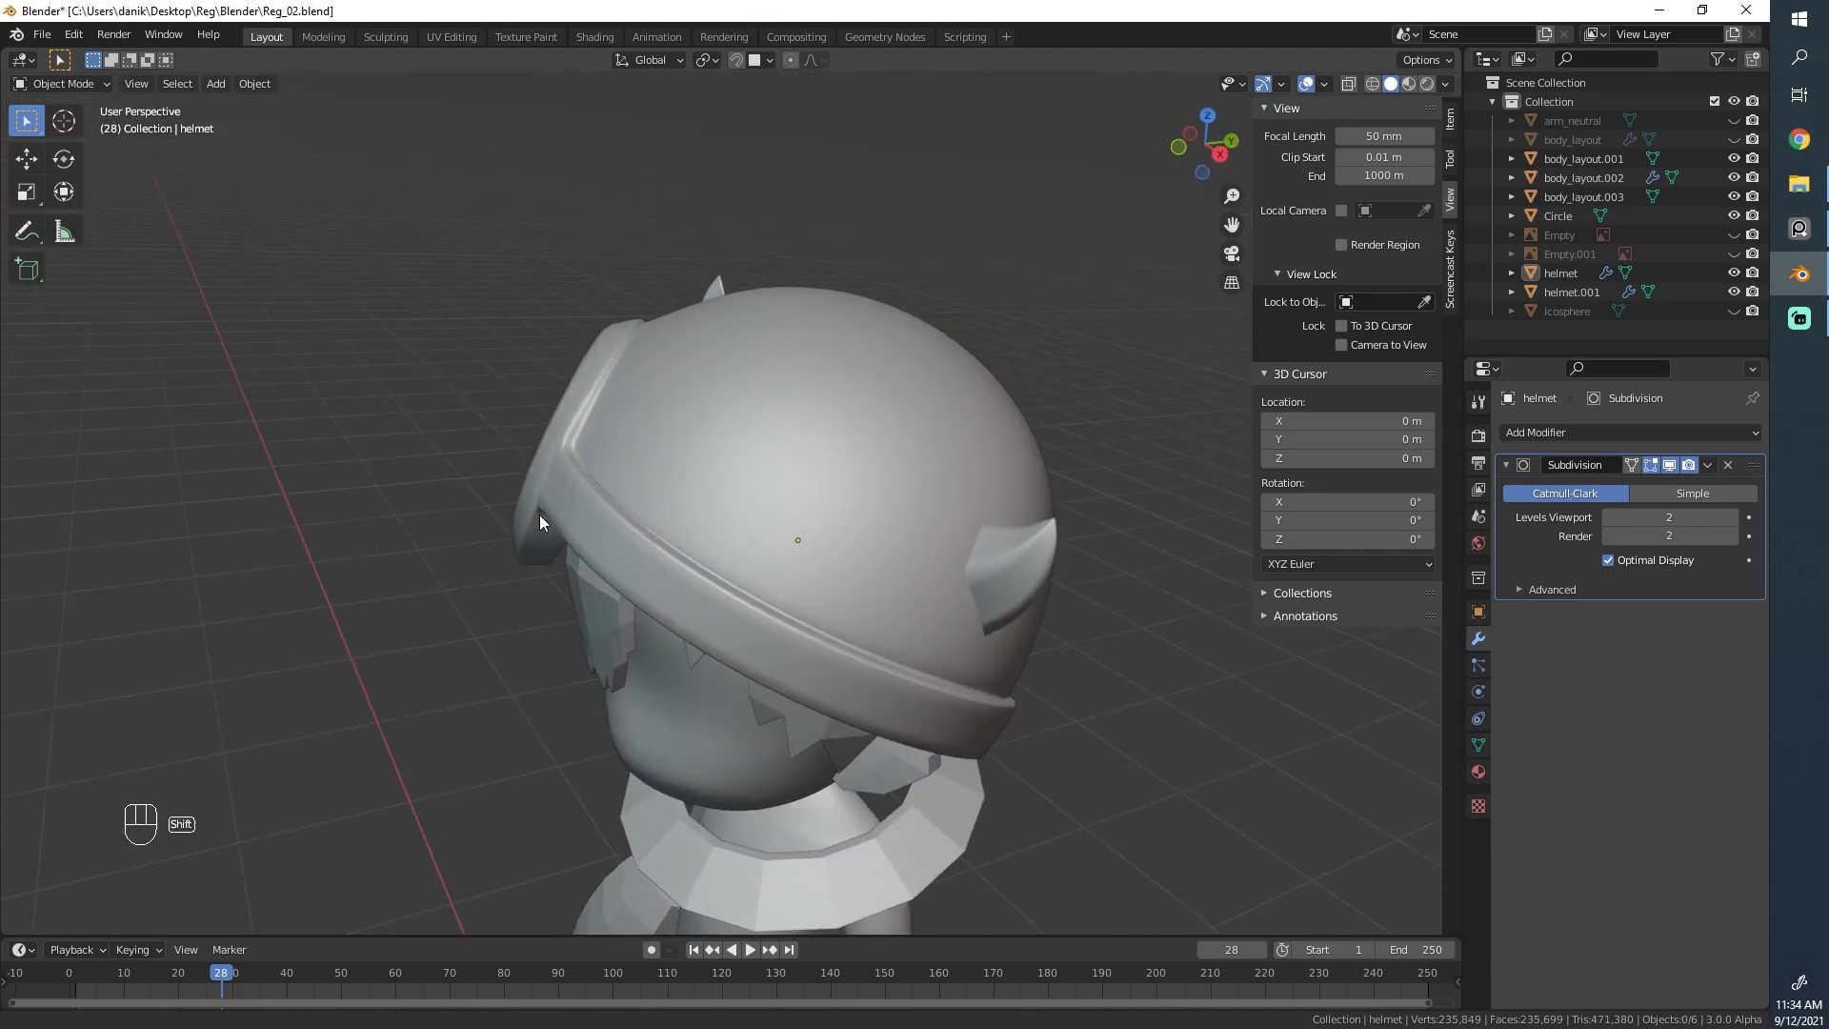
# Step: Reshape the helmet band vertices with proportional falloff, checking the result in Object Mode
pyautogui.press('Tab')
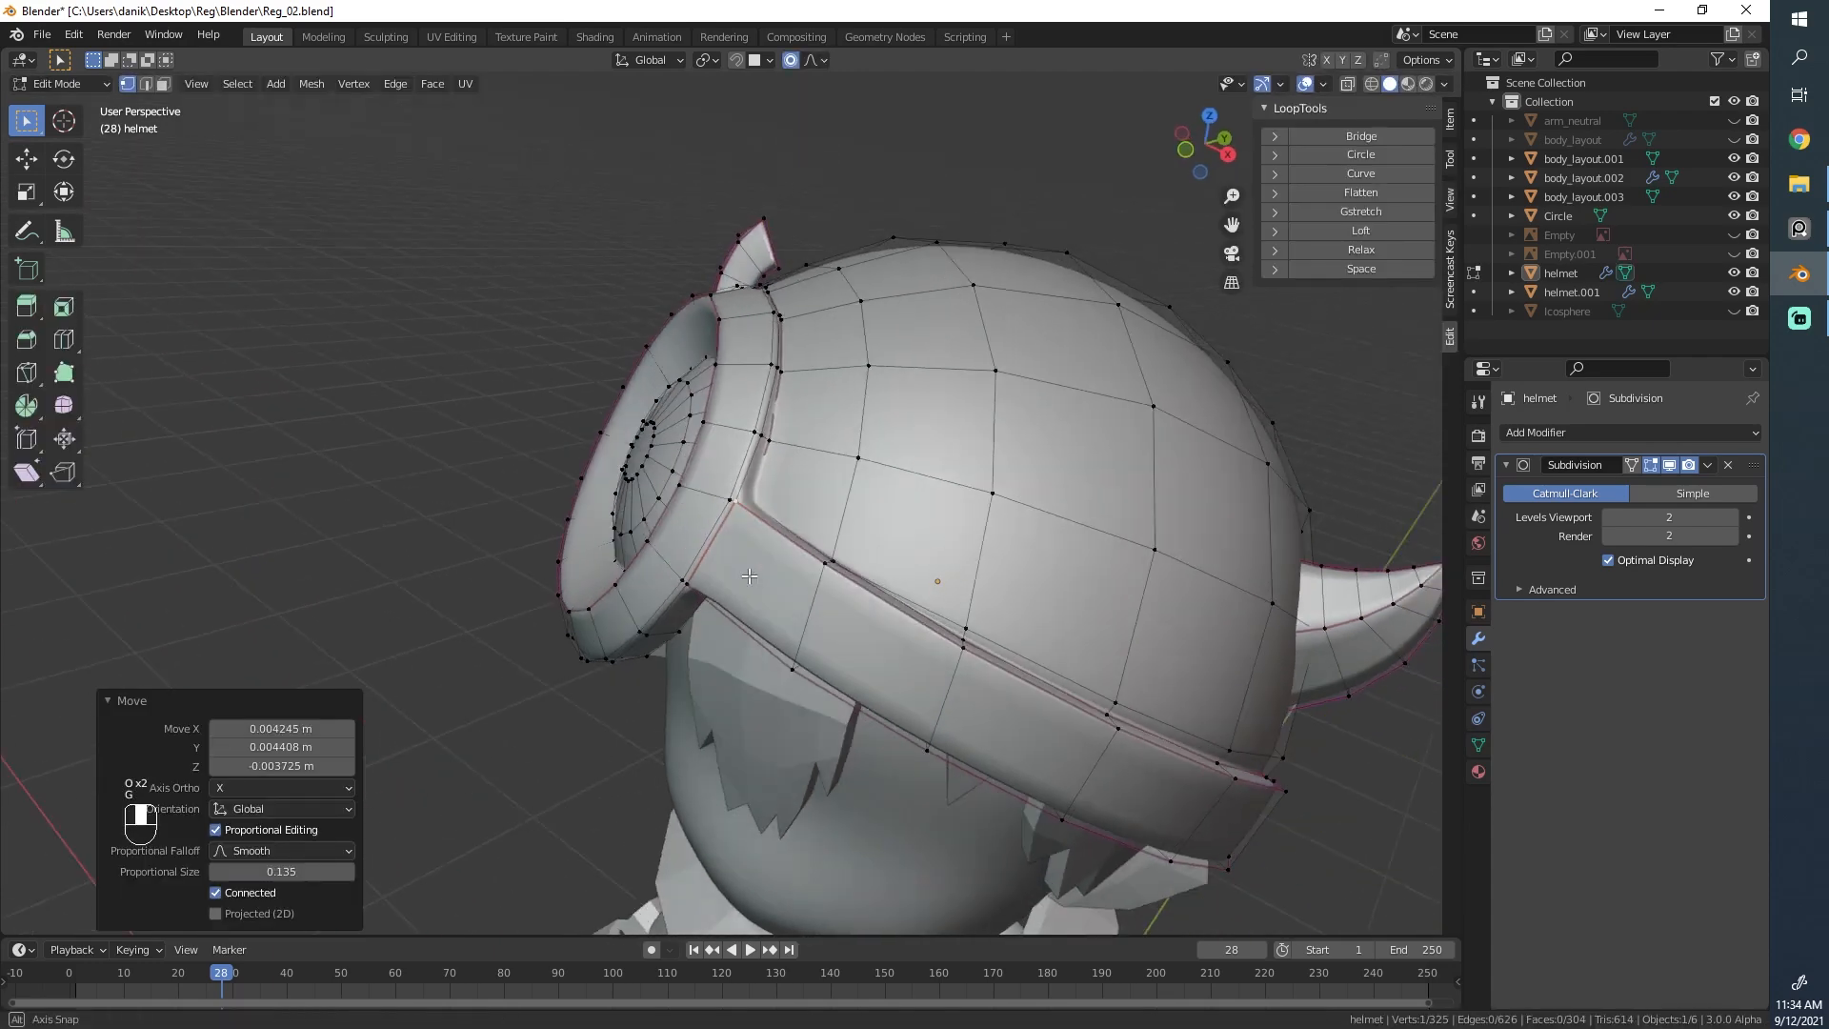
pyautogui.press('Tab')
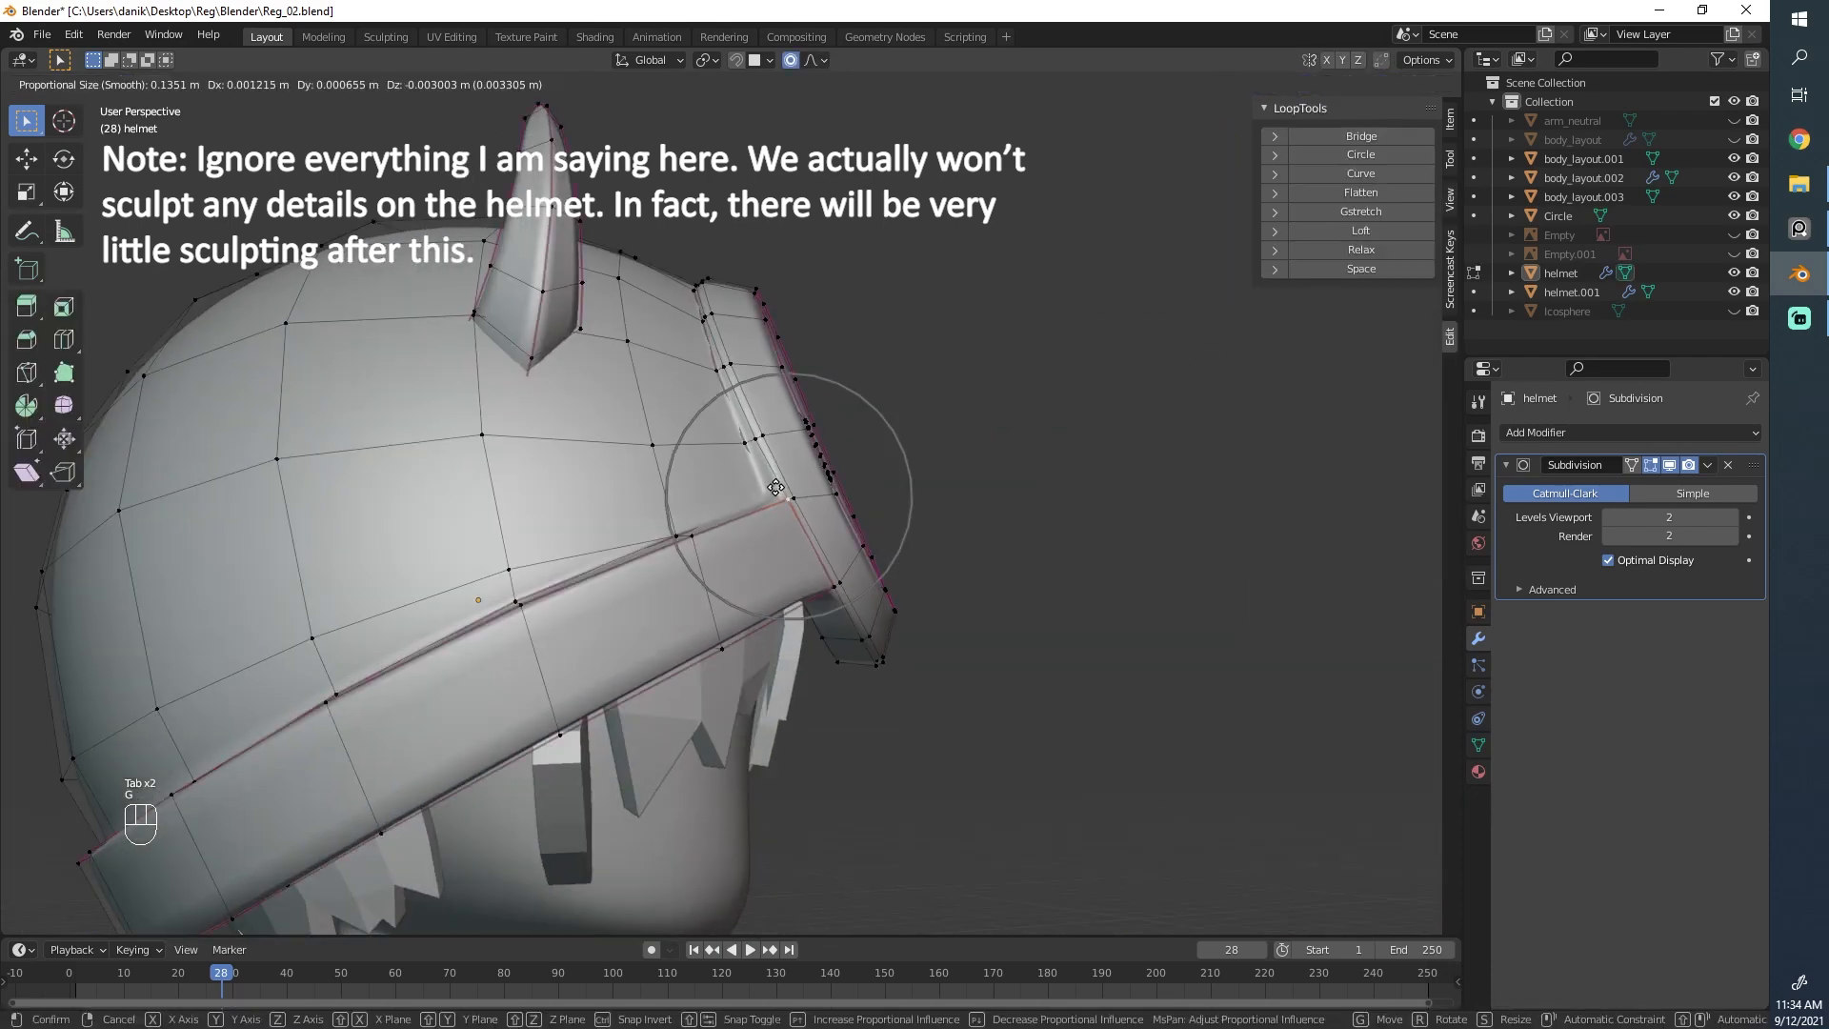
pyautogui.press('Tab')
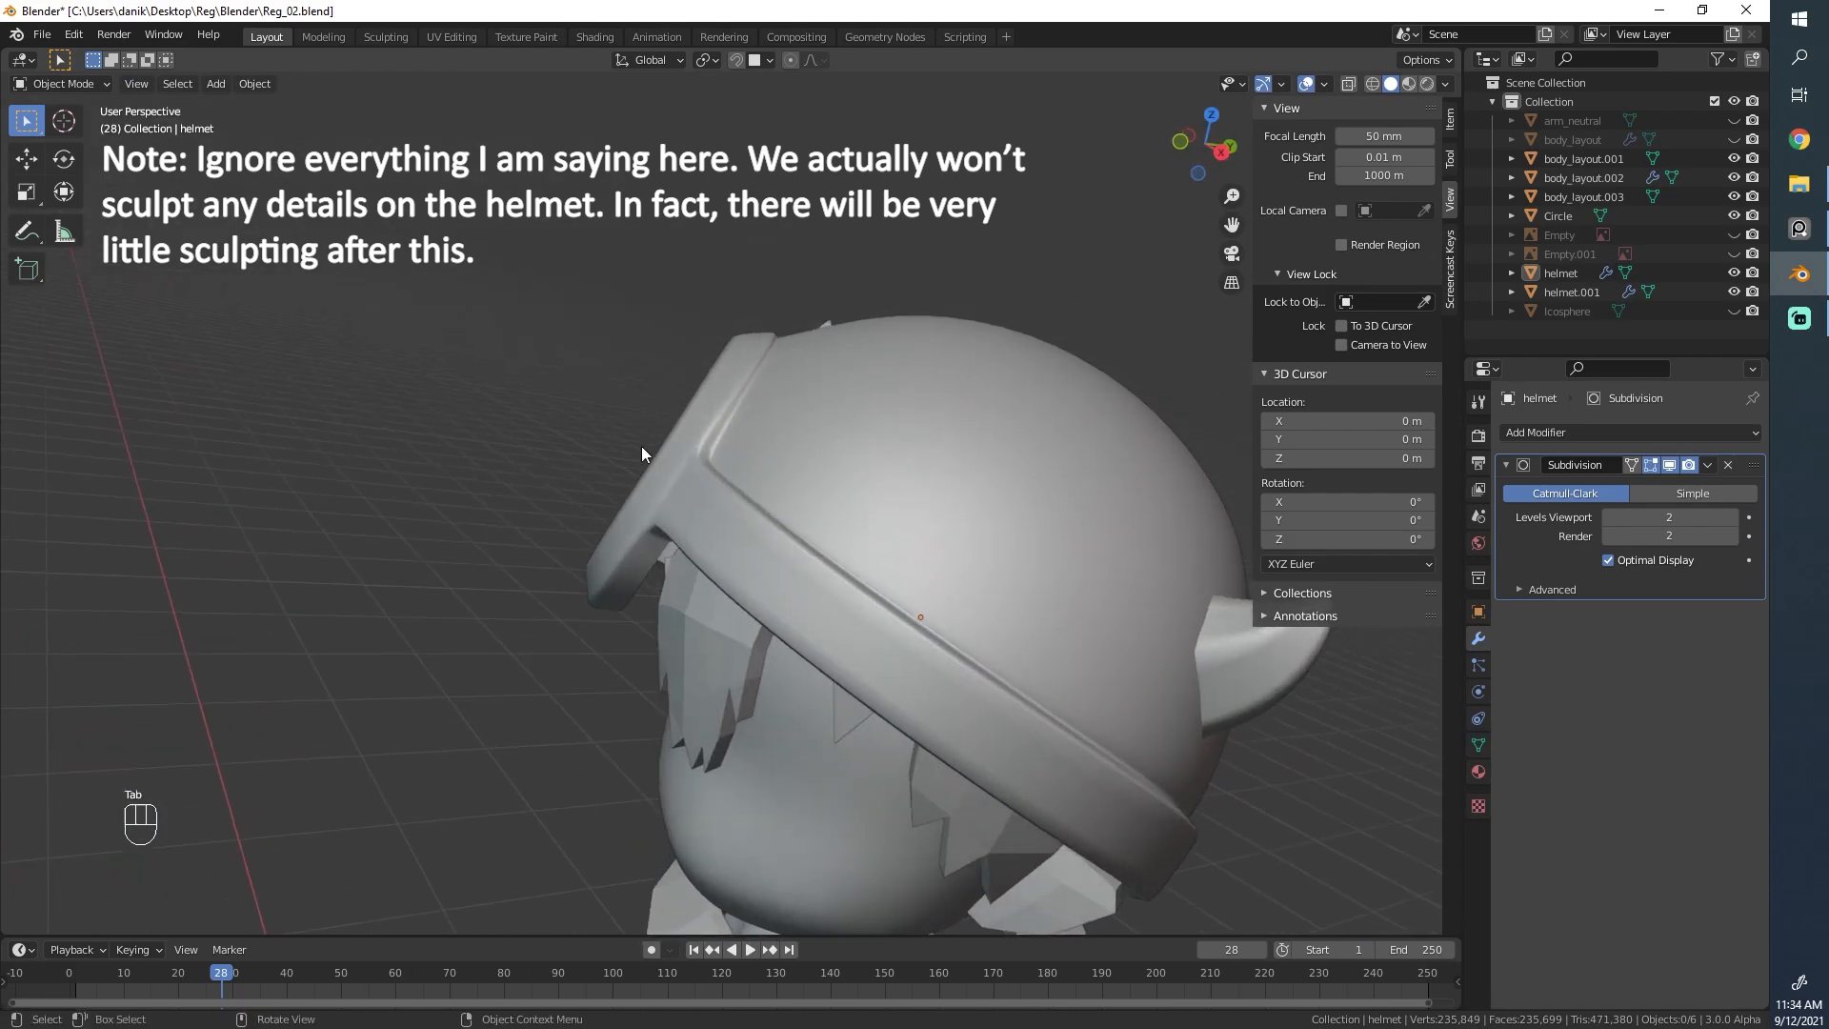
pyautogui.press('Tab')
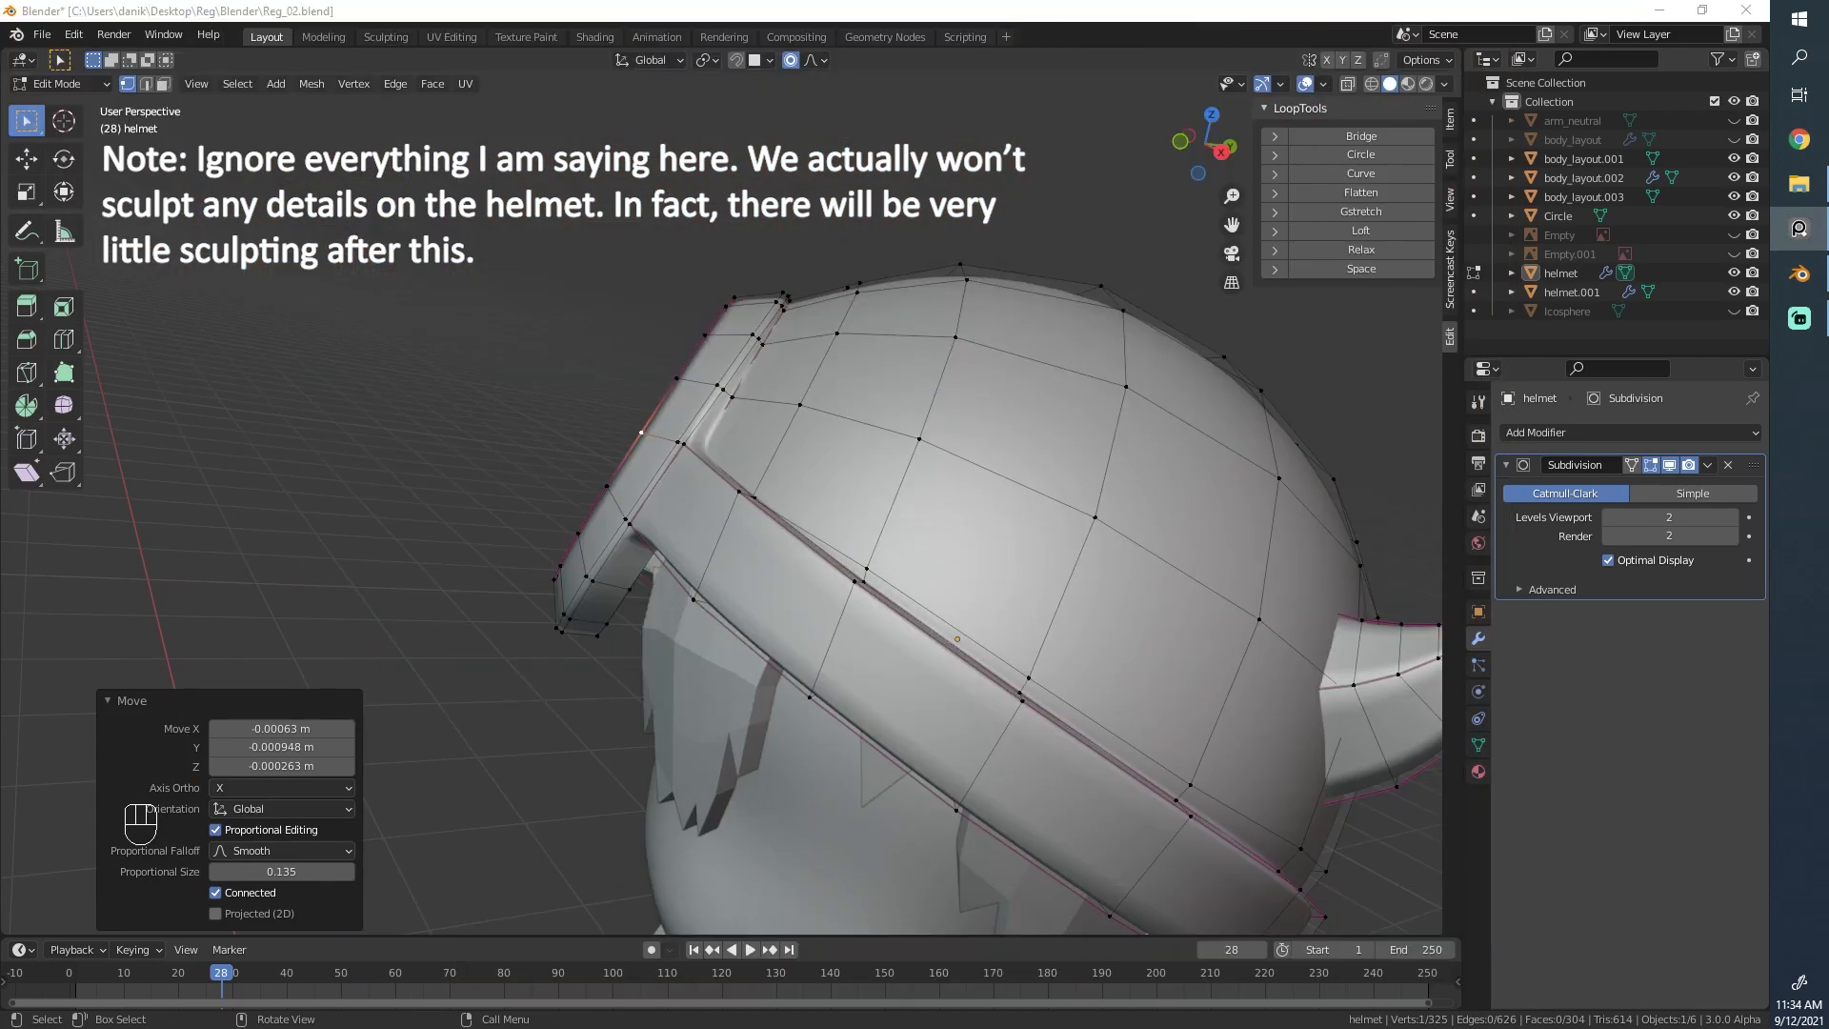
pyautogui.press('Tab')
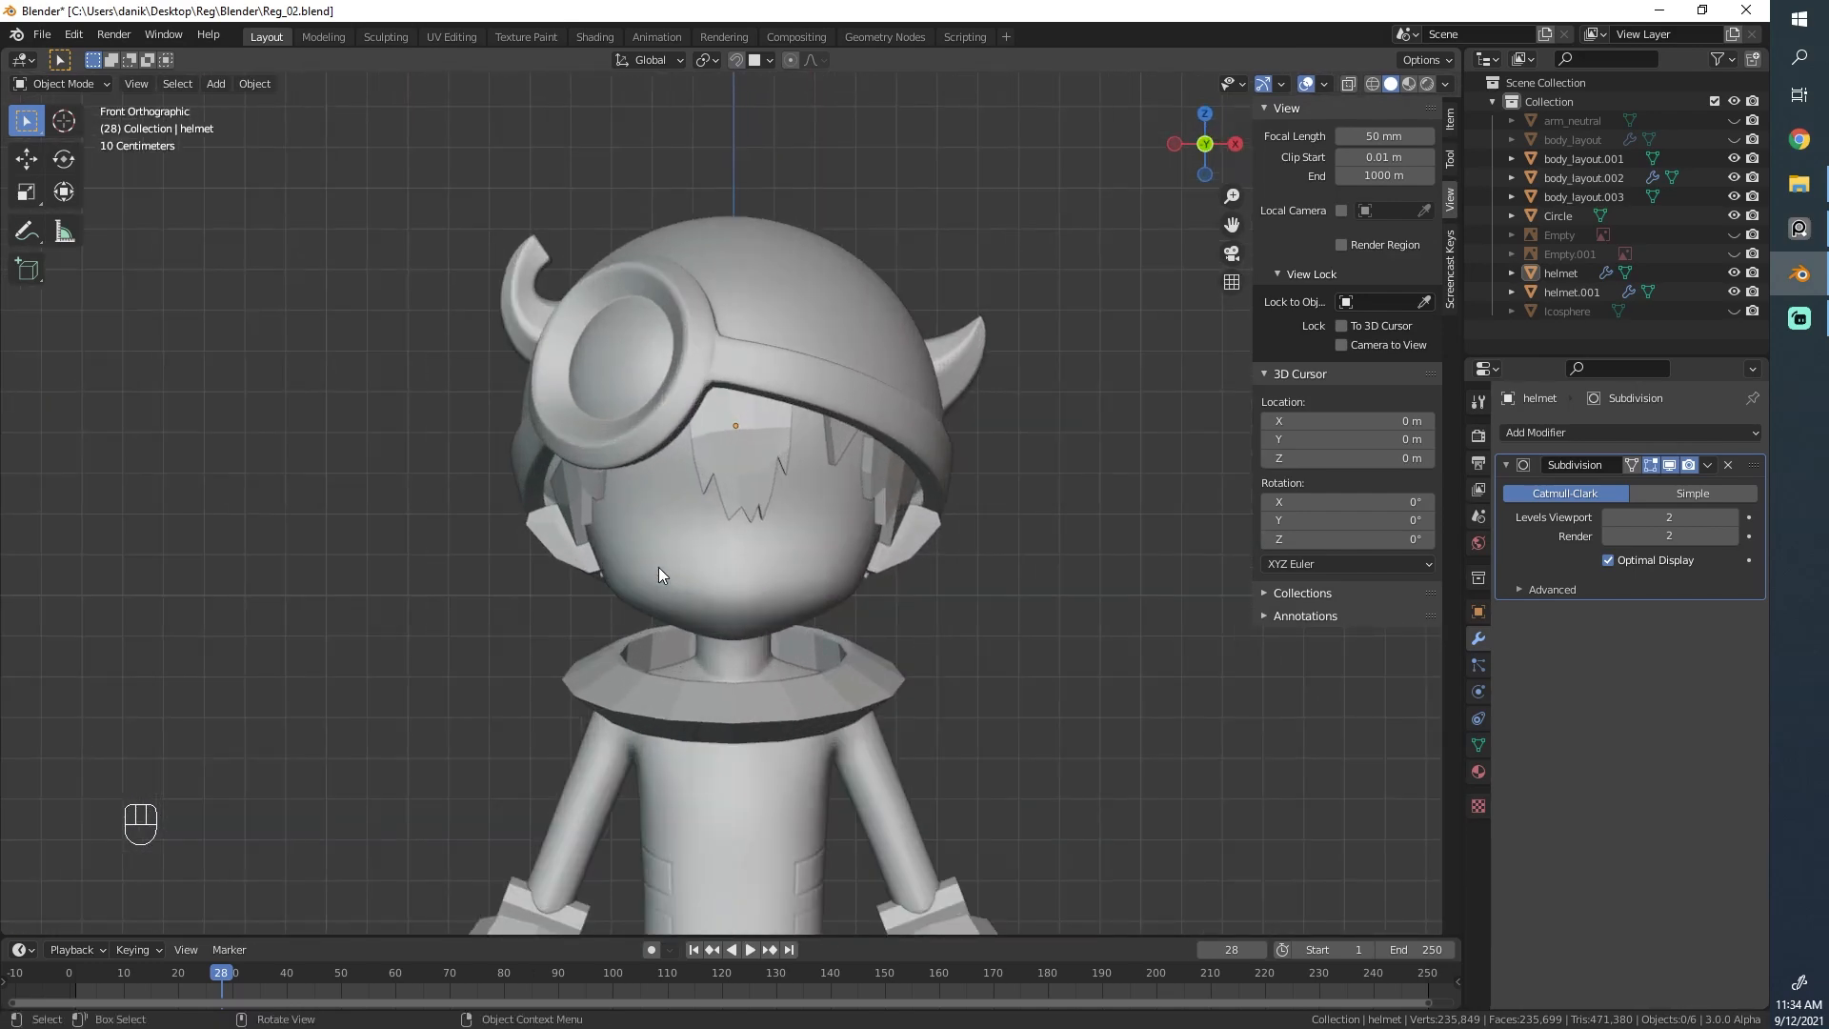
# Step: Adjust the goggle ring vertices in Edit Mode, then undo the stray move
pyautogui.press('Tab')
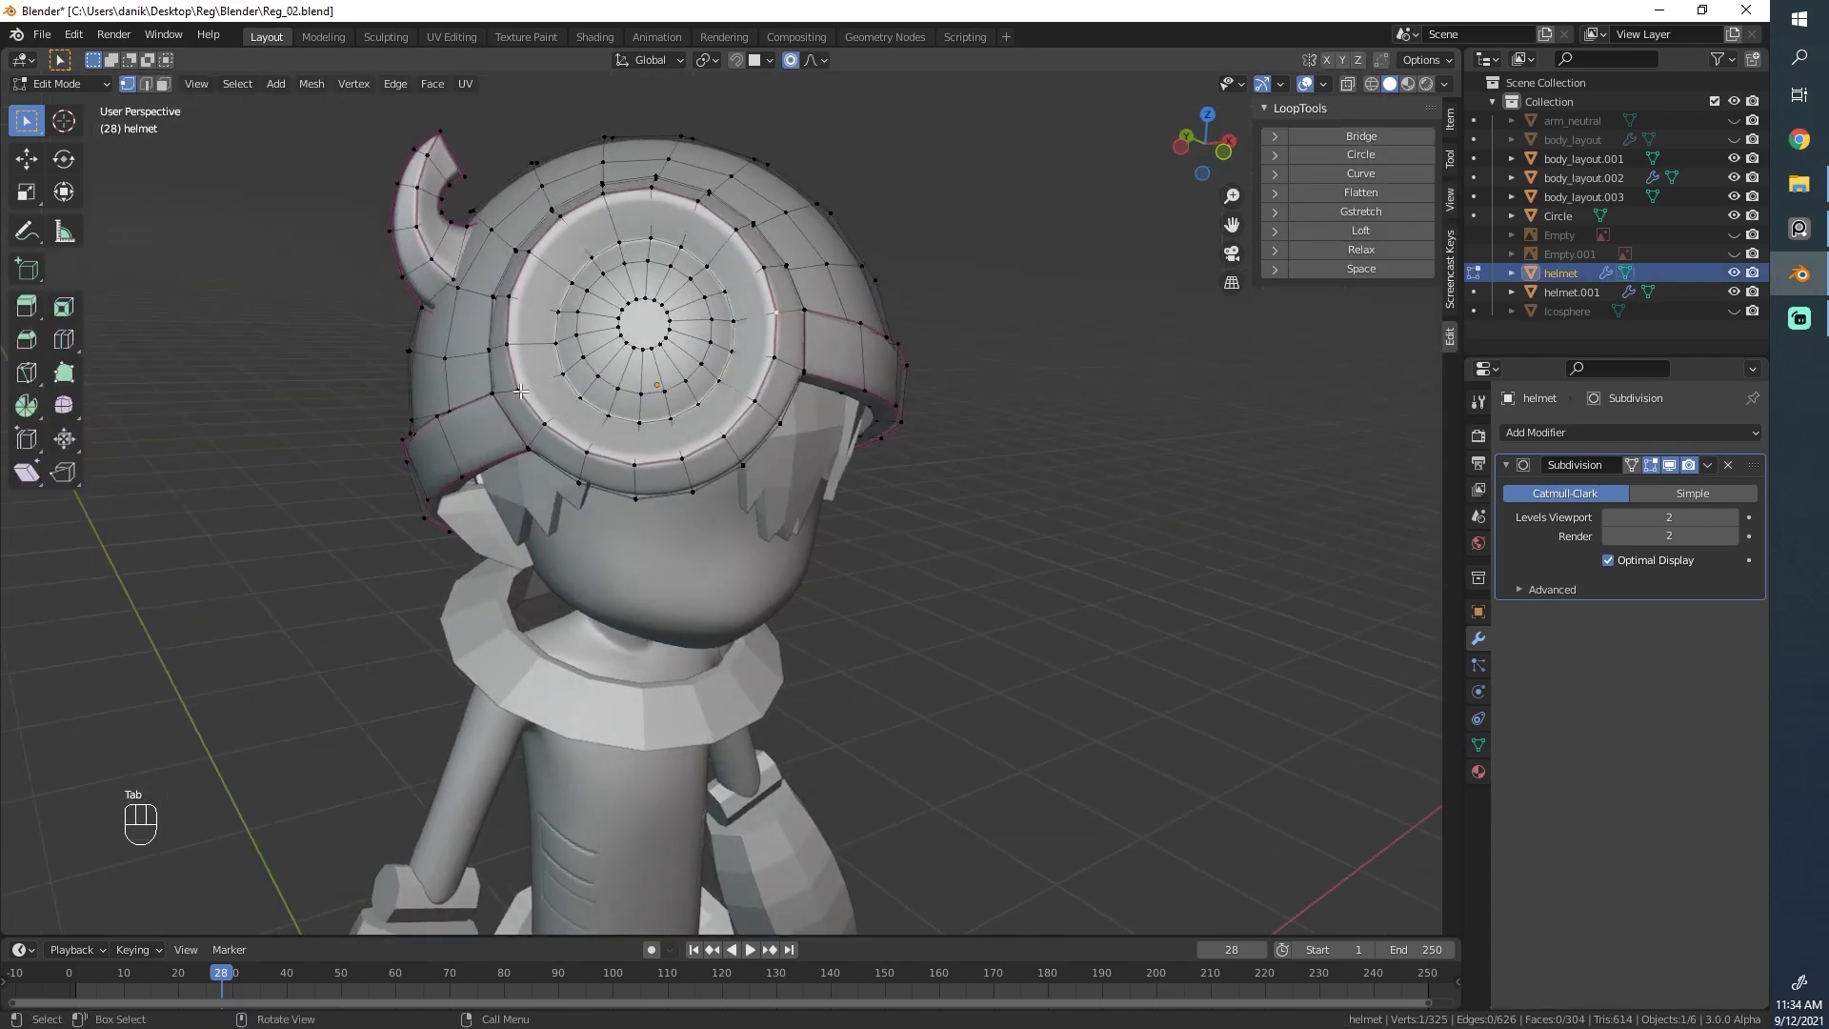
pyautogui.press('g')
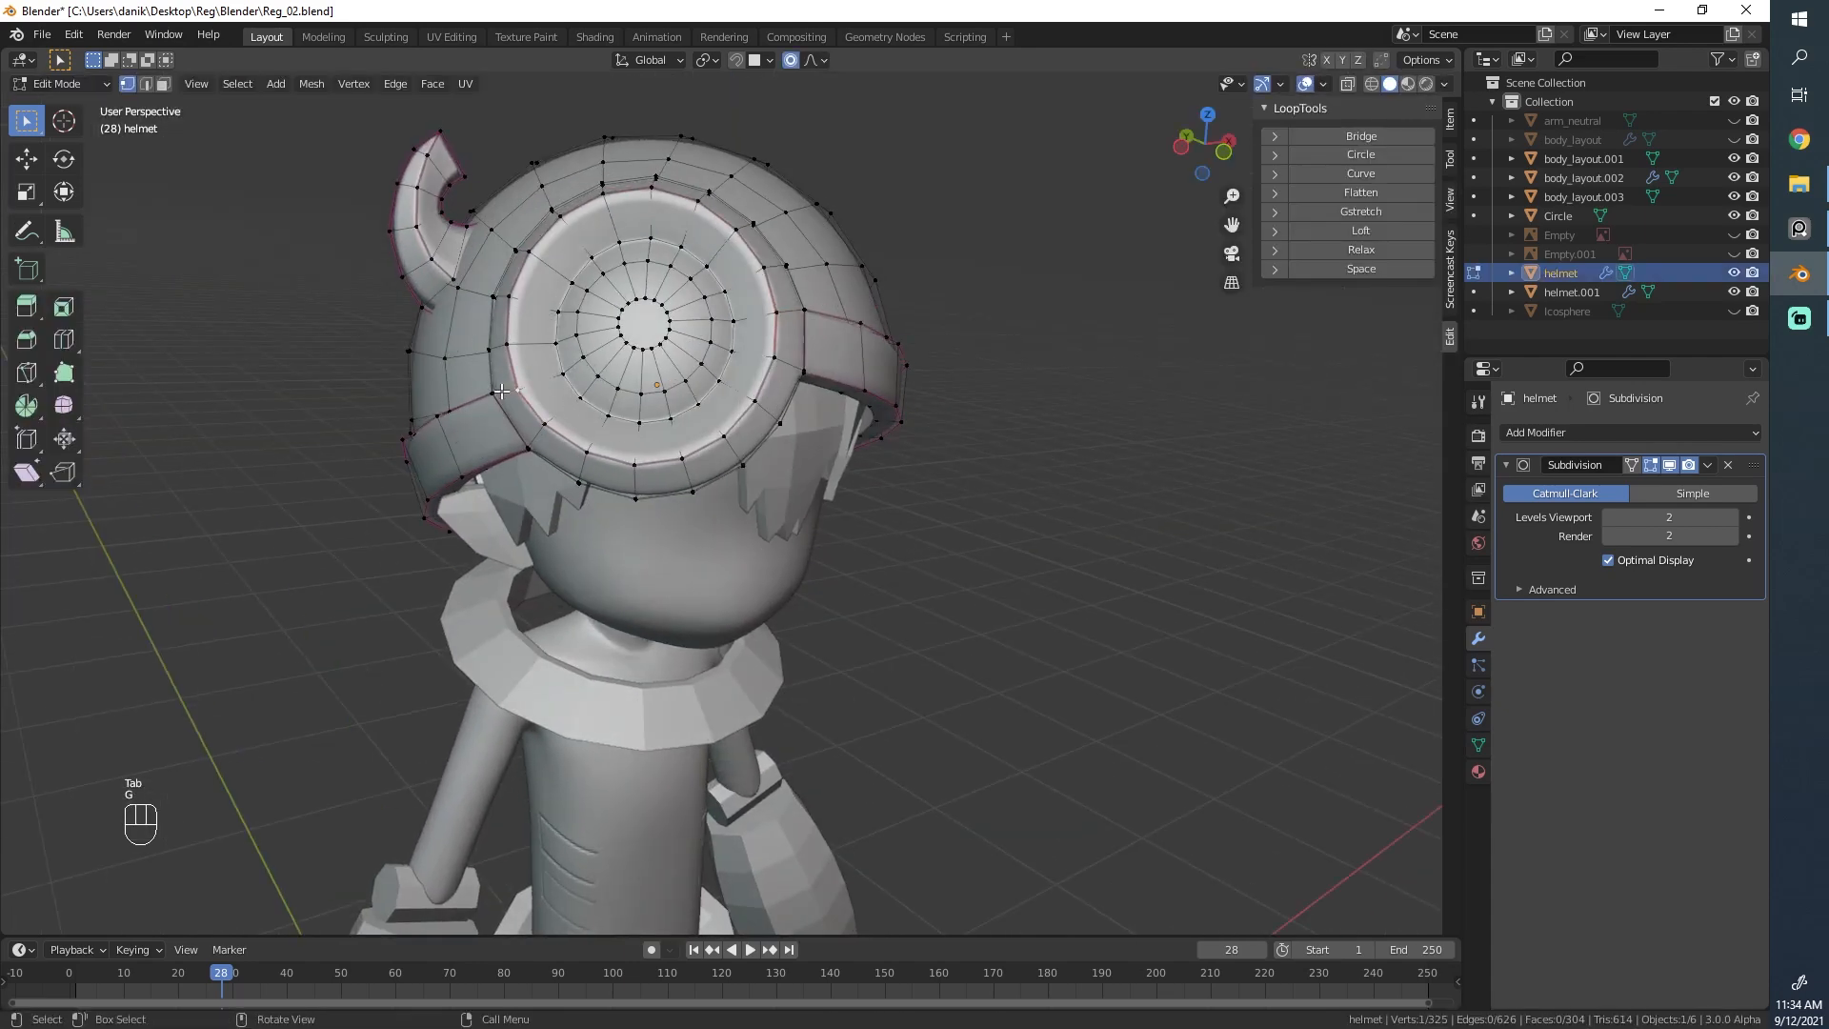
pyautogui.press('ctrl+z')
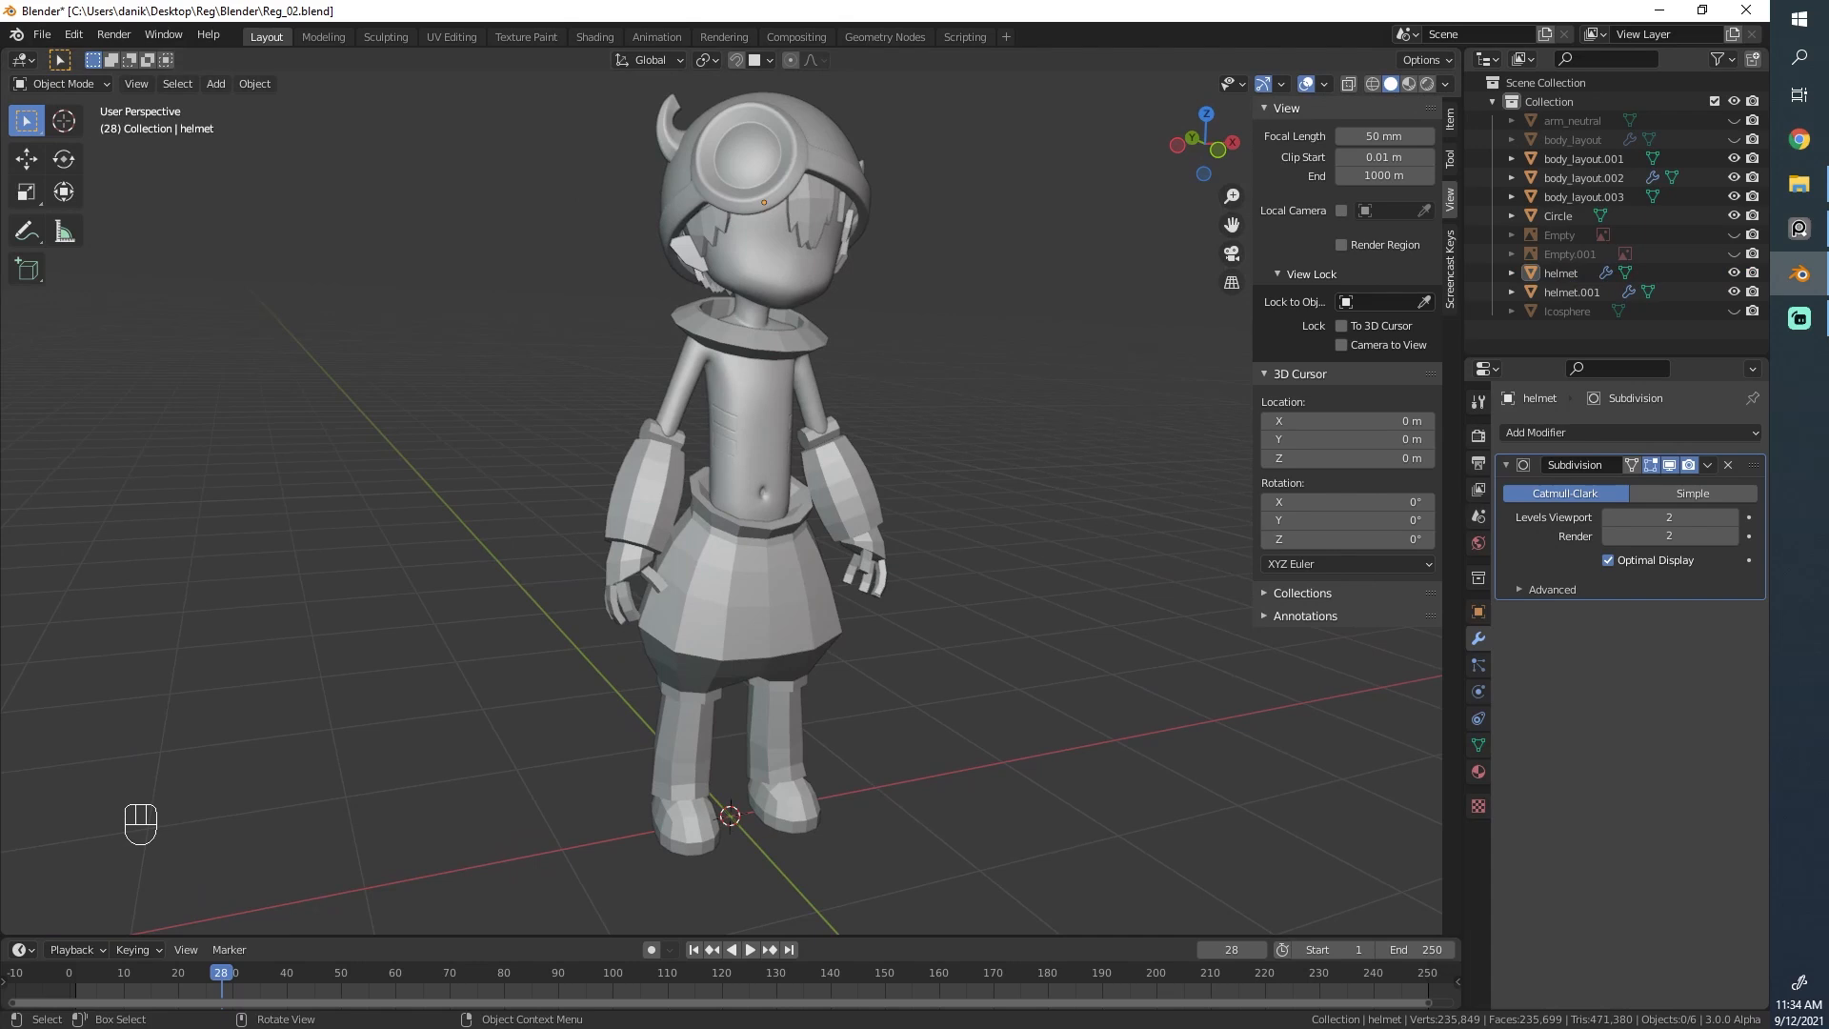
pyautogui.moveTo(687, 387)
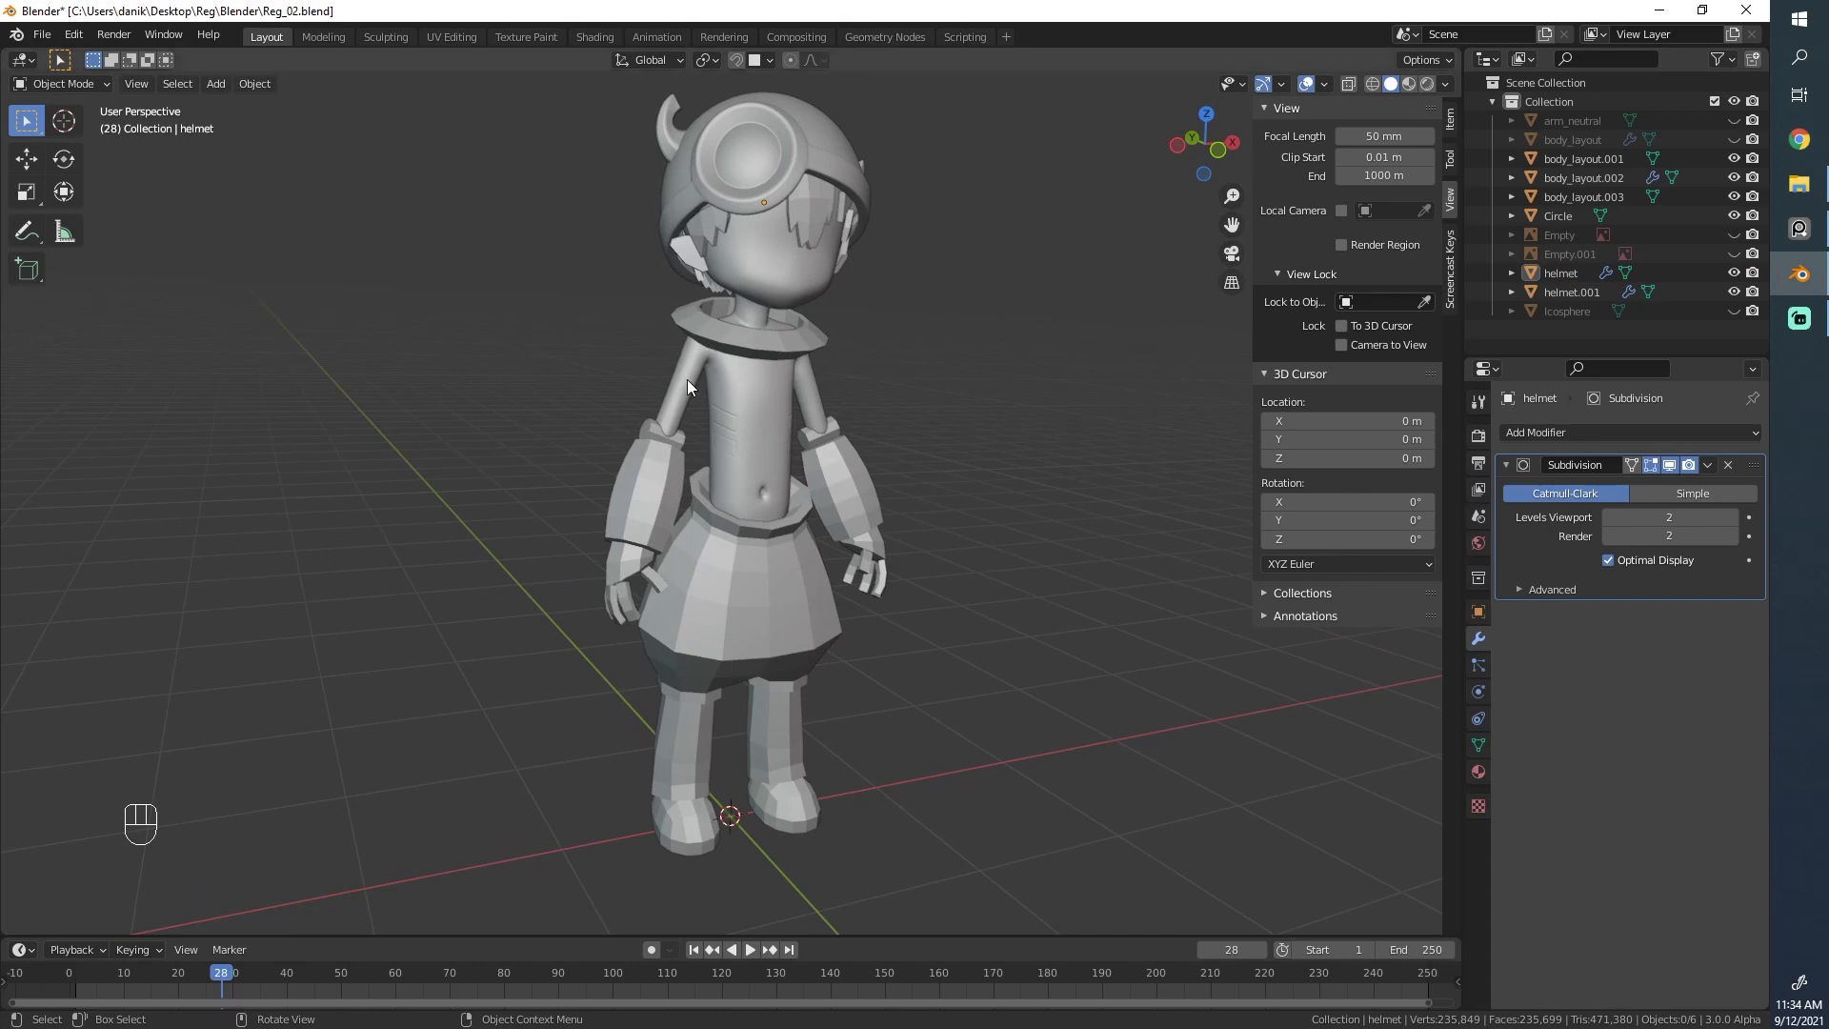
pyautogui.moveTo(654, 217)
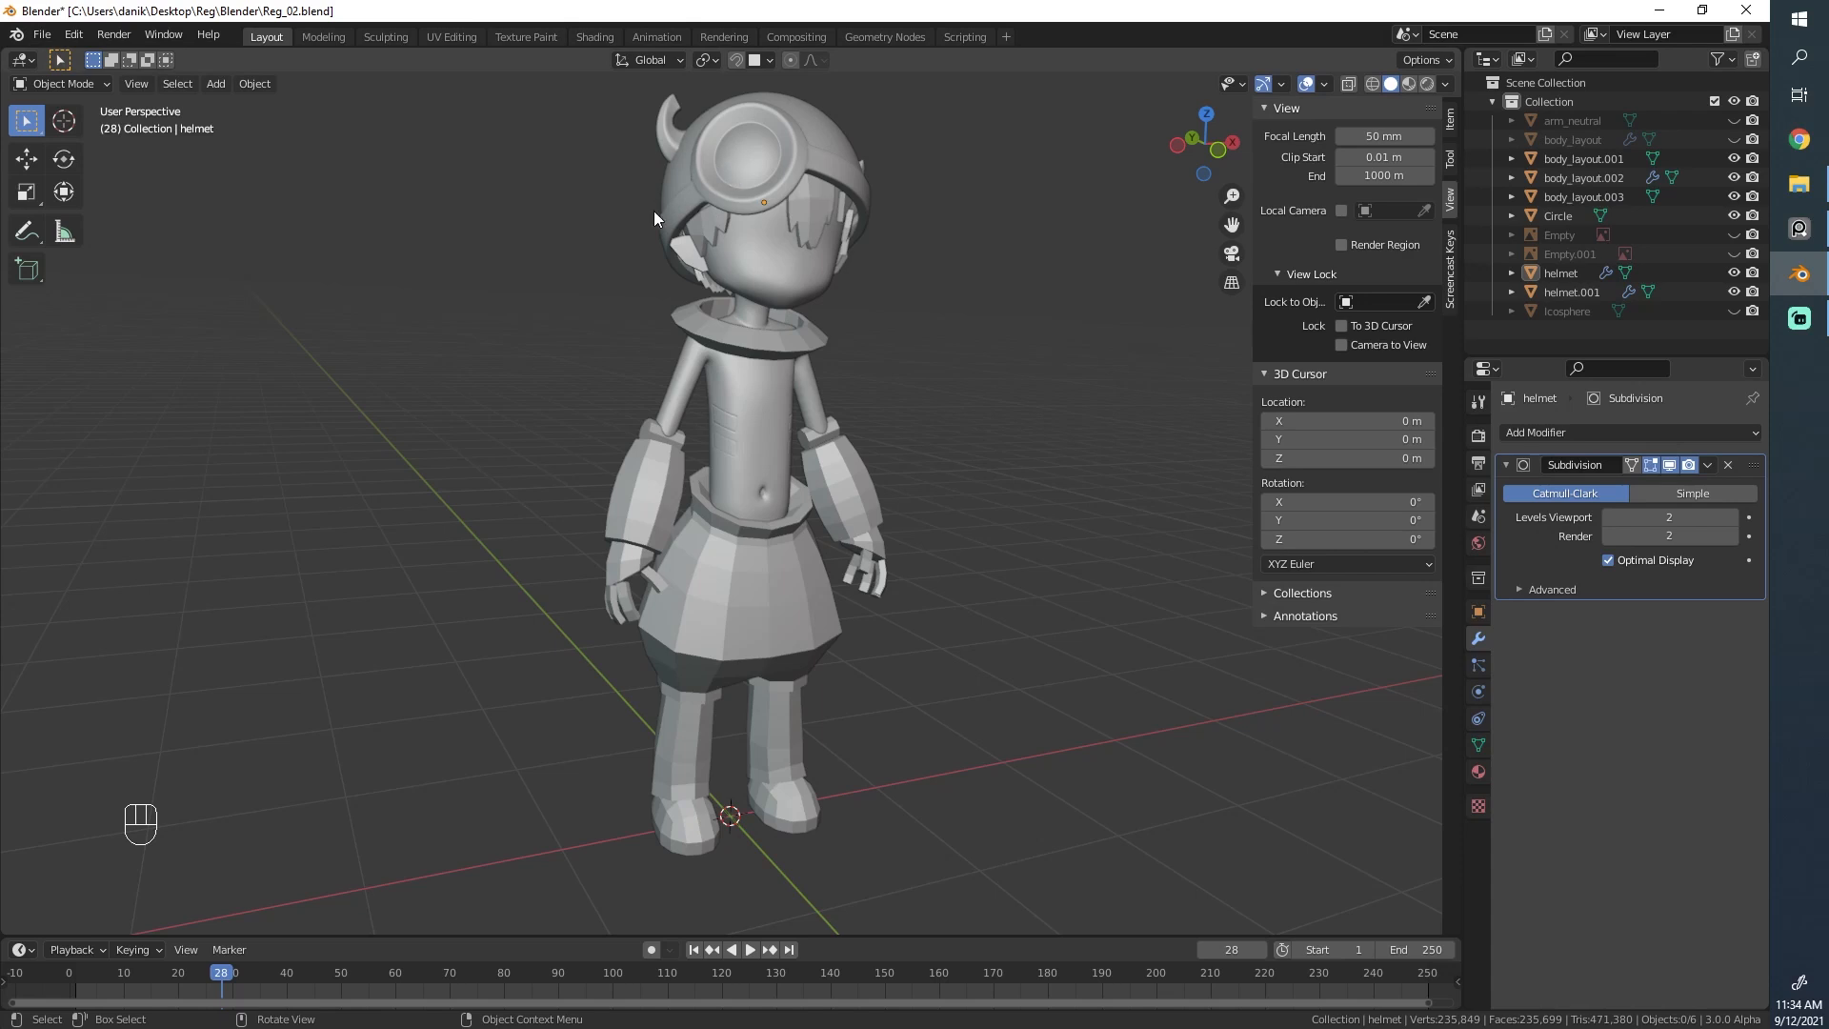
pyautogui.moveTo(809, 288)
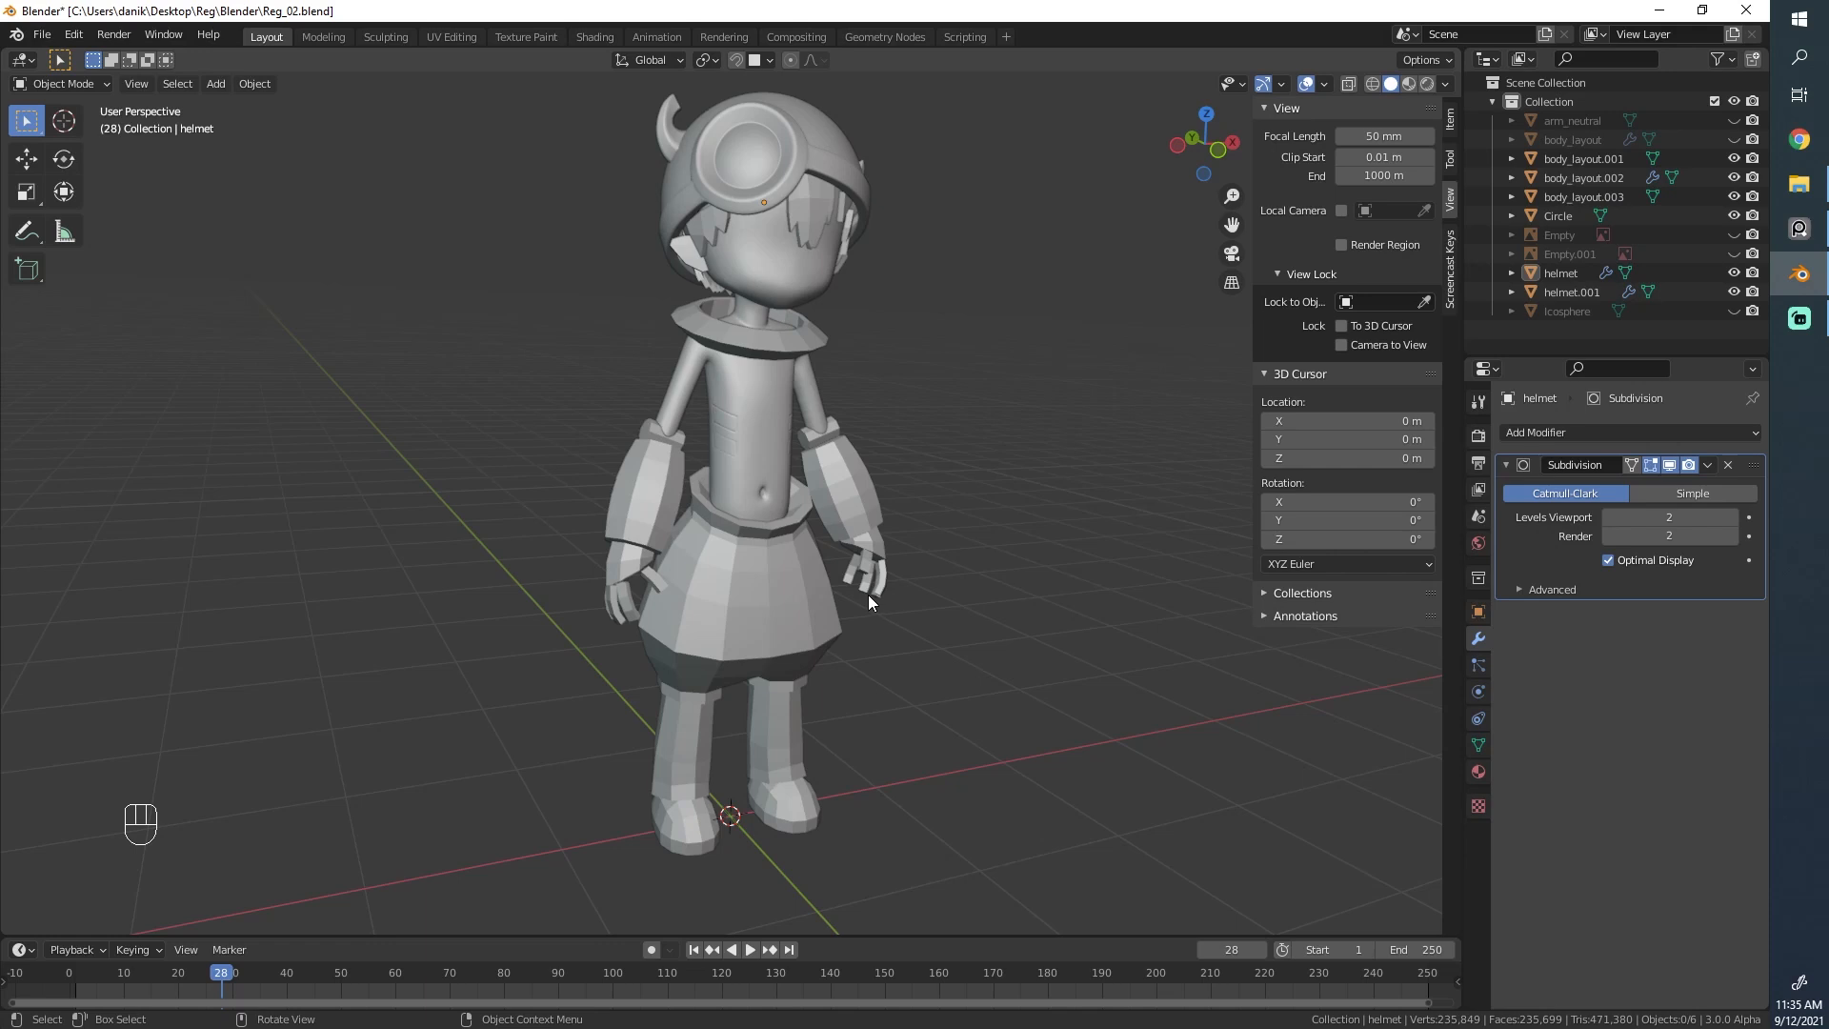
pyautogui.moveTo(694, 199)
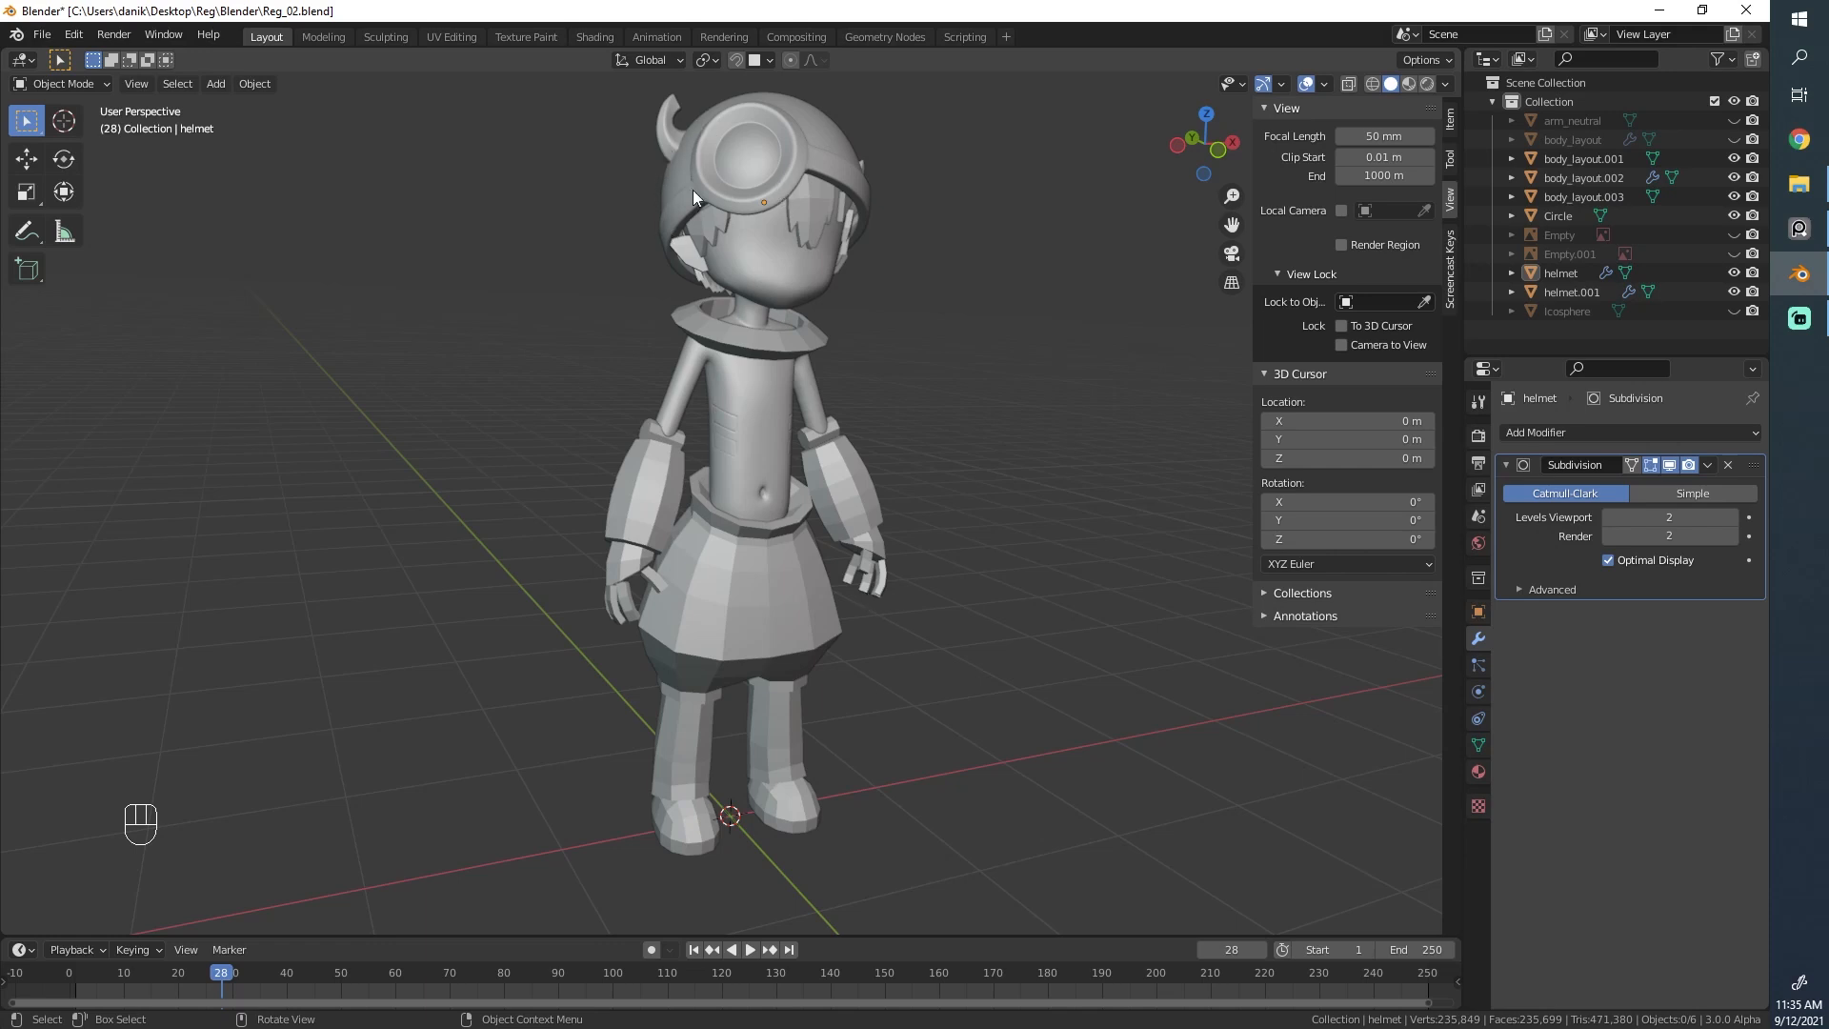
pyautogui.moveTo(747, 435)
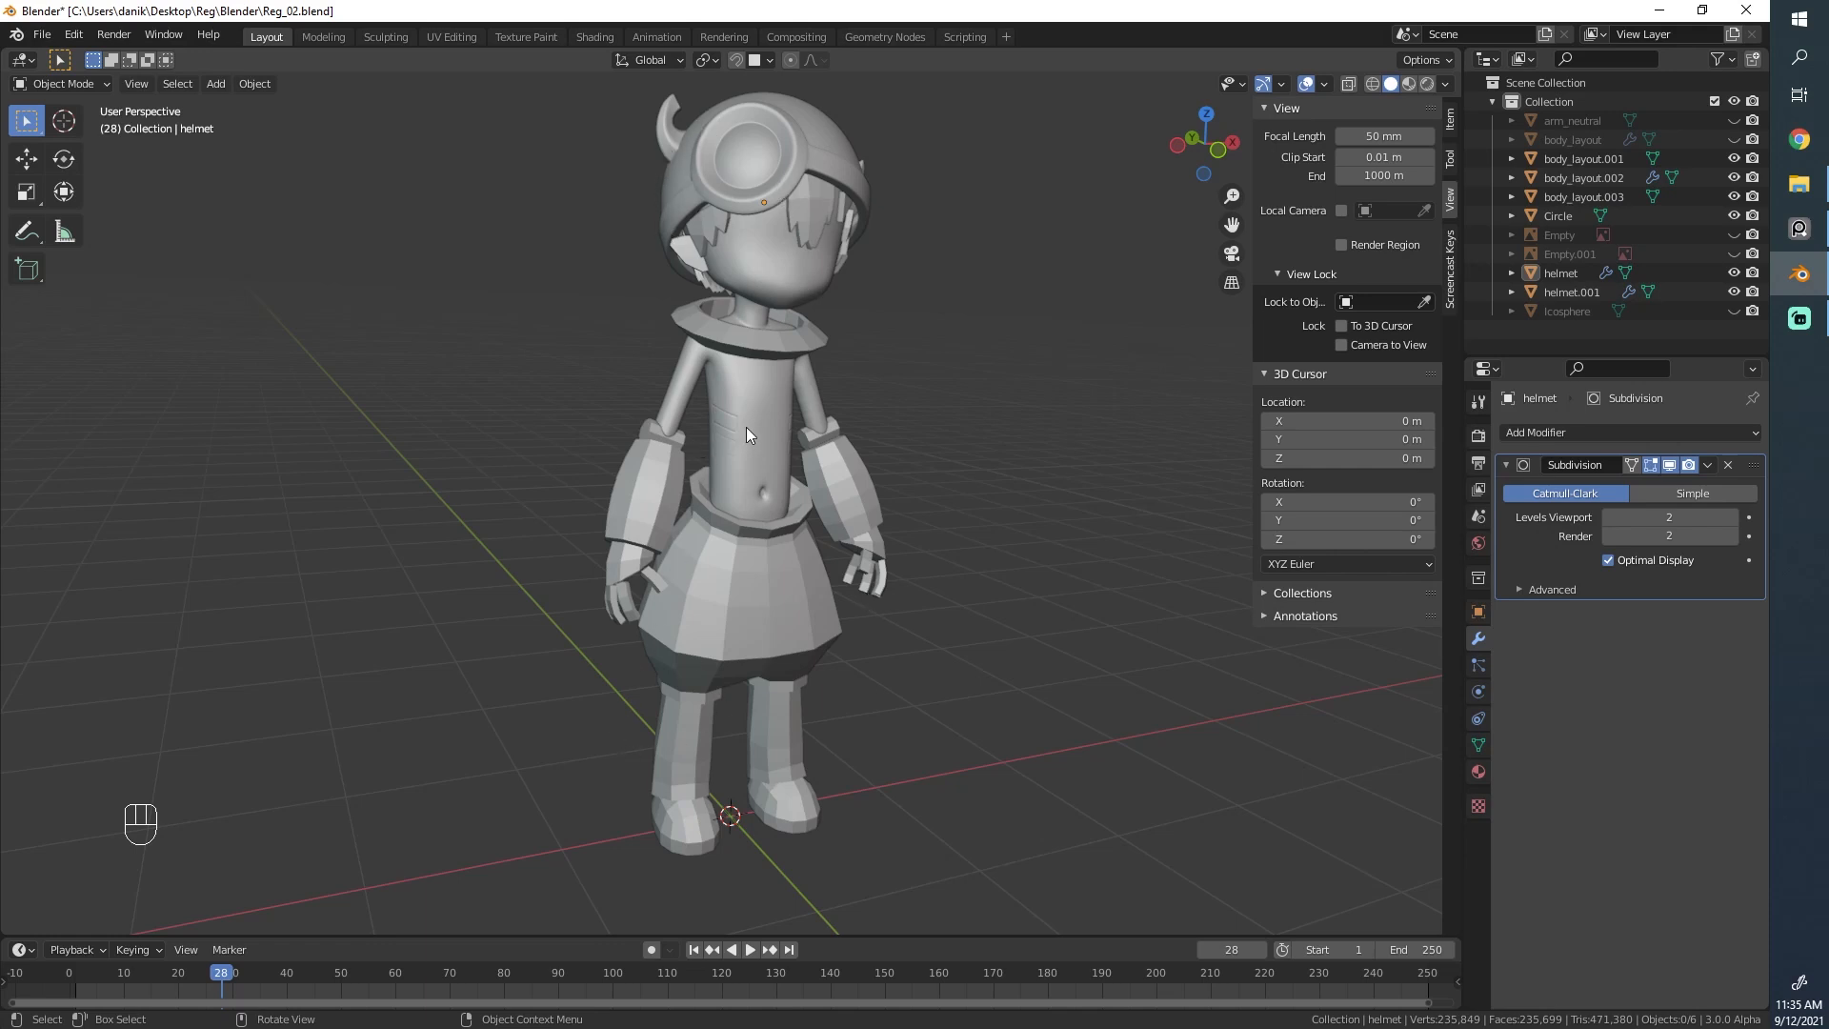
pyautogui.moveTo(753, 248)
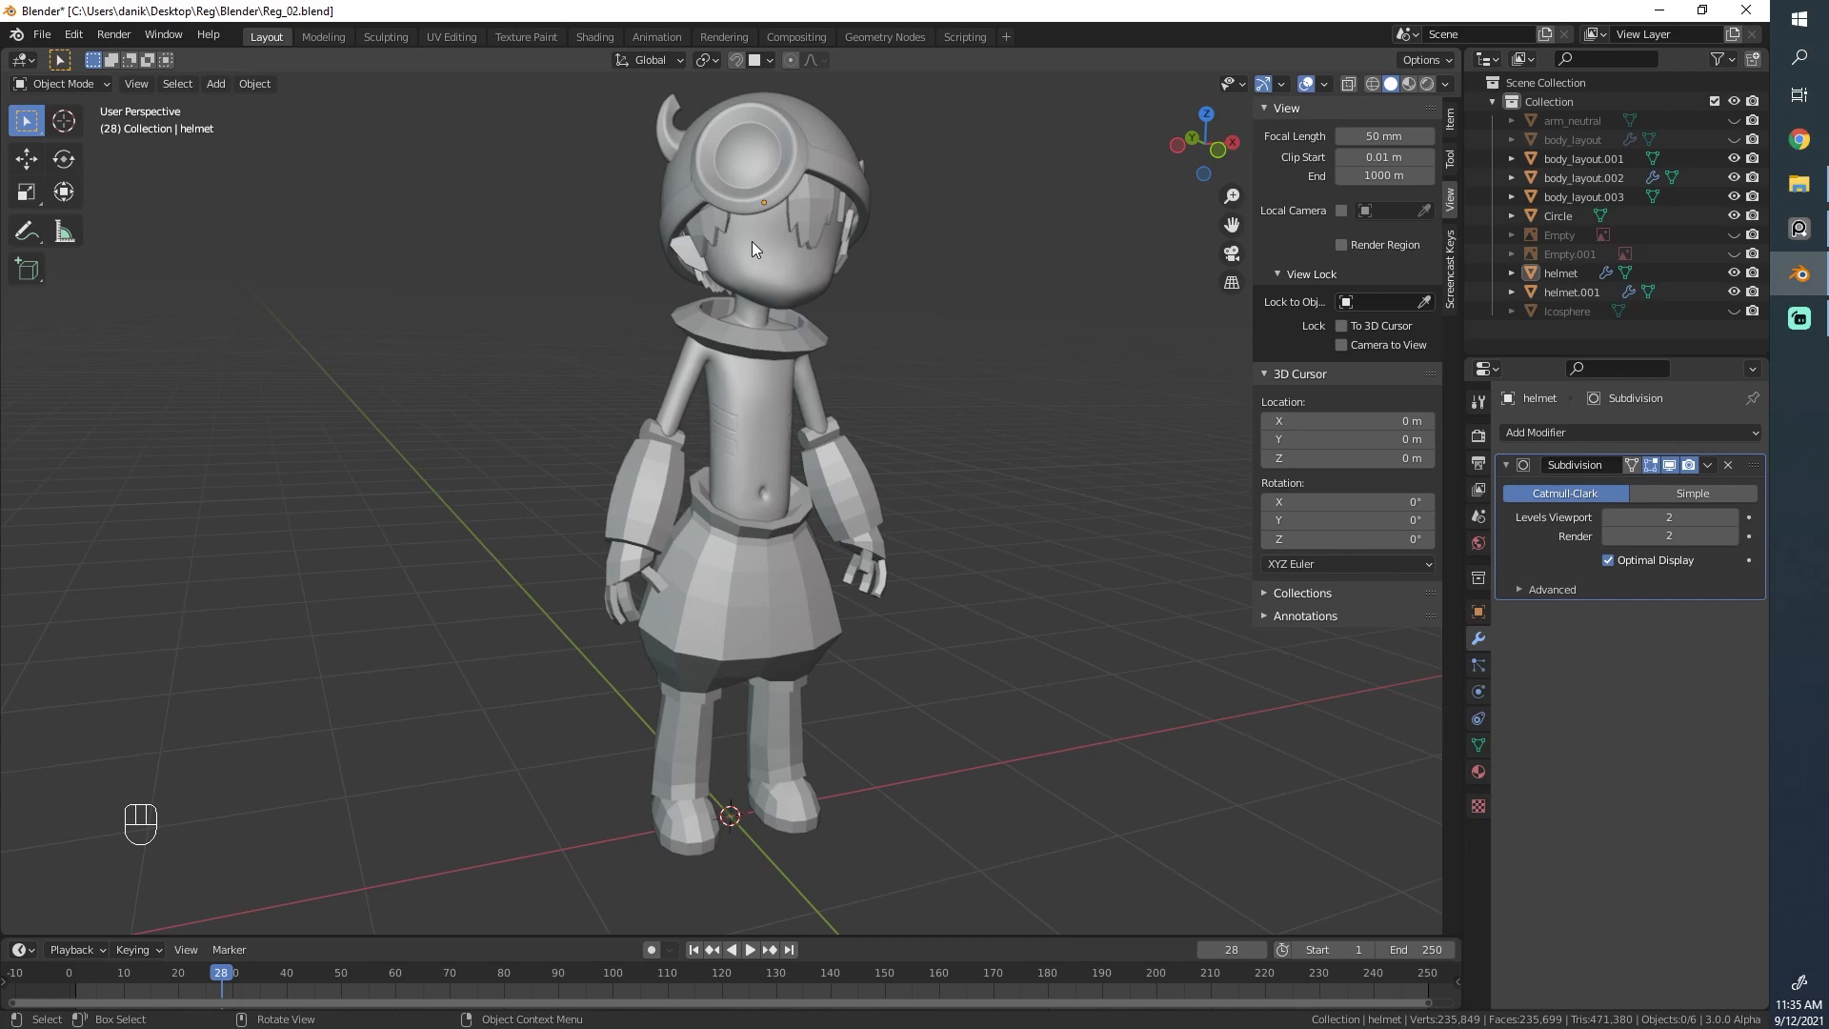
pyautogui.moveTo(709, 183)
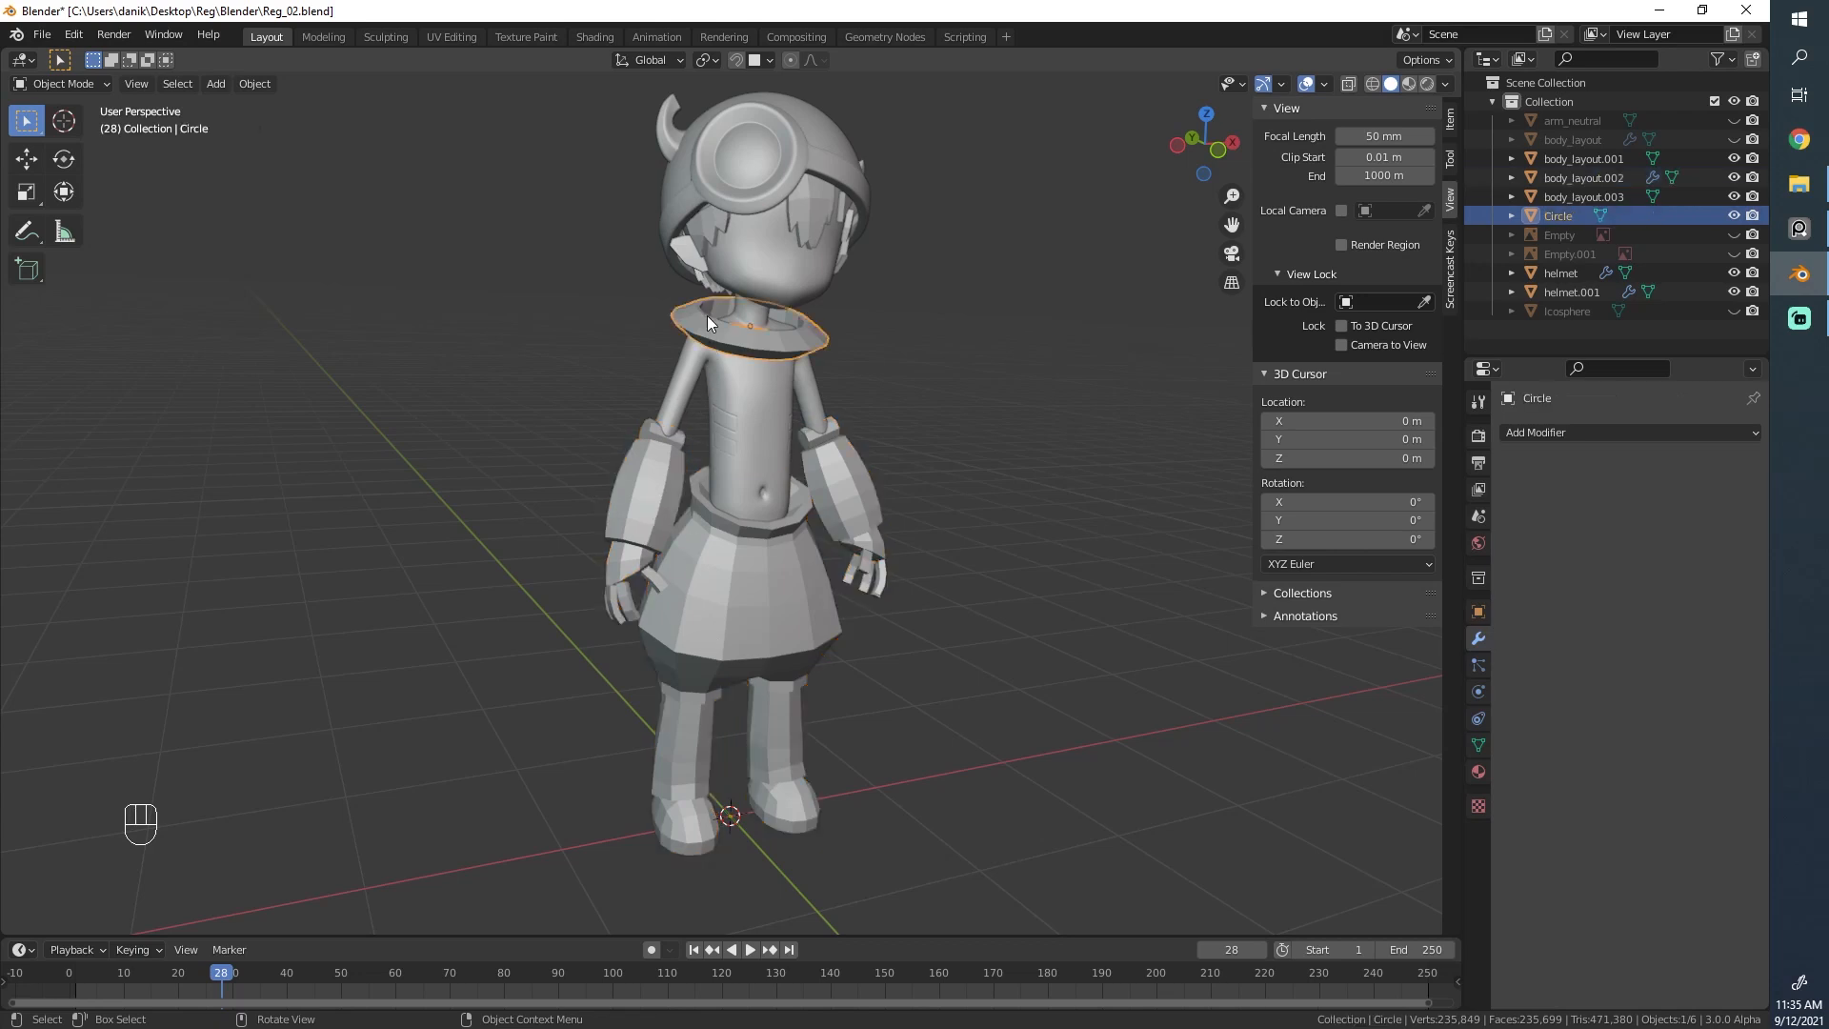
pyautogui.click(1572, 291)
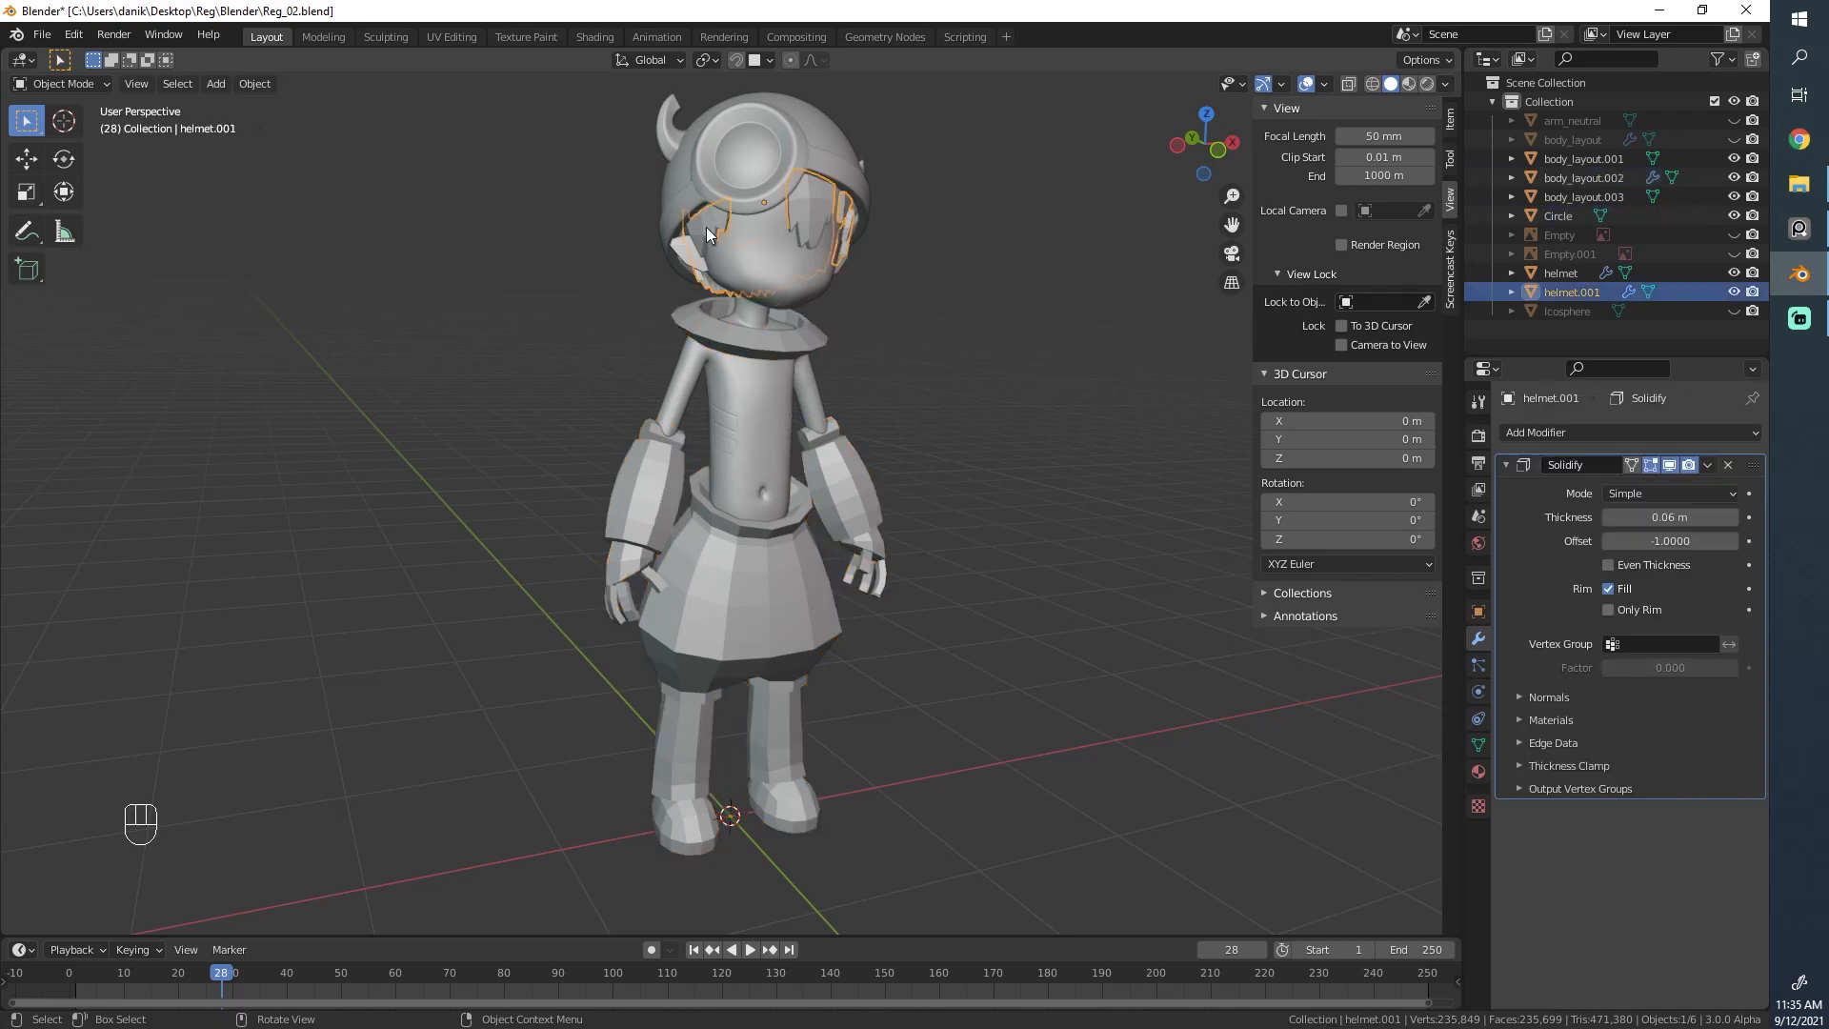
pyautogui.click(1583, 196)
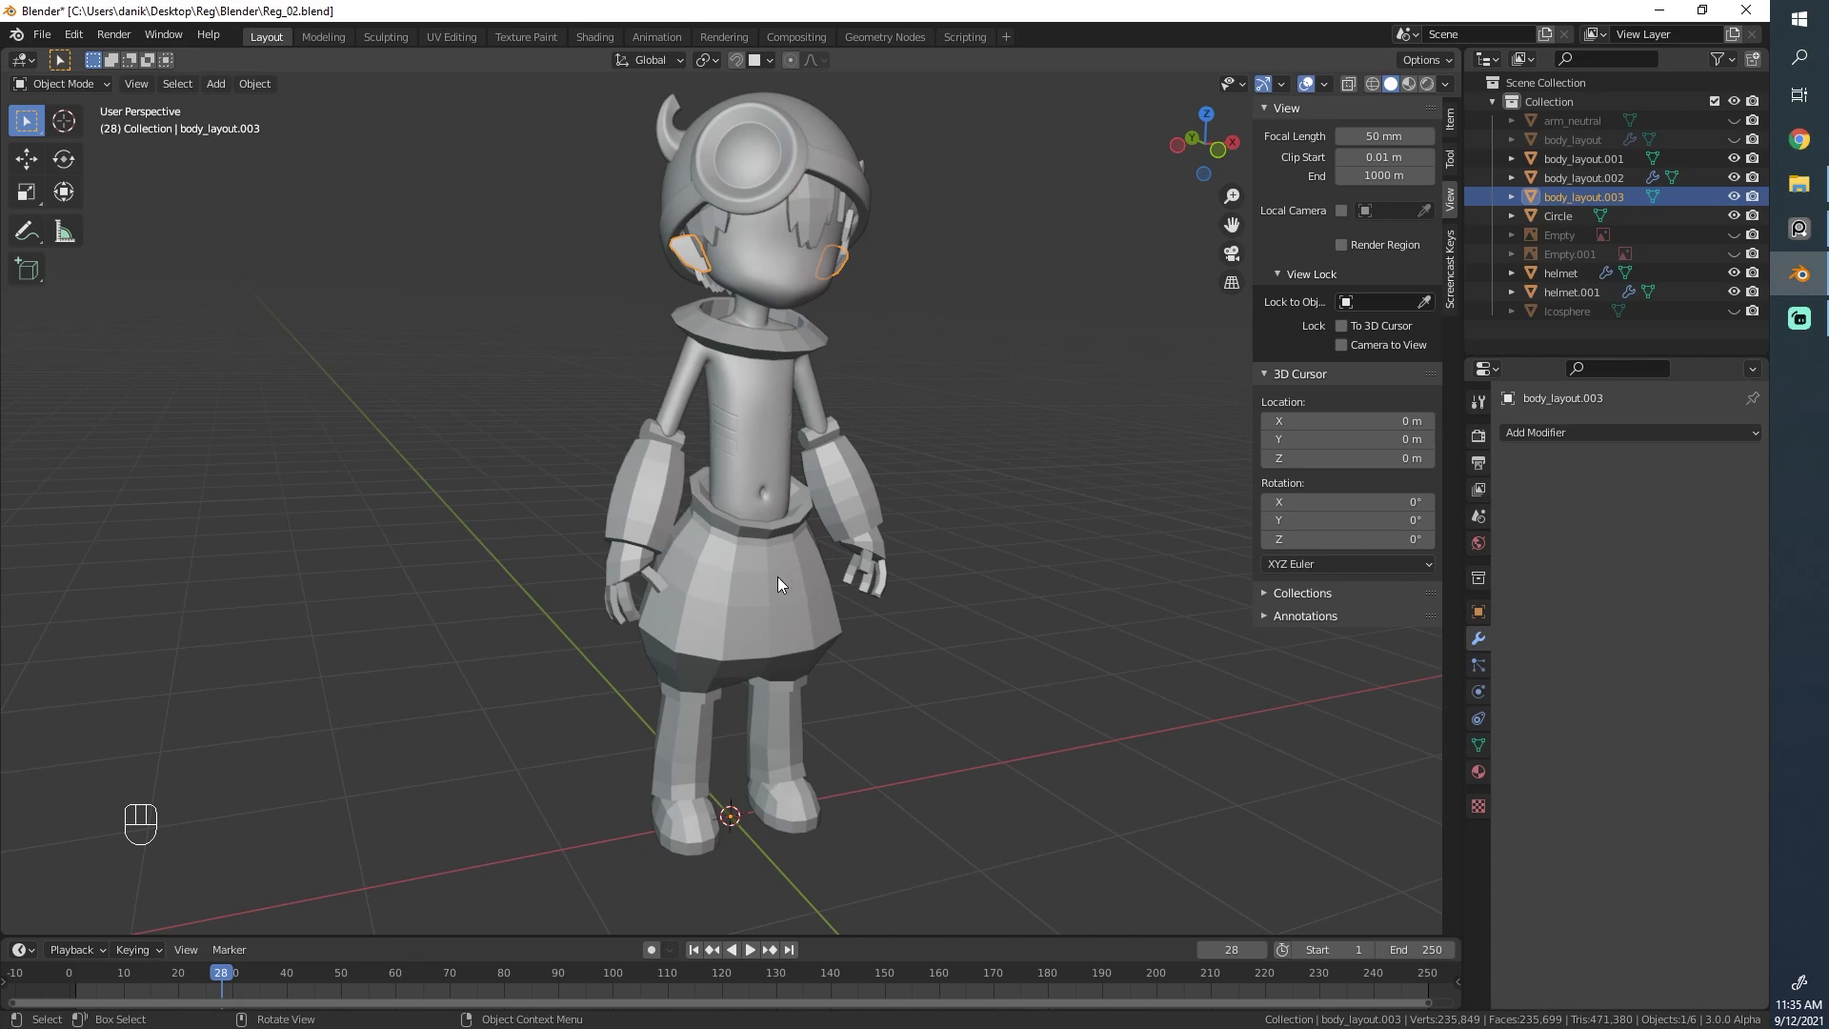
pyautogui.moveTo(777, 583)
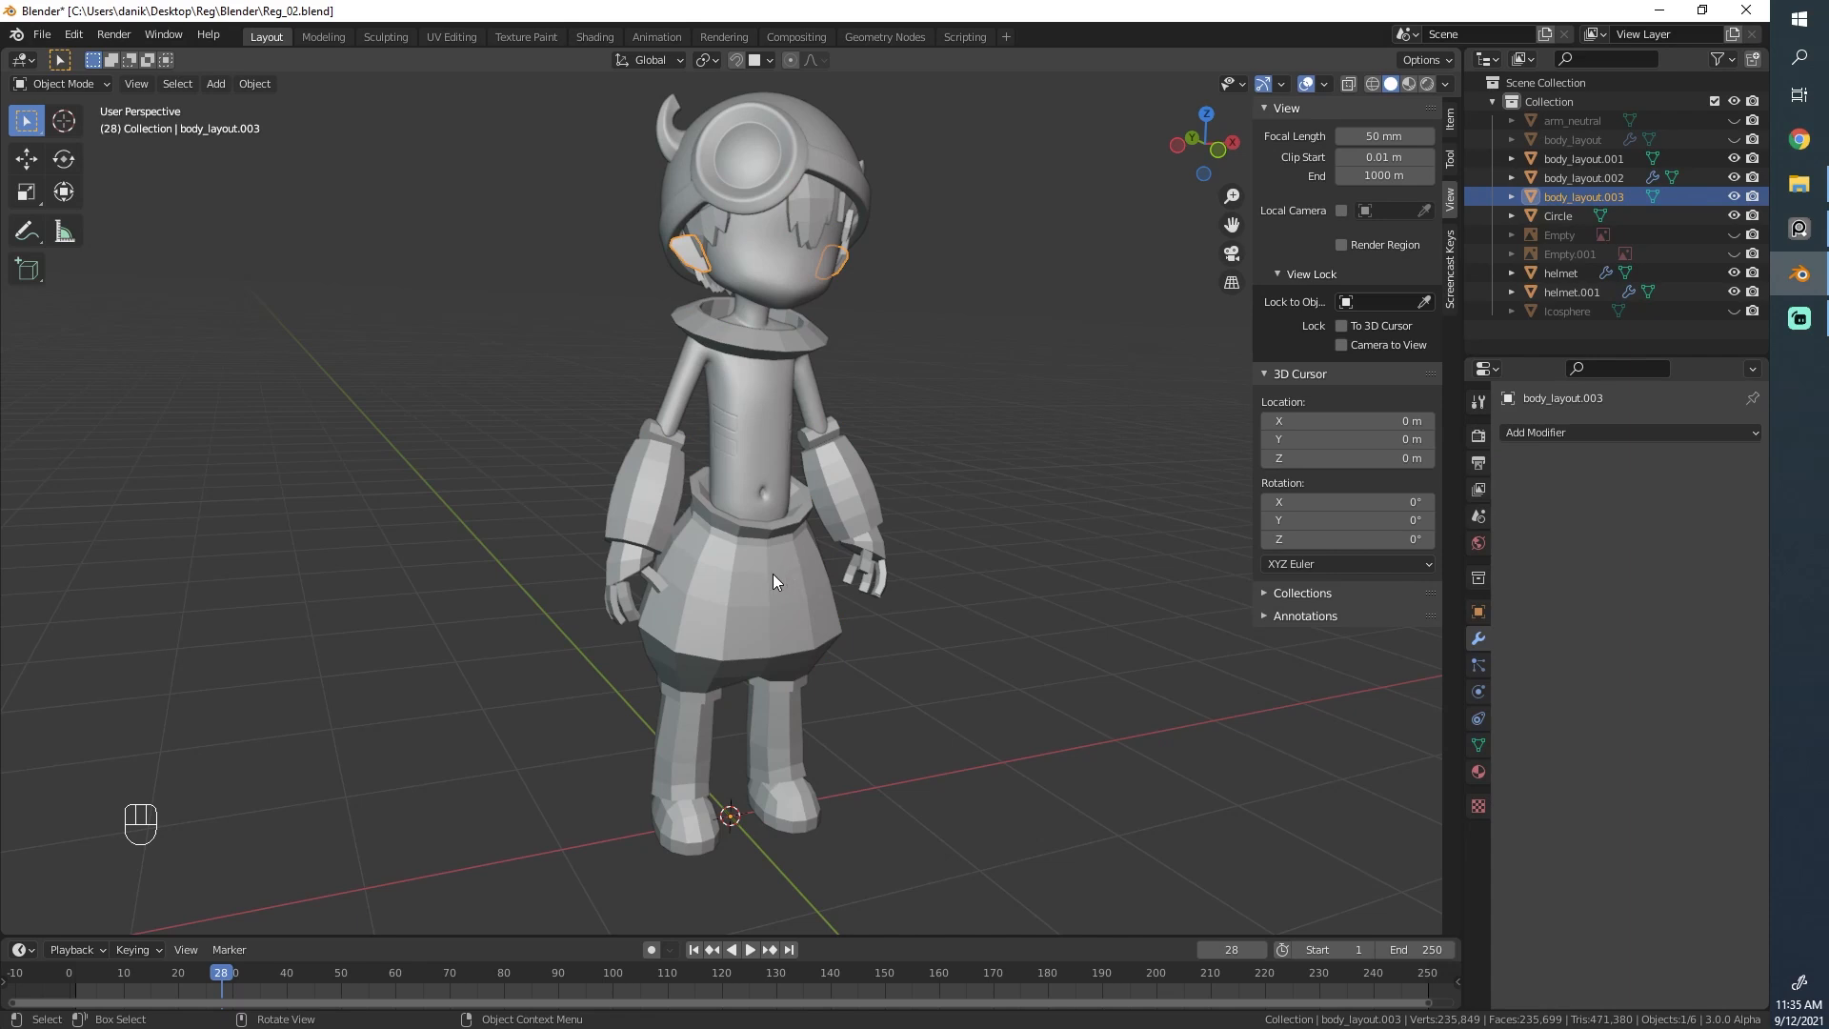